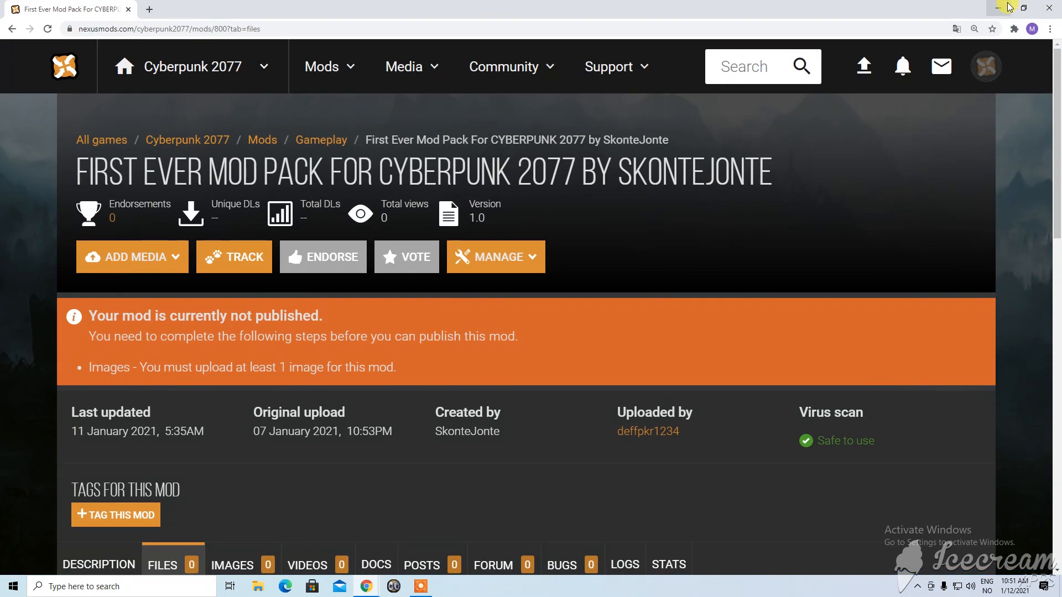
mouse_move(1008, 8)
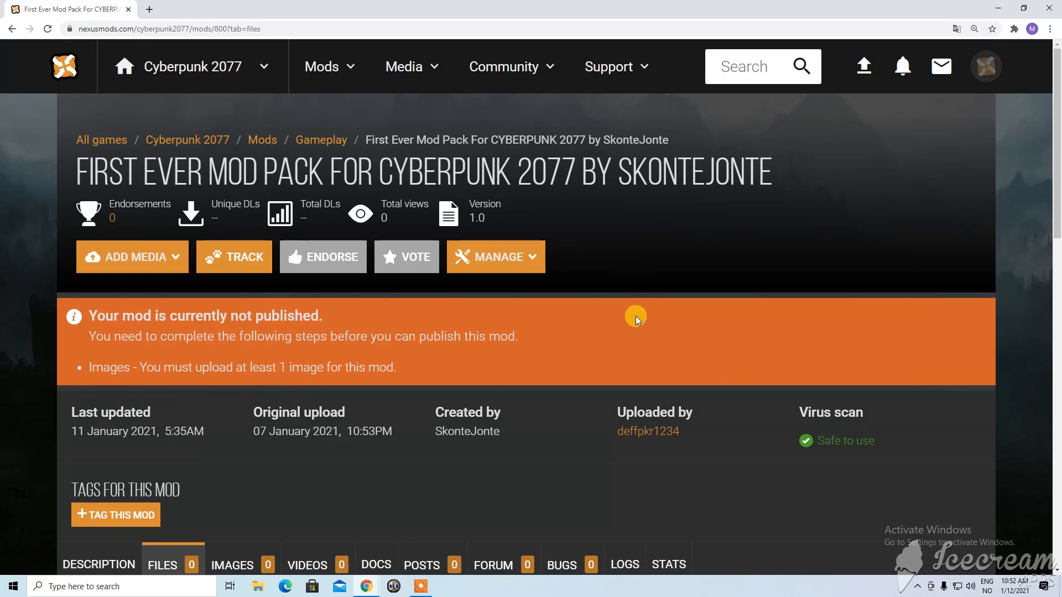
Scroll down the Files list to reach the 'SkonteJonte Mod Pack development version v2' download buttons
scroll(down, 3)
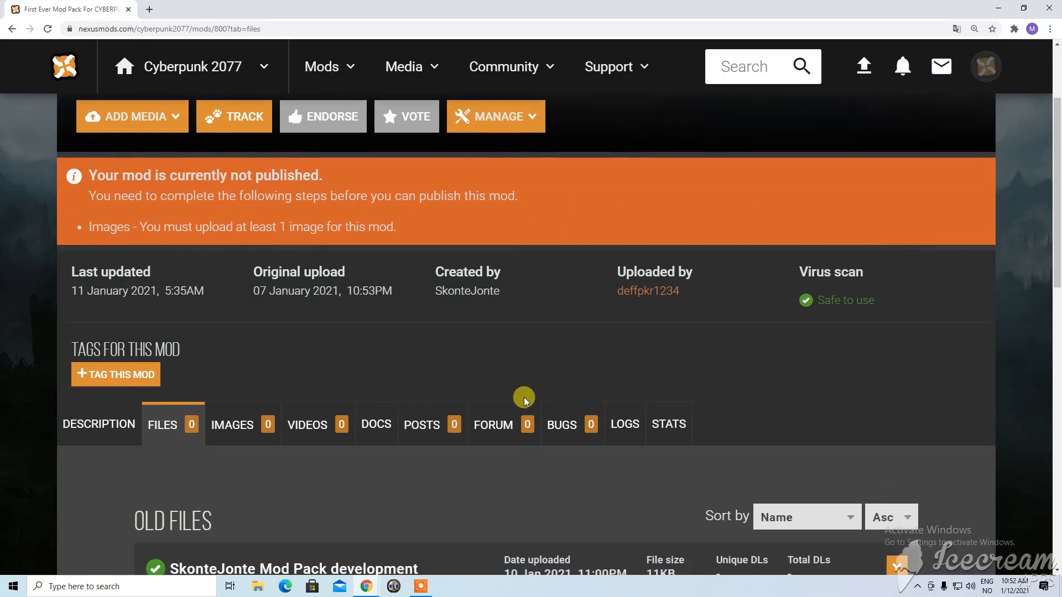
scroll(down, 3)
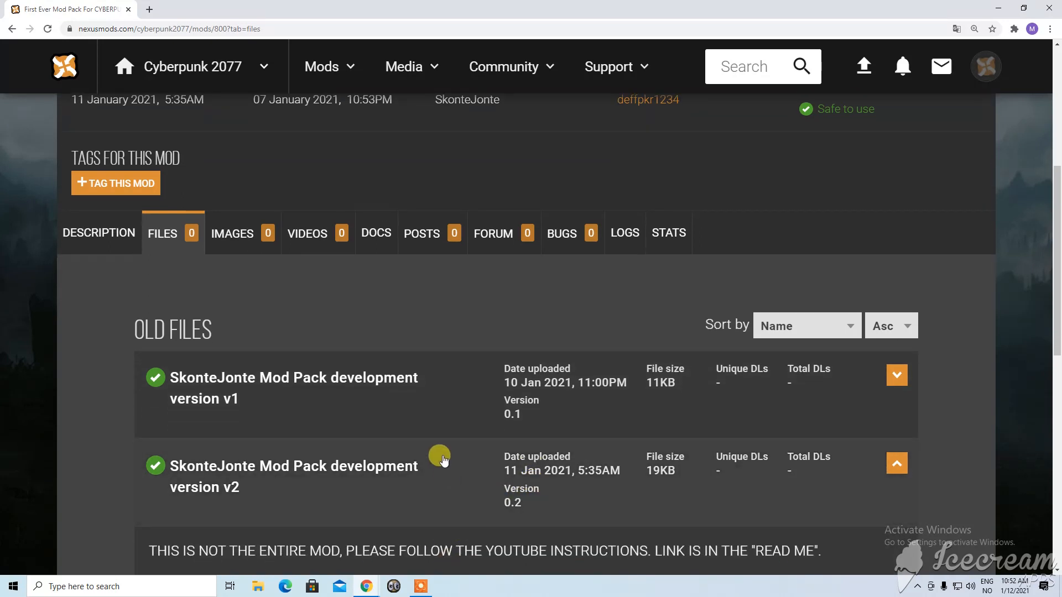
scroll(down, 3)
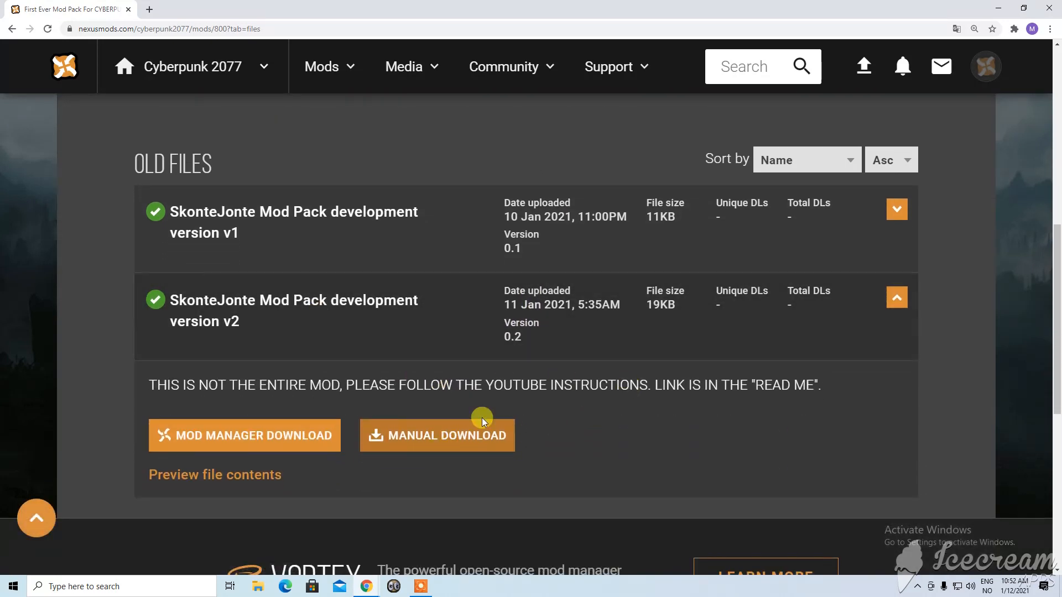
mouse_move(366, 587)
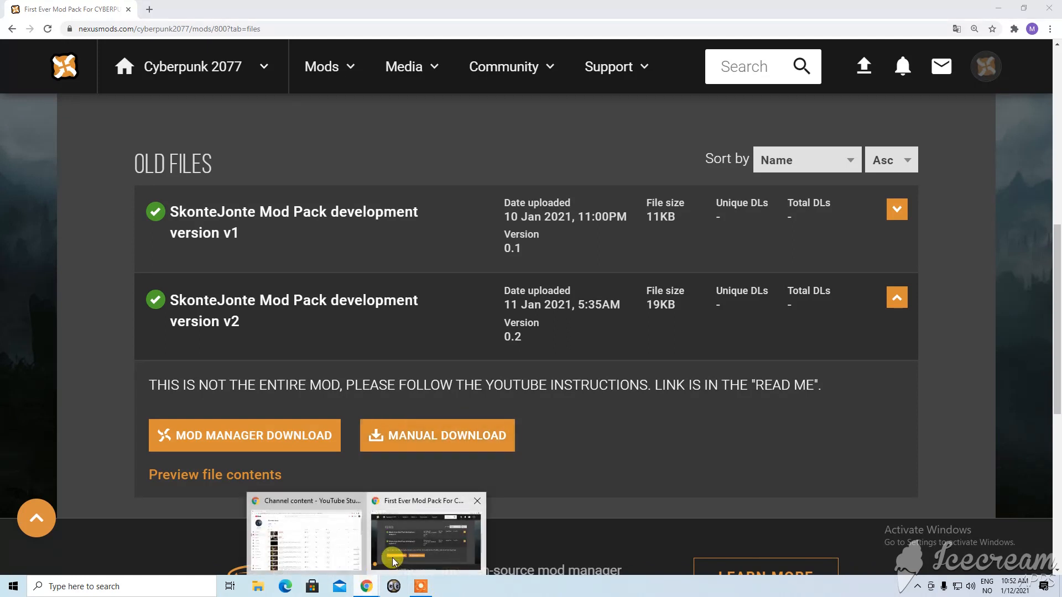
mouse_move(799, 364)
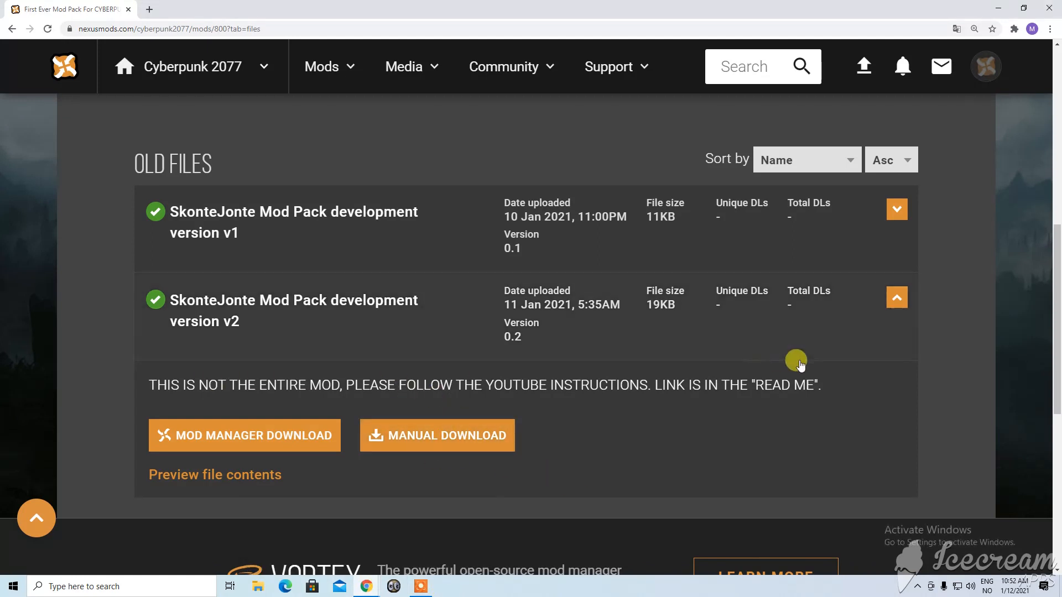
mouse_move(832, 392)
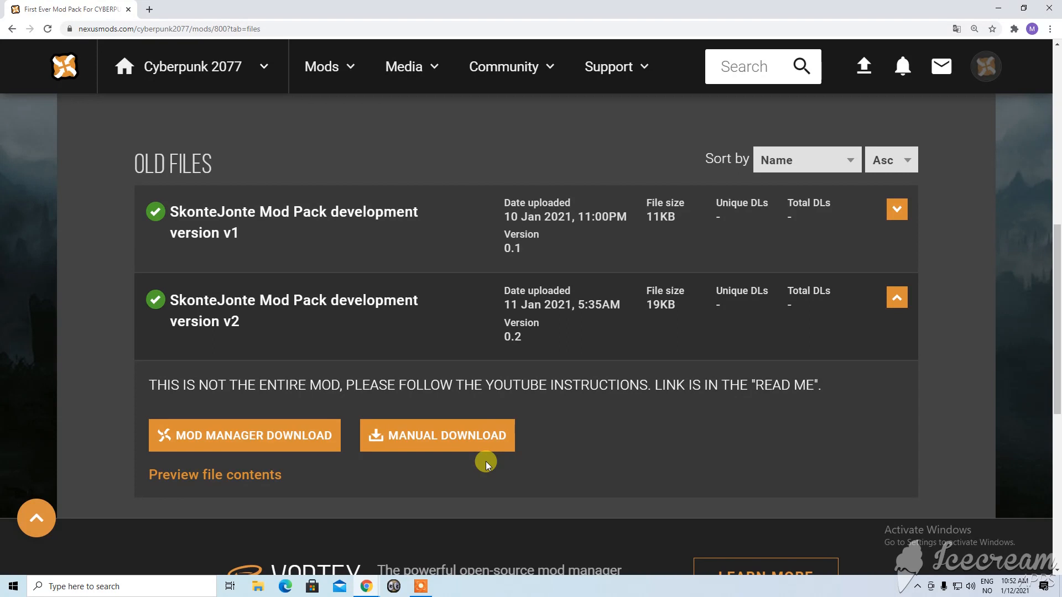
Download the v2 mod pack archive manually and view it in WinRAR with a widened Name column
click(437, 435)
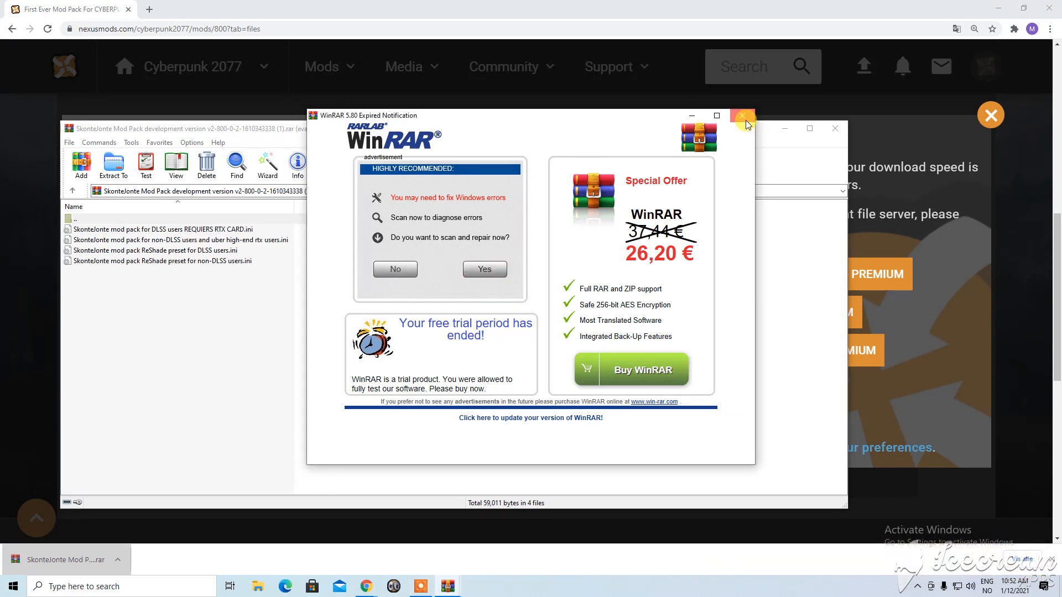
click(741, 116)
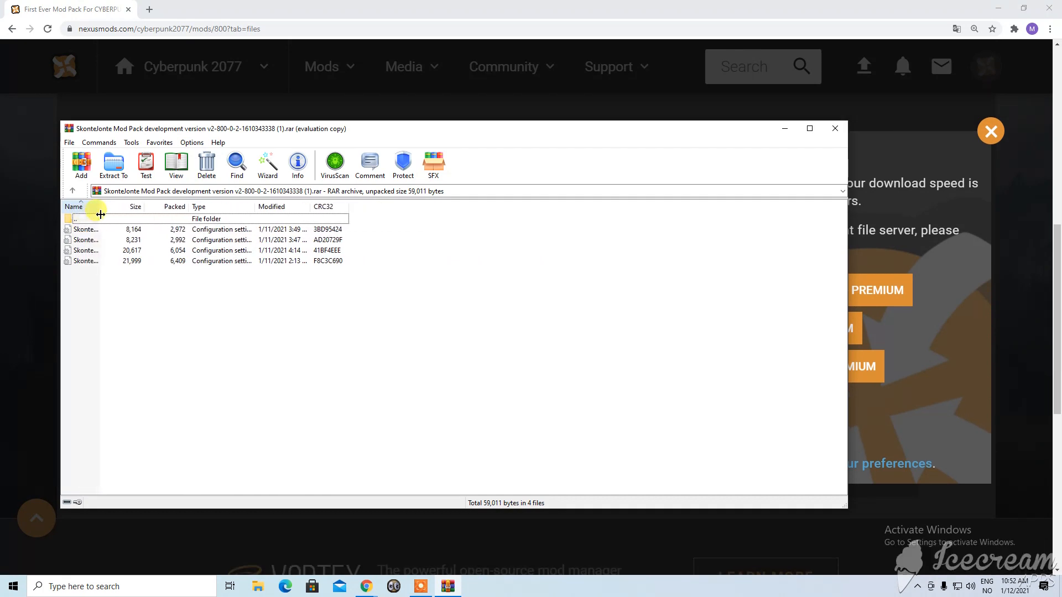
drag(102, 207, 301, 207)
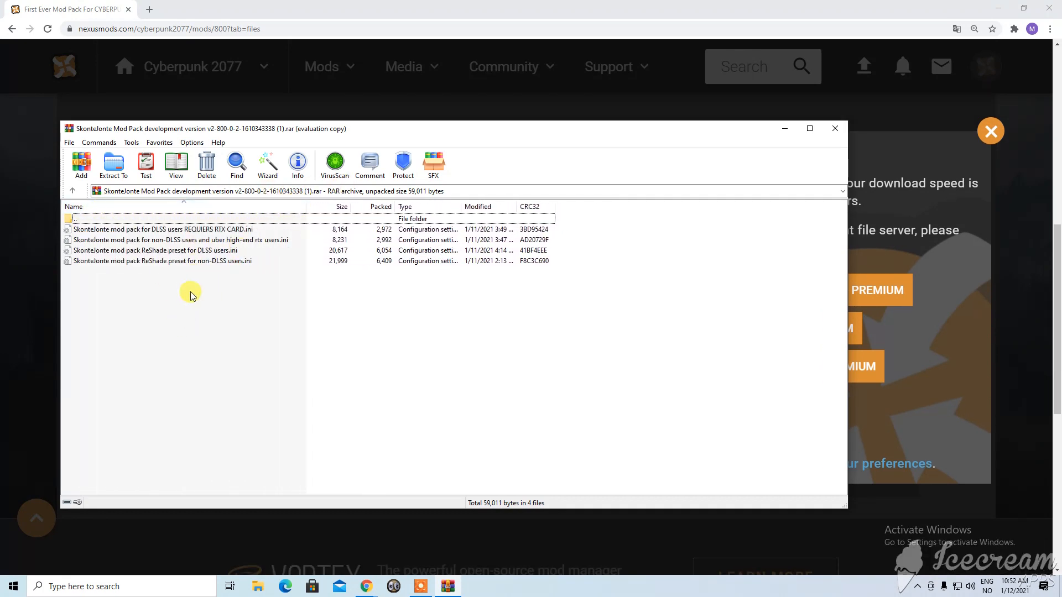
mouse_move(168, 287)
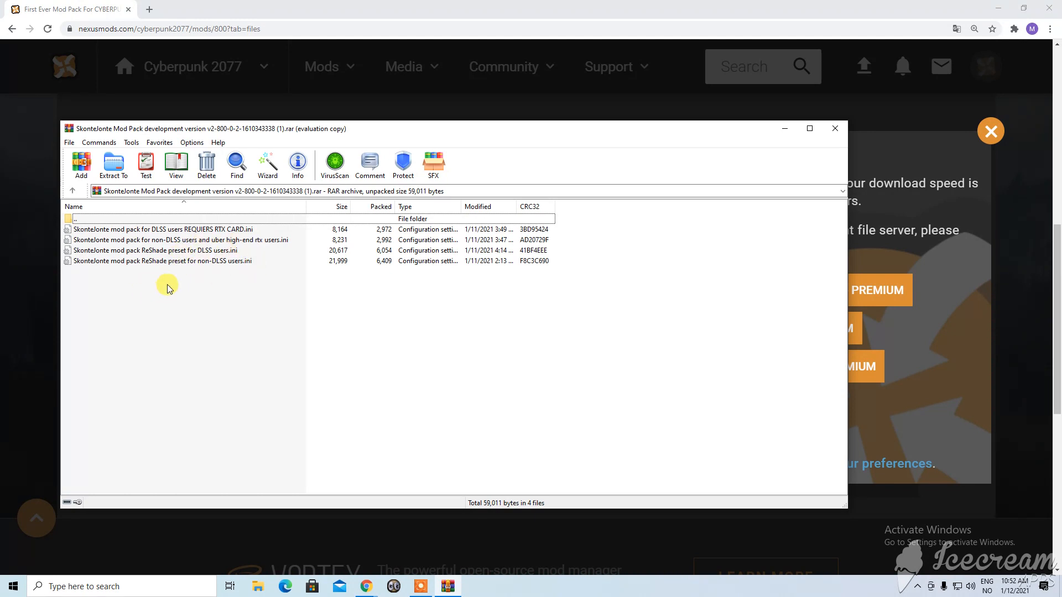
Review the archive's ReShade and mod pack ini presets for DLSS and non-DLSS users
click(156, 250)
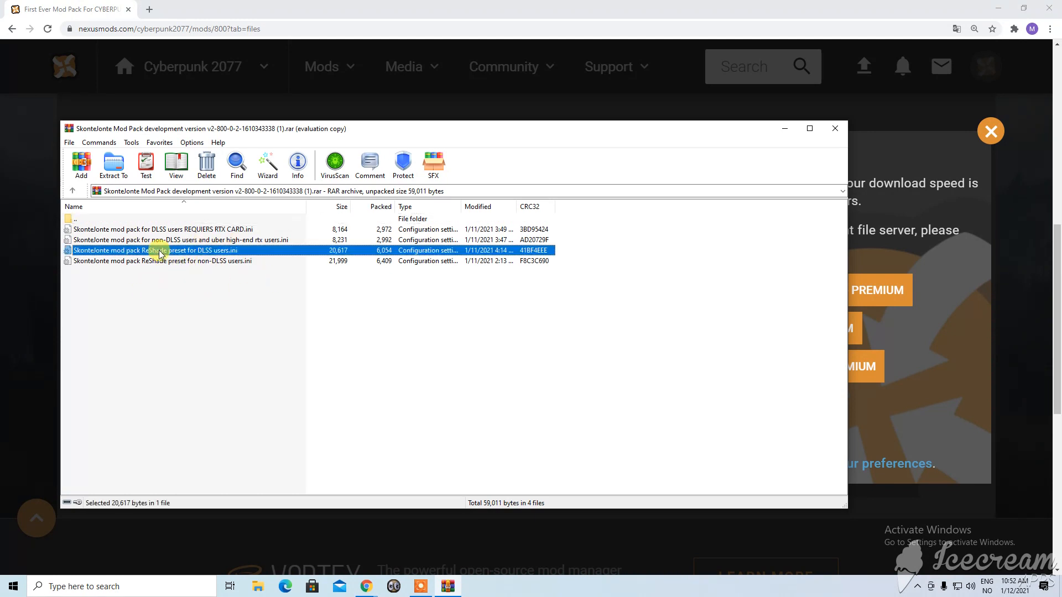
click(163, 261)
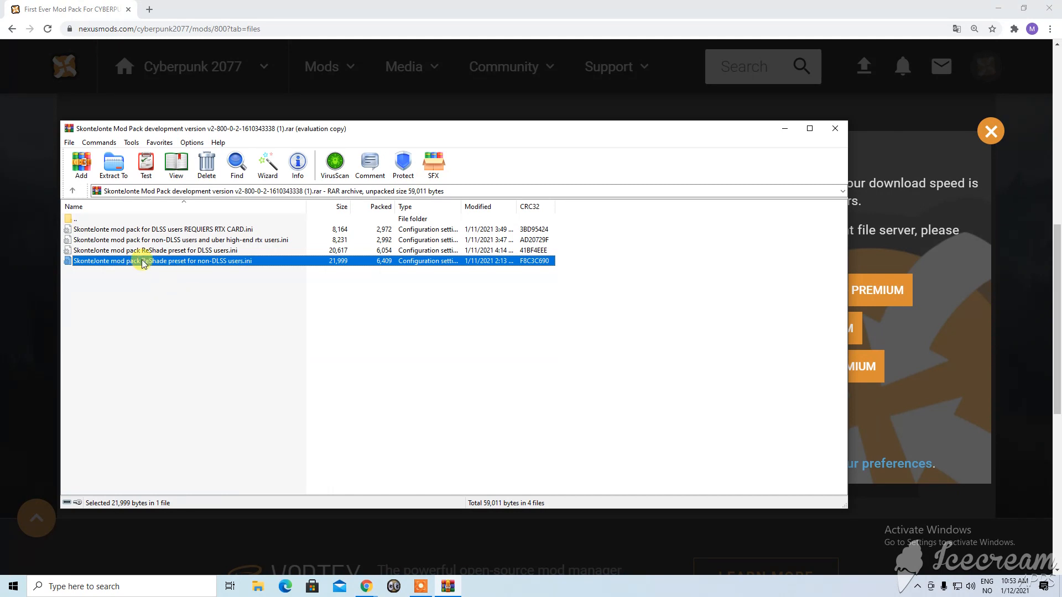
mouse_move(243, 318)
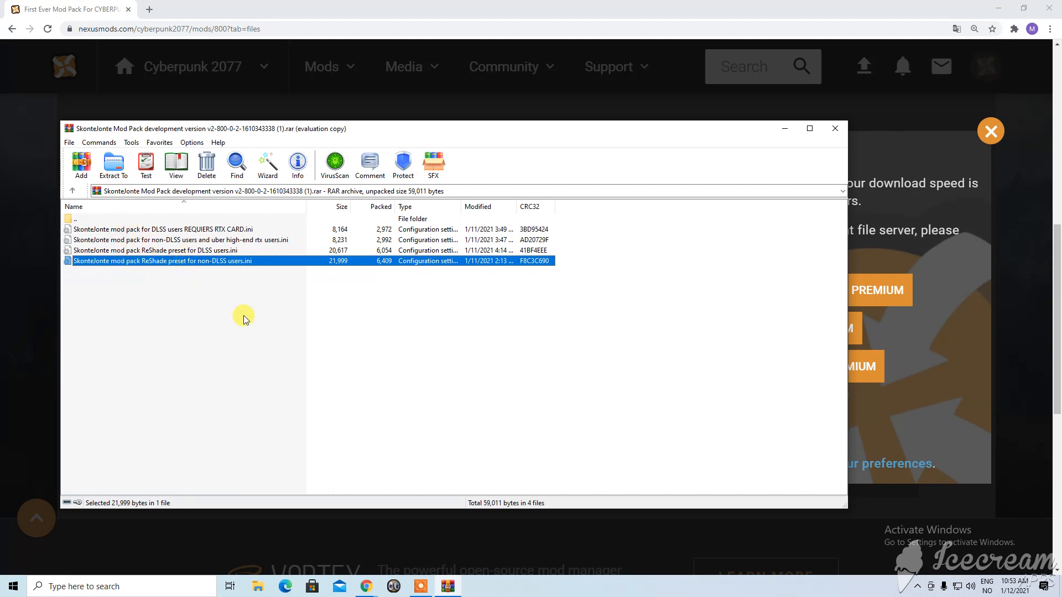
mouse_move(281, 323)
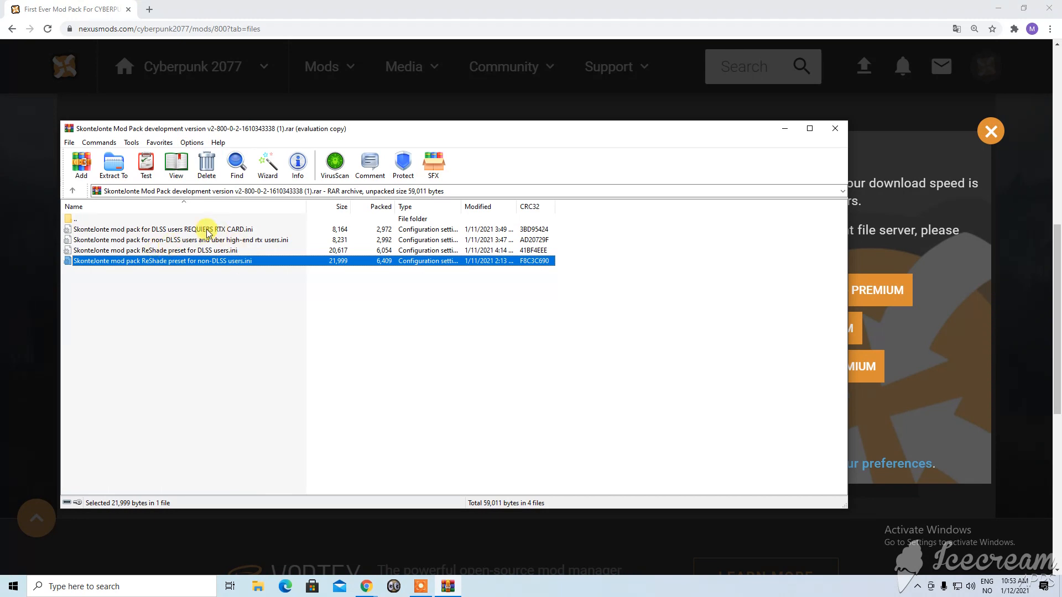
click(162, 229)
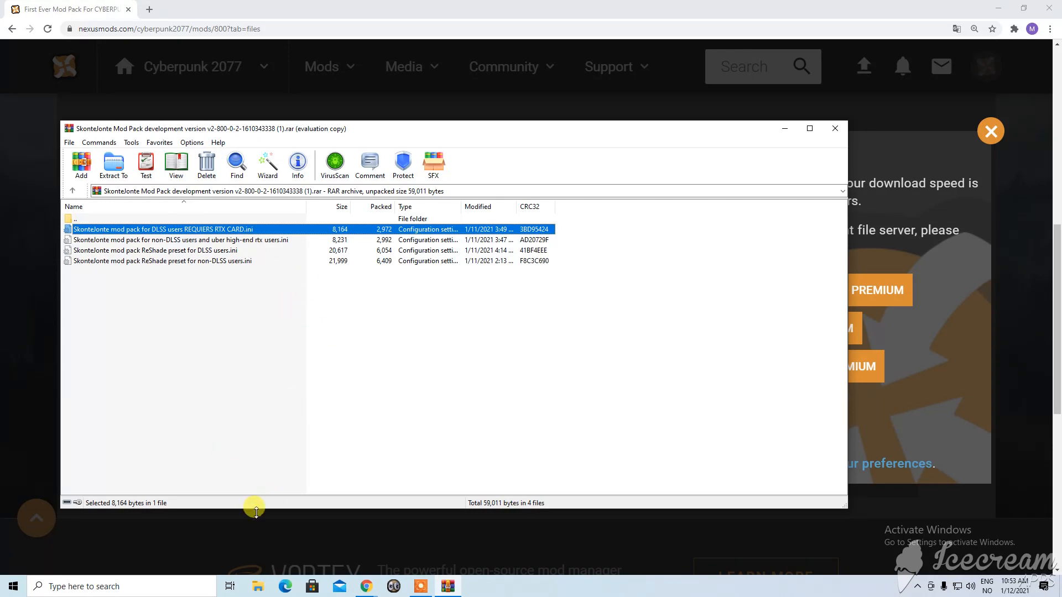
mouse_move(258, 583)
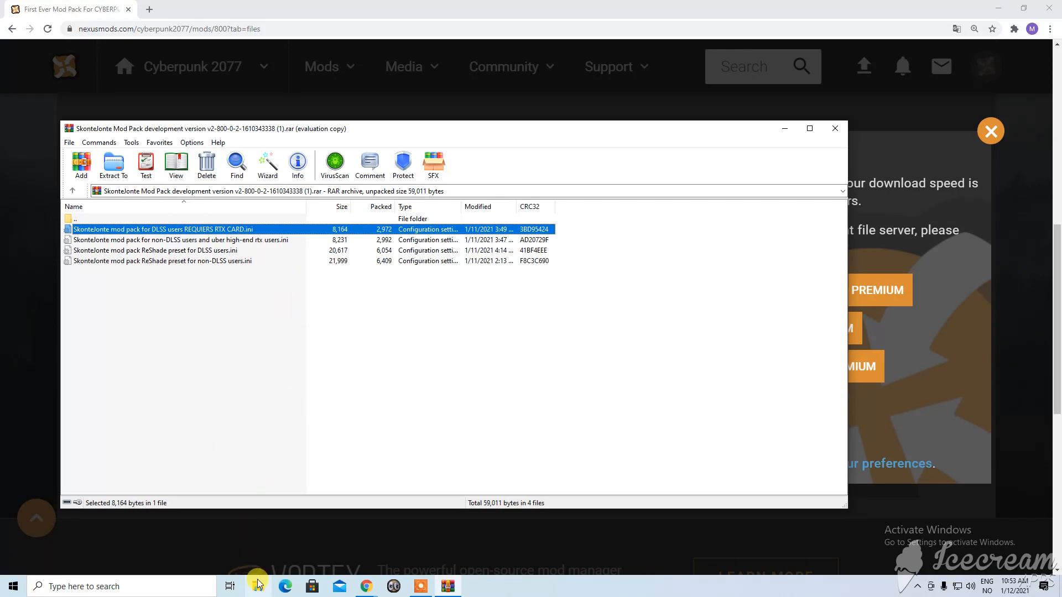
Browse File Explorer to C:\Program Files (x86)\Steam\steamapps\common\Cyberpunk 2077
click(256, 586)
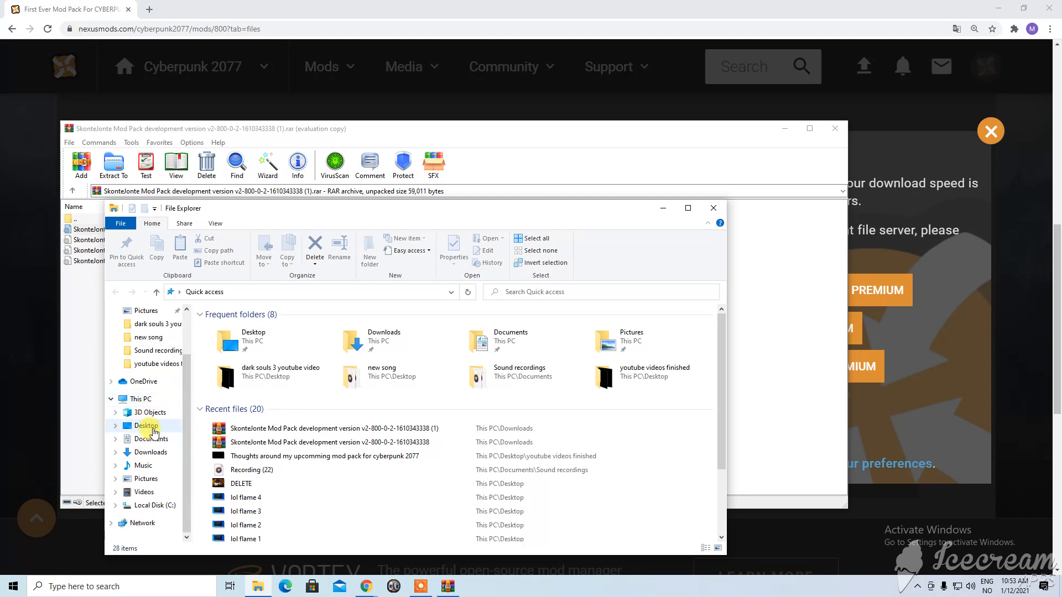
click(139, 399)
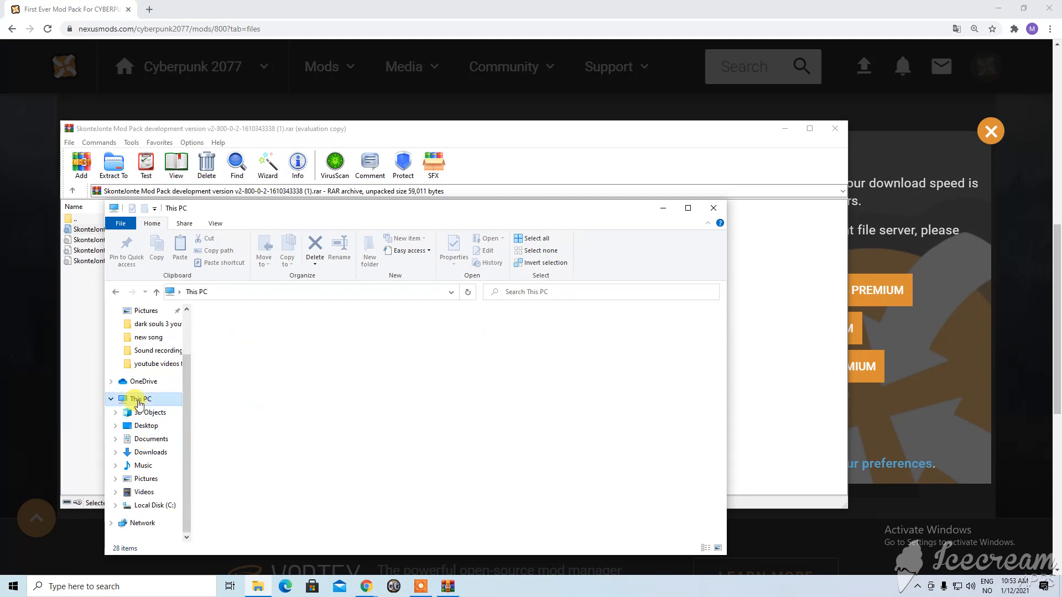
click(139, 400)
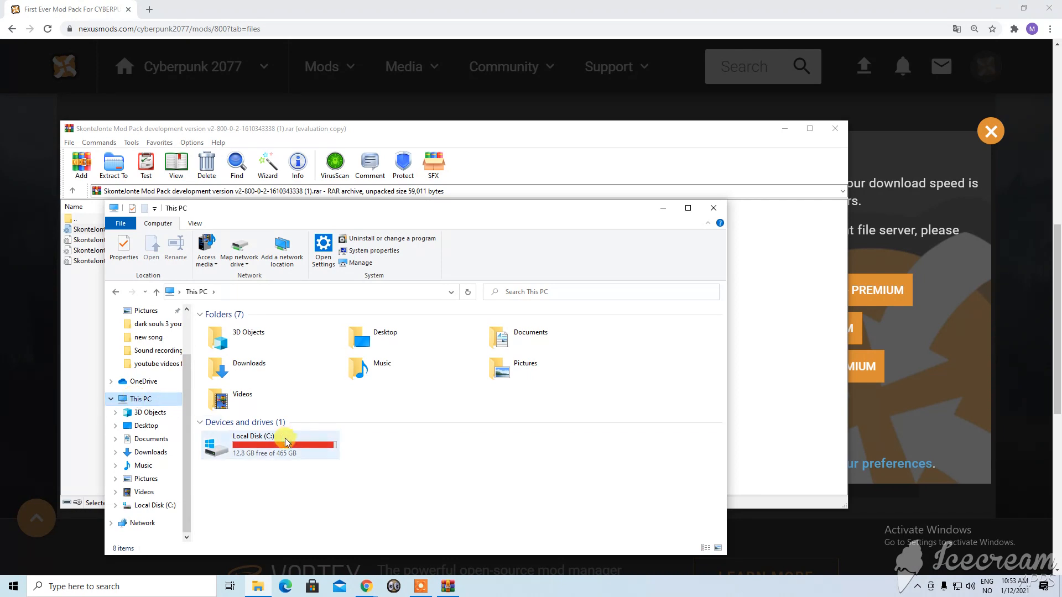
double_click(252, 444)
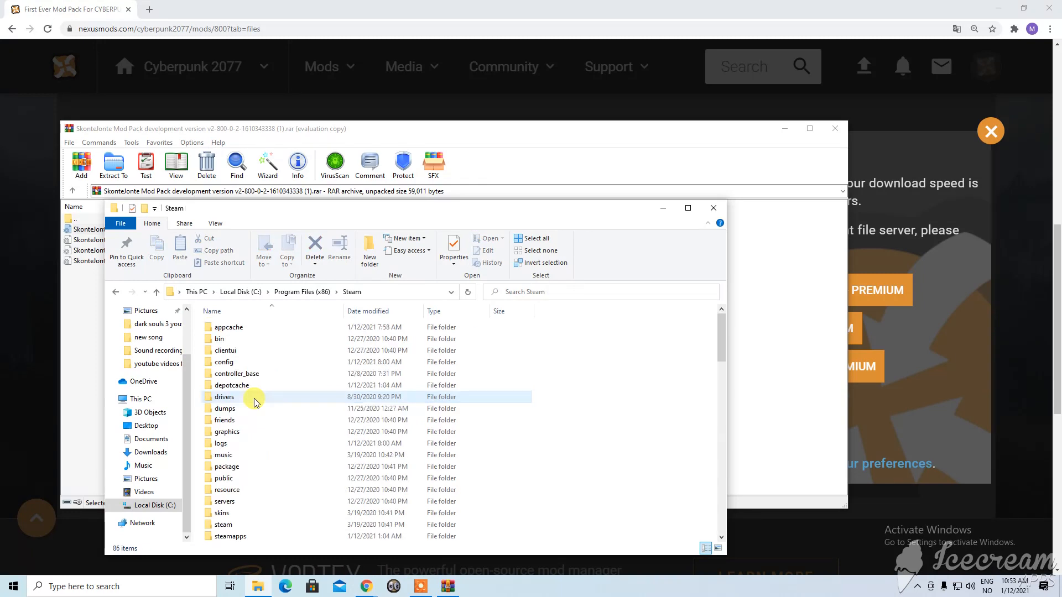
scroll(down, 3)
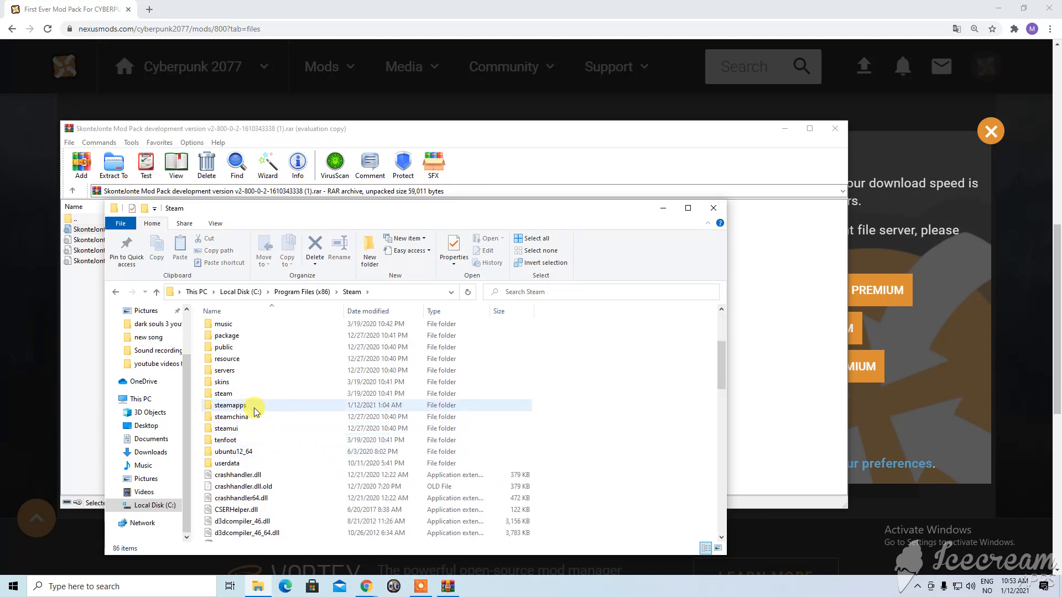
double_click(230, 405)
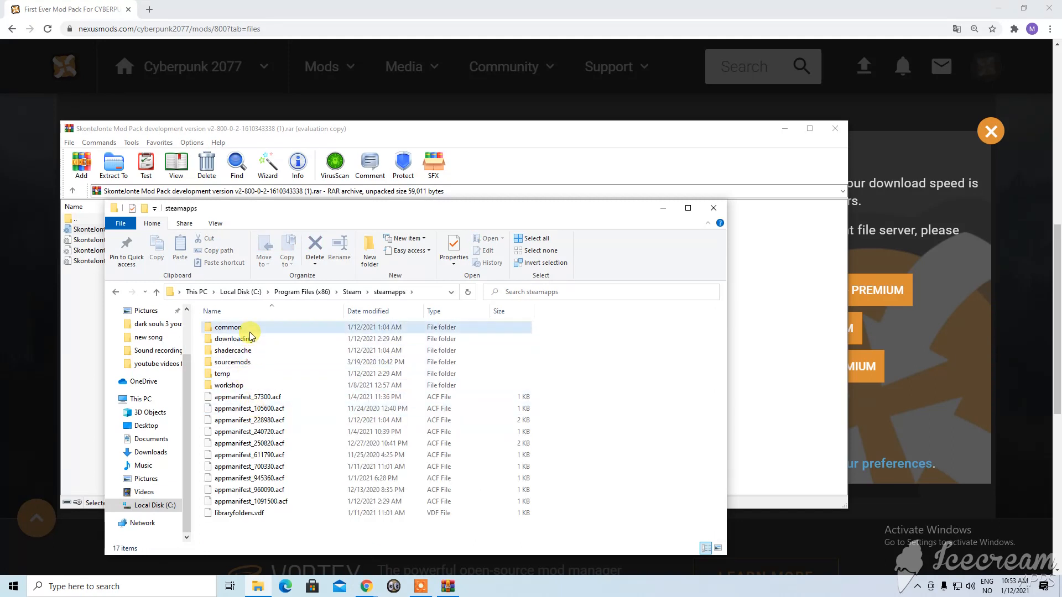
double_click(227, 328)
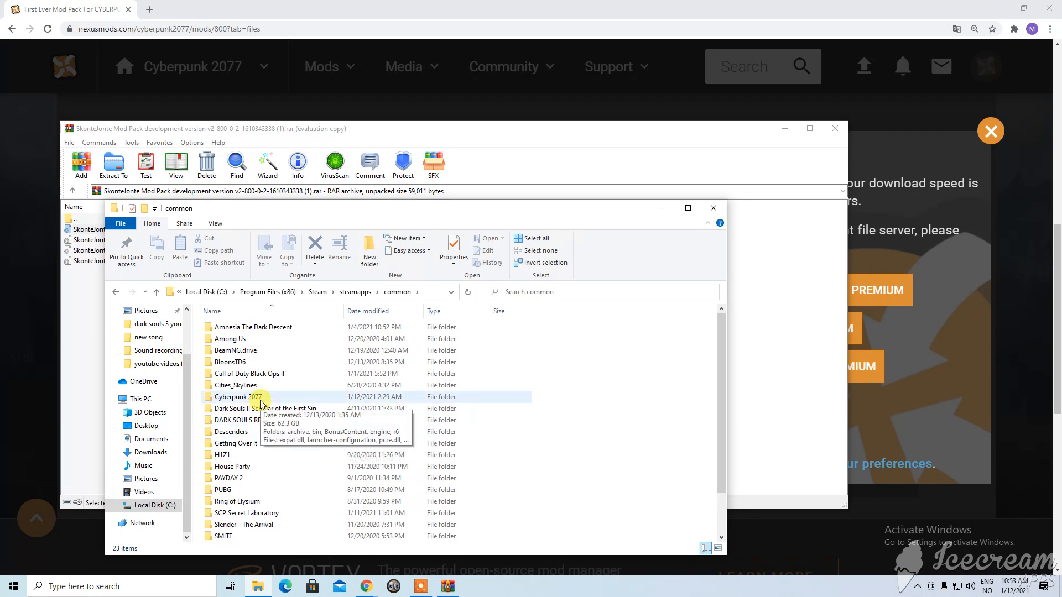
double_click(236, 397)
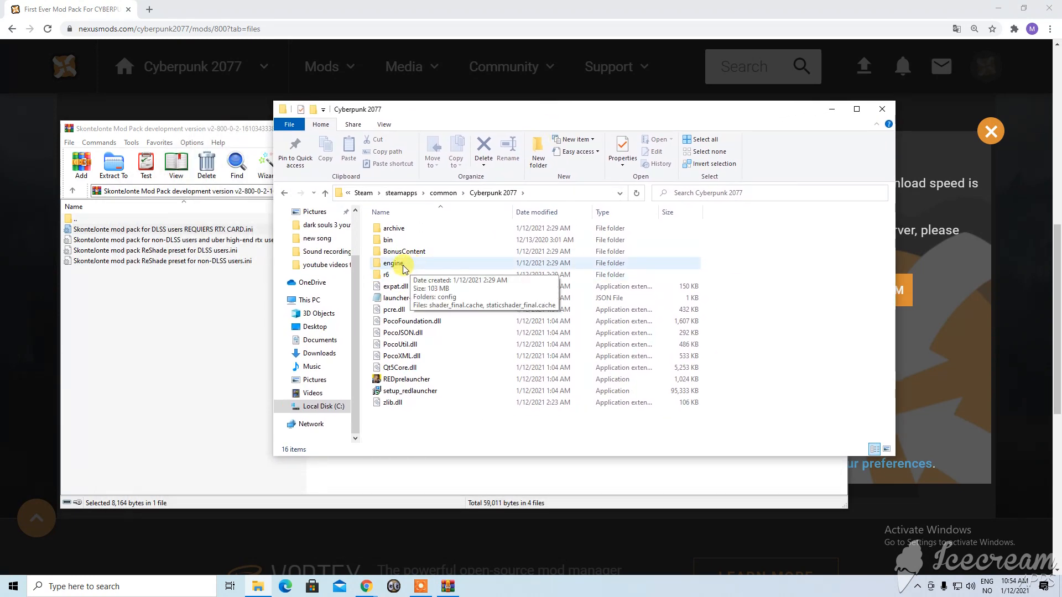
Continue into the game's engine\config\platform\pc folder
double_click(393, 263)
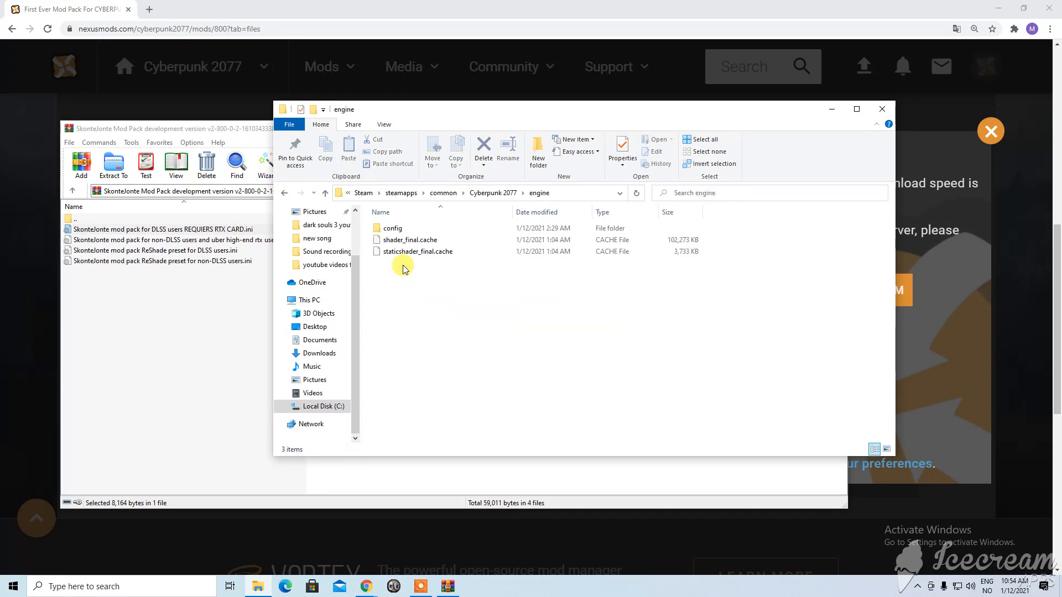
click(391, 227)
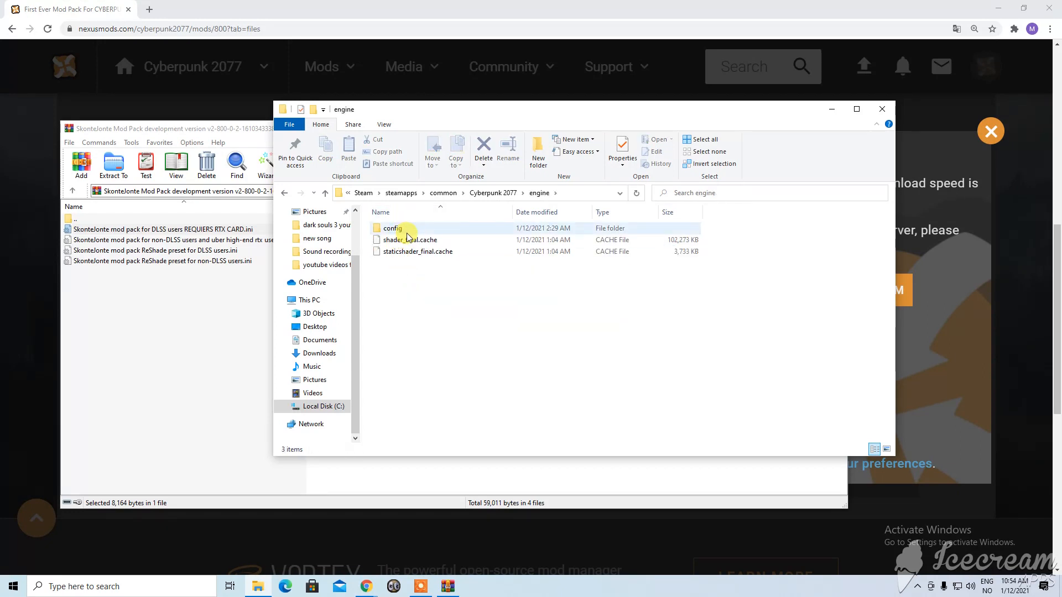
double_click(392, 227)
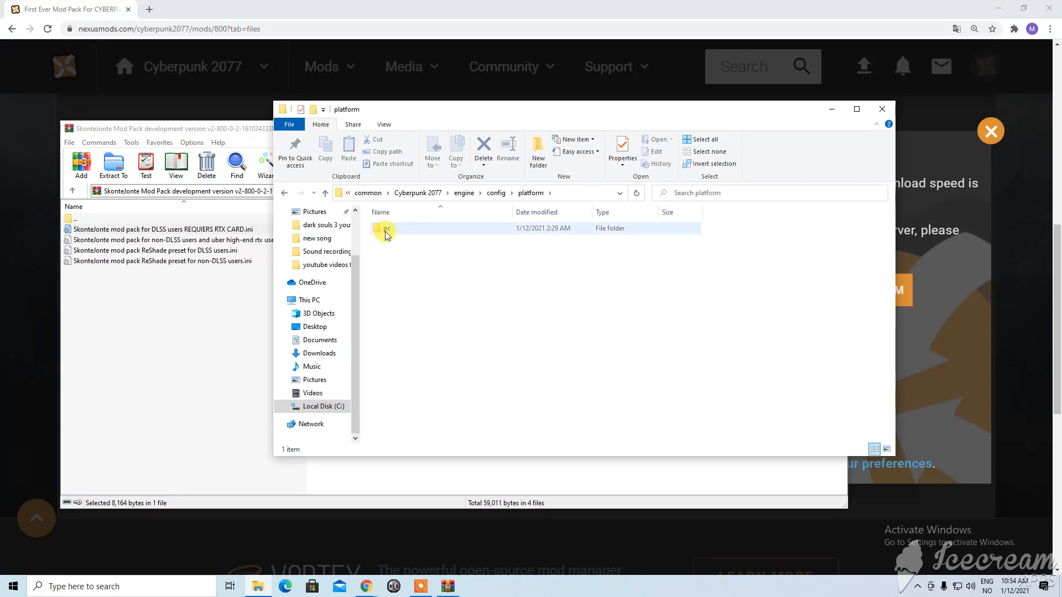
double_click(385, 228)
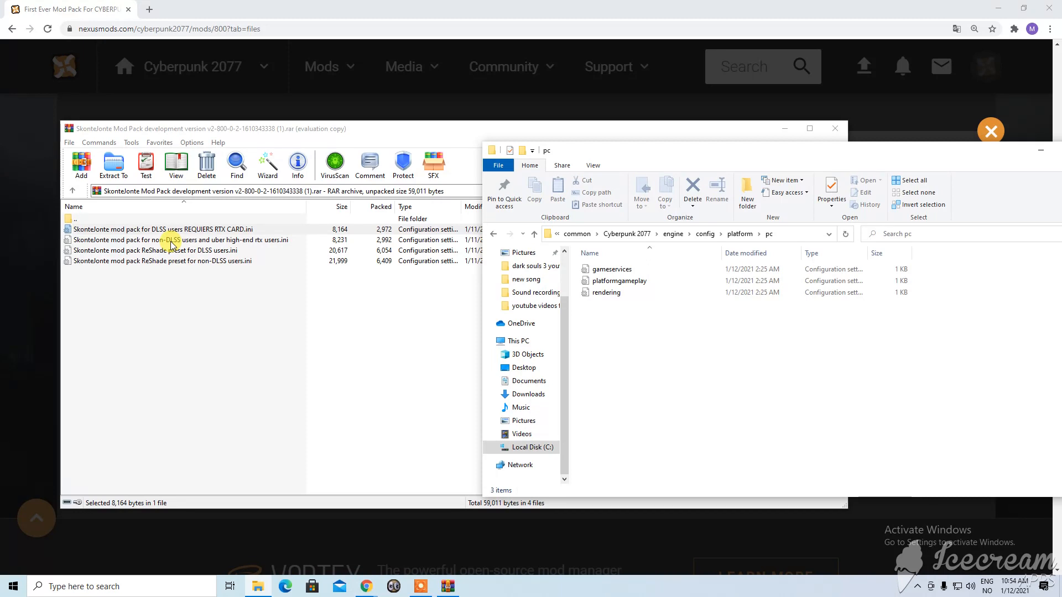
mouse_move(201, 282)
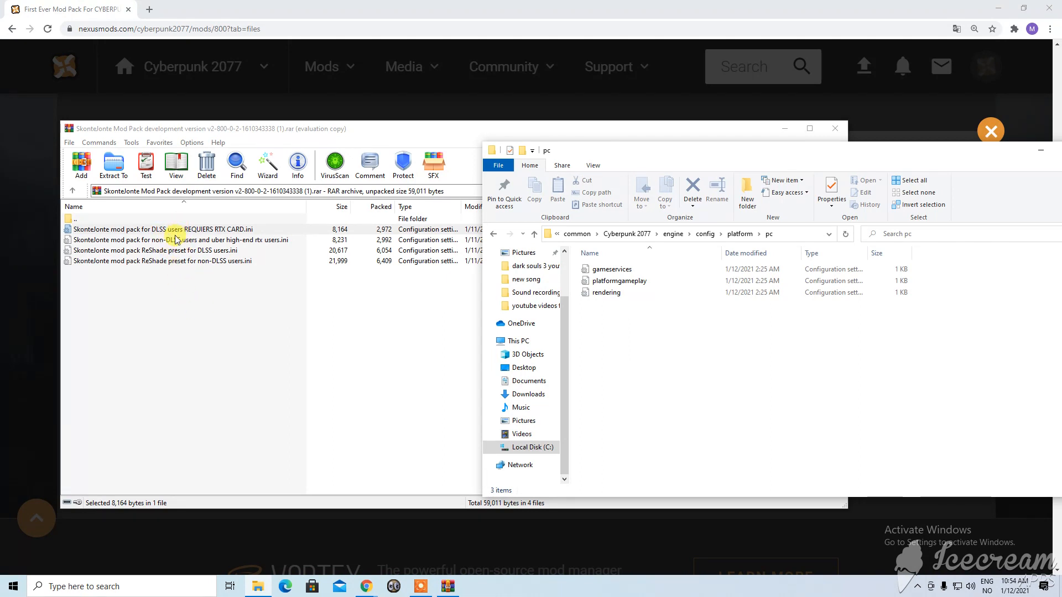
Copy 'SkonteJonte mod pack for DLSS users REQUIERS RTX CARD.ini' into engine\config\platform\pc
click(160, 229)
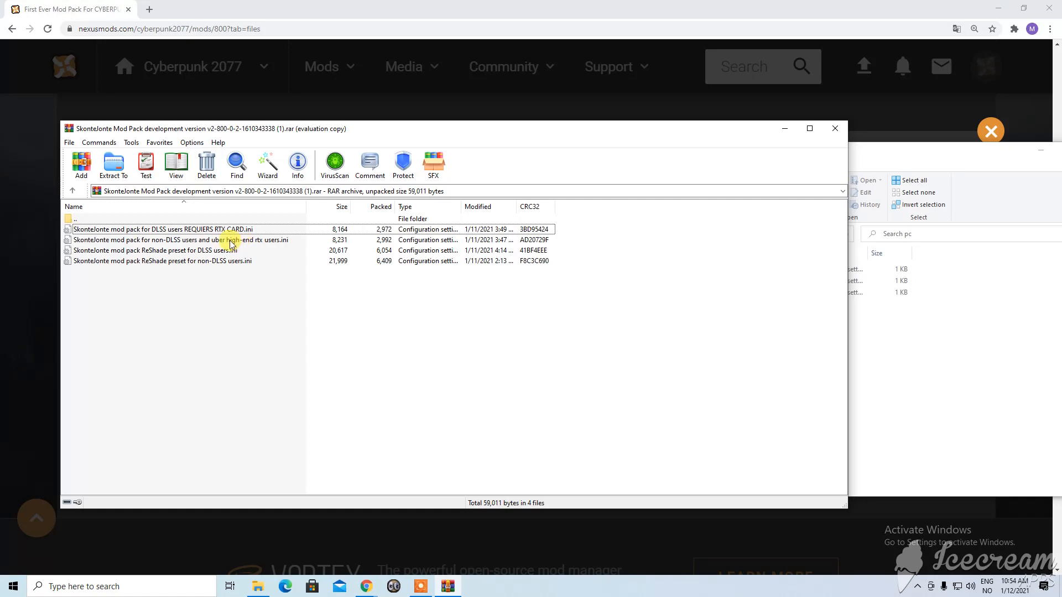
click(176, 240)
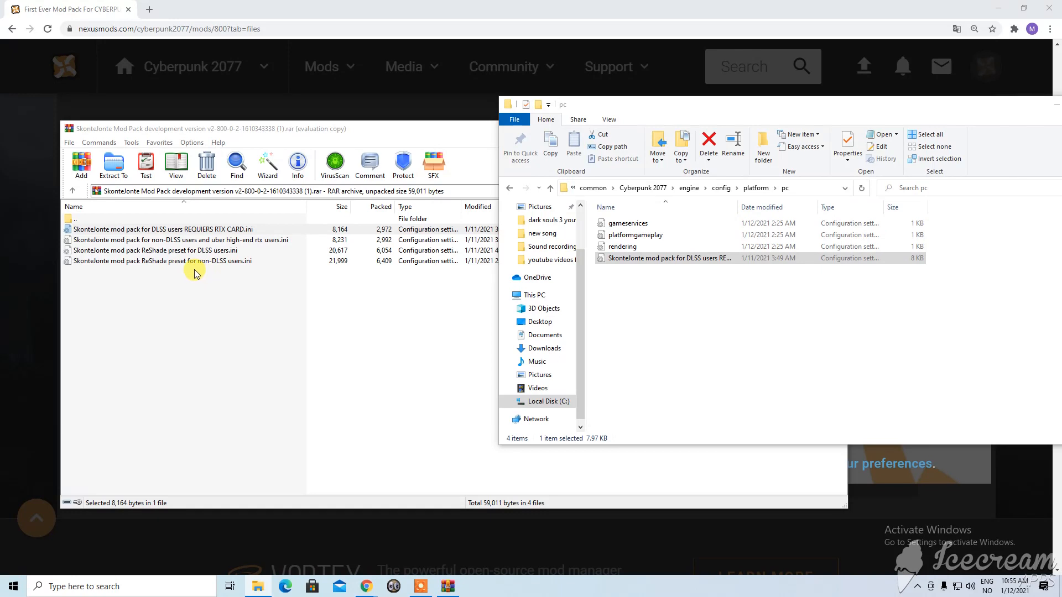
mouse_move(171, 251)
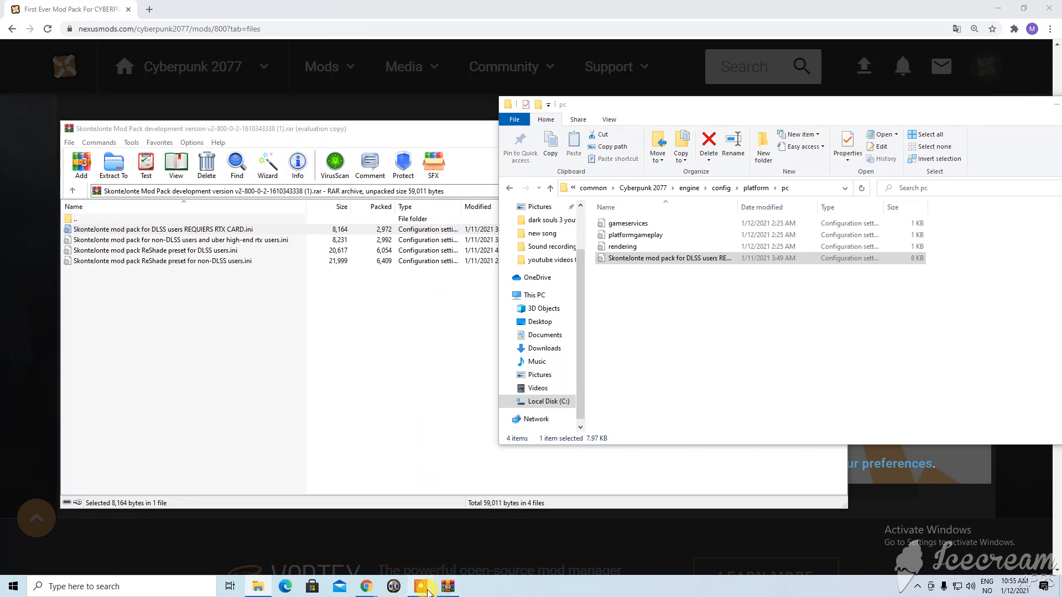
Return to the mod page and choose Documentation from the Manage dropdown to show the readme
click(422, 586)
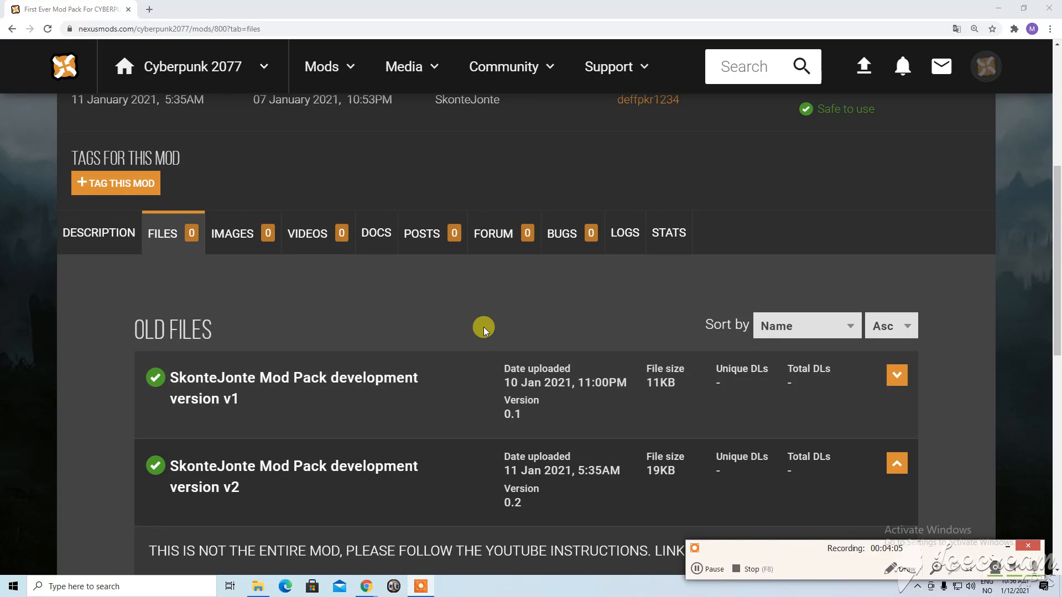
mouse_move(612, 249)
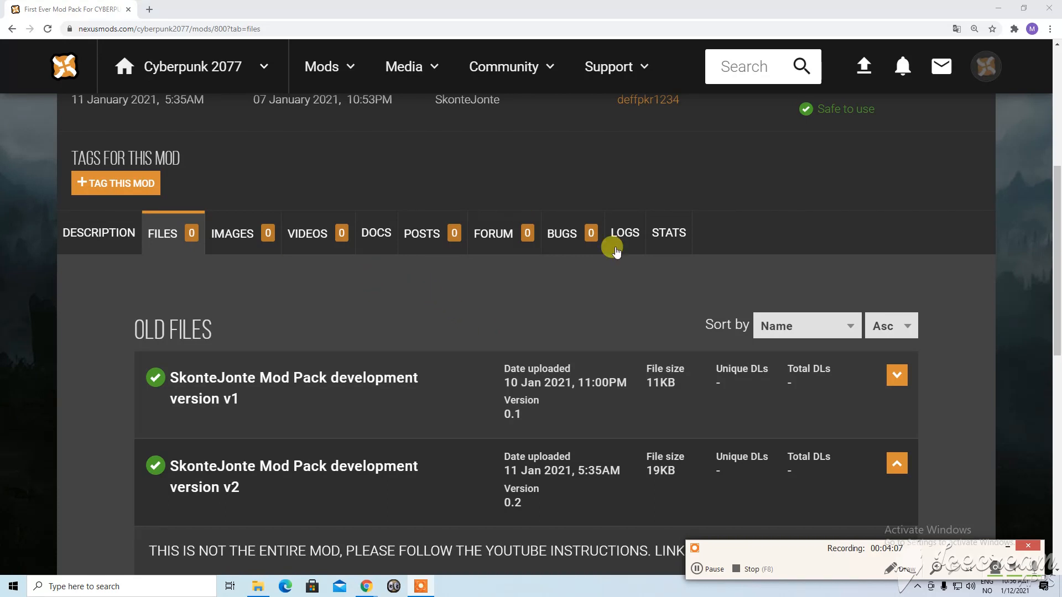
scroll(down, 3)
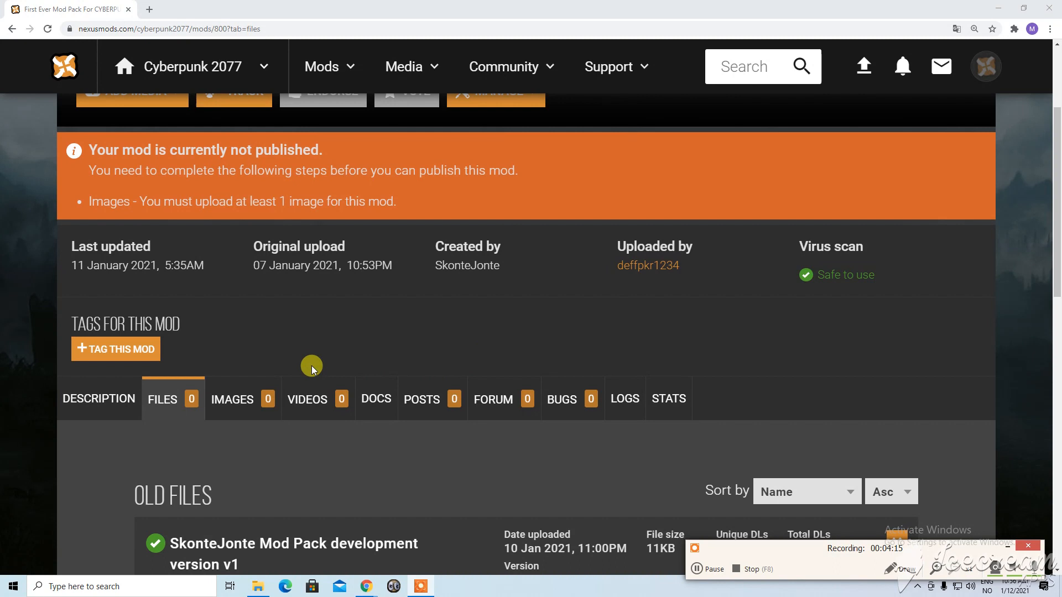
click(496, 257)
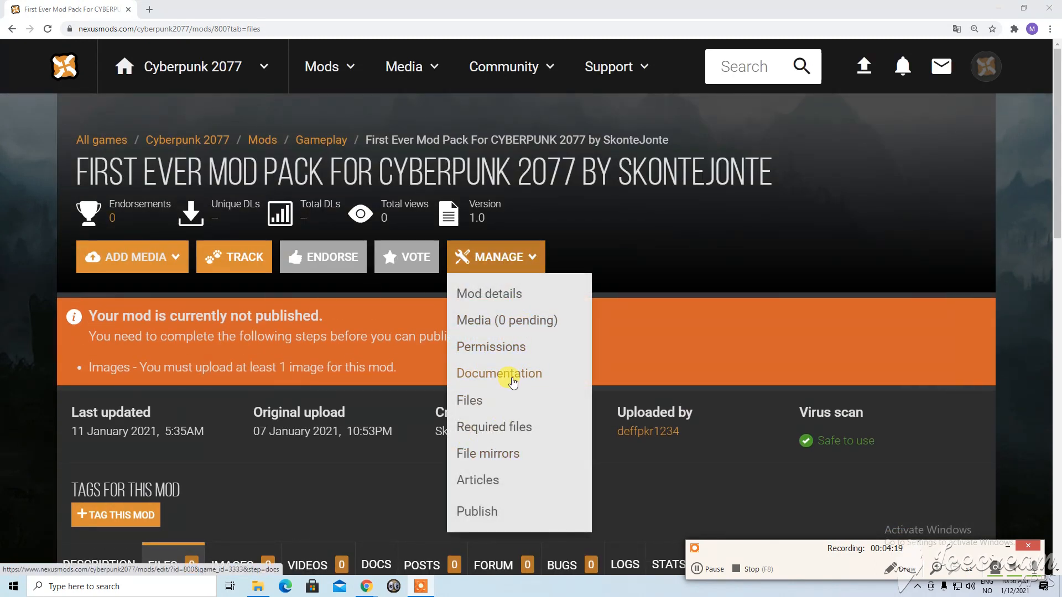
click(499, 372)
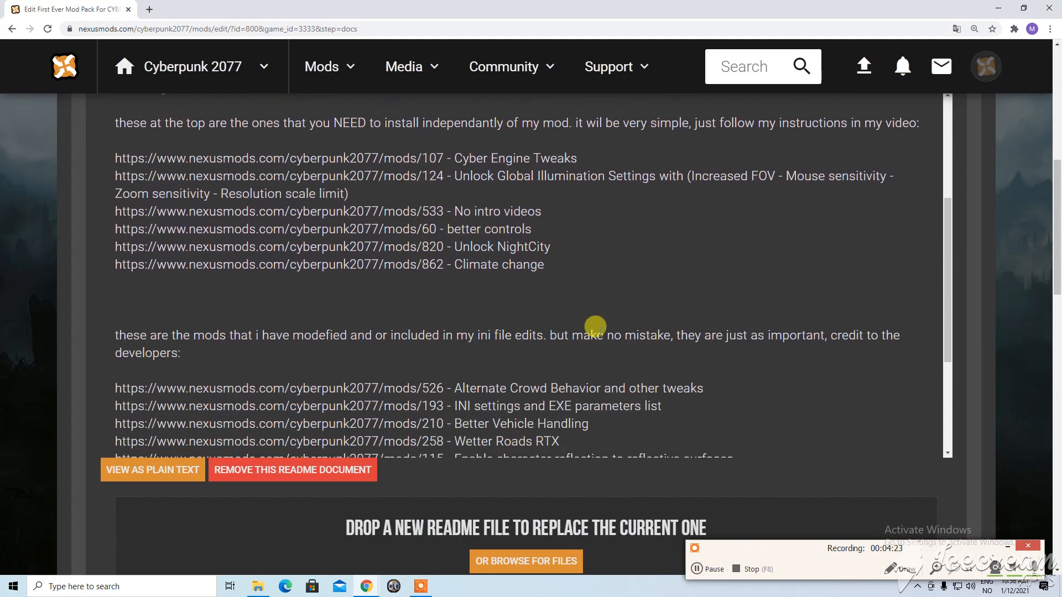
View the readme as plain text and select the Cyber Engine Tweaks link from the required mods list
click(152, 470)
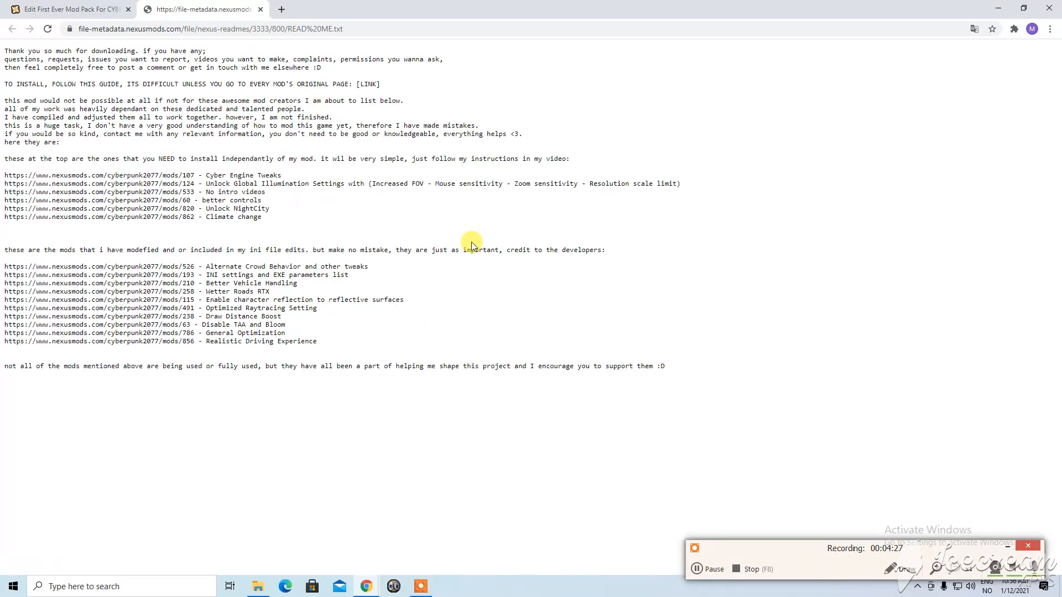
mouse_move(723, 370)
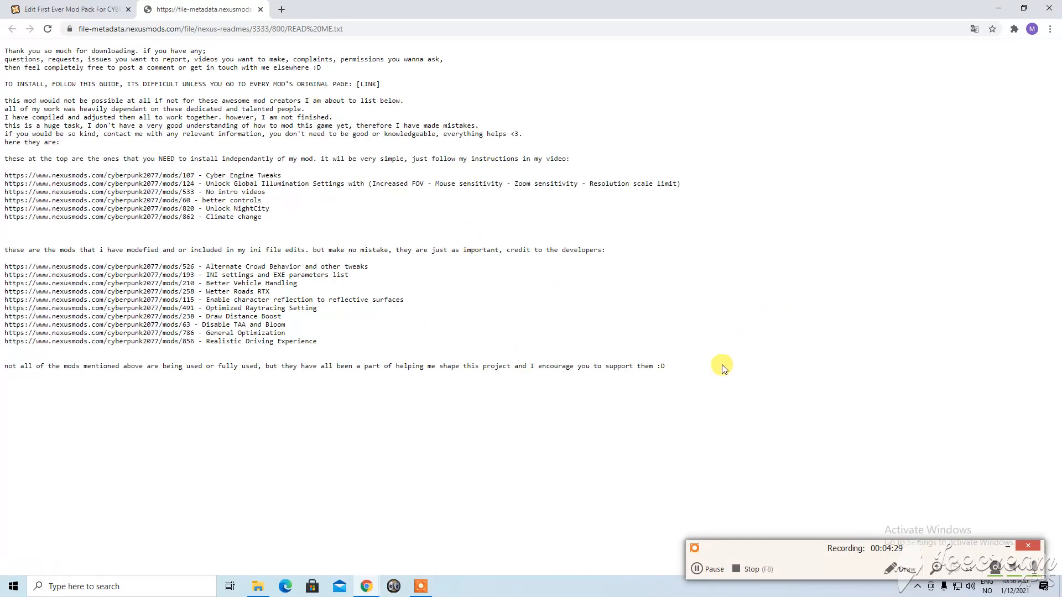
mouse_move(683, 387)
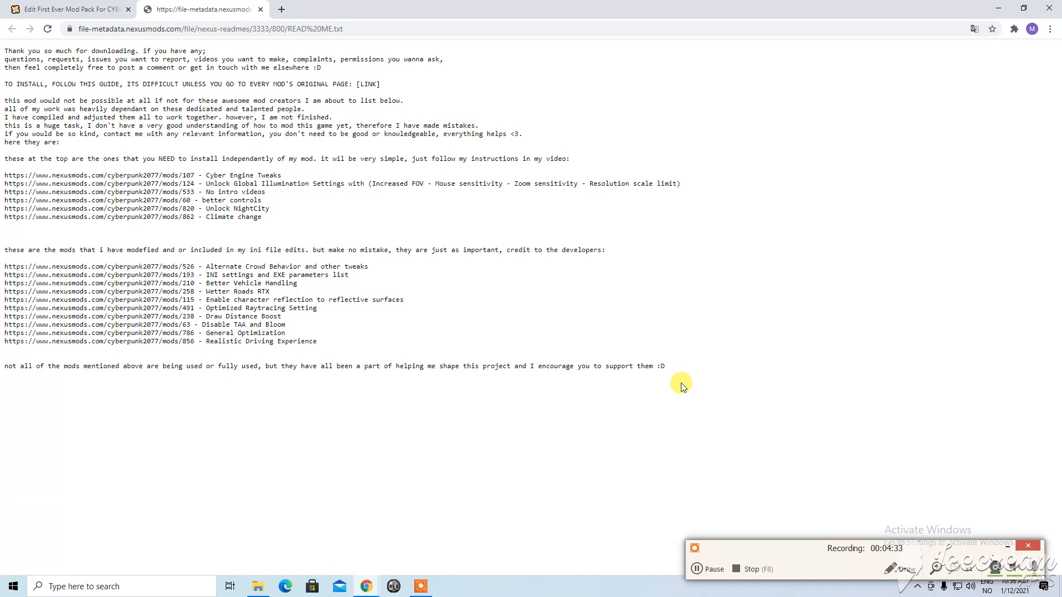
mouse_move(706, 484)
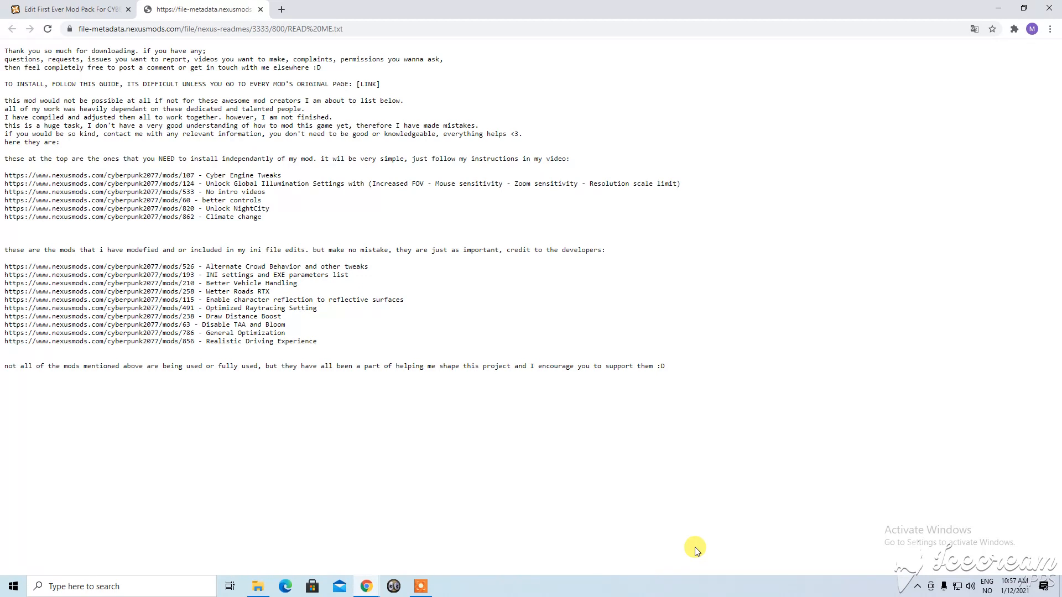
mouse_move(654, 535)
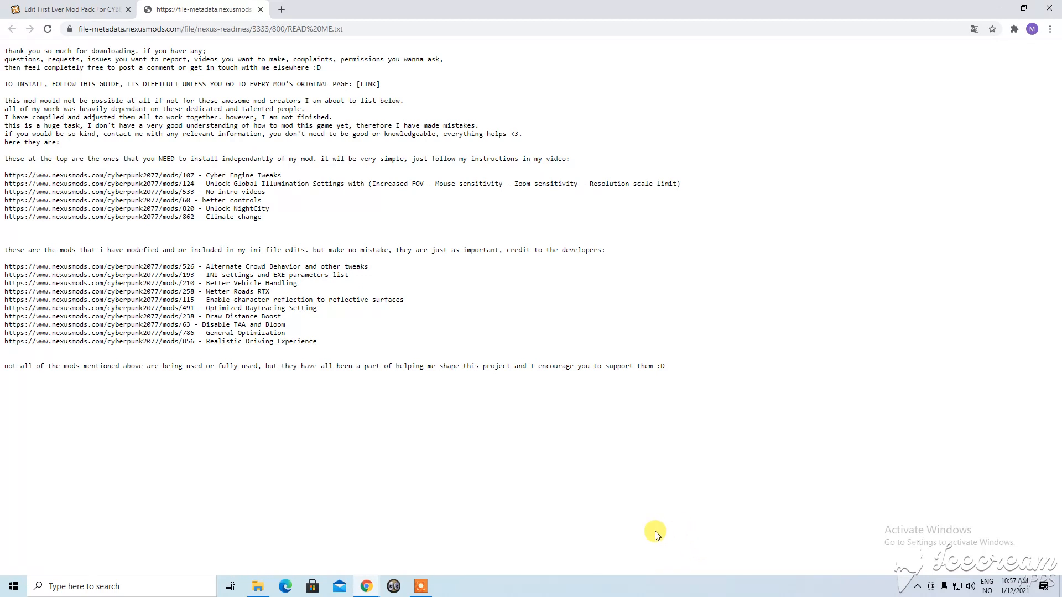
mouse_move(407, 324)
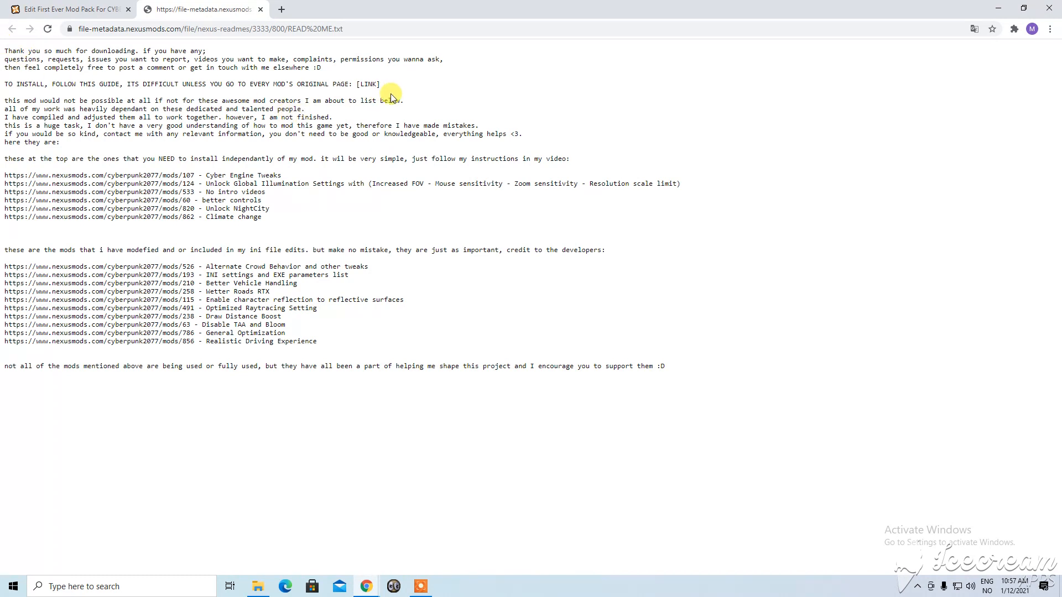
mouse_move(364, 101)
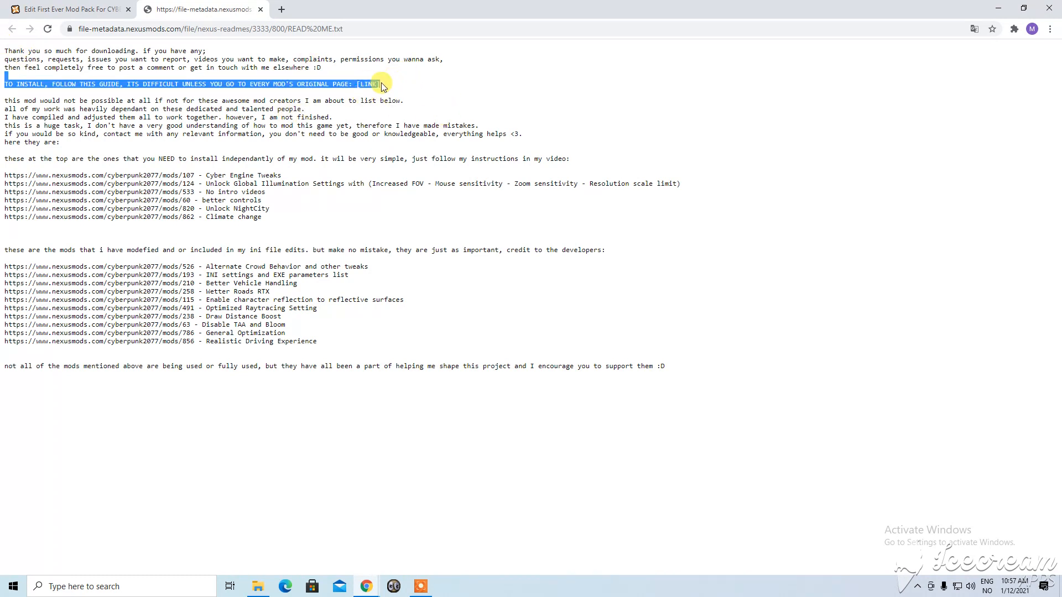
double_click(367, 84)
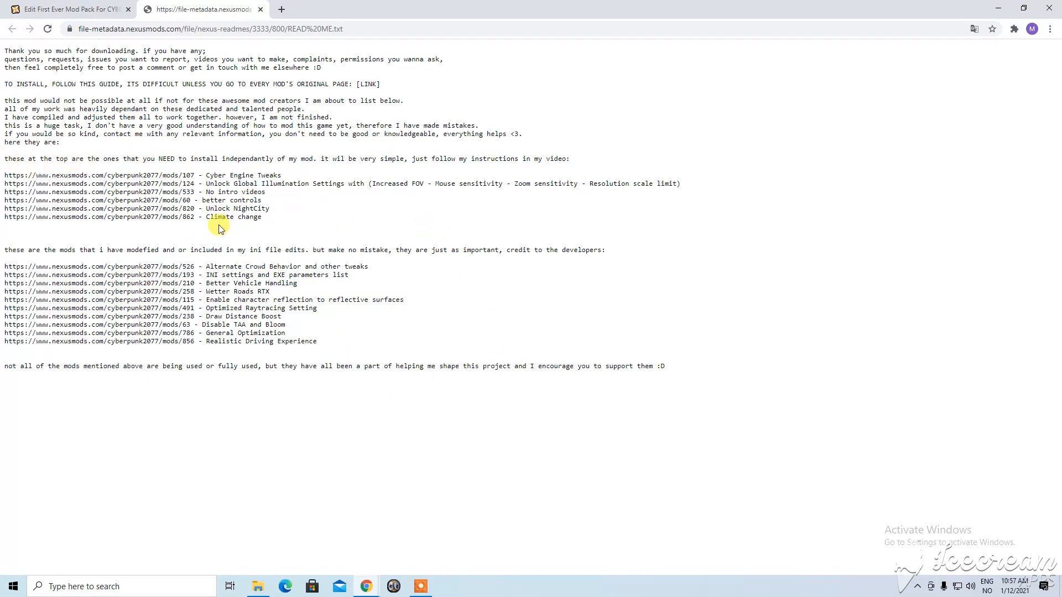
mouse_move(3, 264)
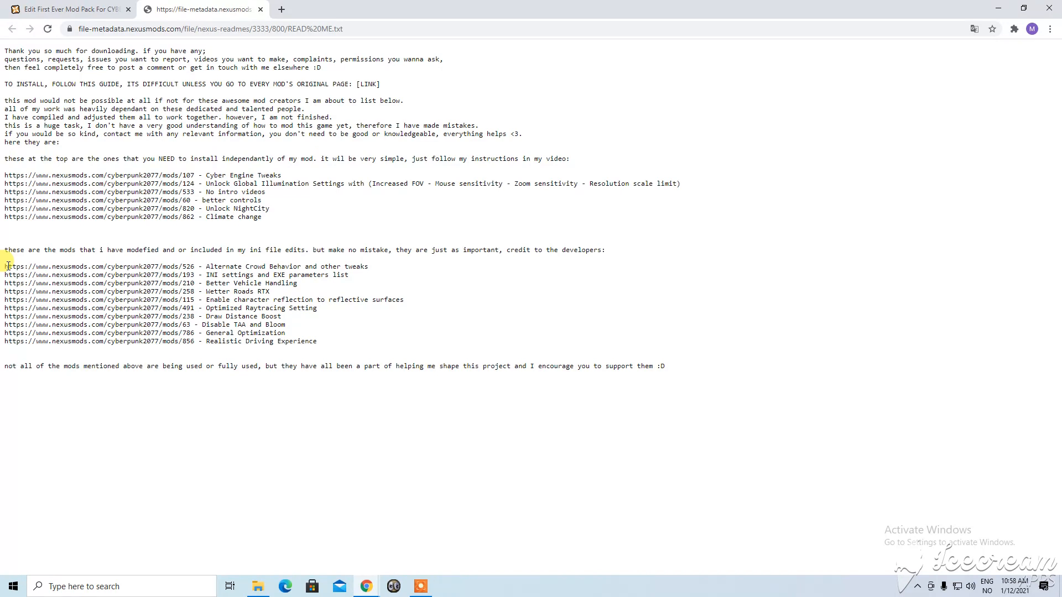
drag(7, 265, 61, 275)
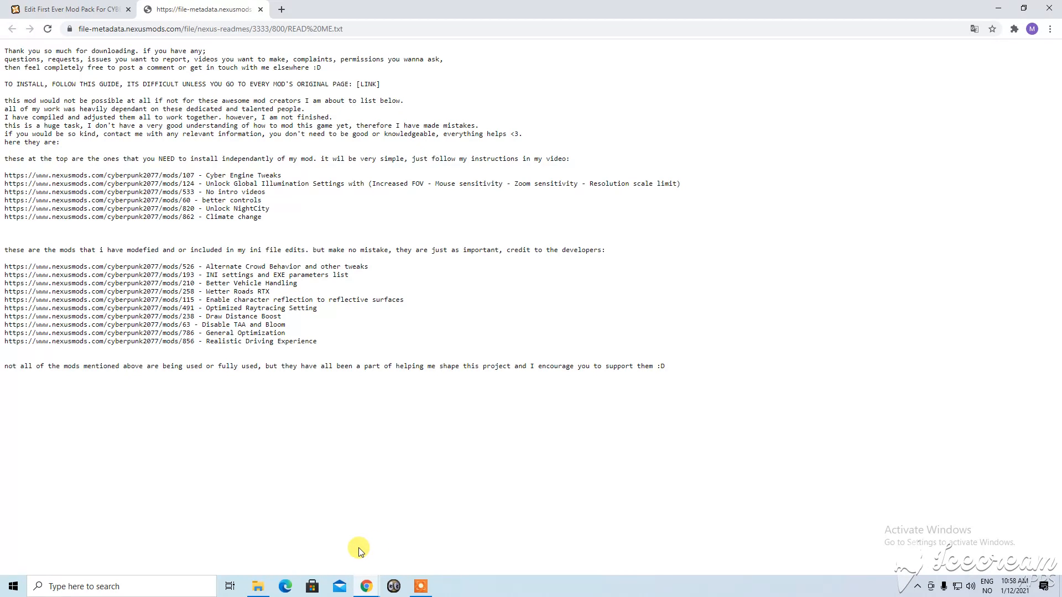
mouse_move(289, 470)
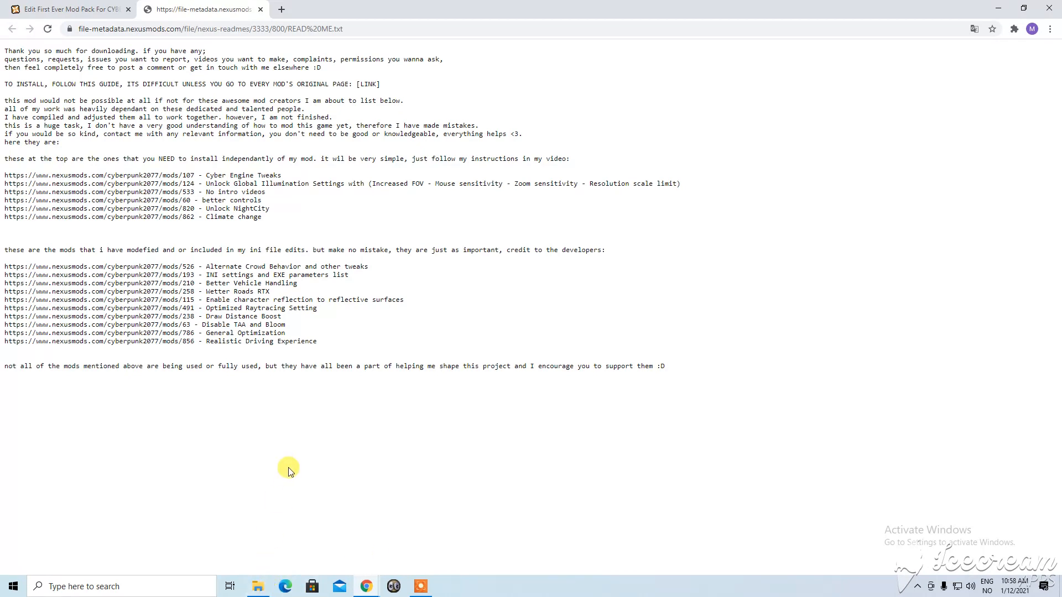
mouse_move(405, 333)
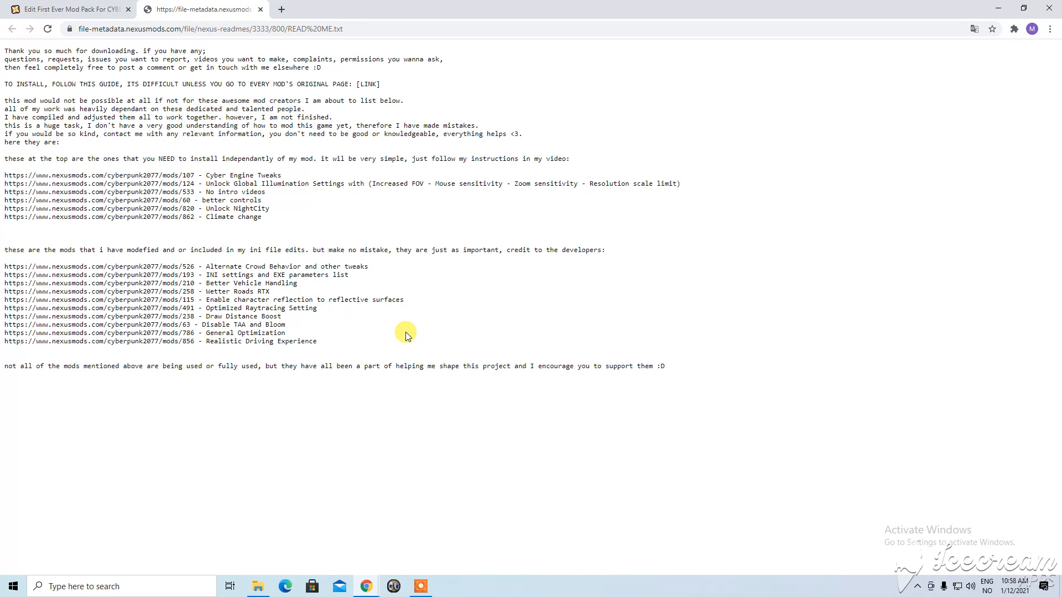
mouse_move(341, 330)
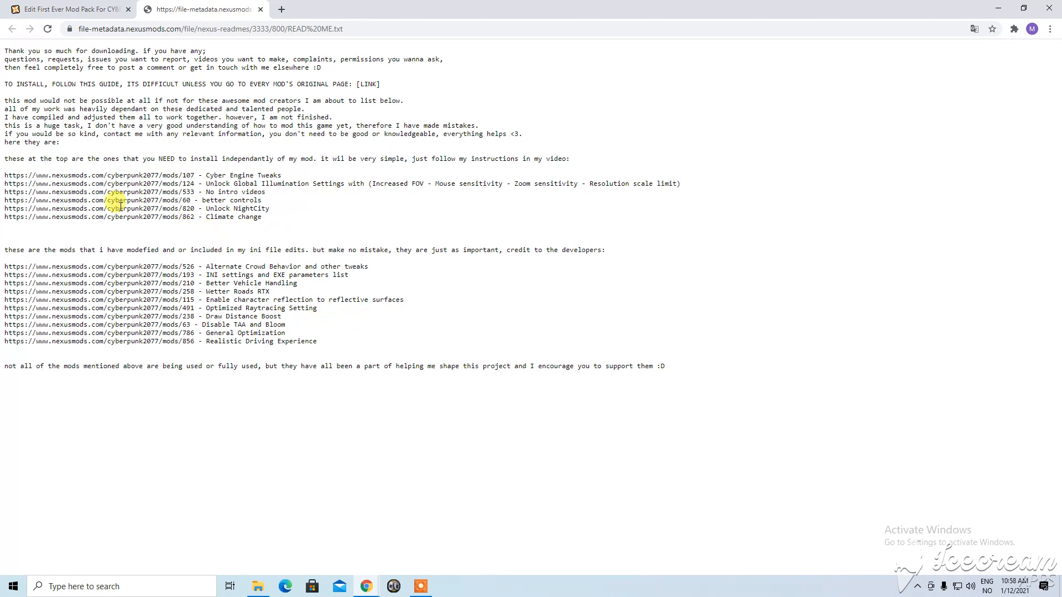
drag(4, 175, 270, 217)
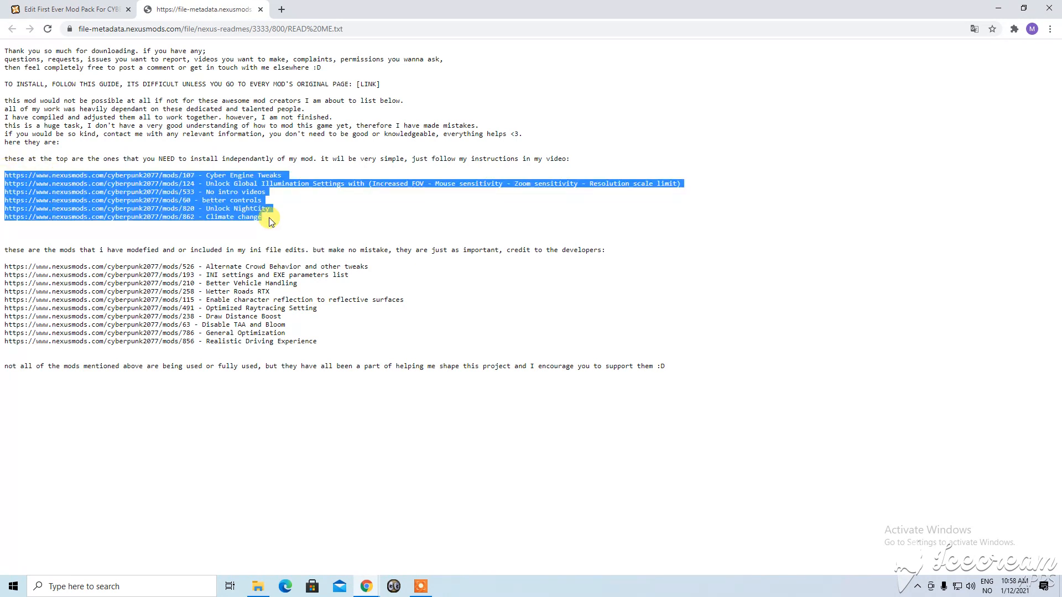
click(305, 203)
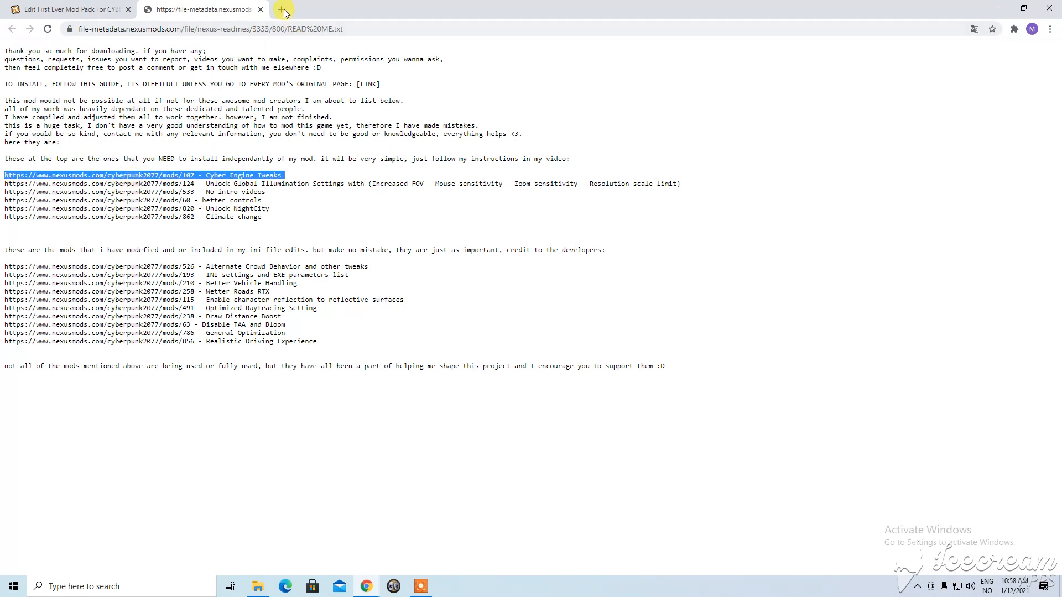
Load the Cyber Engine Tweaks mod page in a new browser tab
click(286, 10)
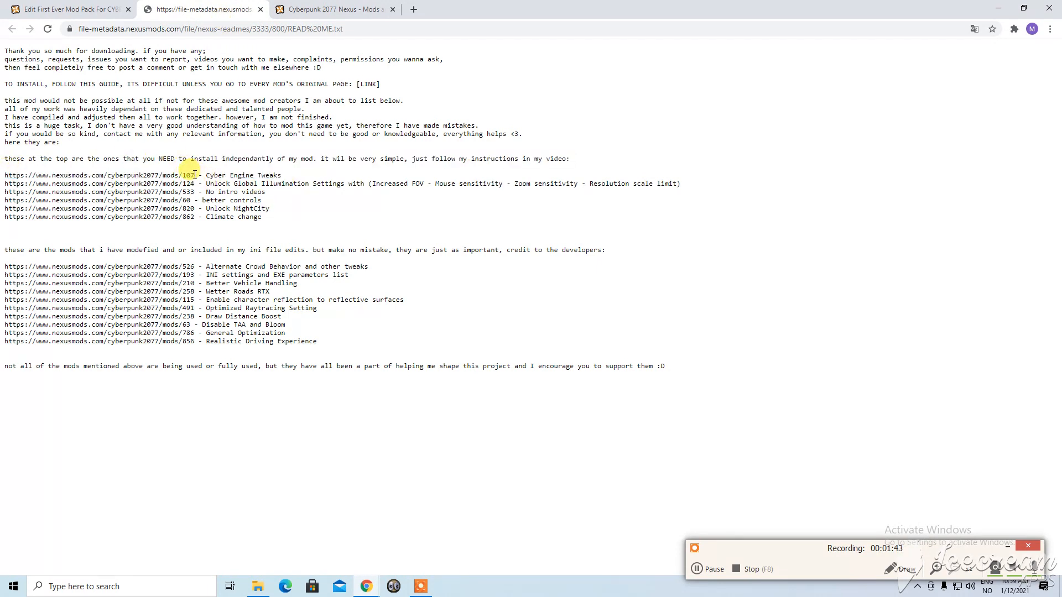
double_click(98, 175)
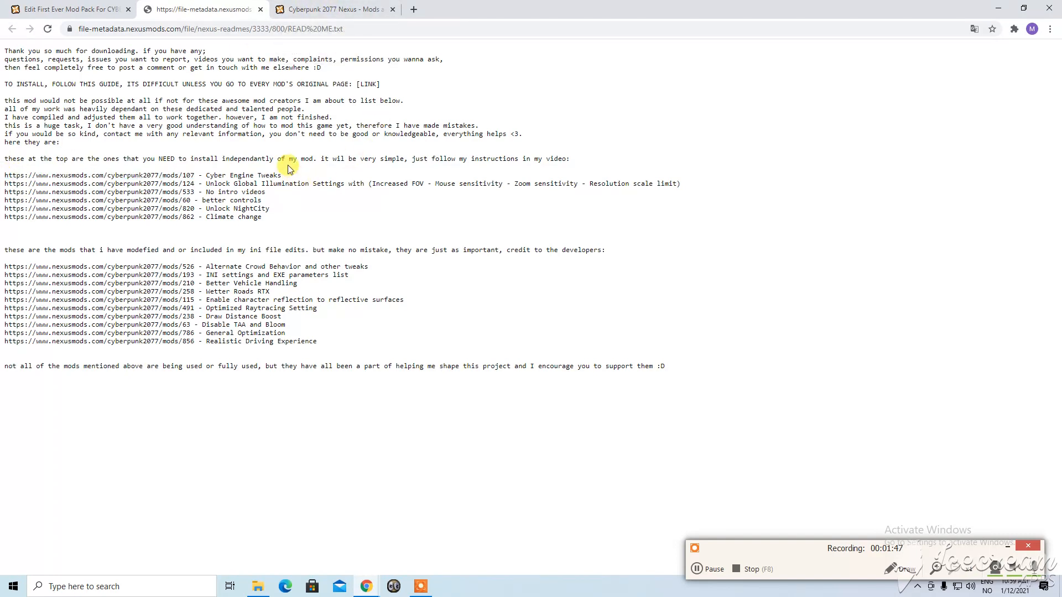
click(331, 9)
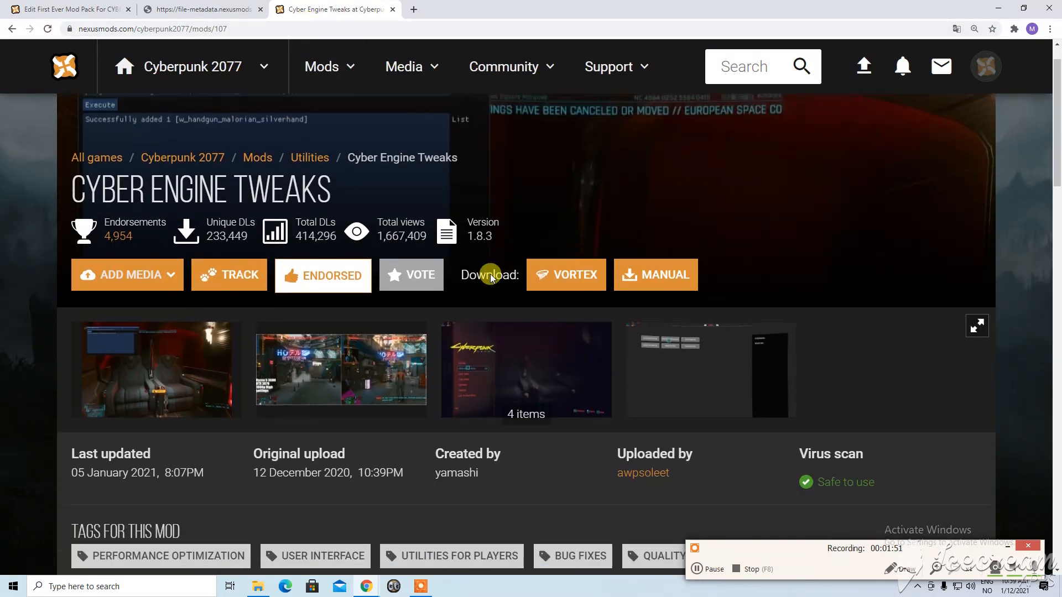
Manually download the Imgui in Lua main file of Cyber Engine Tweaks and open its zip from the download bar
scroll(down, 3)
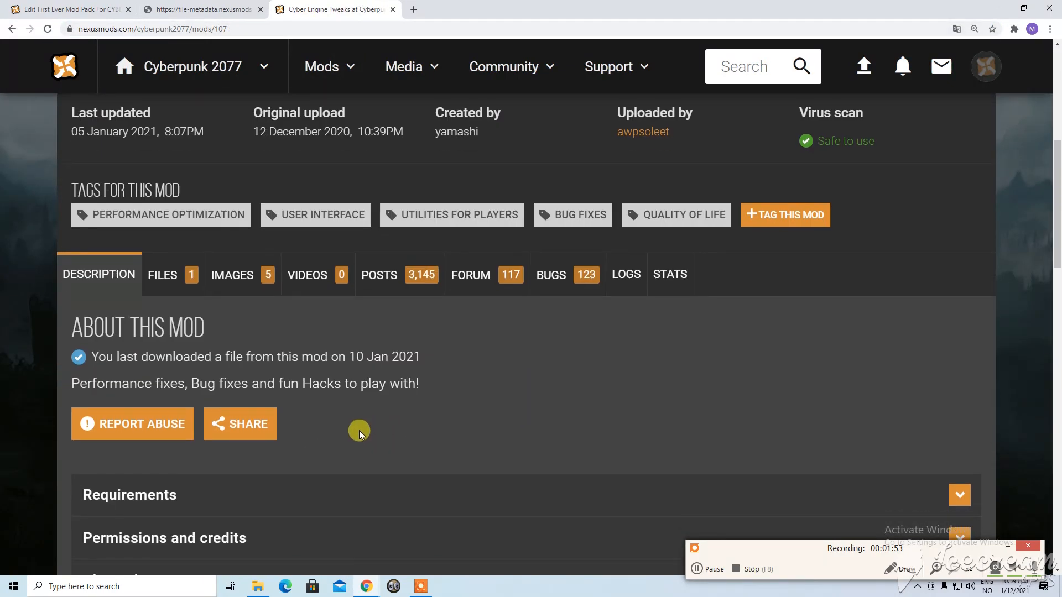
scroll(down, 3)
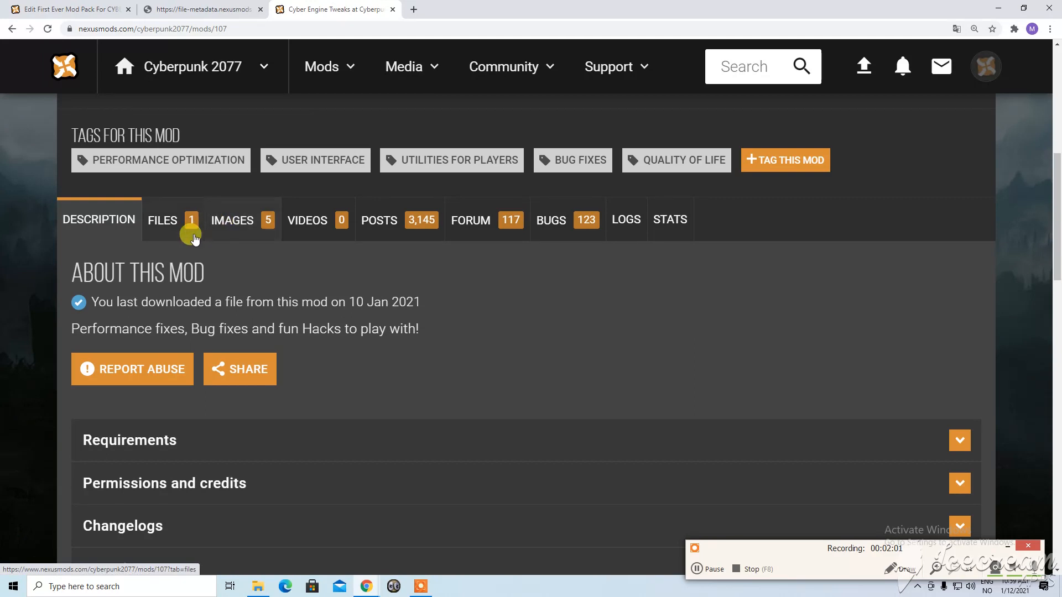
click(162, 220)
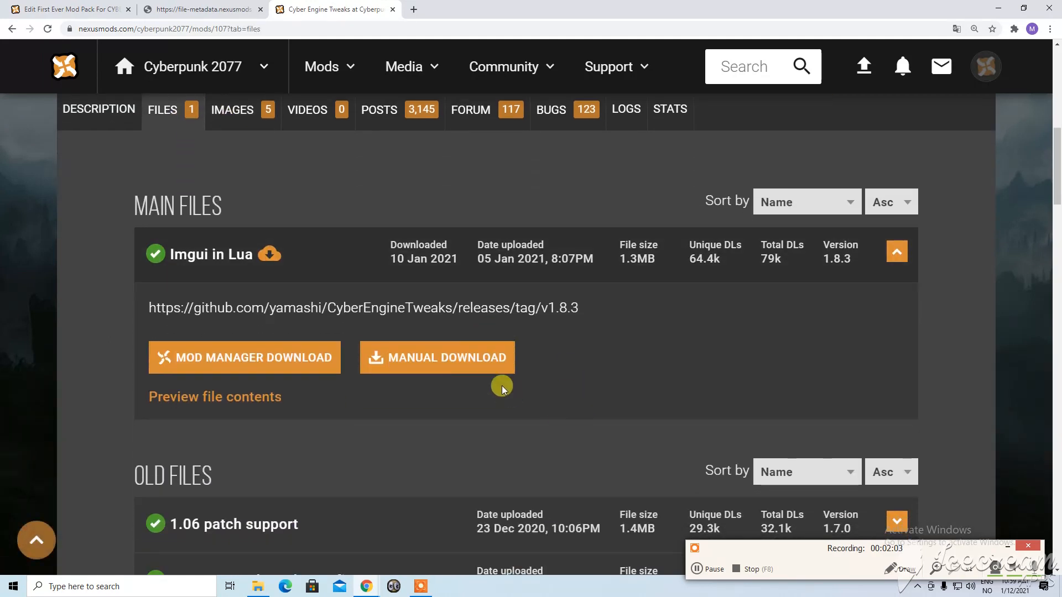
scroll(down, 3)
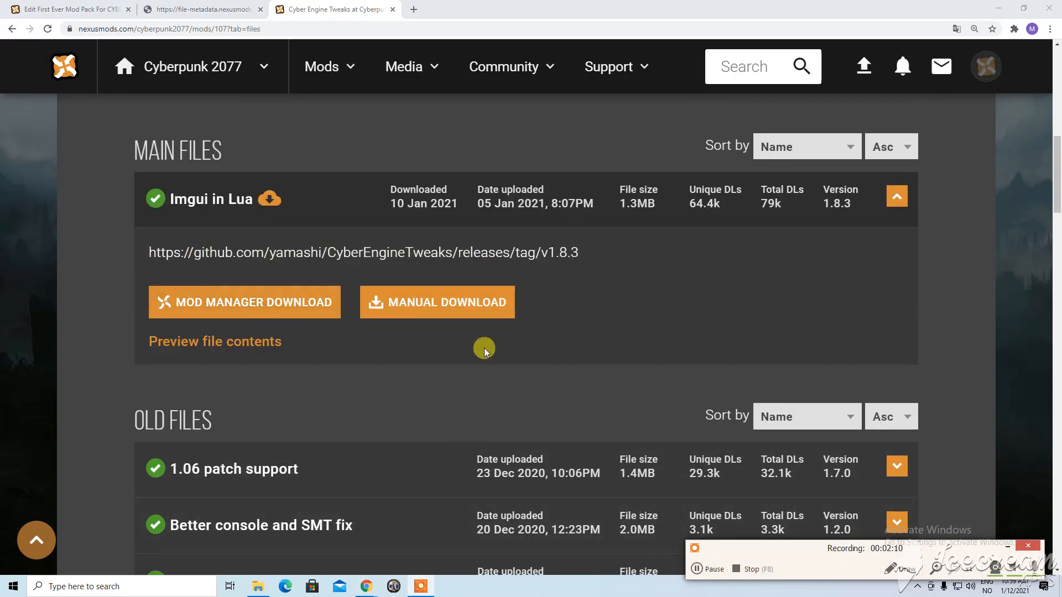
click(437, 302)
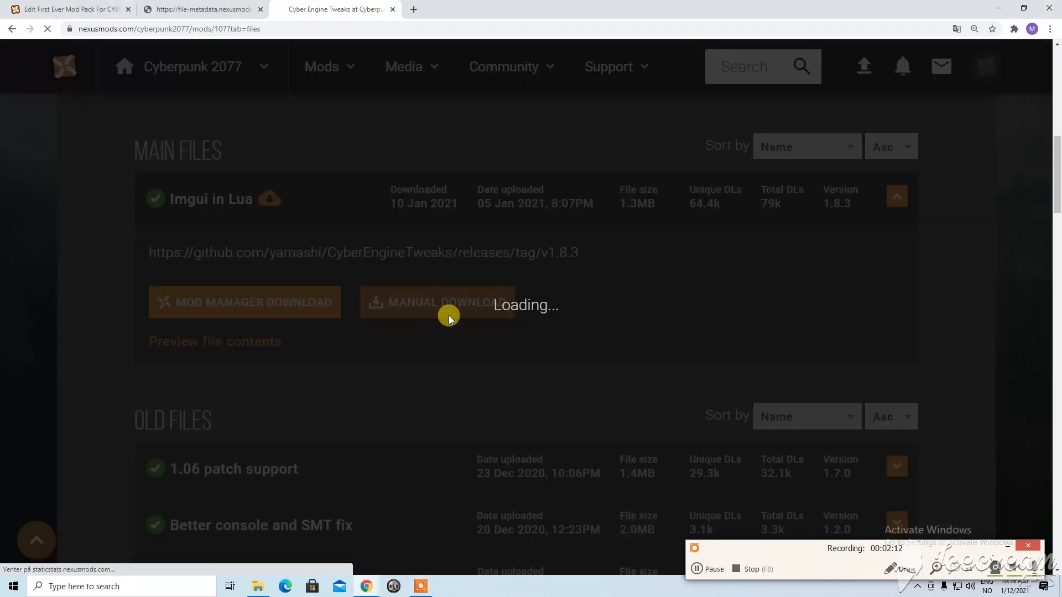
click(437, 302)
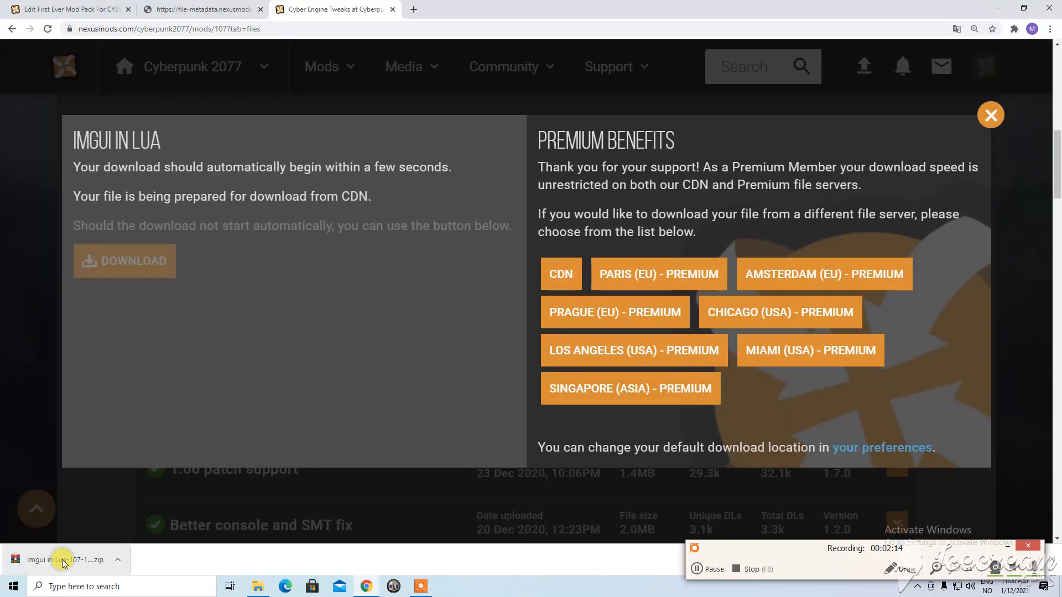
Inspect the Imgui in Lua archive's global.ini and version.dll in WinRAR beside the game folder
click(61, 562)
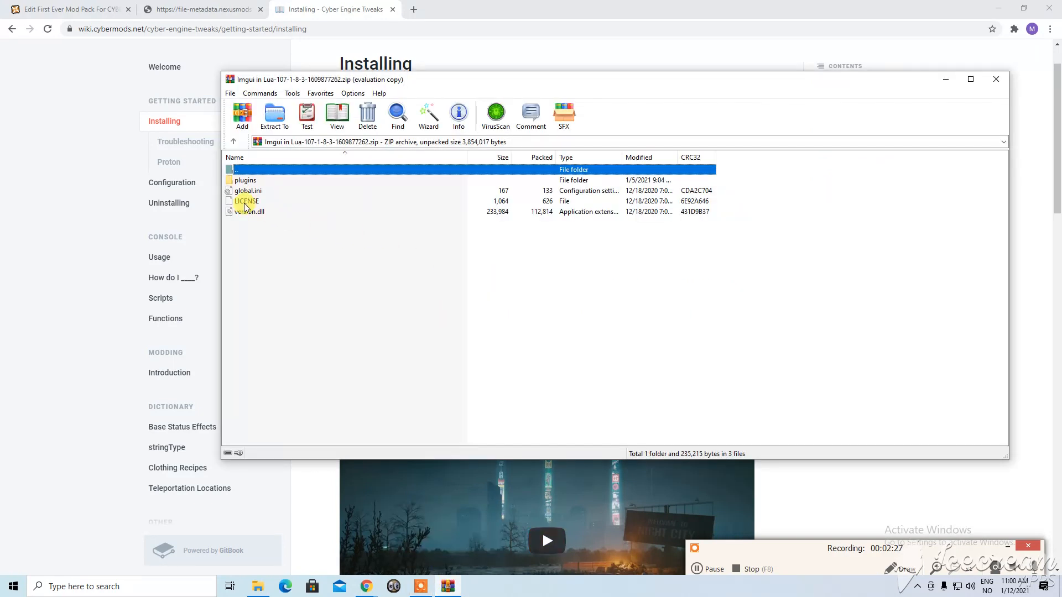
click(246, 190)
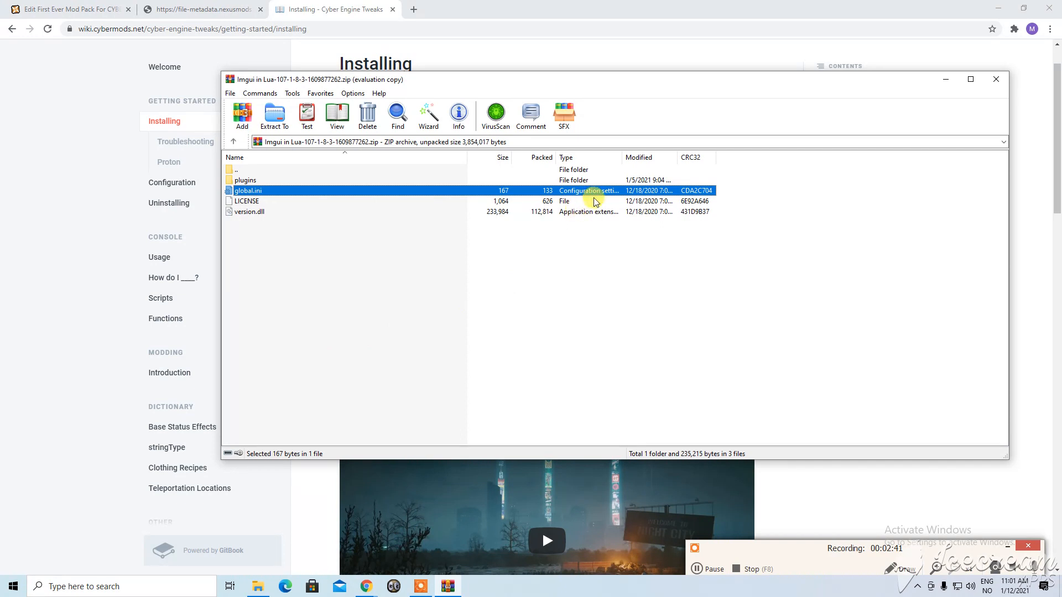
mouse_move(284, 245)
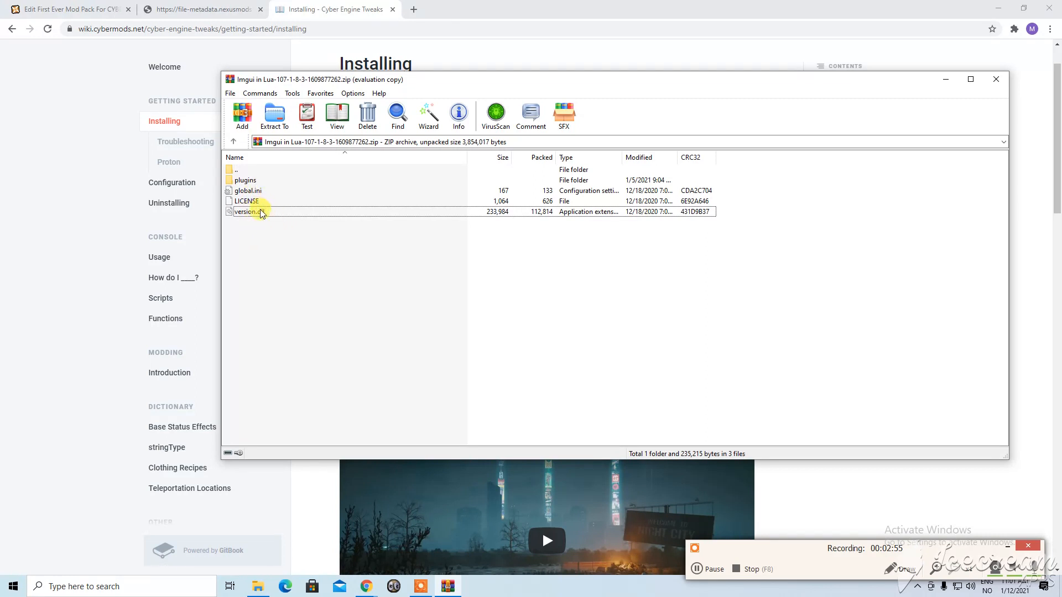
click(249, 211)
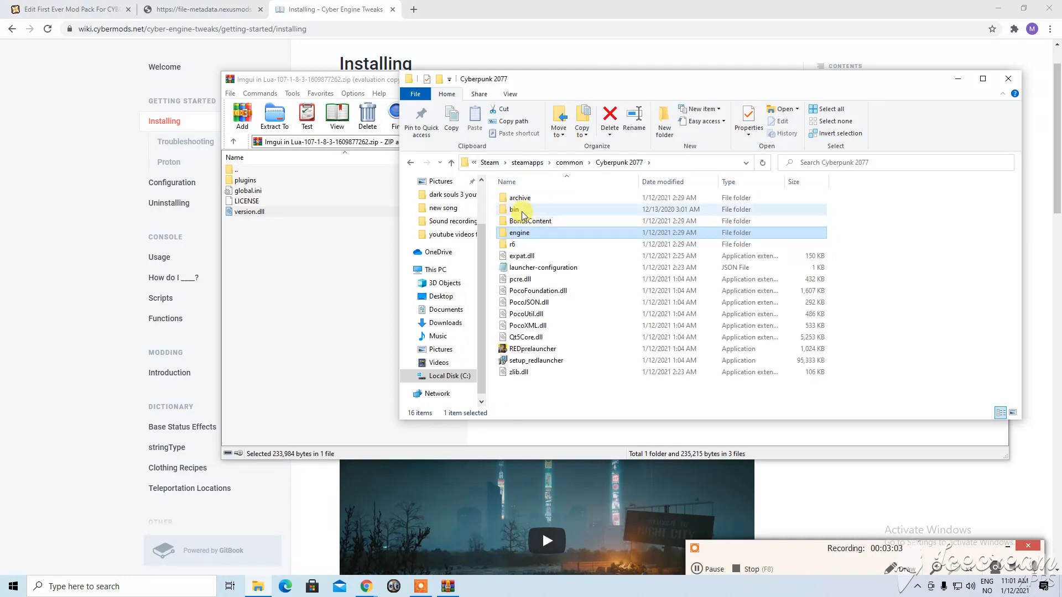
Reach the game's bin\x64 folder, select plugins with version.dll in WinRAR, then return to the readme tab
double_click(513, 209)
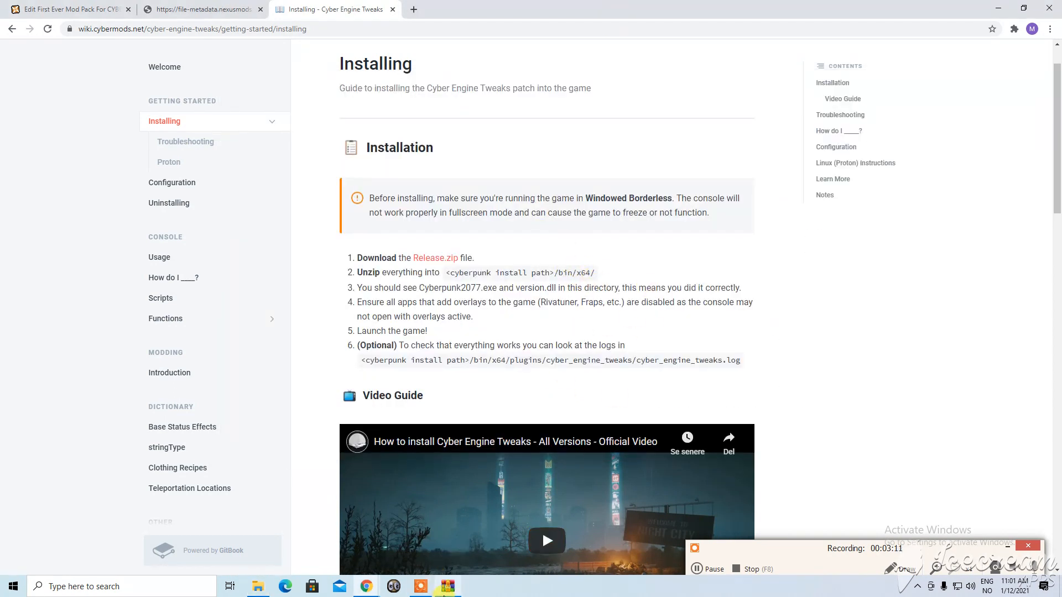
click(249, 211)
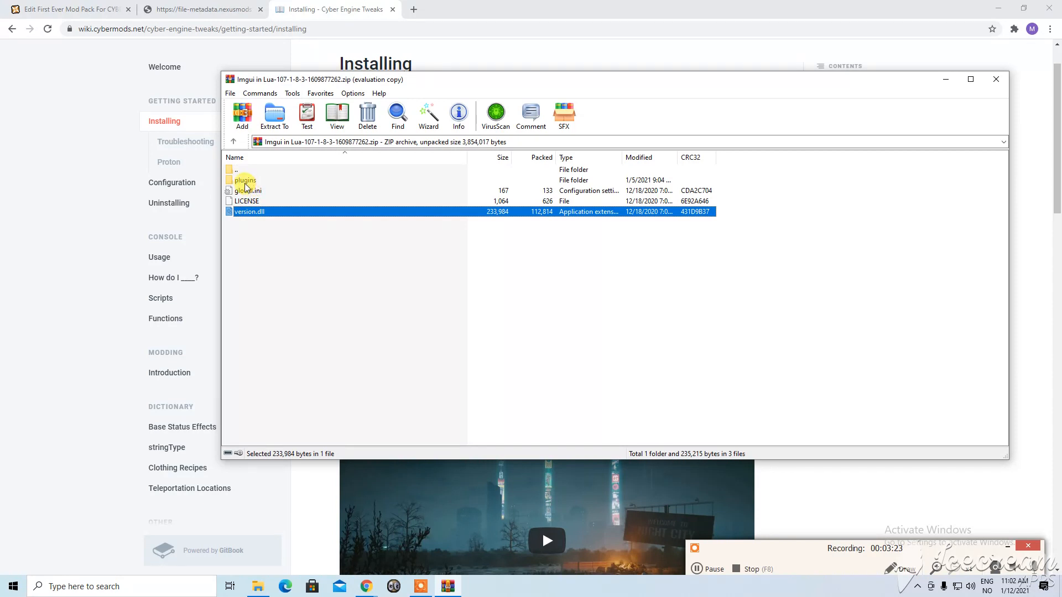
click(246, 181)
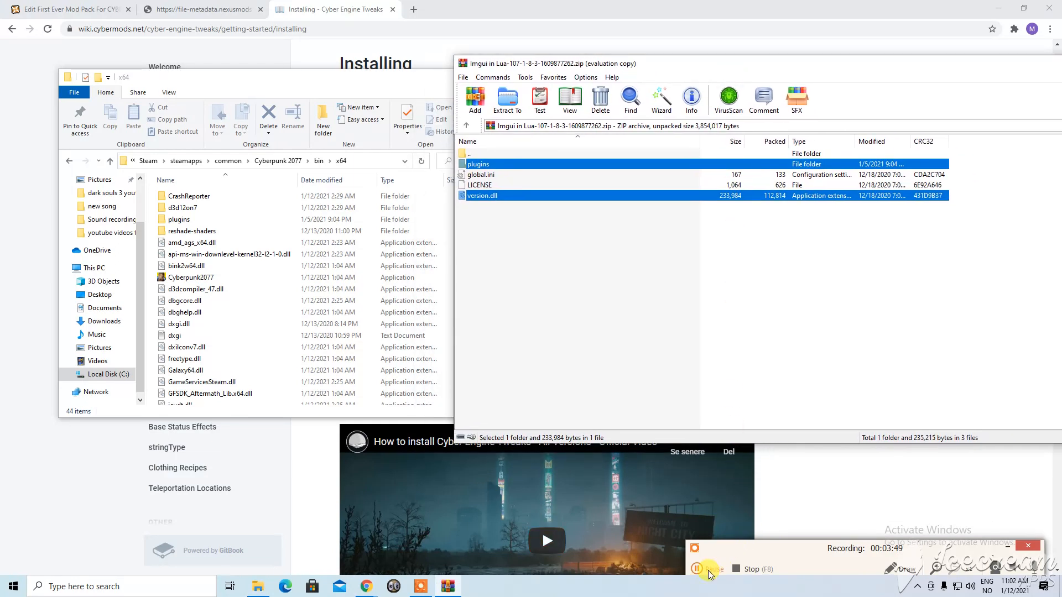
click(200, 9)
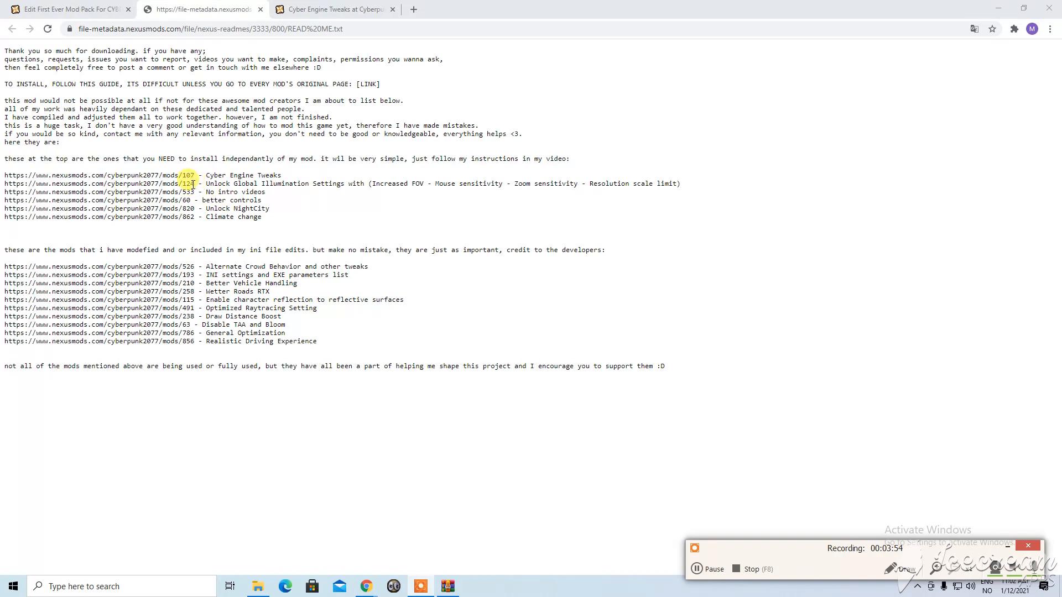
Load the Unlock Global Illumination Settings mod page and read its installation notes
drag(3, 184, 197, 184)
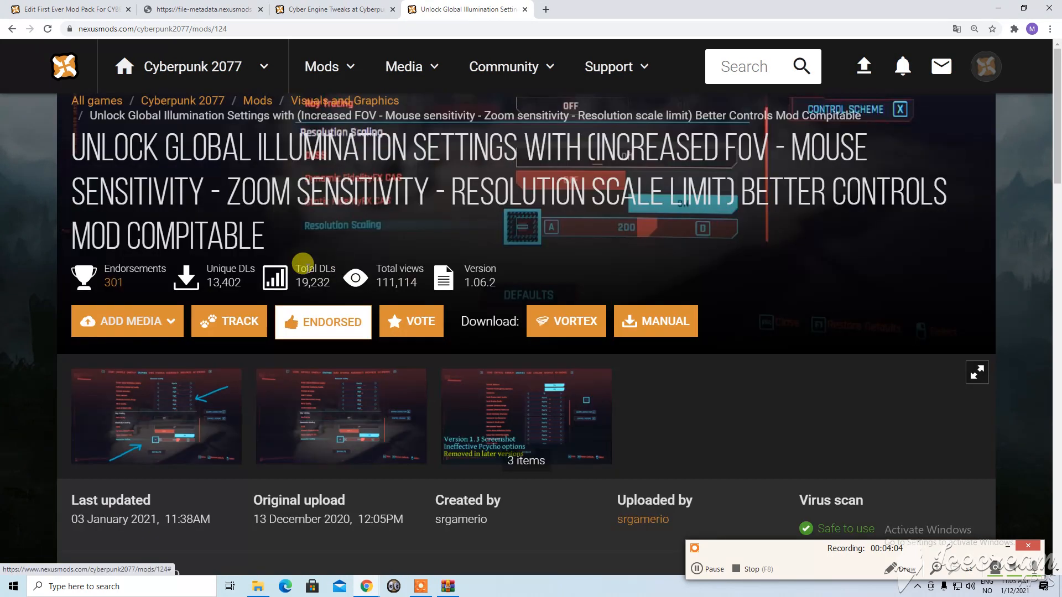
scroll(down, 3)
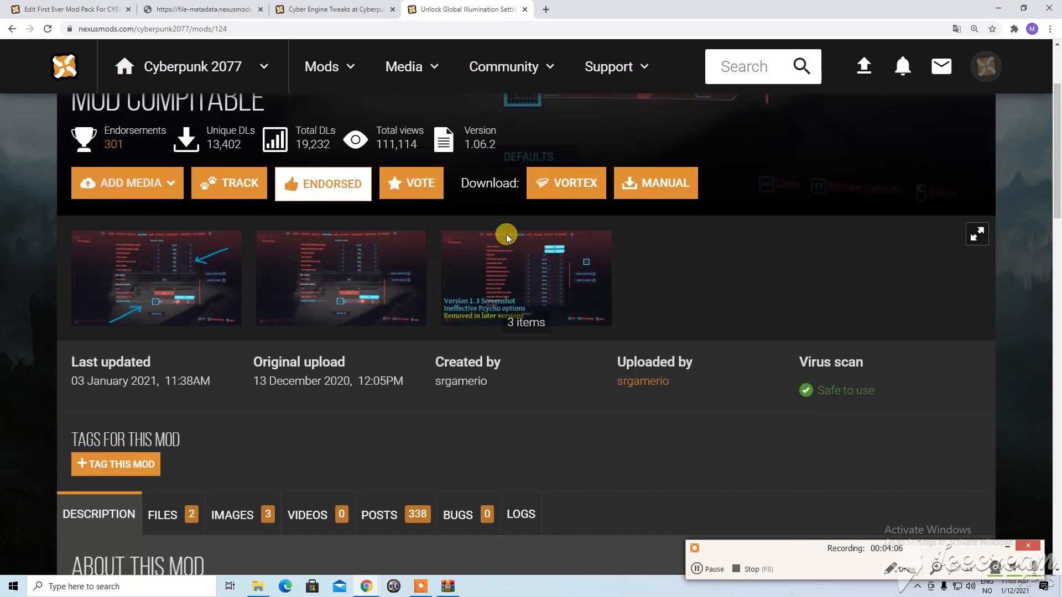
scroll(down, 3)
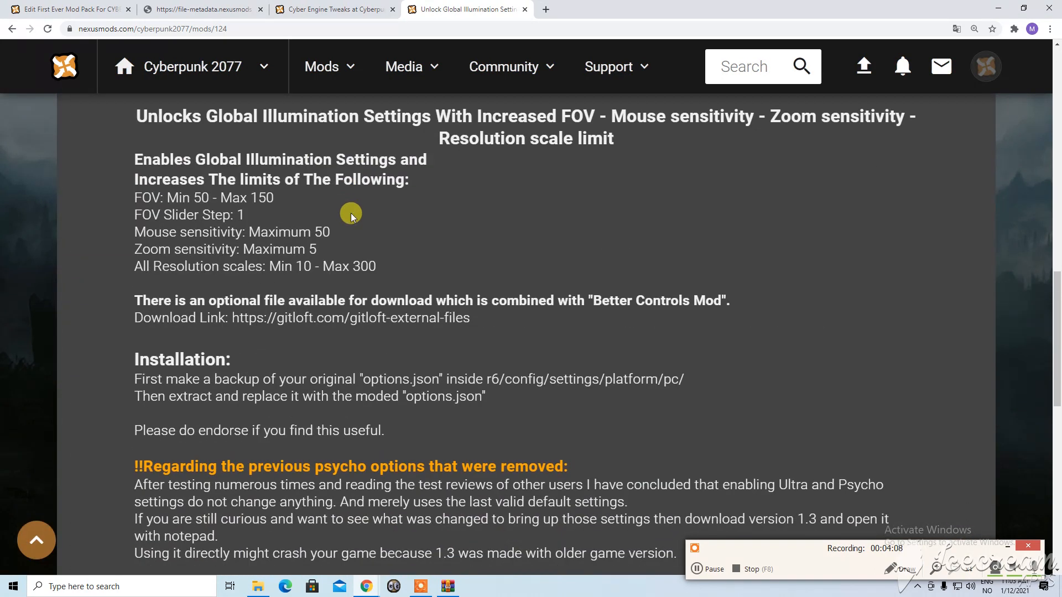
mouse_move(363, 212)
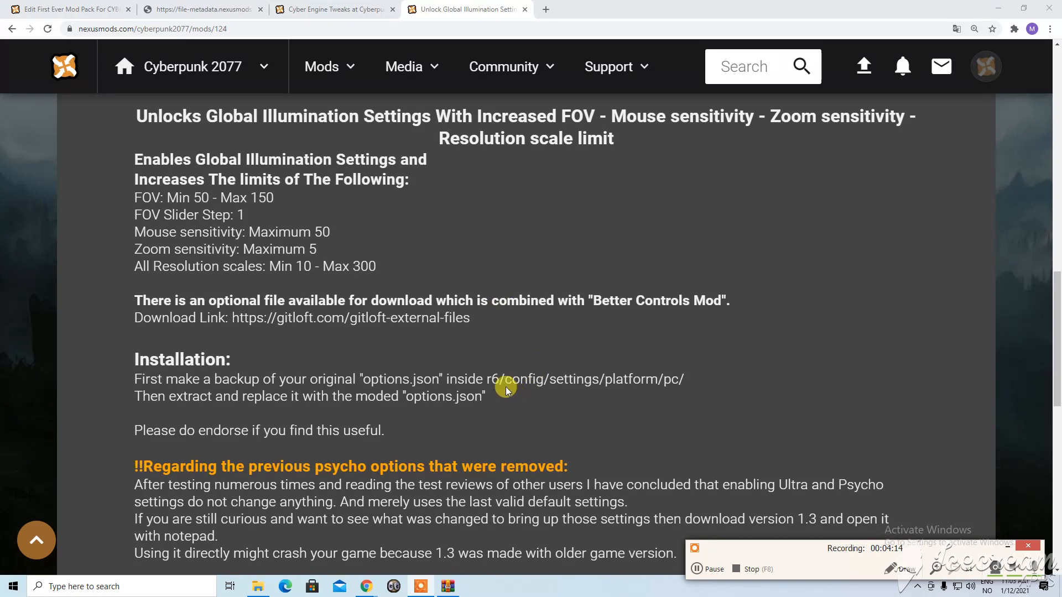
drag(481, 379, 680, 380)
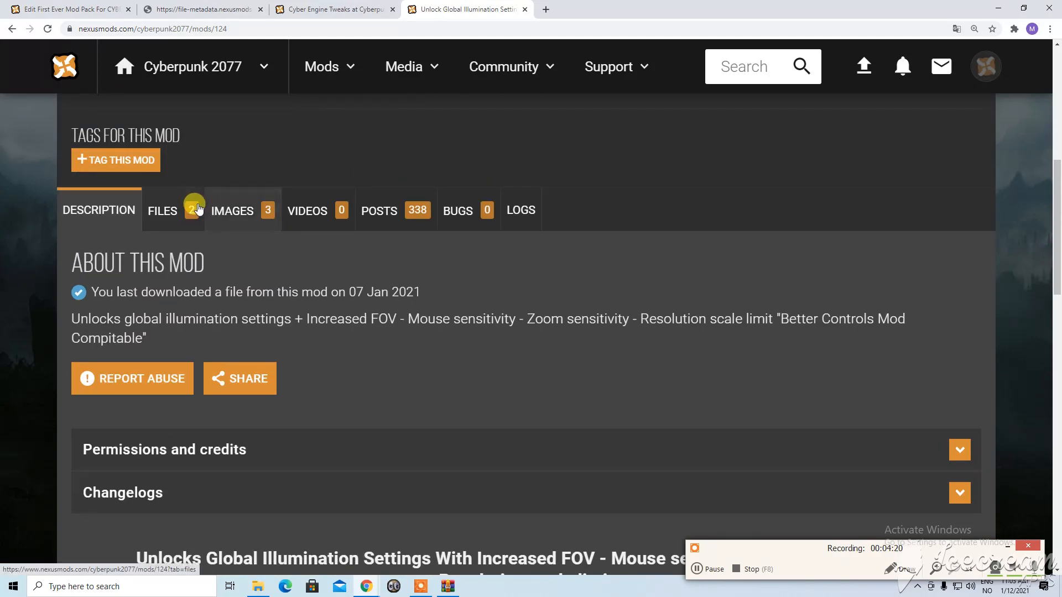
Manually download the mod's main file from its Files list
click(162, 210)
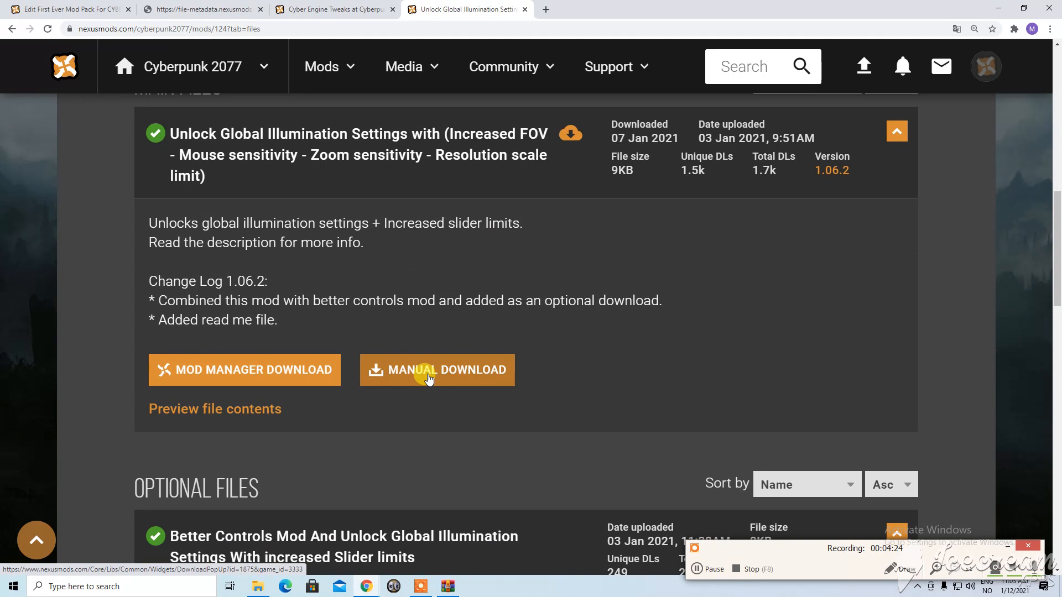
click(436, 369)
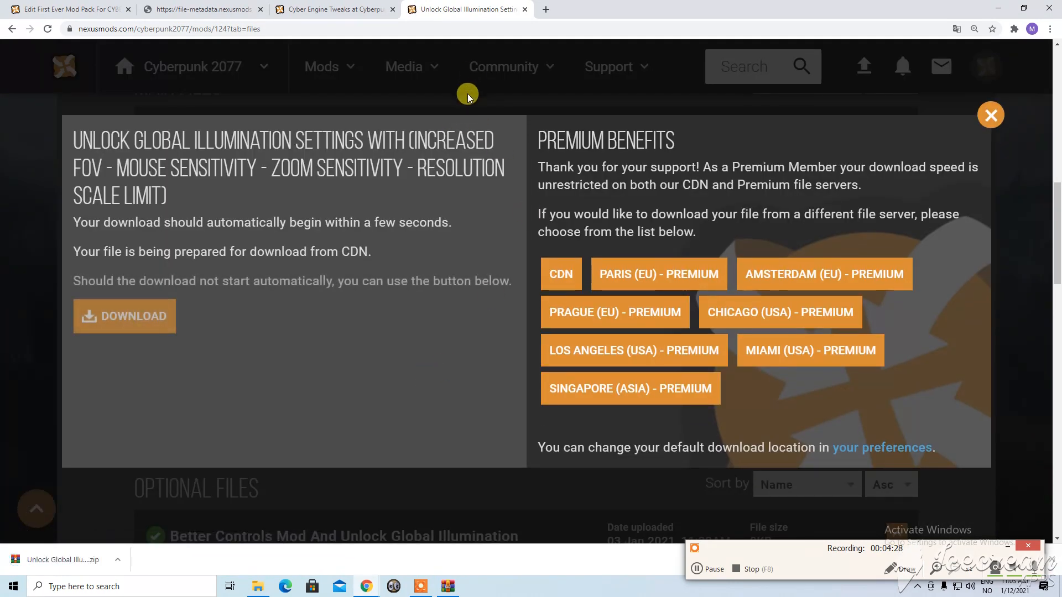
mouse_move(499, 130)
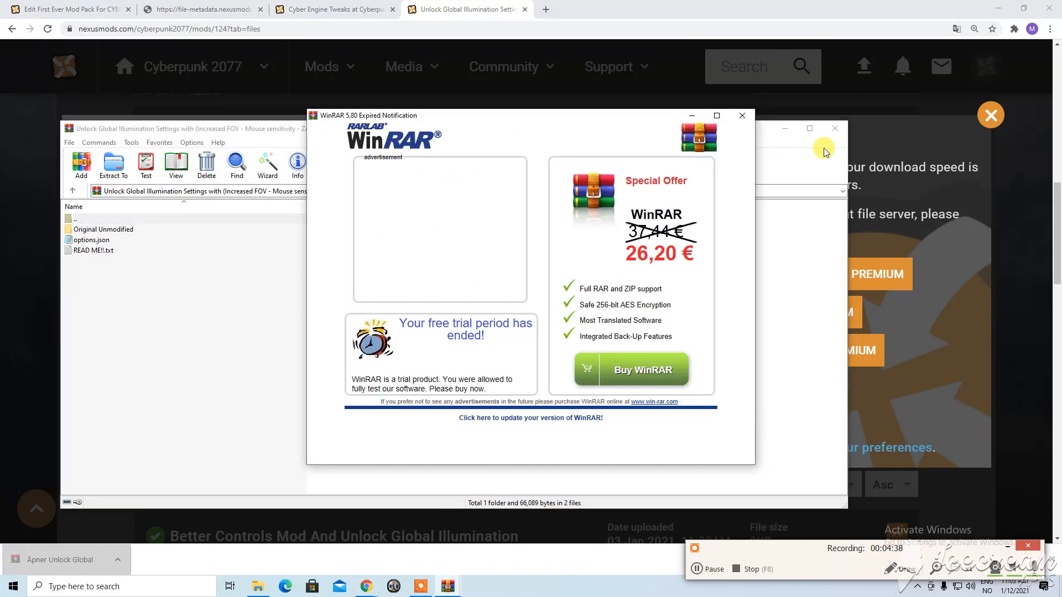
Dismiss WinRAR's trial notice and return File Explorer to the Cyberpunk 2077 game folder
click(741, 115)
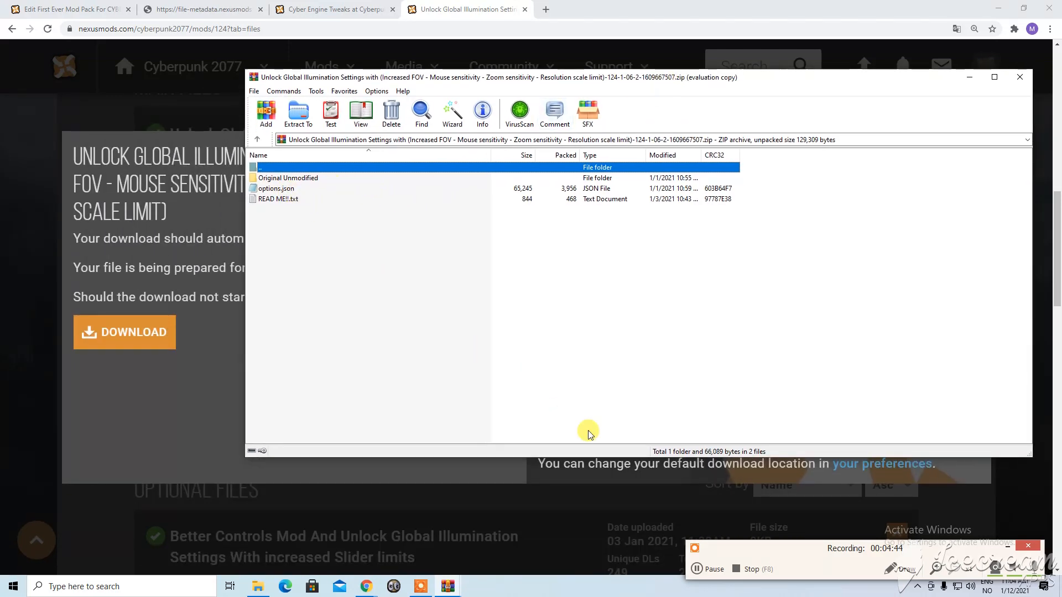
click(279, 198)
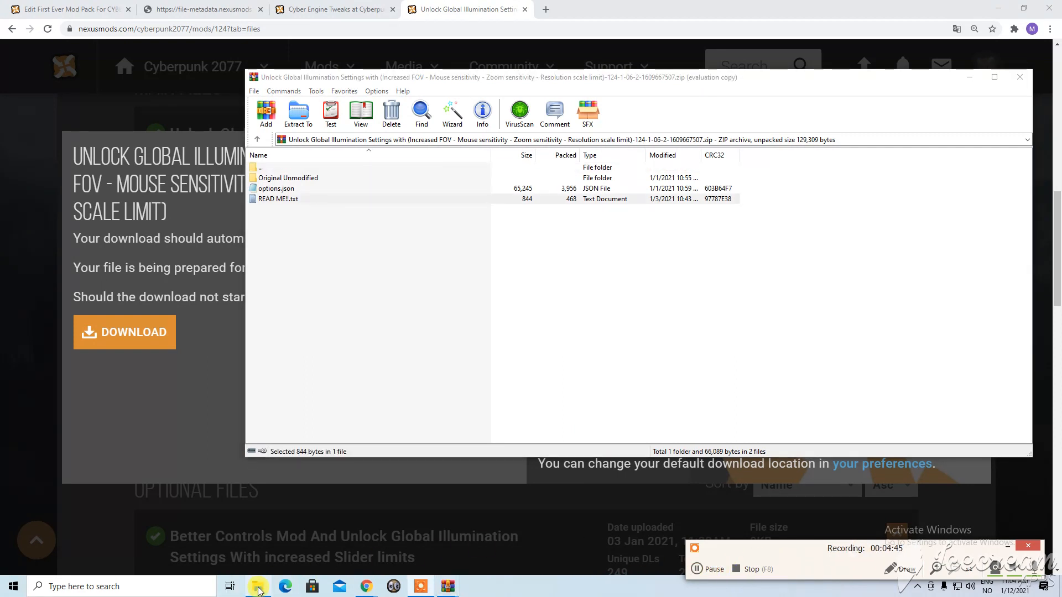
click(258, 587)
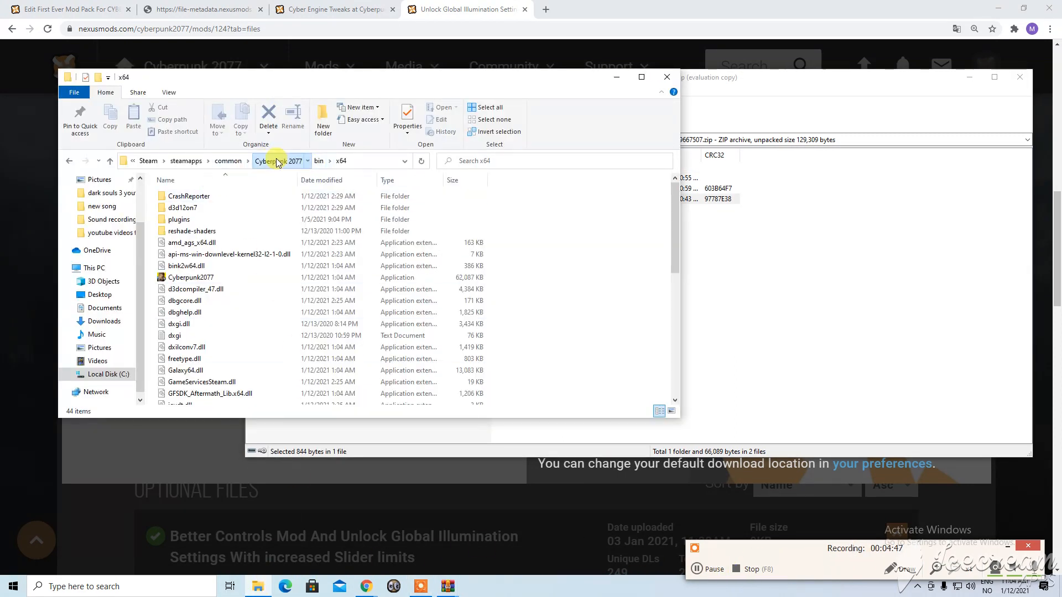
click(277, 160)
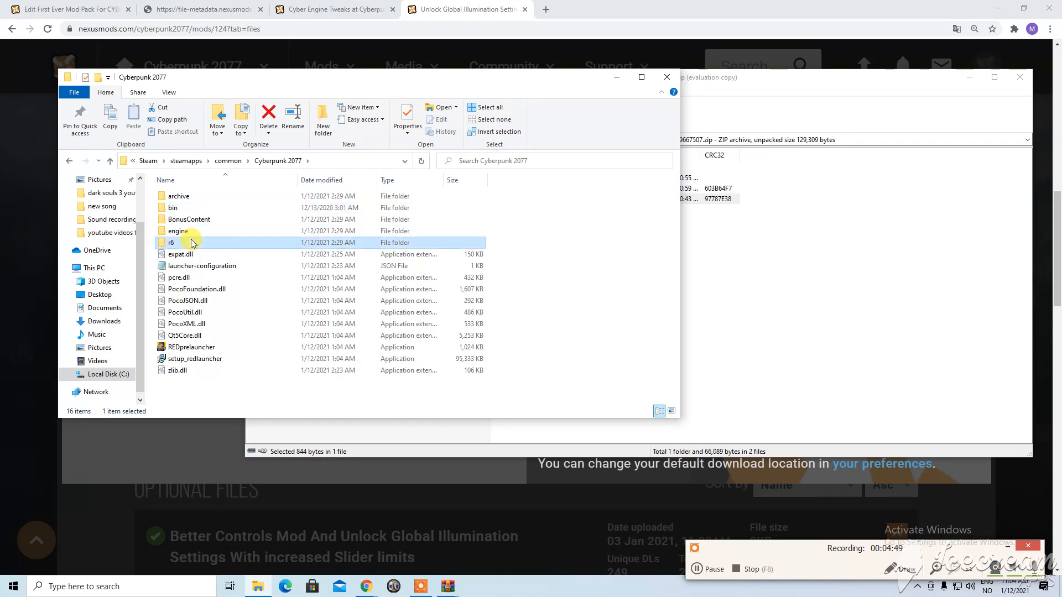
Browse into r6\config\settings\platform\pc and select the existing options.json file
double_click(171, 243)
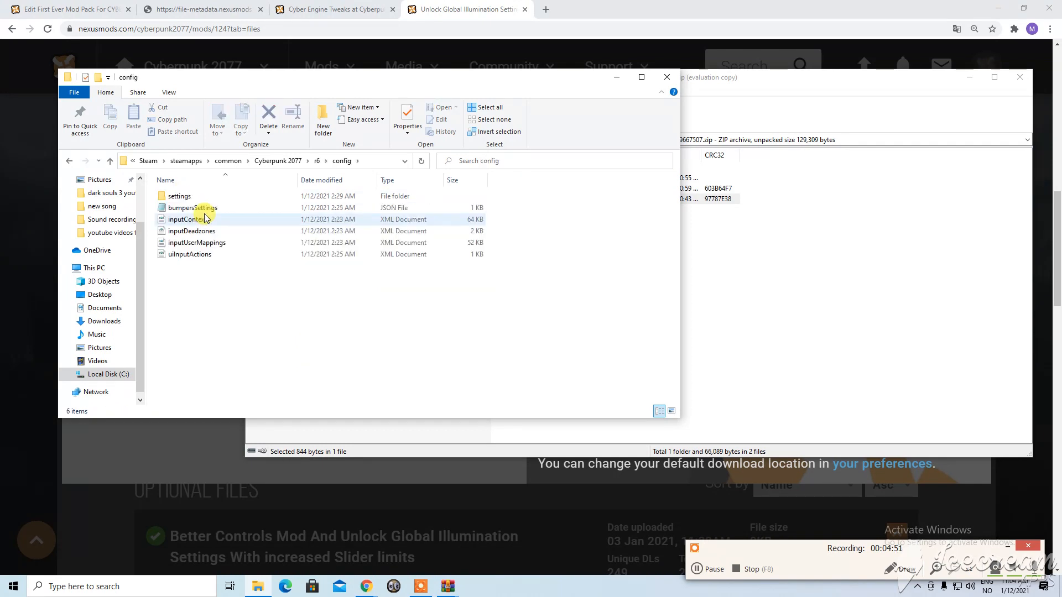
double_click(179, 196)
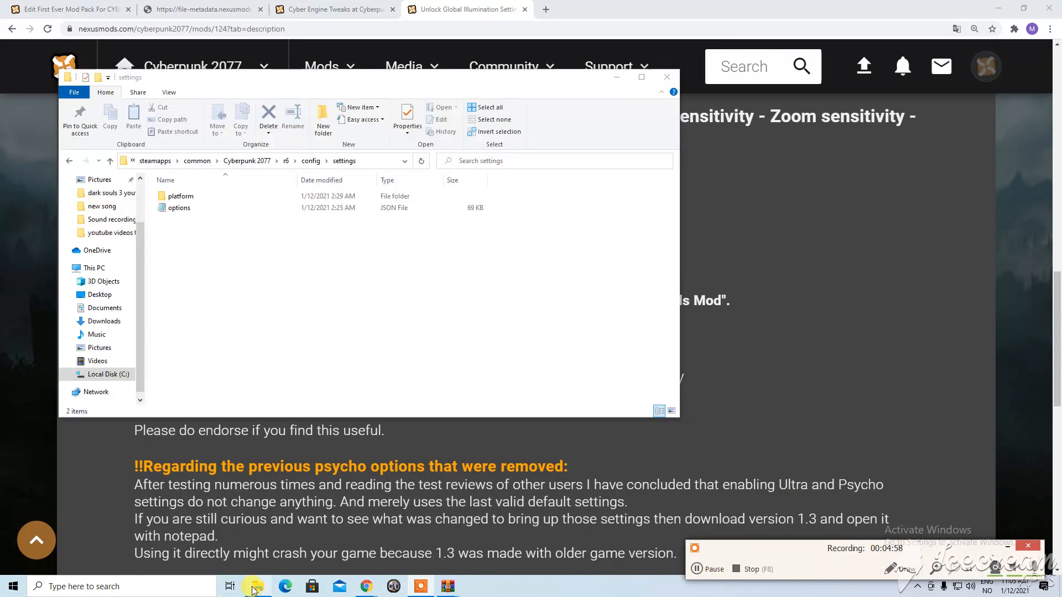
double_click(181, 196)
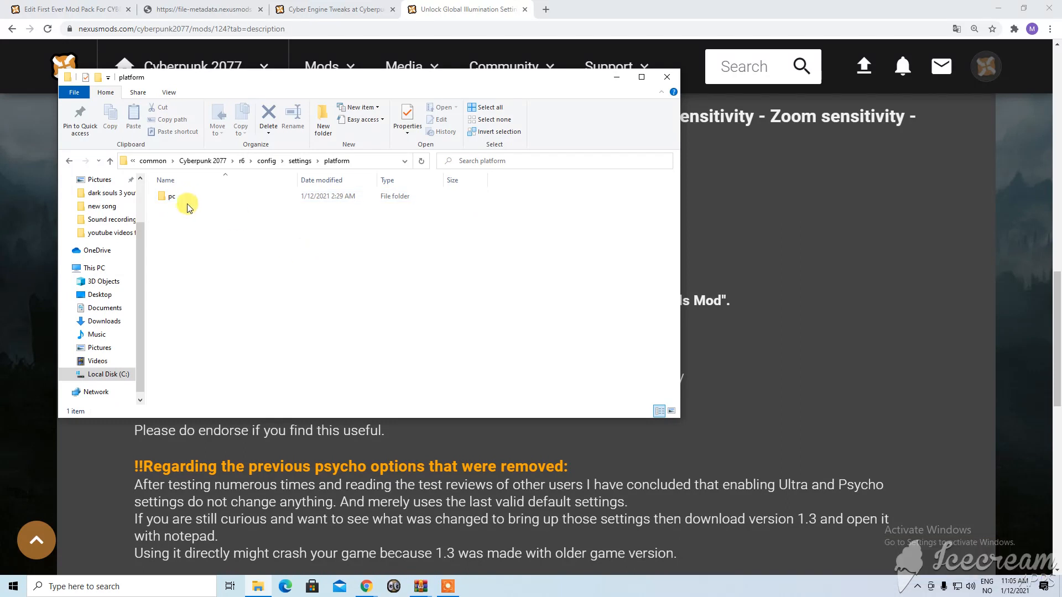
double_click(172, 196)
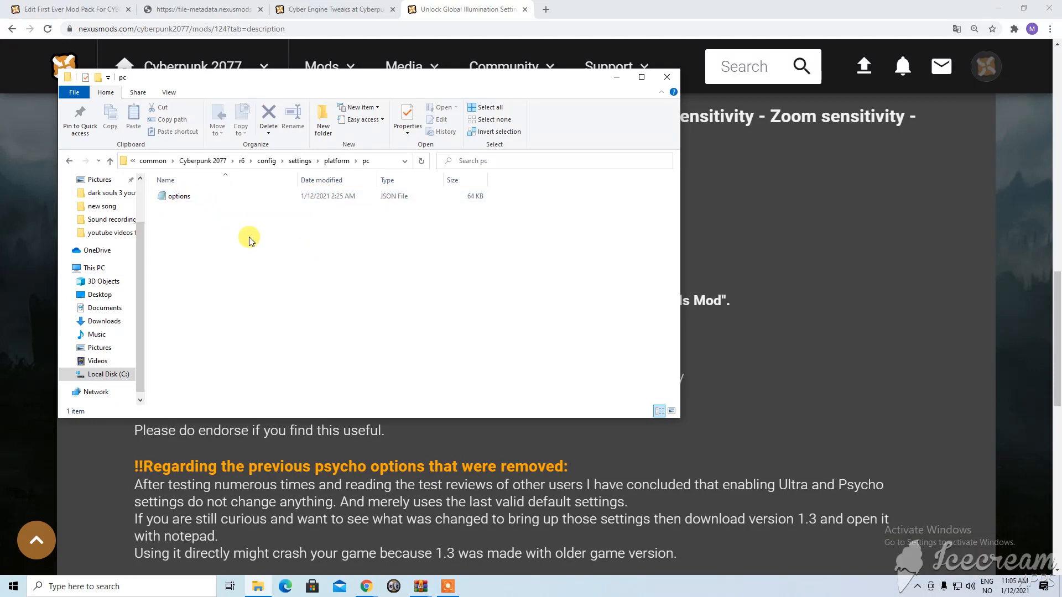
click(179, 195)
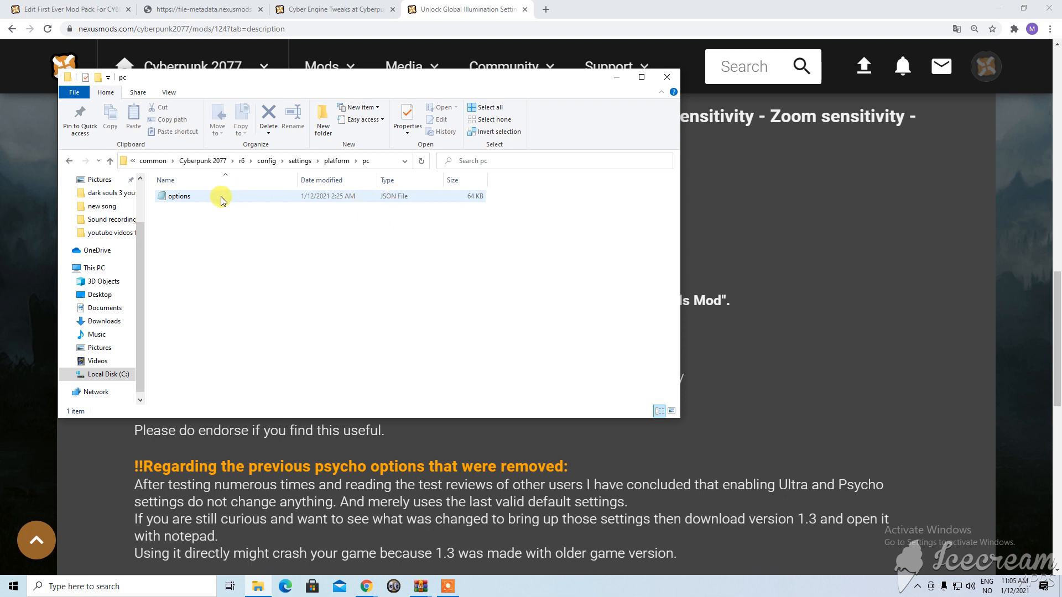
click(467, 160)
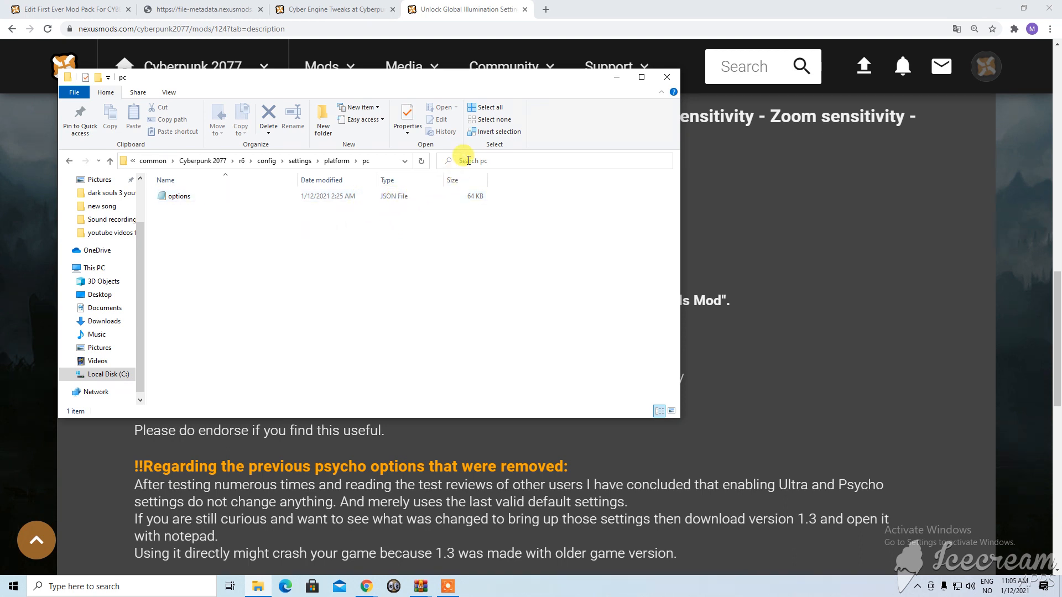
mouse_move(606, 113)
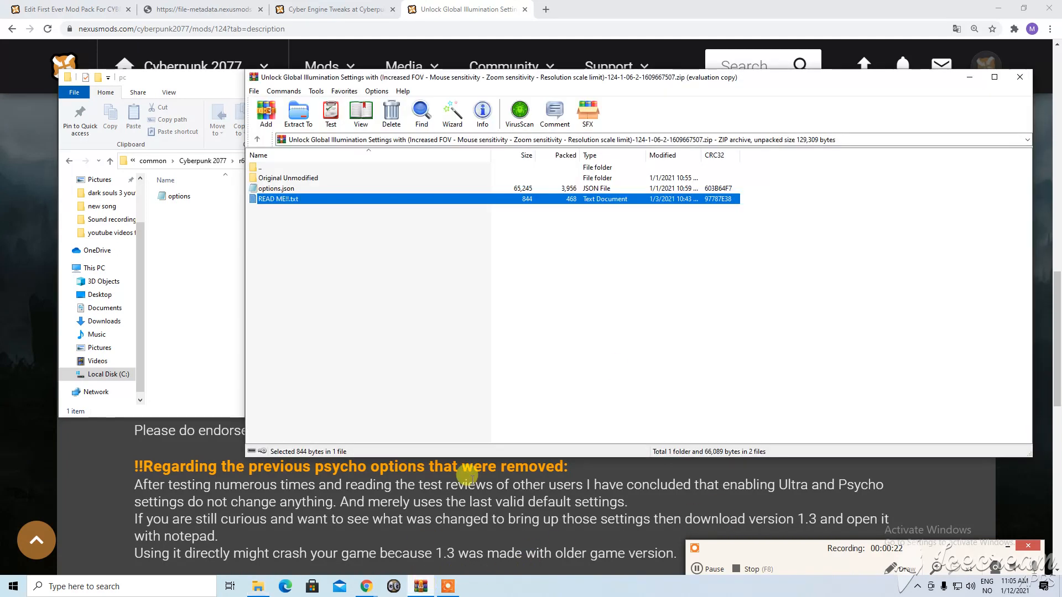
mouse_move(640, 89)
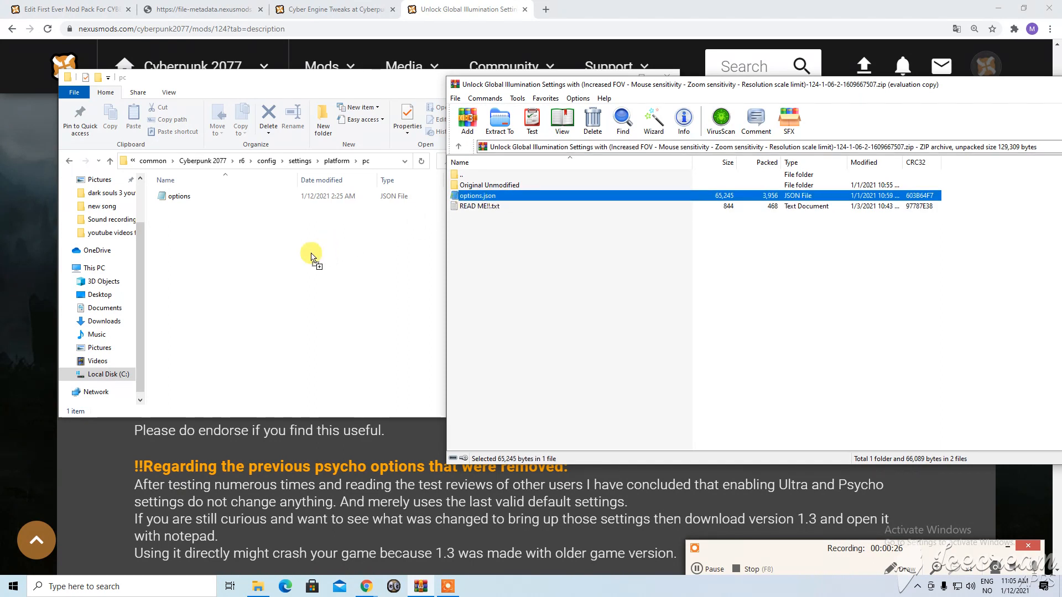
Drag the modded options.json from the archive into the pc folder, replacing the game's copy
drag(478, 196, 312, 257)
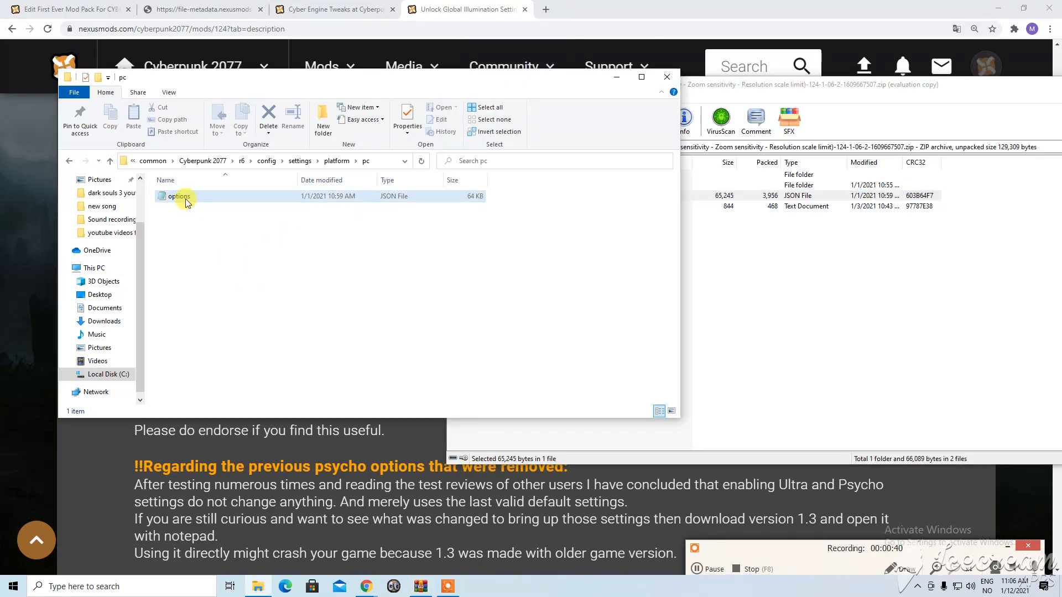
mouse_move(179, 197)
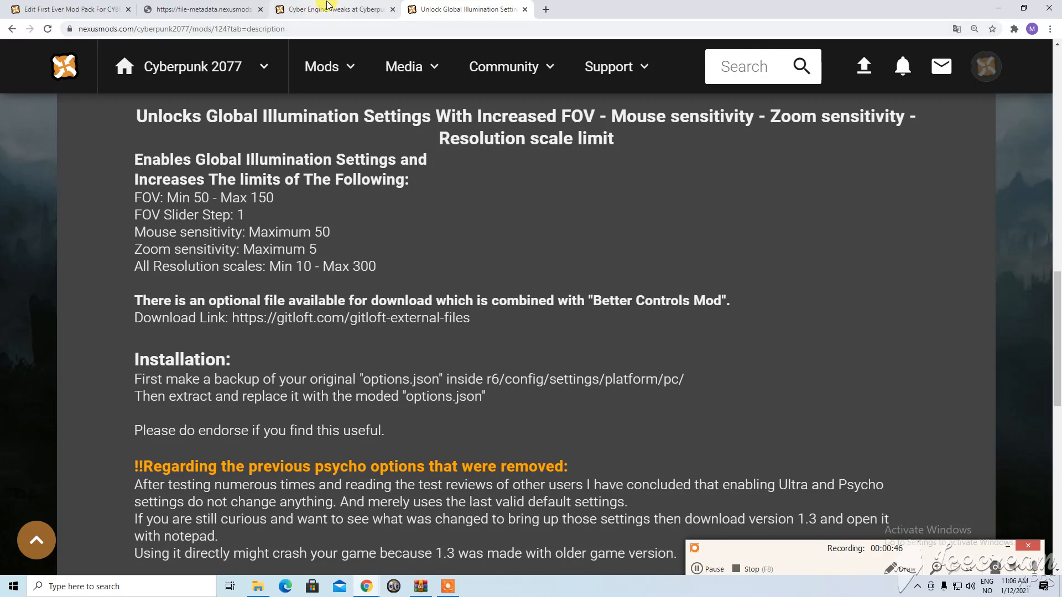
From the modpack readme, open the No Intro Videos mod page and view its description instructions
click(199, 9)
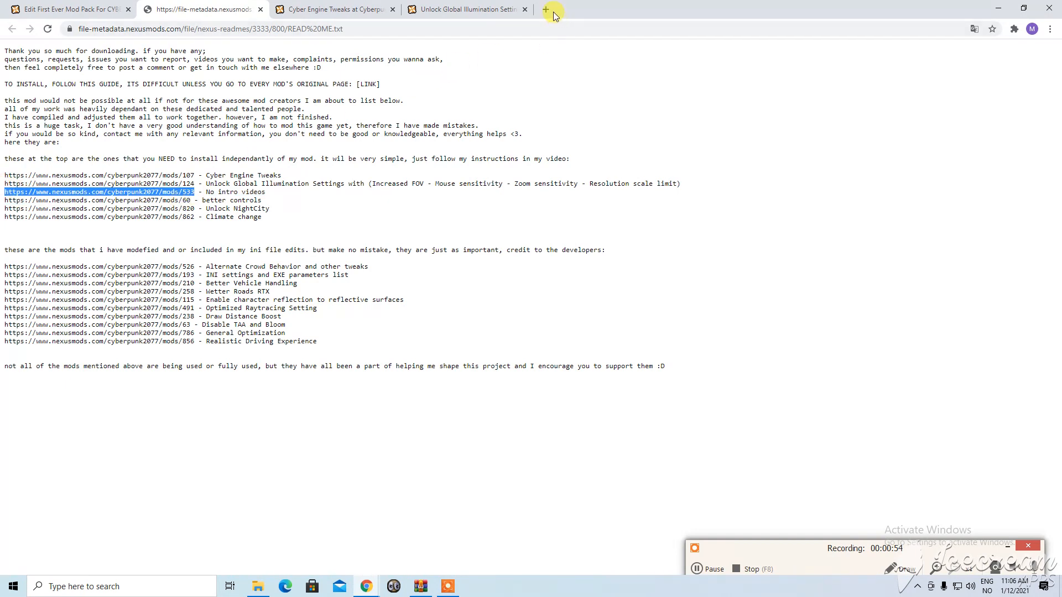
click(546, 9)
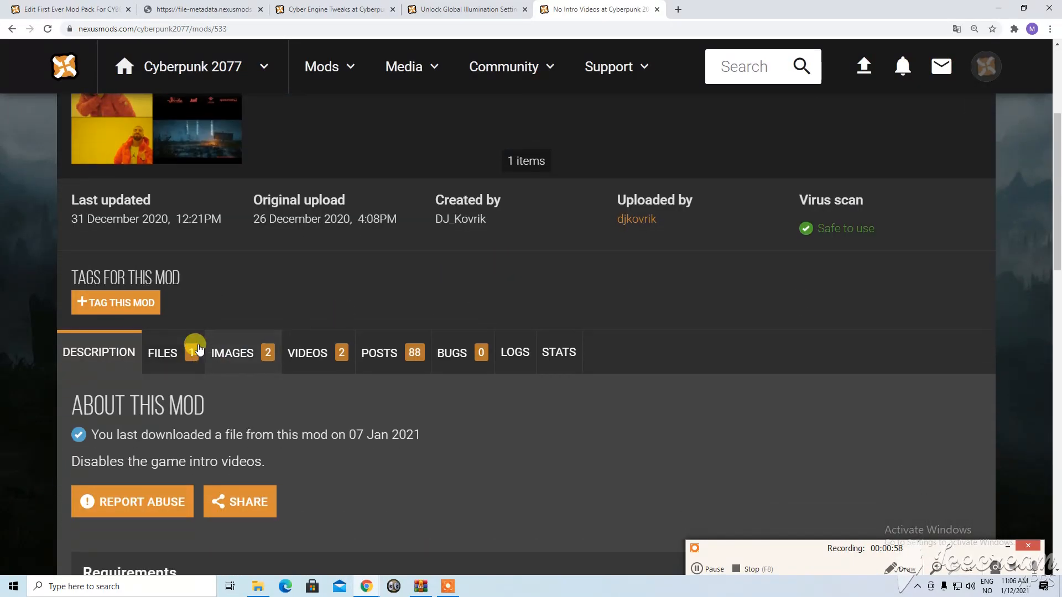
click(162, 352)
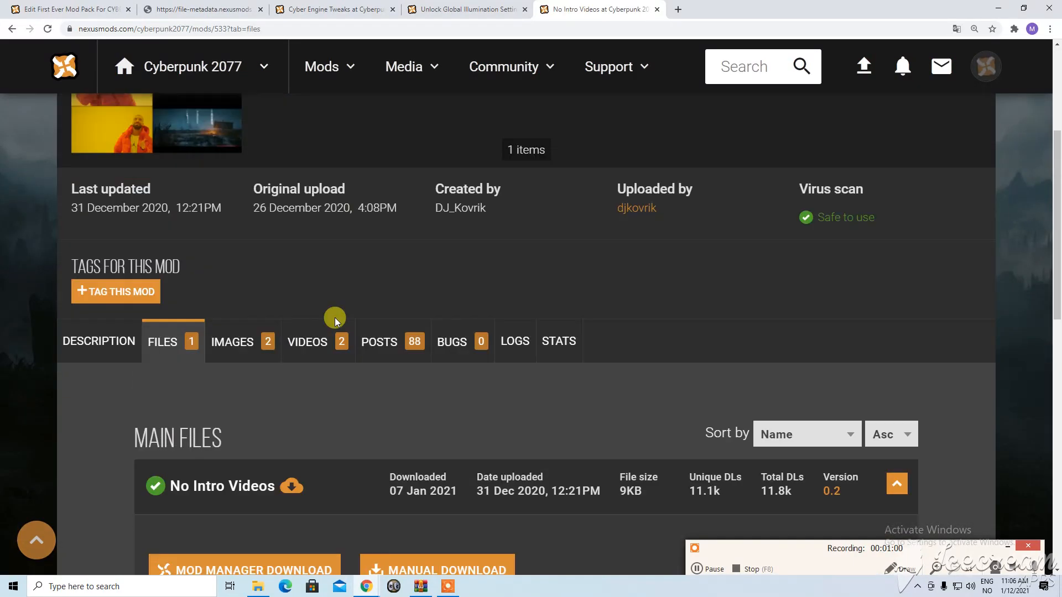
click(98, 340)
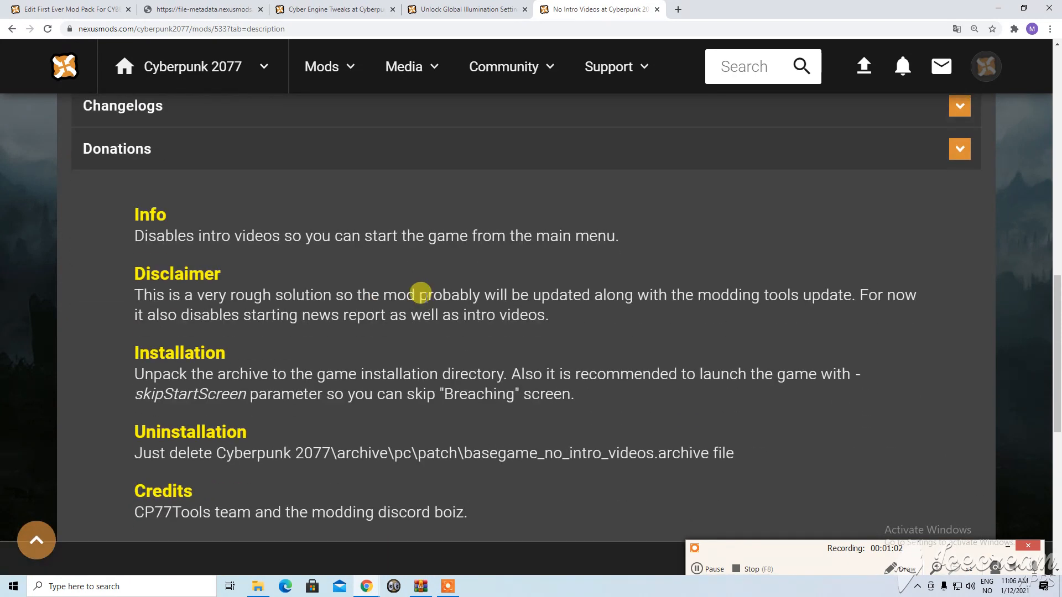
mouse_move(697, 411)
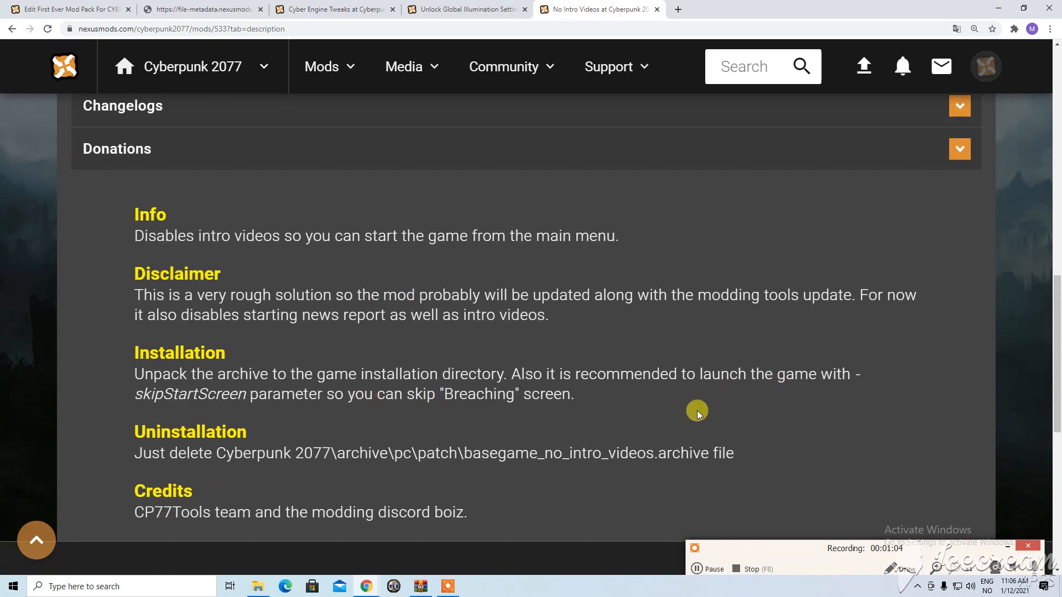
mouse_move(502, 364)
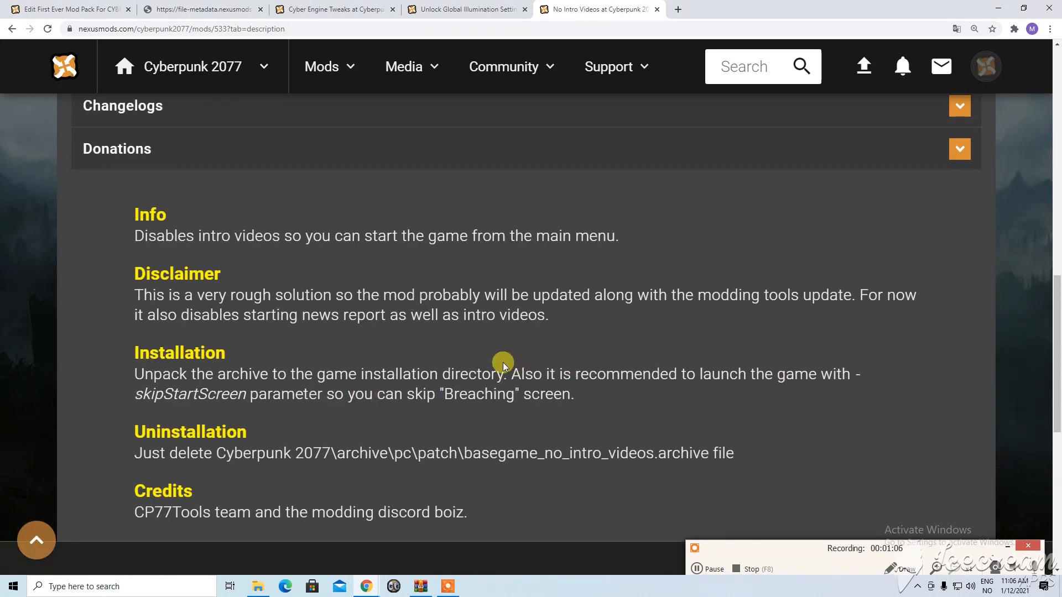
mouse_move(351, 374)
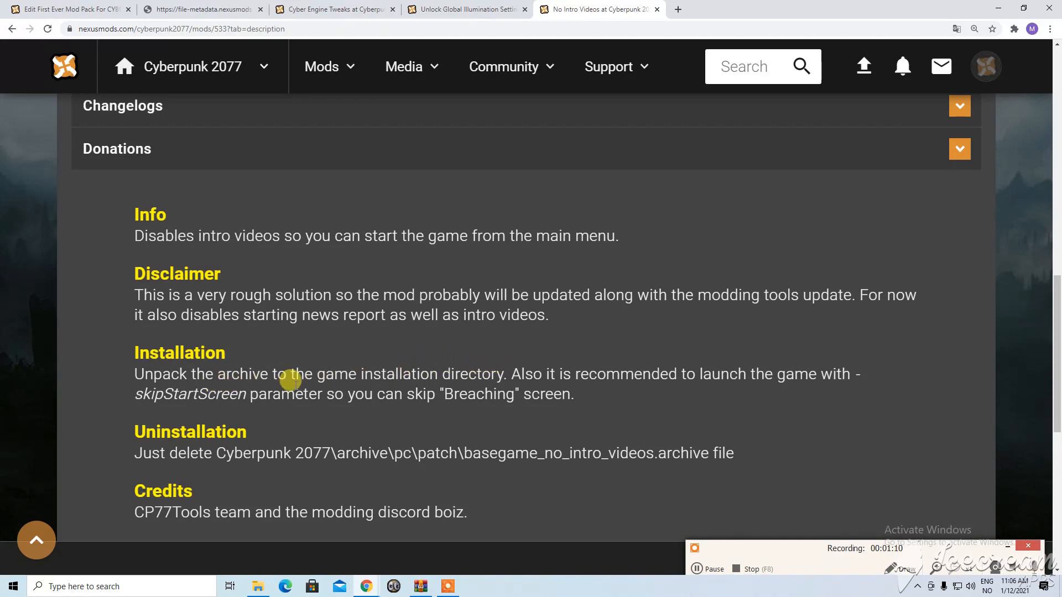
mouse_move(607, 392)
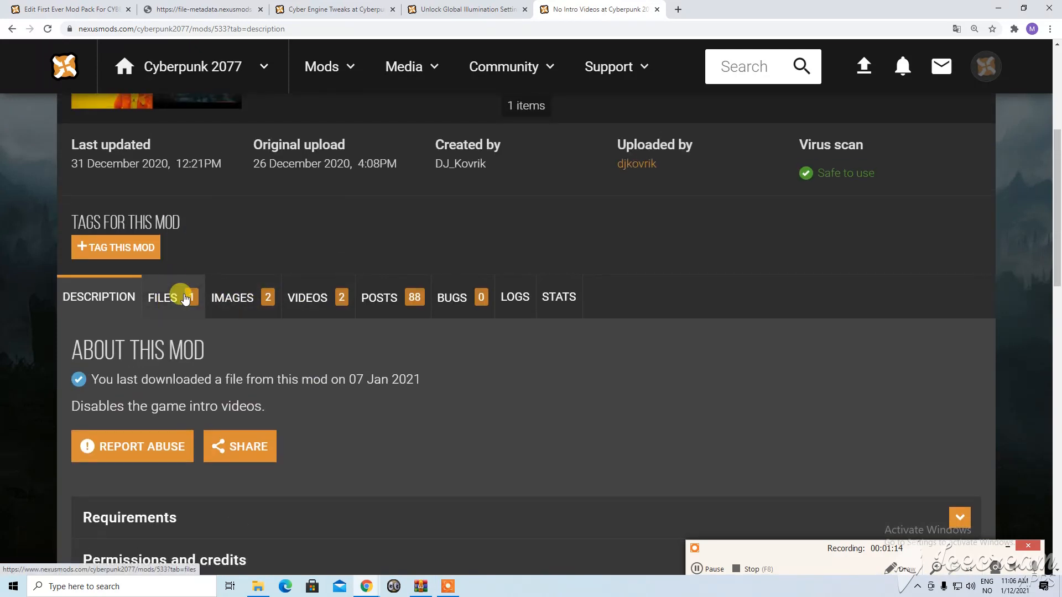
Manually download the No Intro Videos main file from its Files section
click(161, 297)
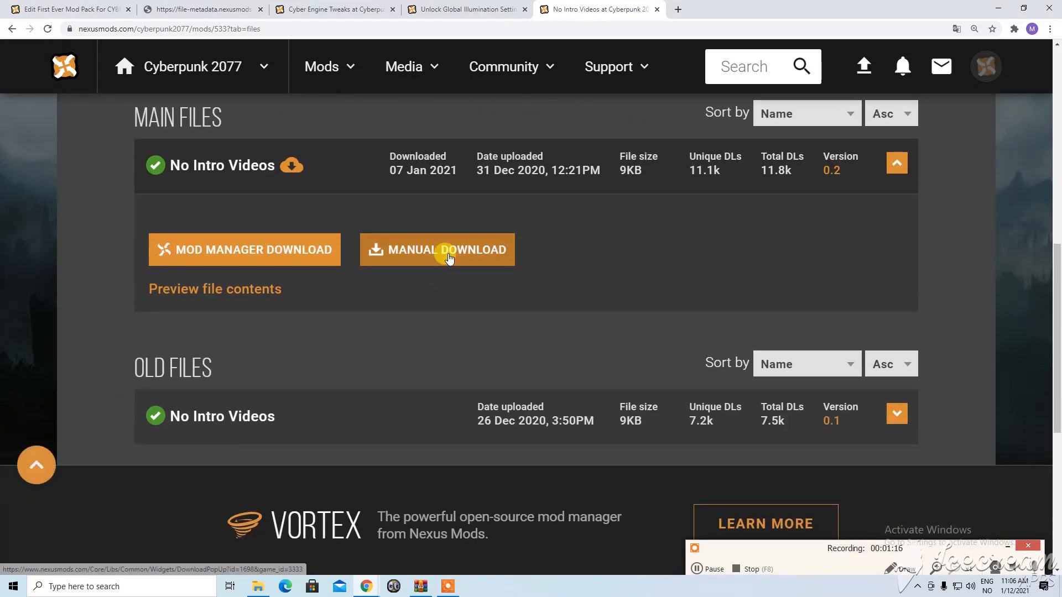
click(437, 249)
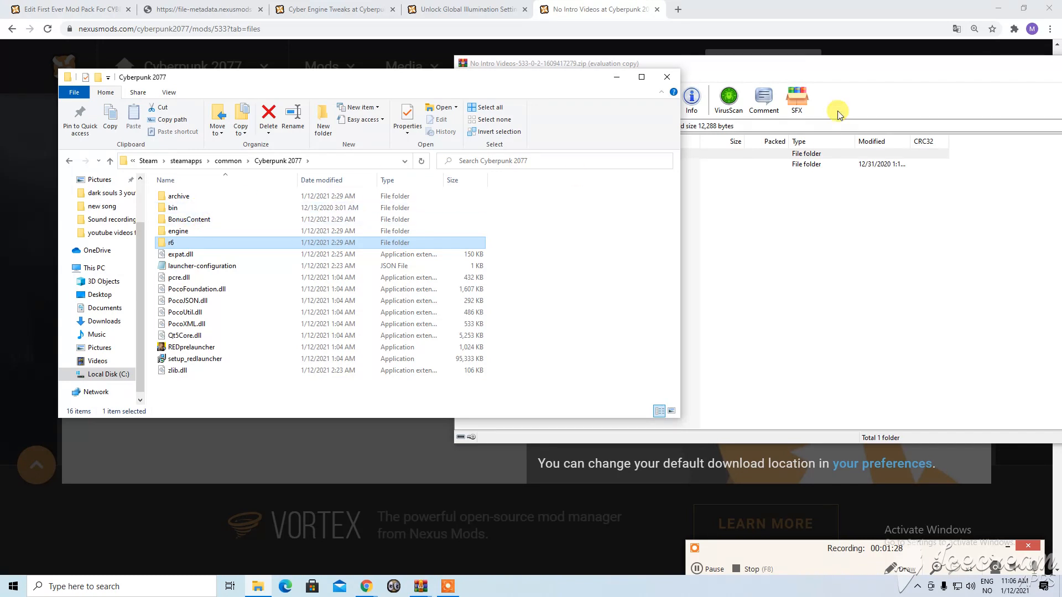
Inspect the game's archive\pc\content folder, then return to the Cyberpunk 2077 folder
double_click(178, 196)
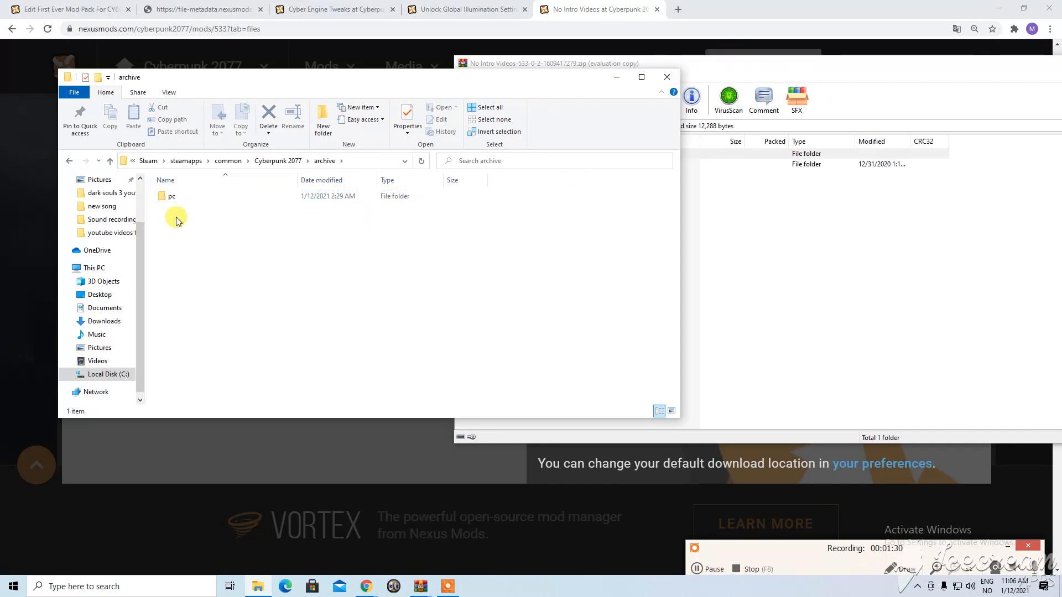
double_click(172, 196)
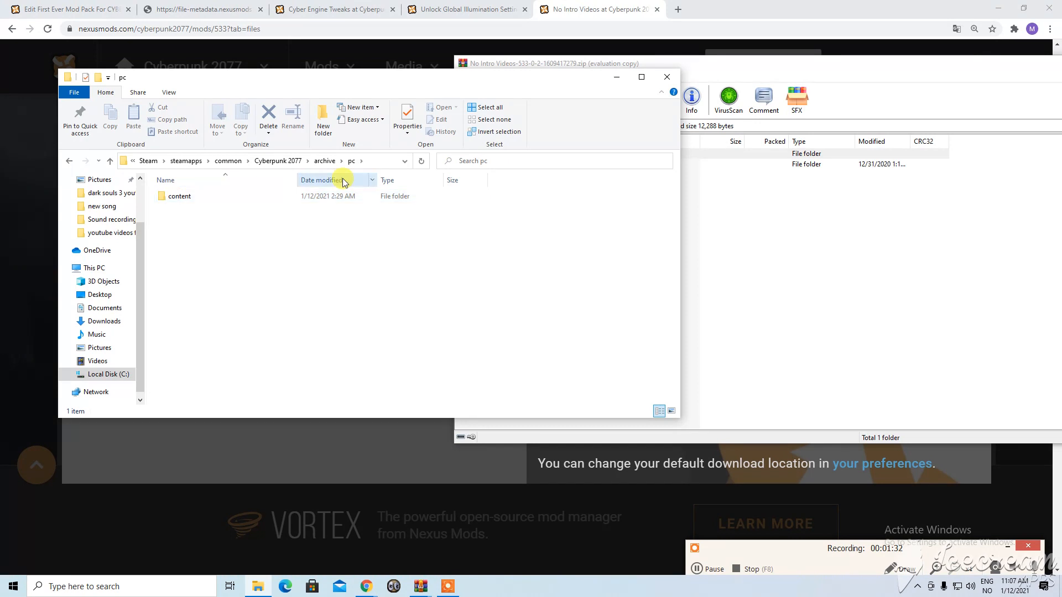
double_click(179, 196)
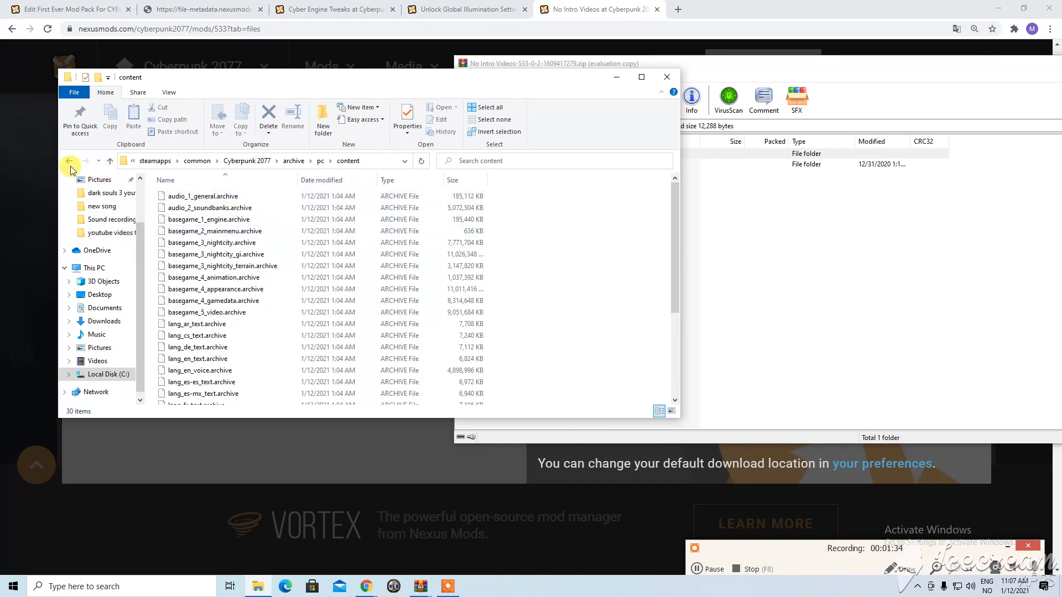
click(69, 161)
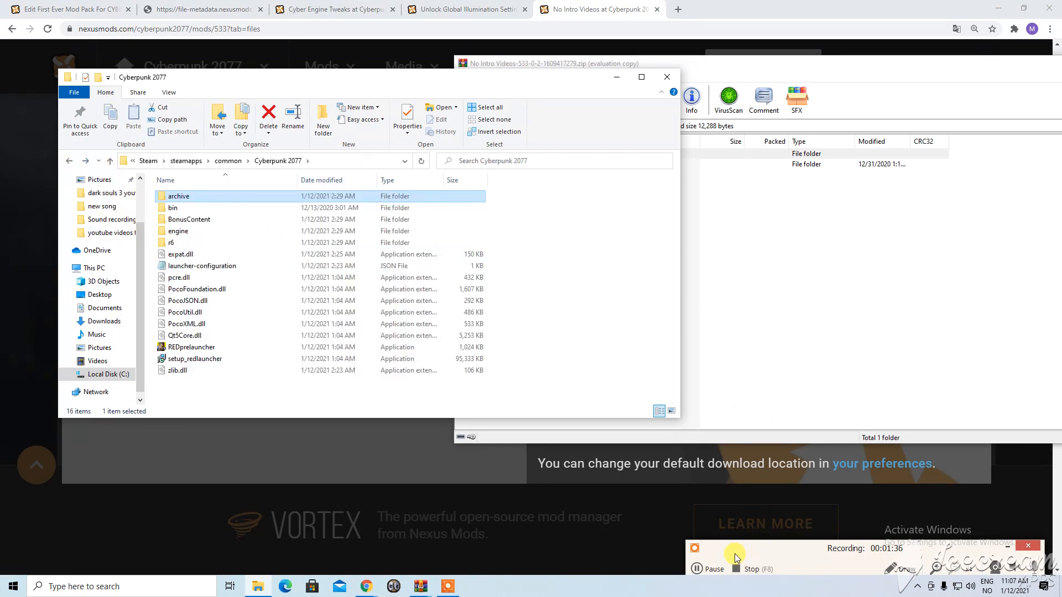
Copy the mod's patch folder into archive\pc, close the archive and verify basegame_no_intro_videos.archive
double_click(178, 196)
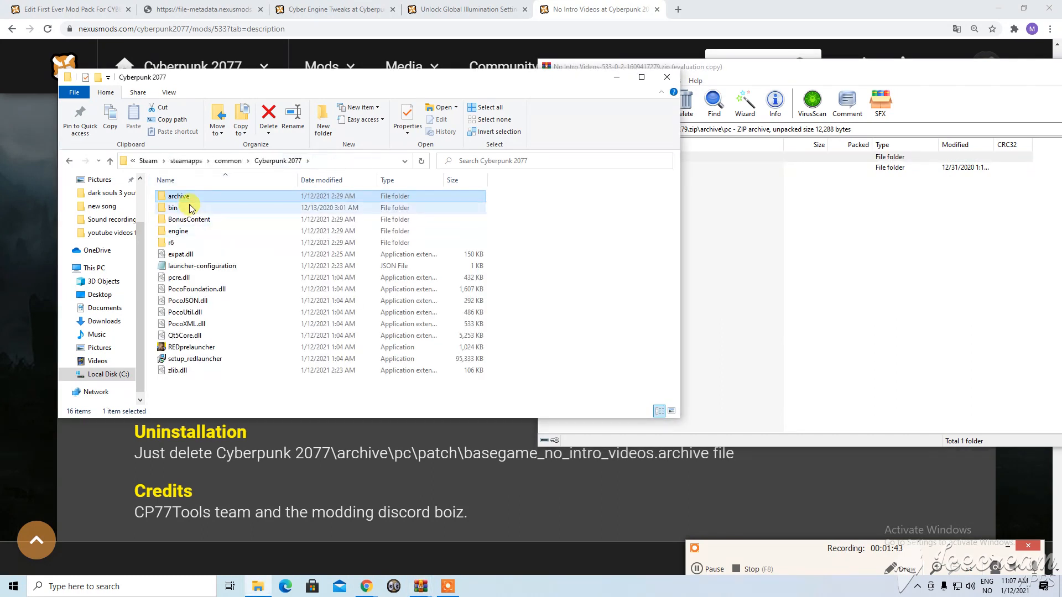
double_click(178, 197)
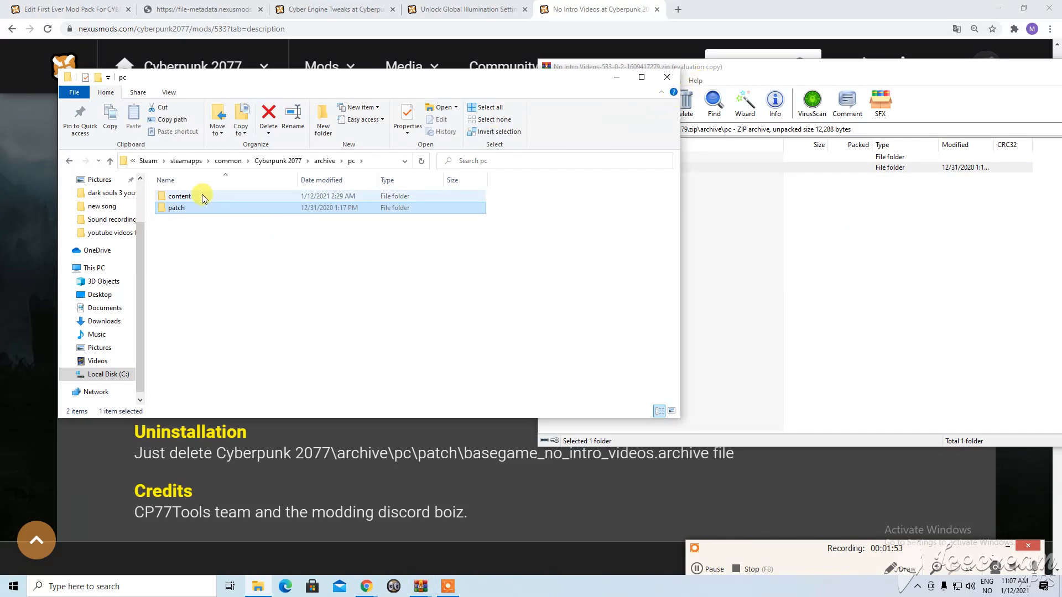
mouse_move(189, 197)
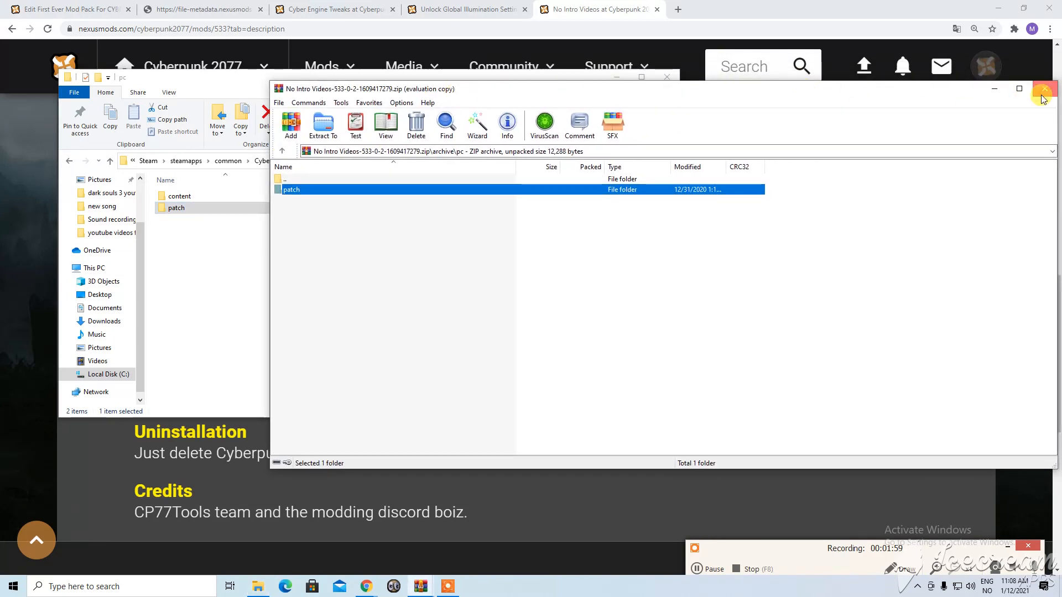
click(1043, 89)
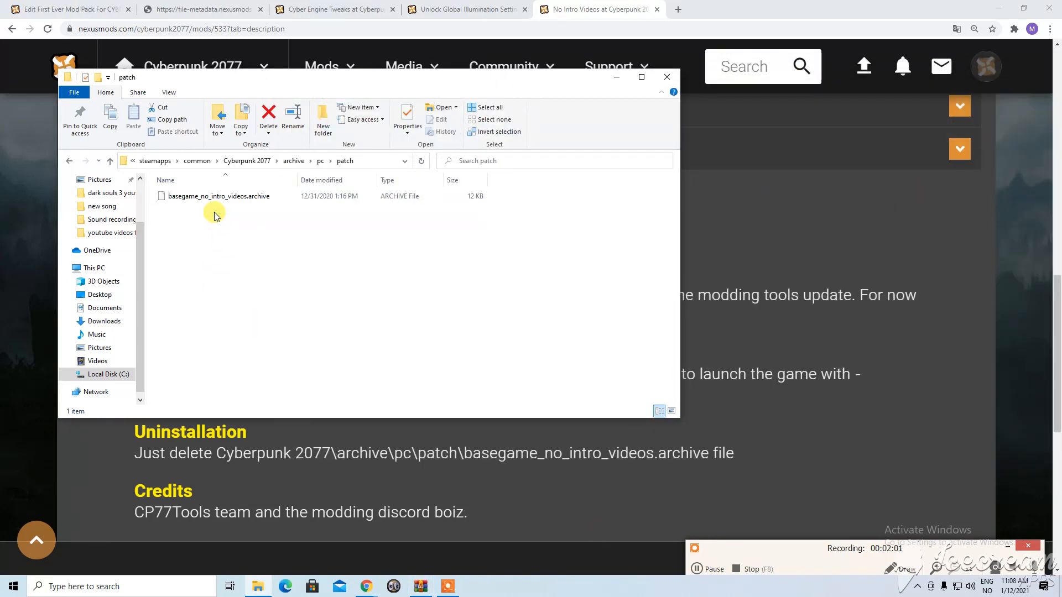
click(73, 164)
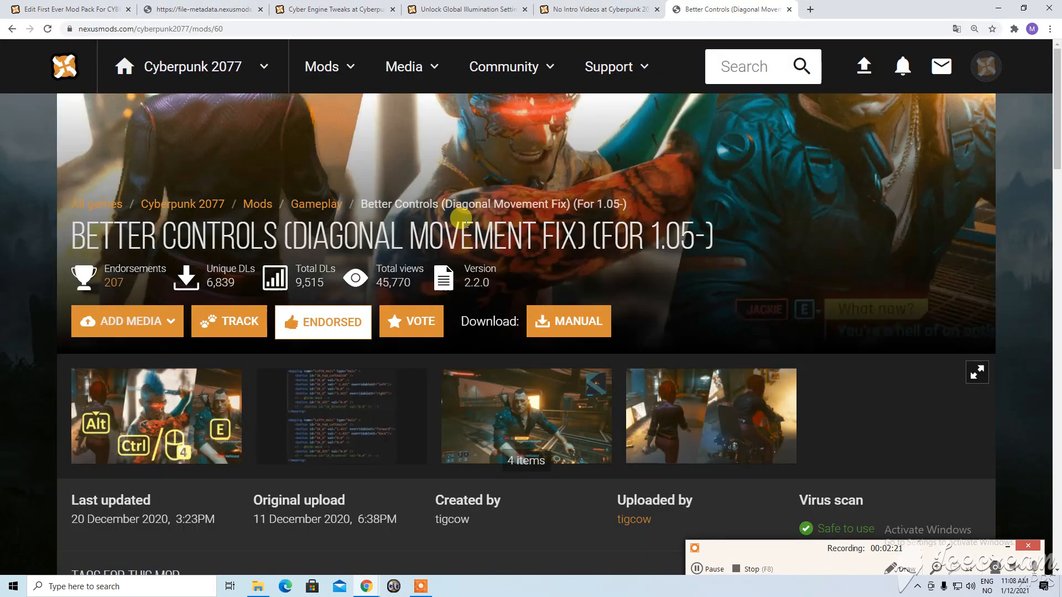
Manually download Better Controls' 'E to Interact - LCrtl to Dodge' main file
scroll(down, 3)
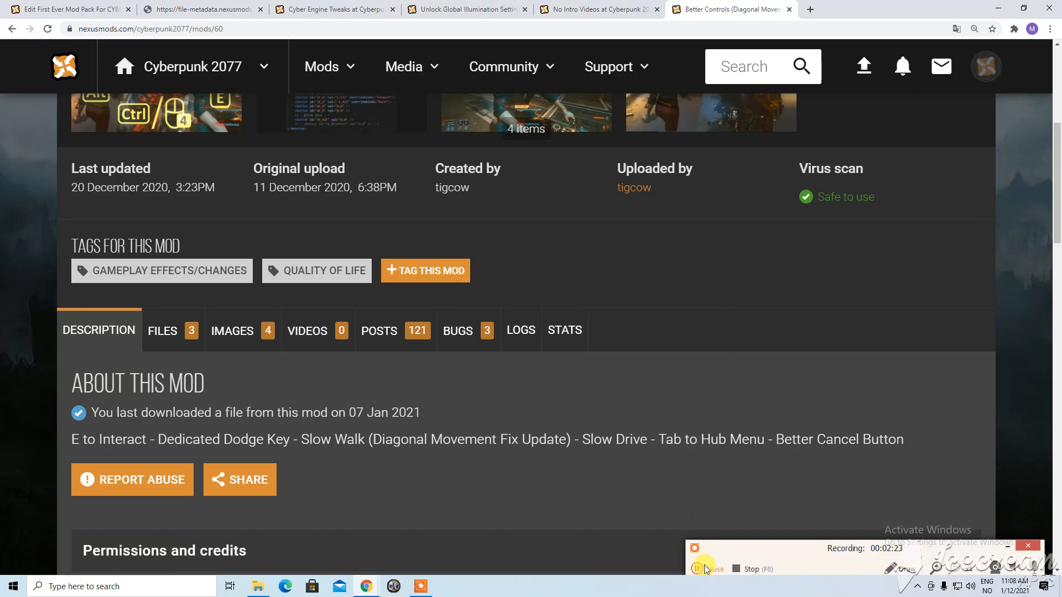
scroll(down, 3)
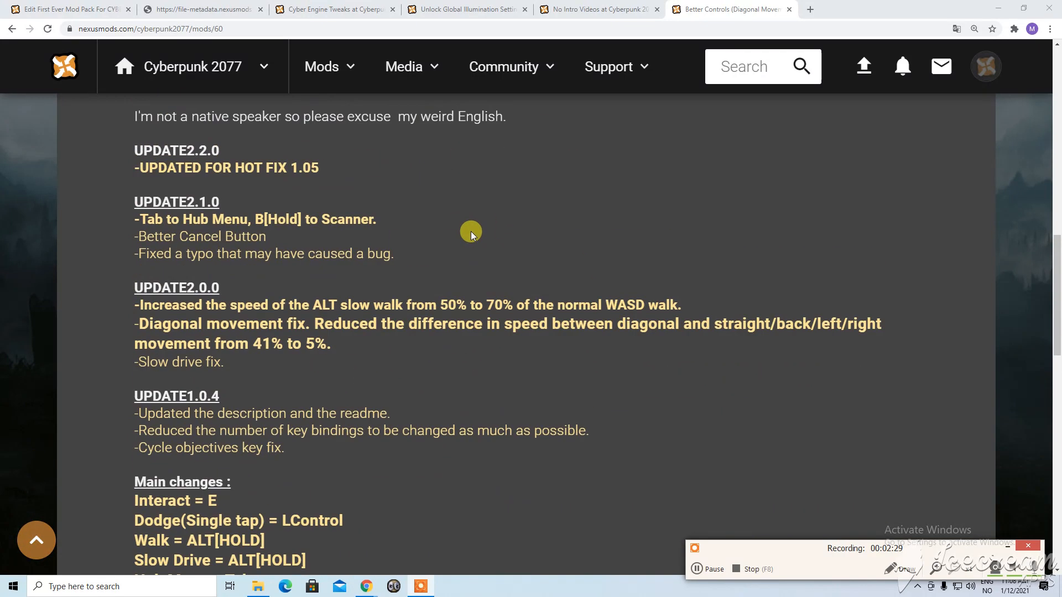
click(161, 217)
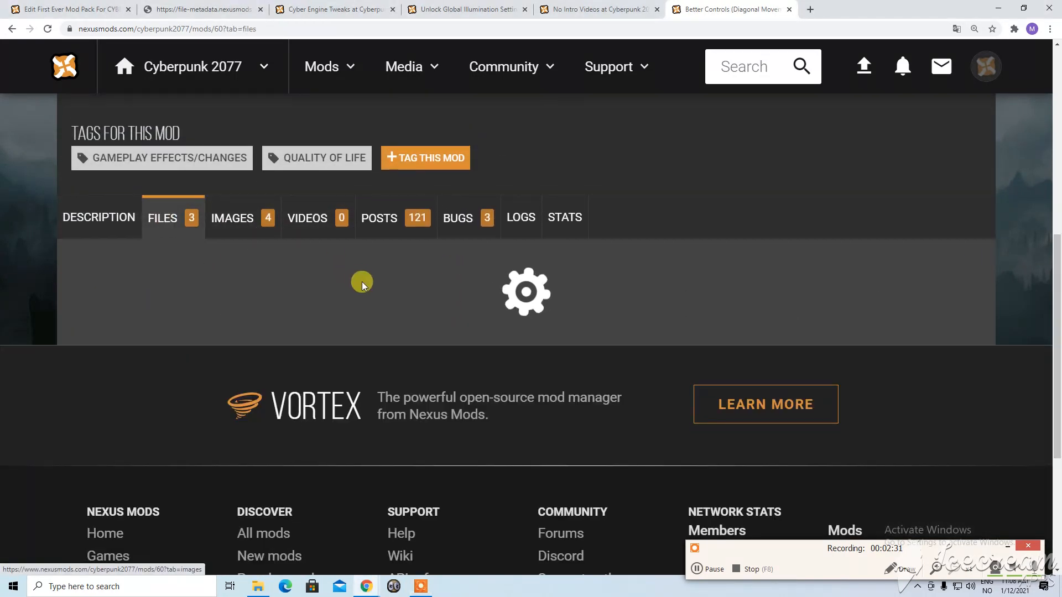
scroll(down, 3)
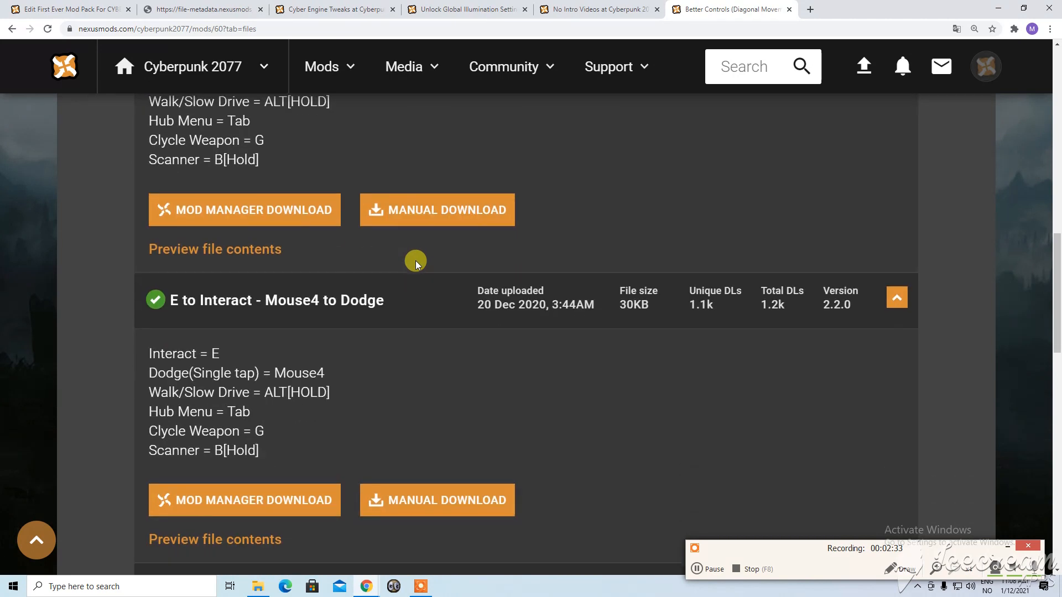
scroll(down, 3)
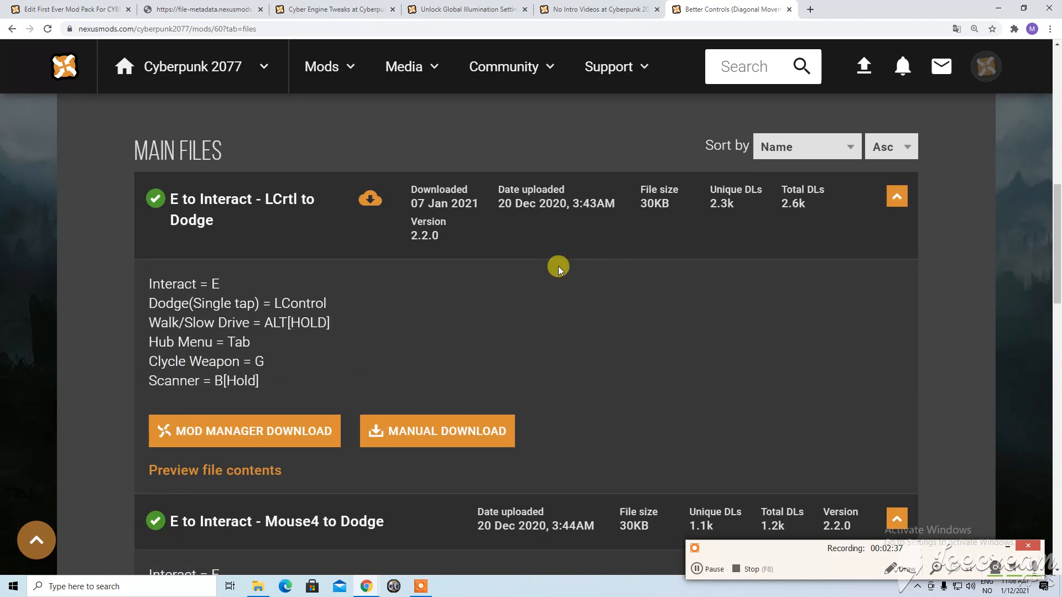
scroll(down, 3)
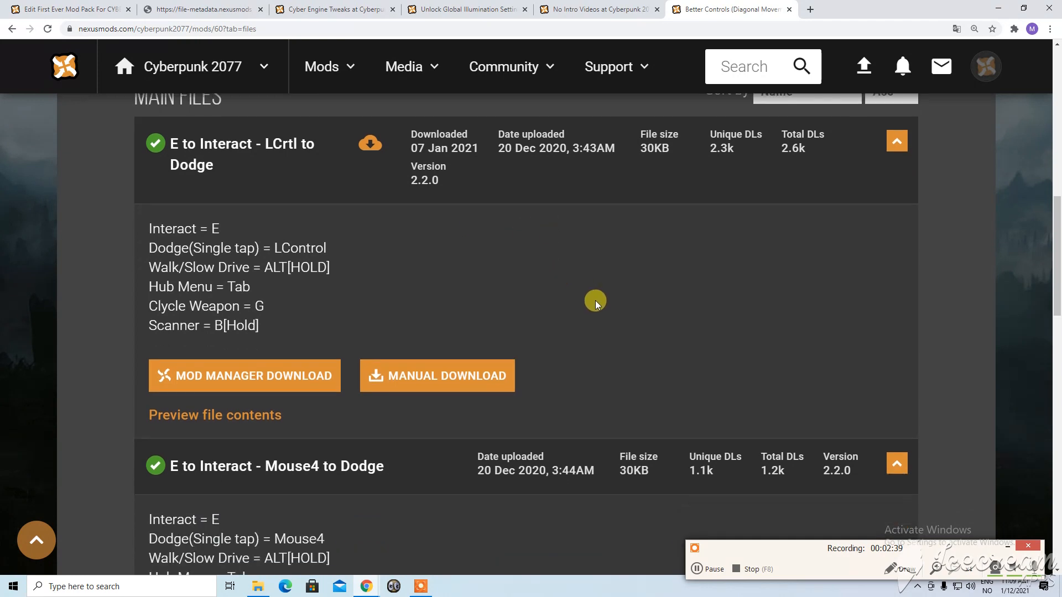
mouse_move(460, 264)
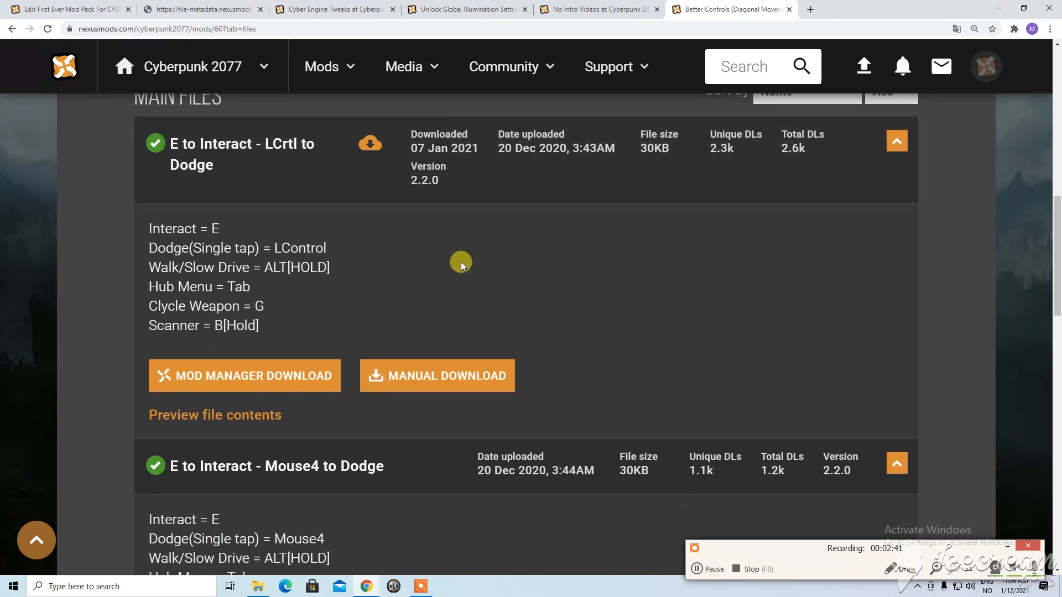
scroll(down, 3)
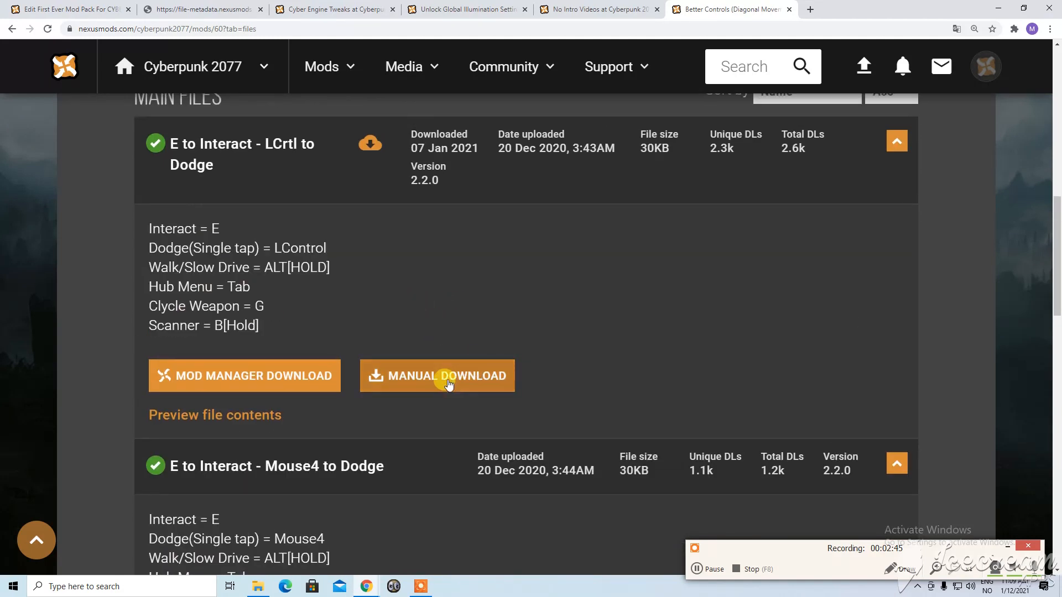
click(437, 376)
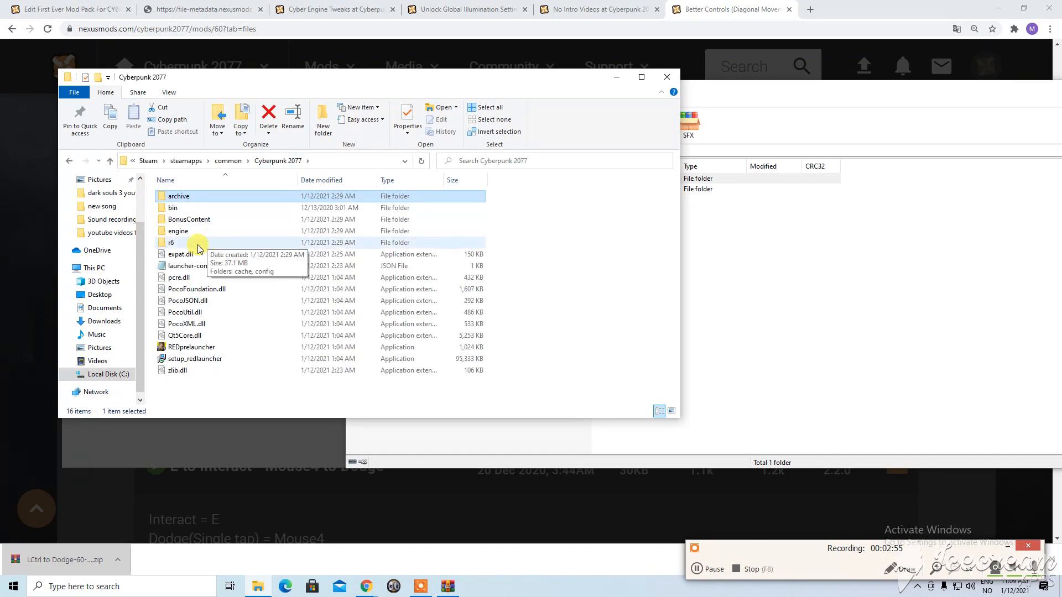
Open the game's r6\config folder and bring up Better Controls' installation notes
double_click(172, 242)
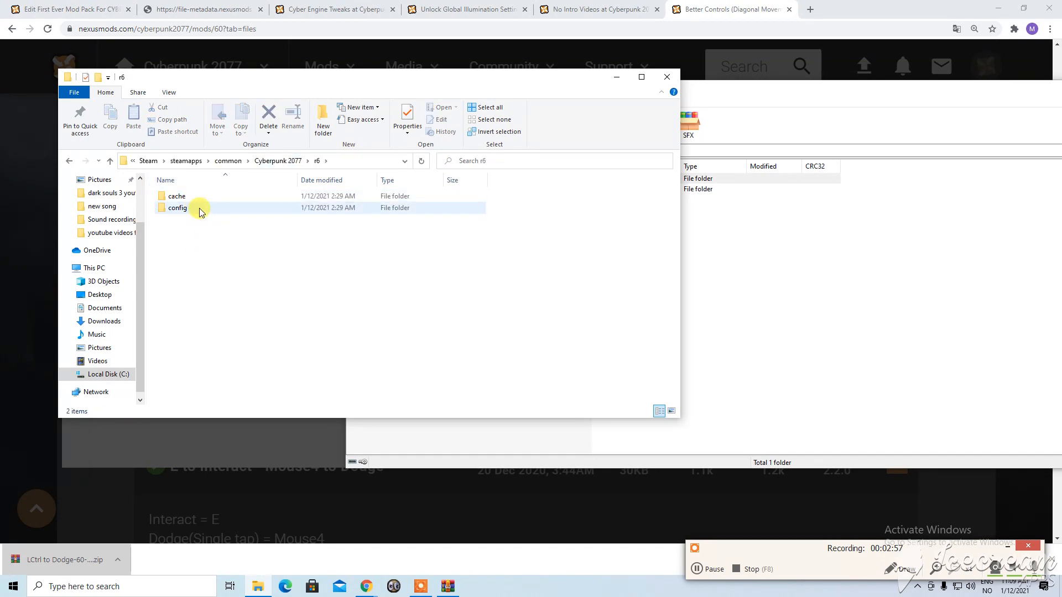
double_click(177, 208)
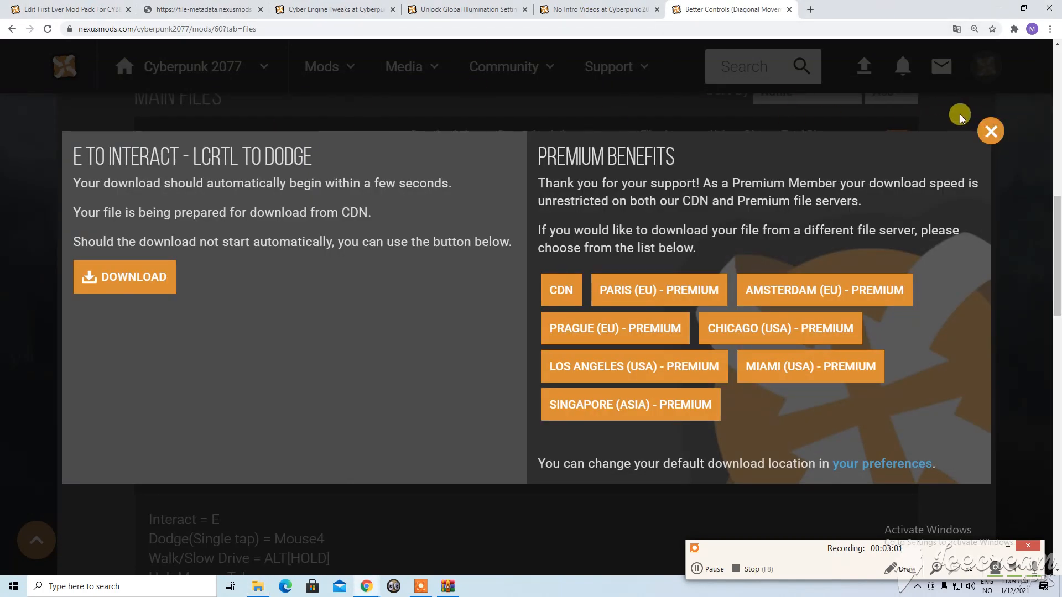
click(990, 131)
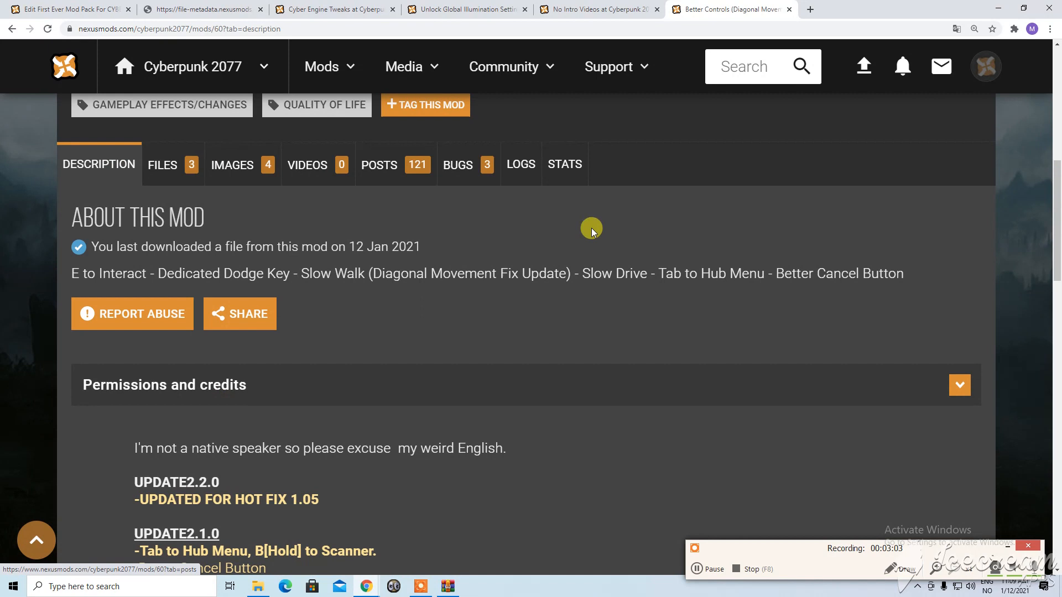
scroll(down, 3)
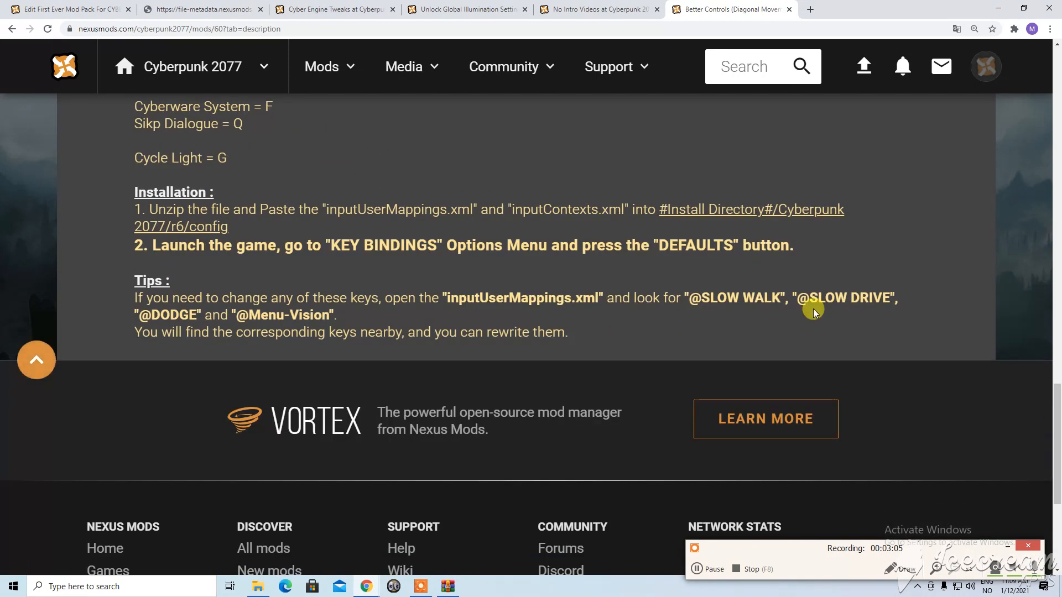
mouse_move(430, 516)
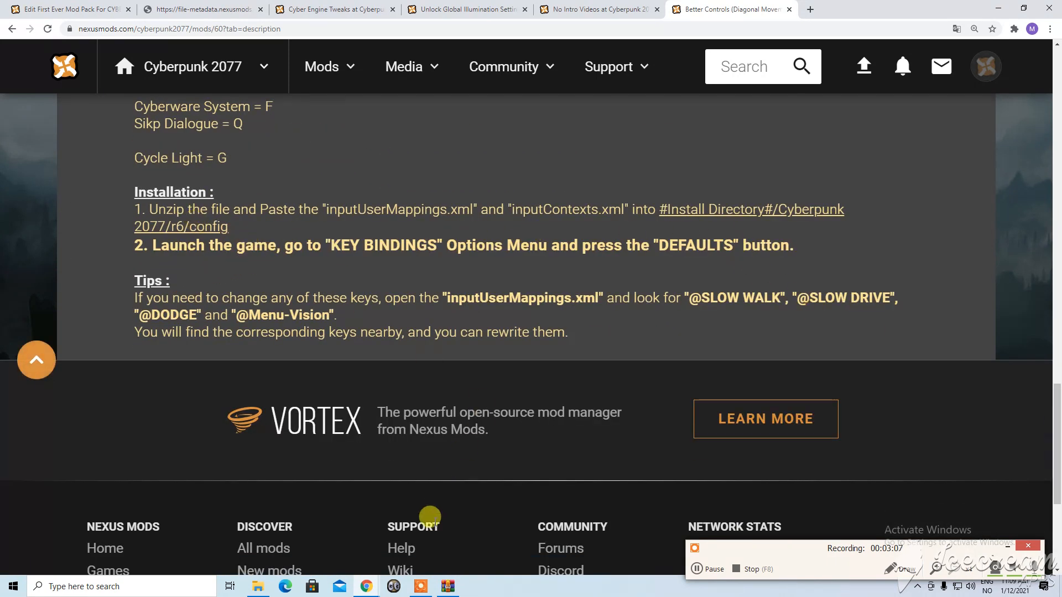
mouse_move(370, 586)
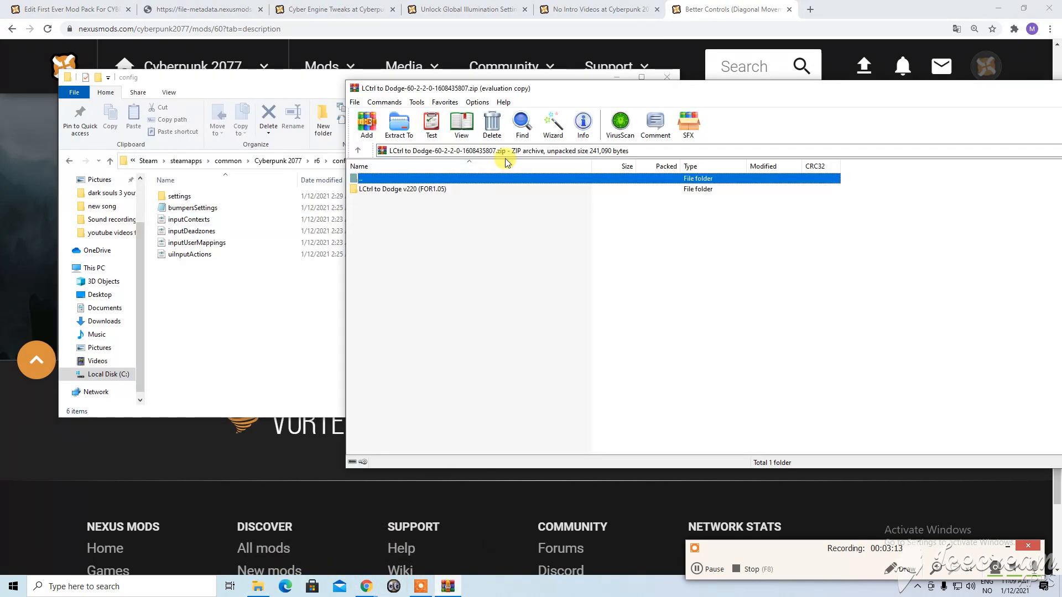
Copy inputContexts.xml and inputUserMappings.xml from the LCtrl to Dodge folder into r6\config, then close it
double_click(400, 189)
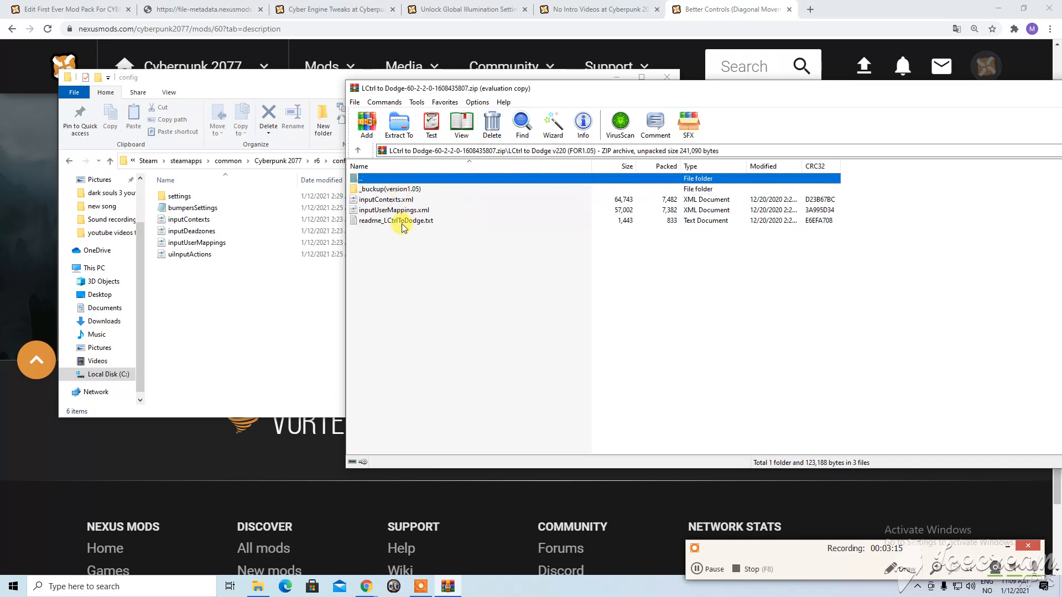
click(391, 210)
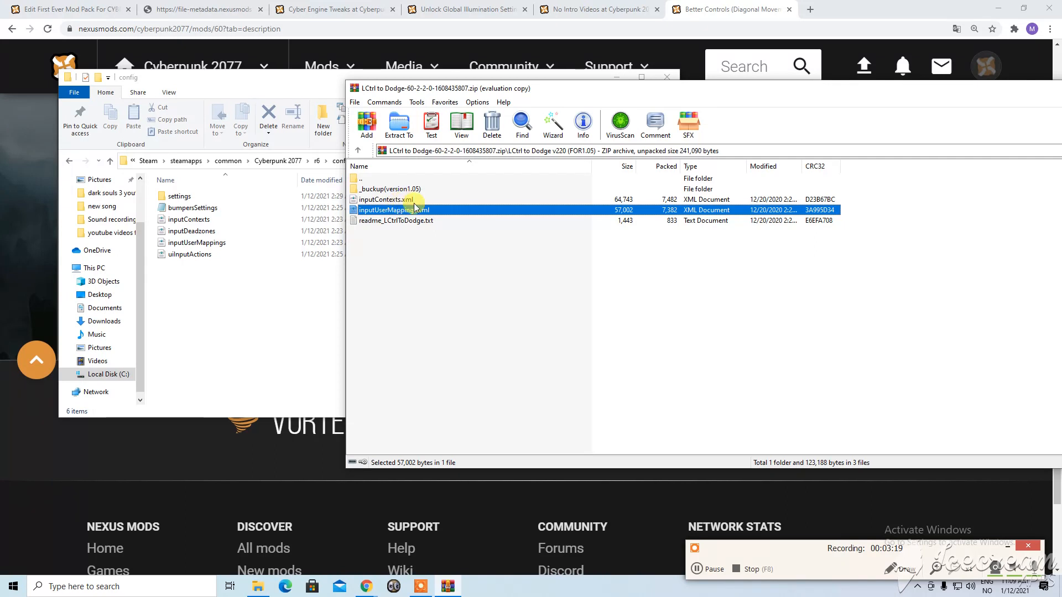
click(386, 199)
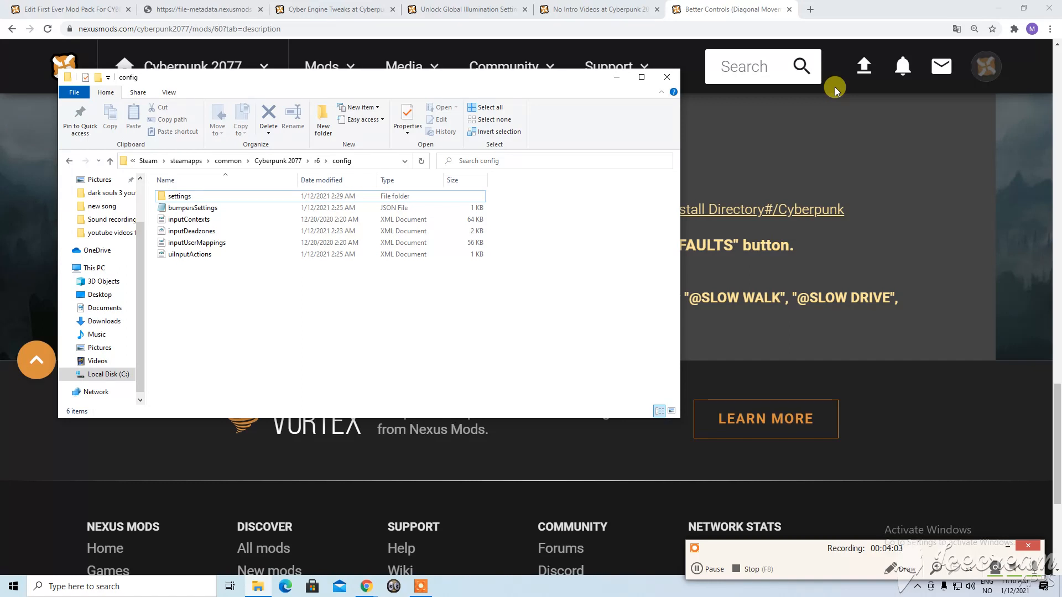
mouse_move(540, 133)
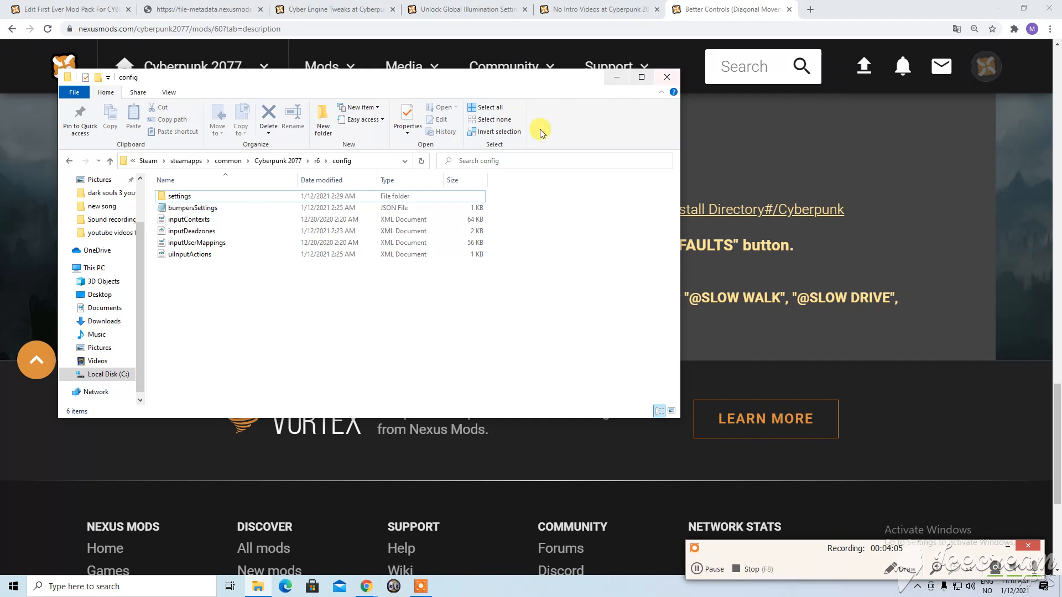
mouse_move(230, 231)
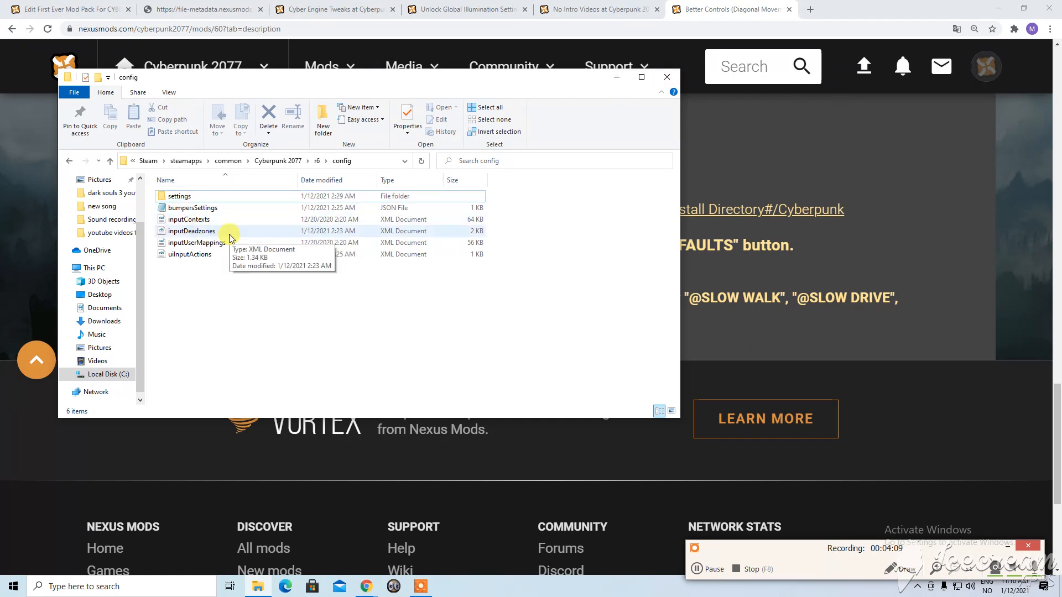
mouse_move(458, 322)
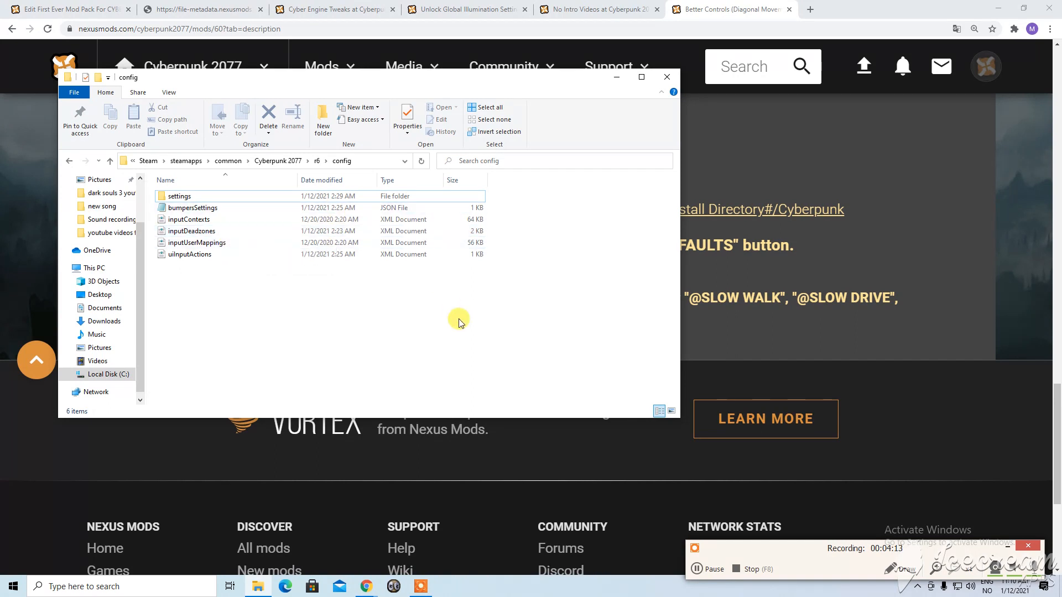
mouse_move(458, 318)
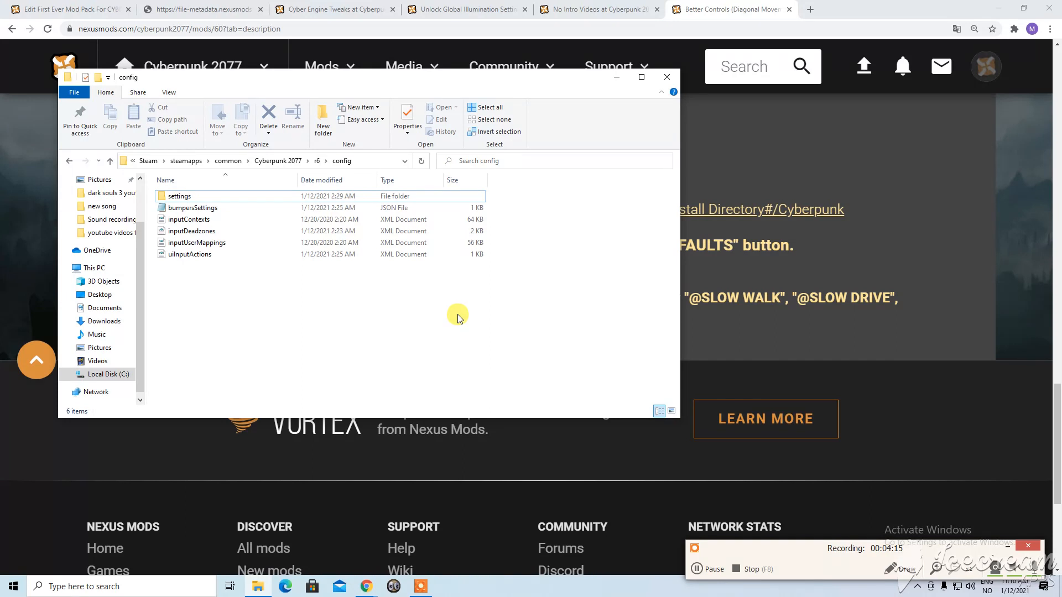
mouse_move(514, 272)
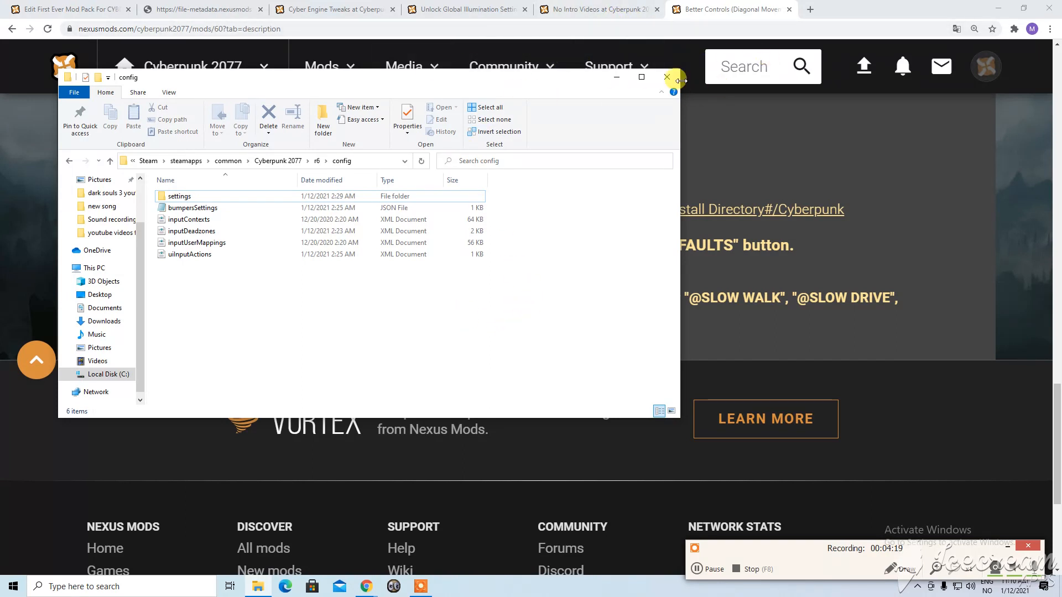
click(666, 78)
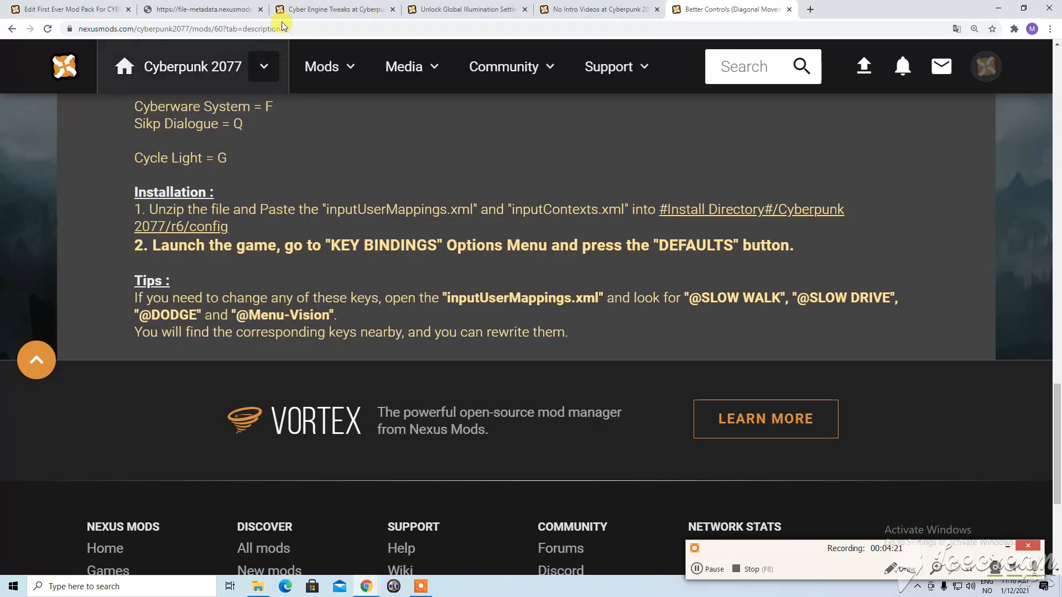
Highlight the Unlock NightCity mods/820 link in the readme and open a new blank tab
click(200, 9)
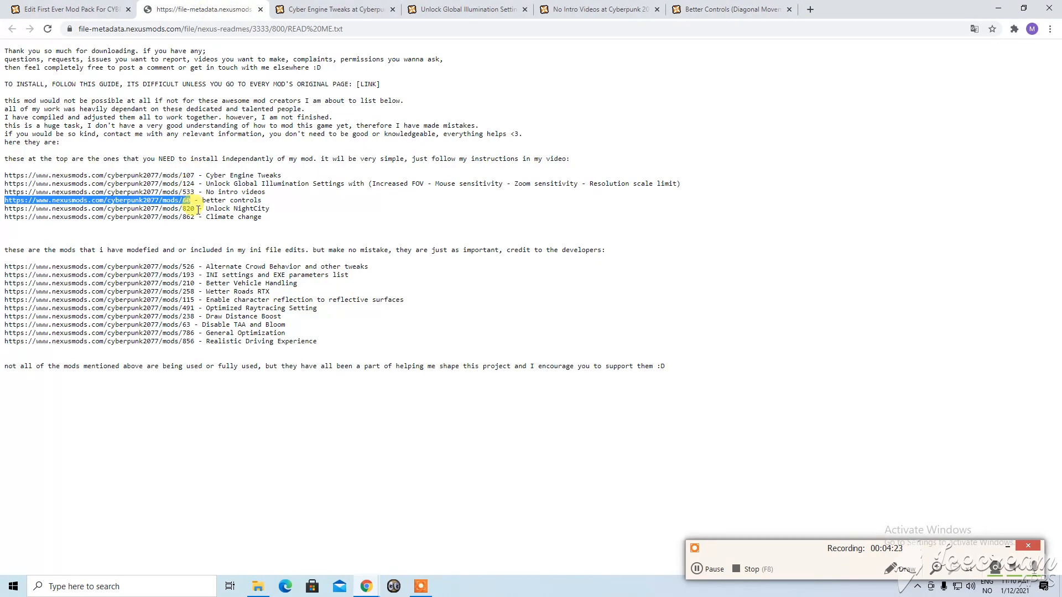
drag(183, 201, 4, 209)
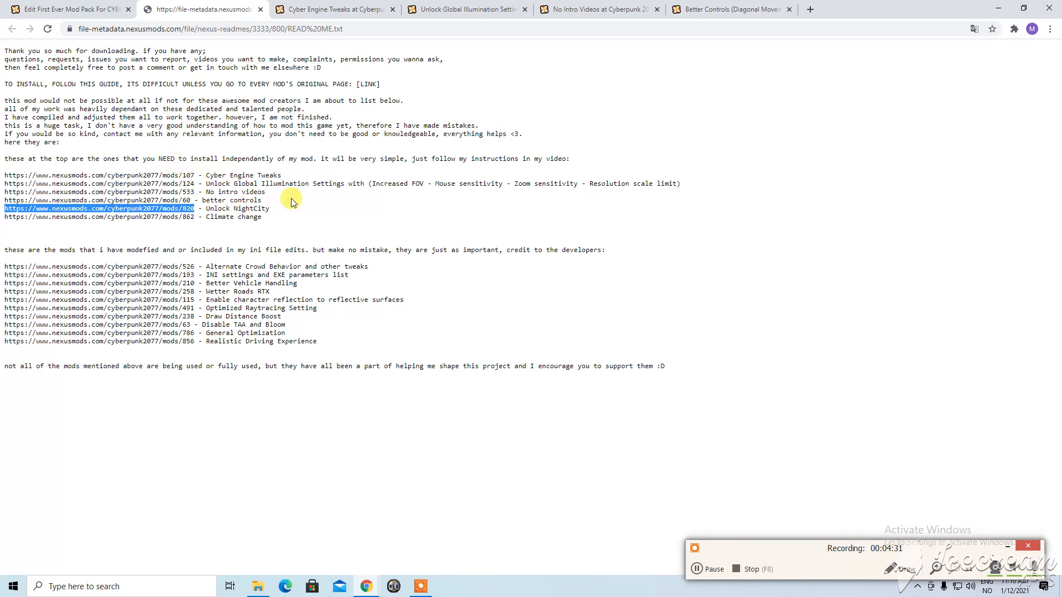
click(810, 9)
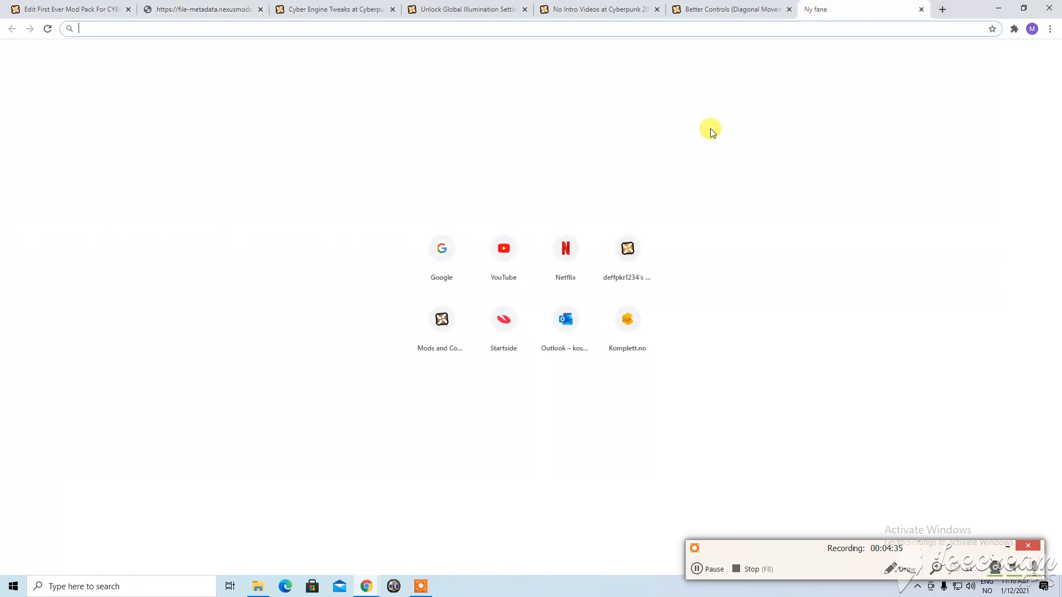
Load nexusmods.com/cyberpunk2077/mods/820 and open Unlock NightCity's files section
text(https://www.nexusmods.com/cyberpunk2077/mods/820)
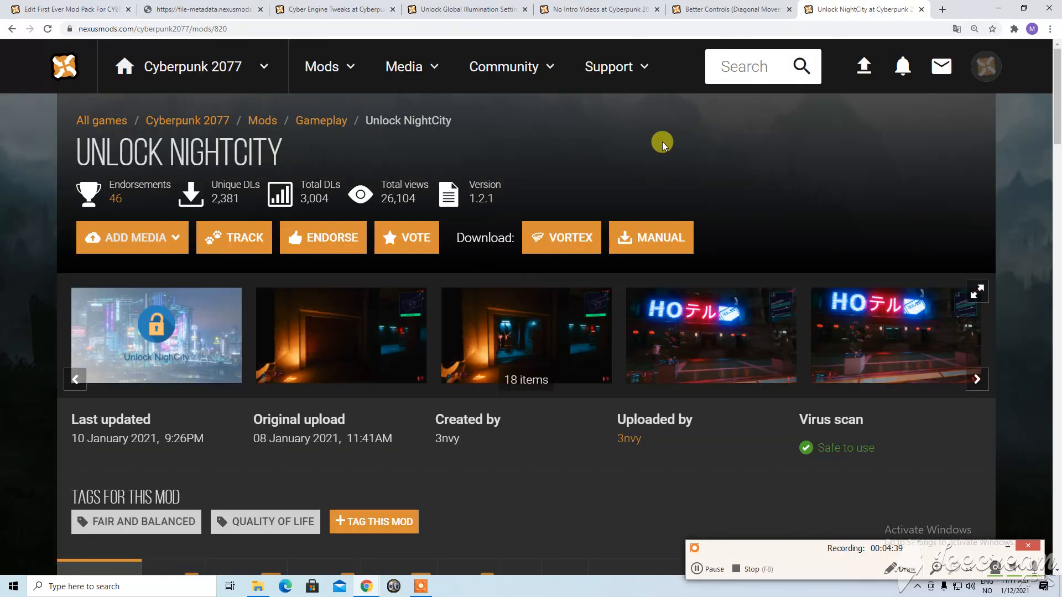
mouse_move(245, 161)
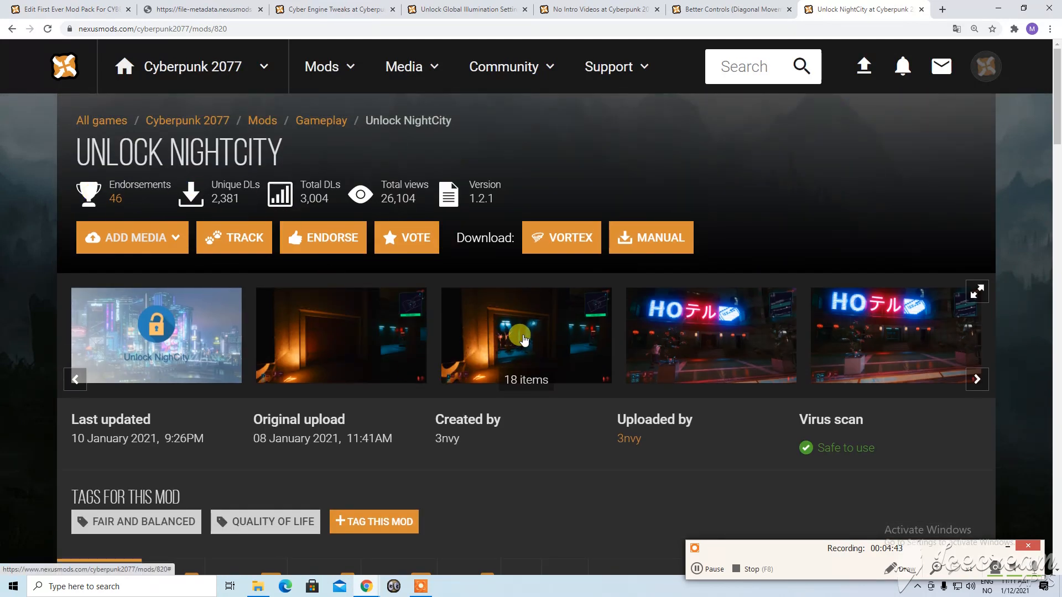
scroll(down, 3)
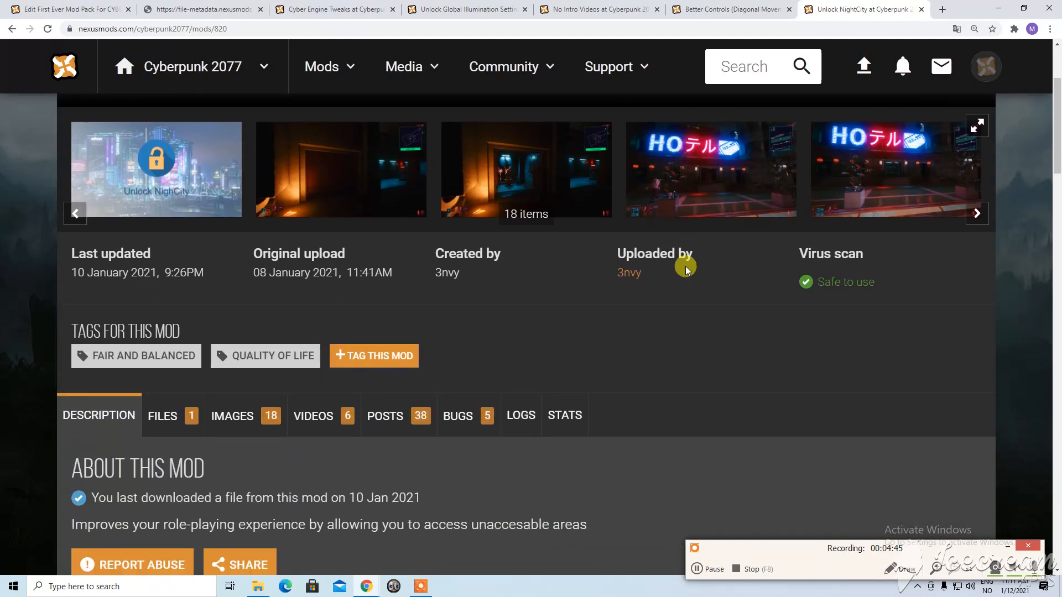
scroll(down, 3)
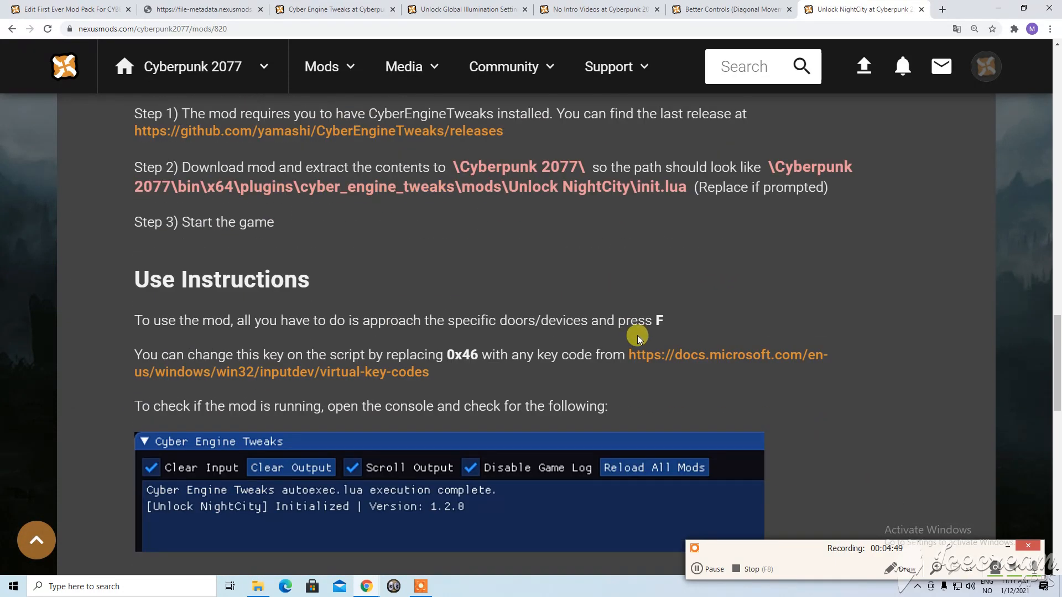
scroll(down, 3)
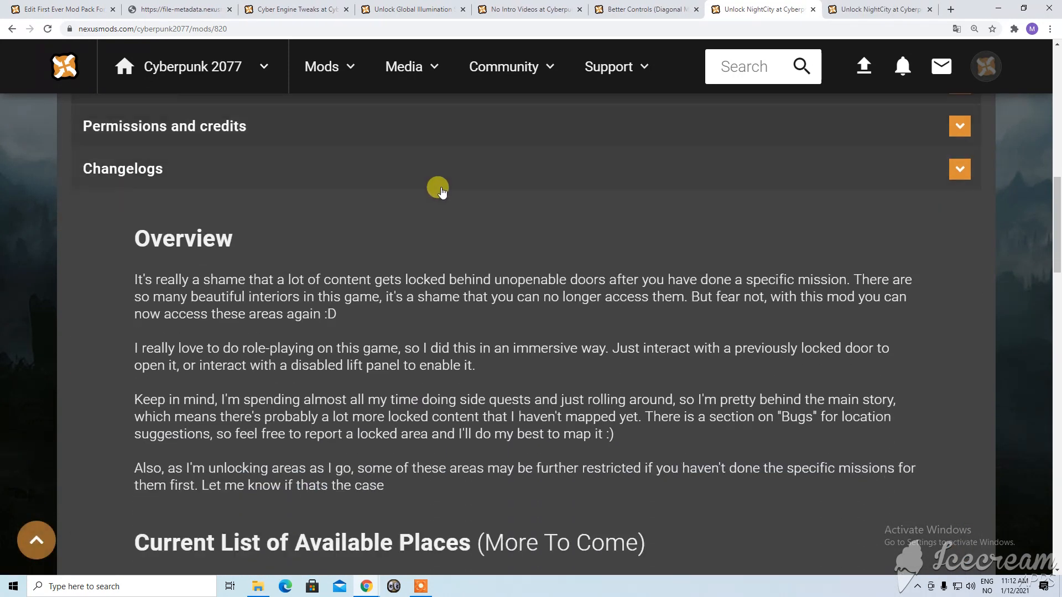
right_click(161, 195)
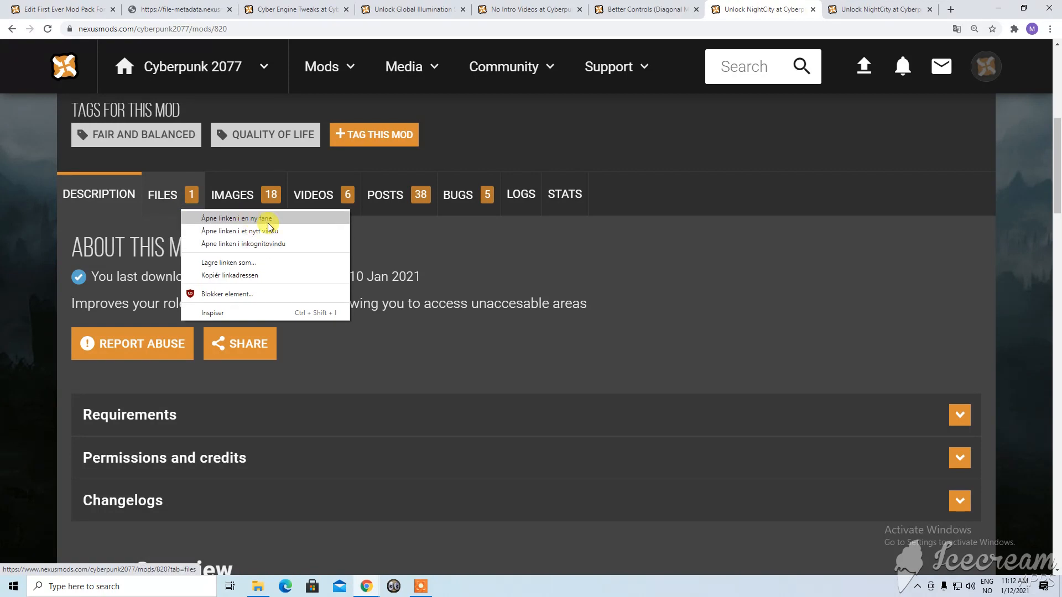
Manually download Unlock NightCity's main file version 1.2.1 and return to its instructions
scroll(down, 3)
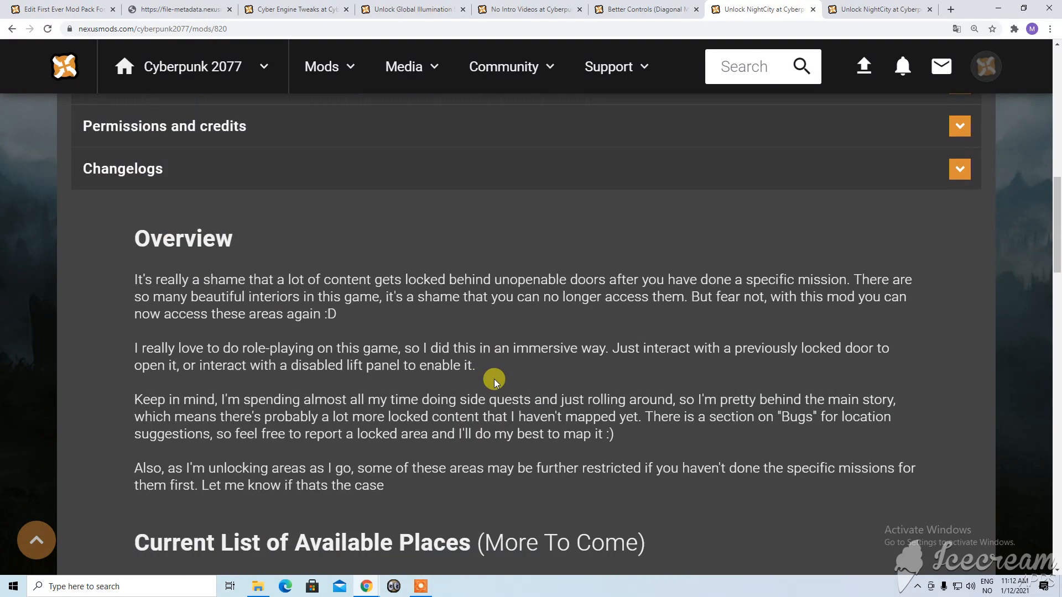
scroll(down, 3)
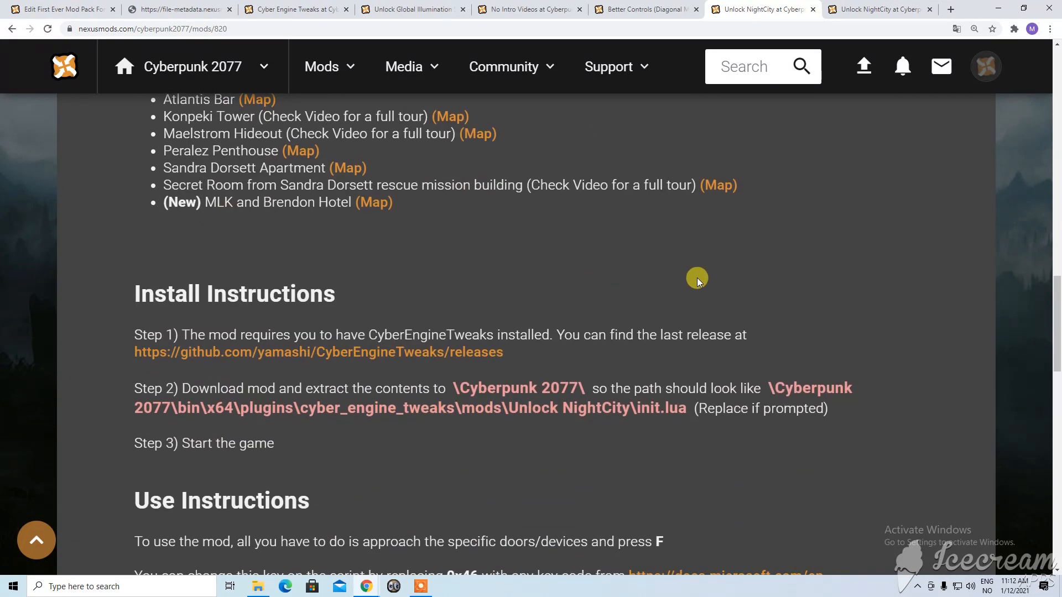
scroll(down, 3)
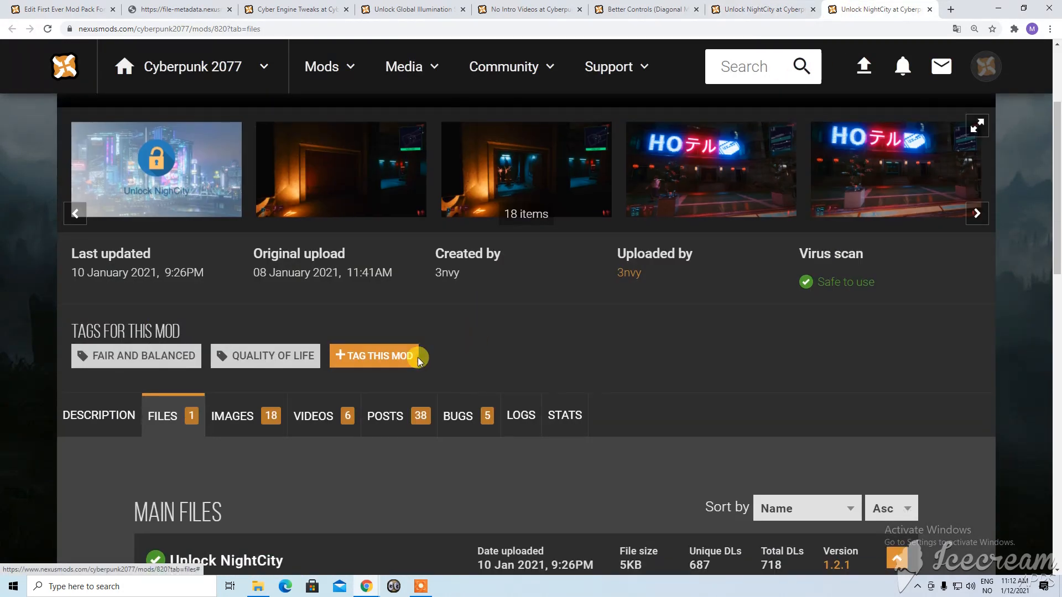
scroll(down, 3)
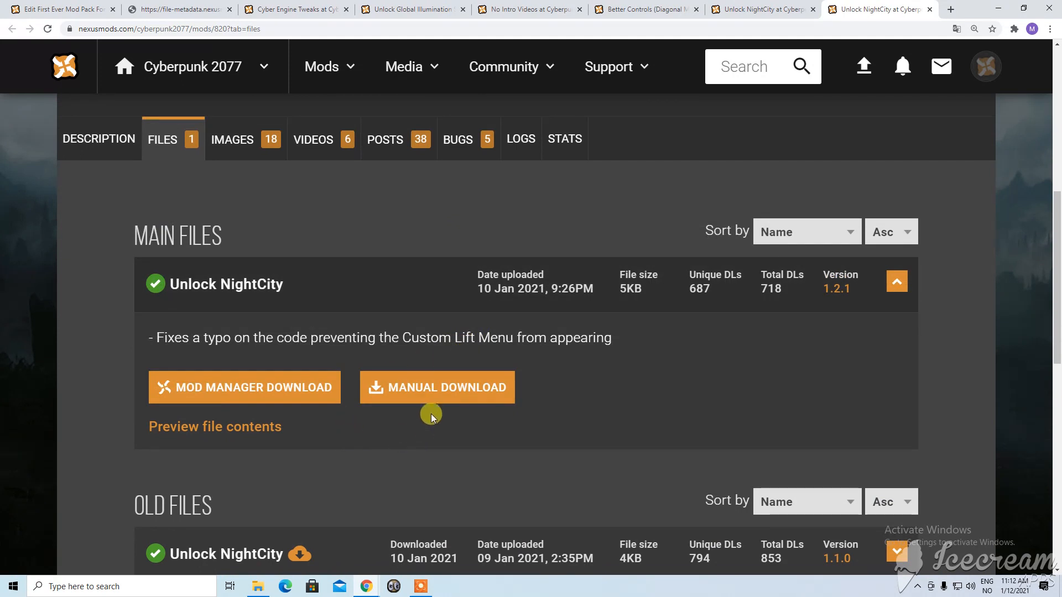
scroll(down, 3)
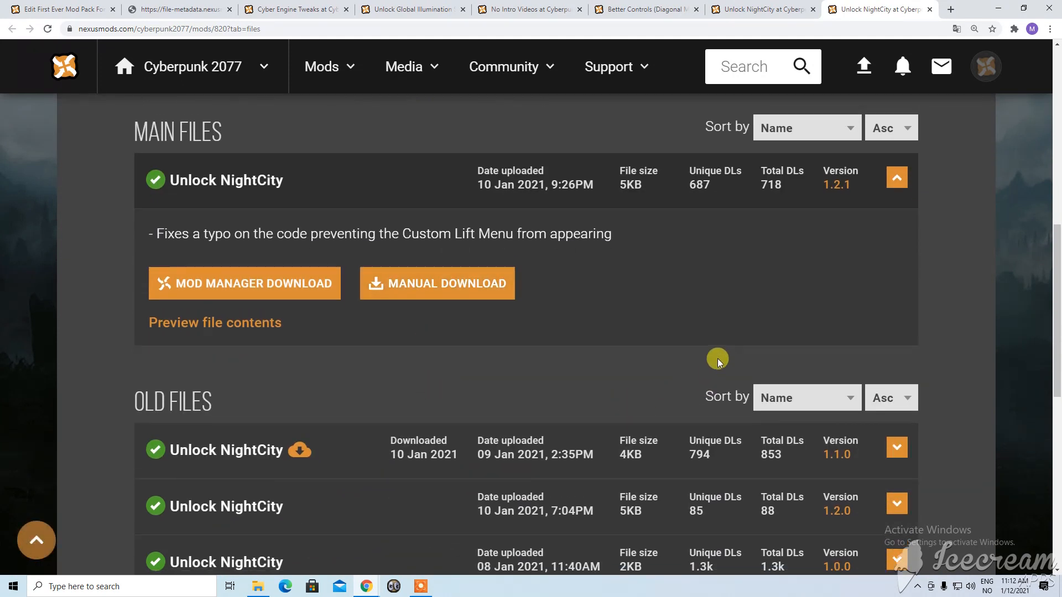
scroll(down, 3)
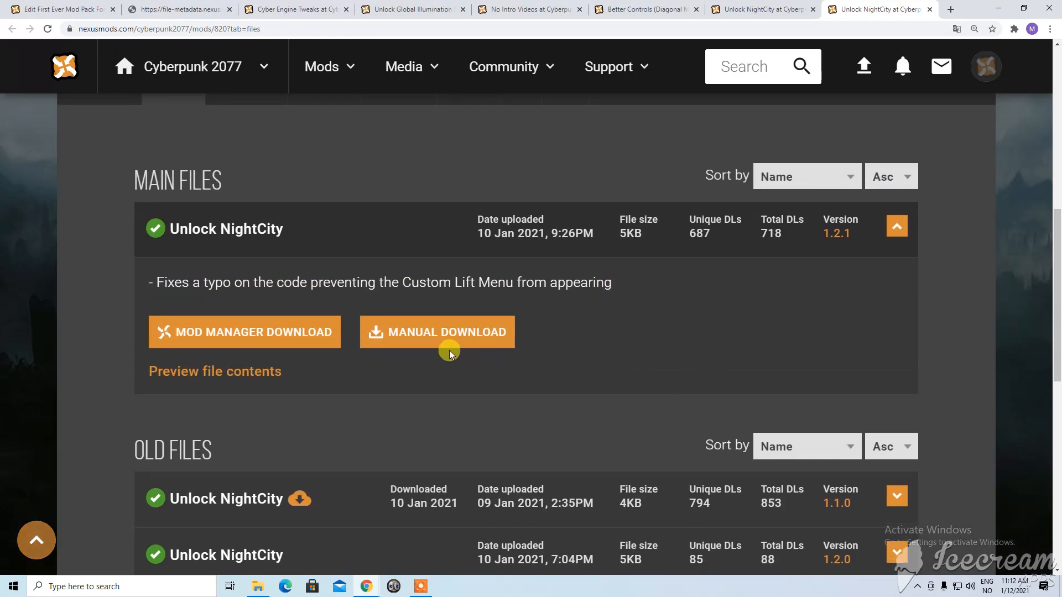
click(436, 332)
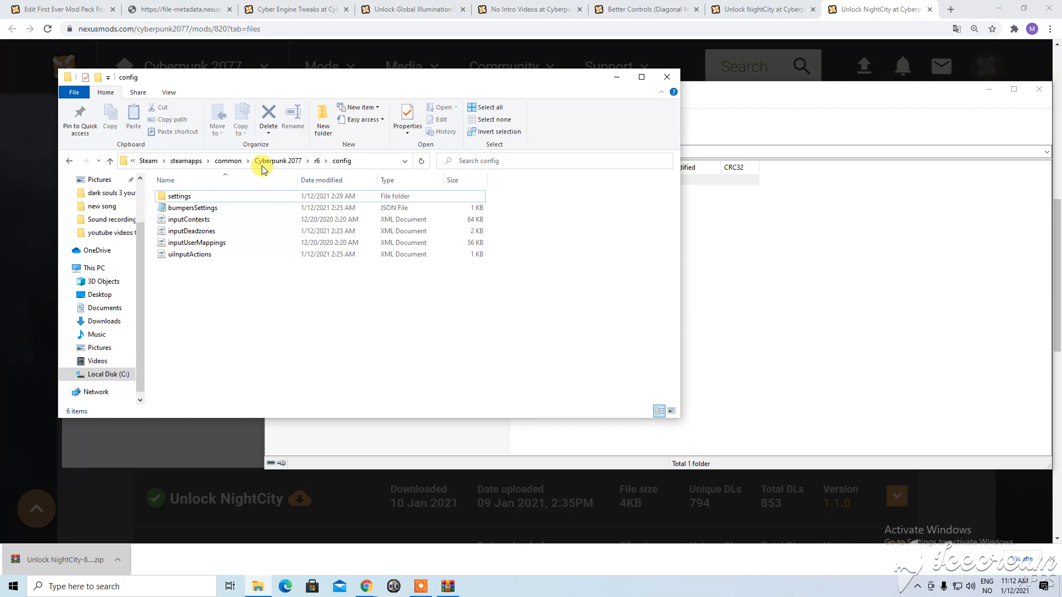
click(276, 161)
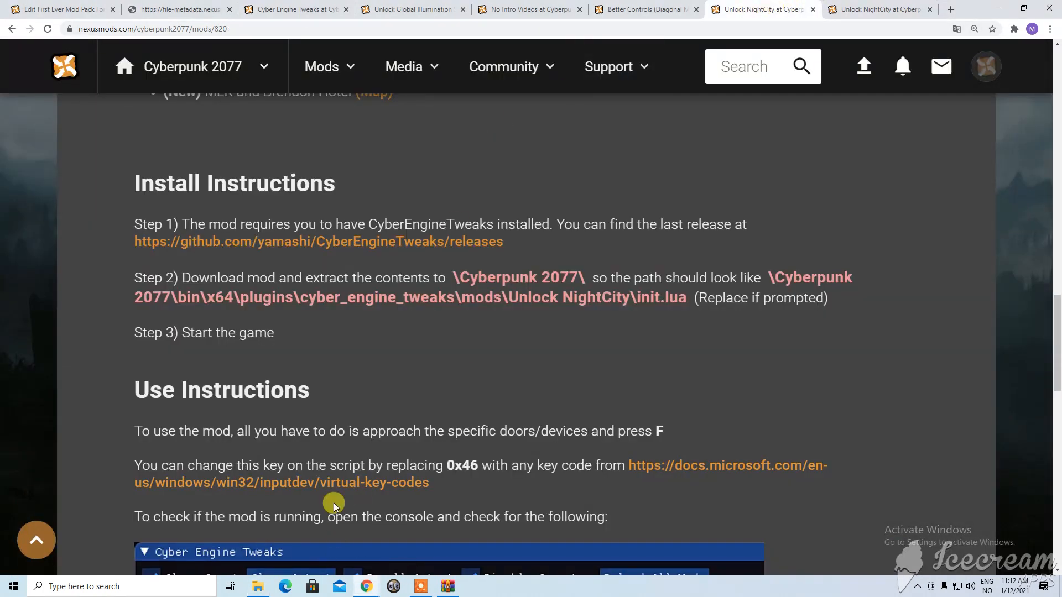
Scroll the Unlock NightCity page down to its Install Instructions section
scroll(down, 3)
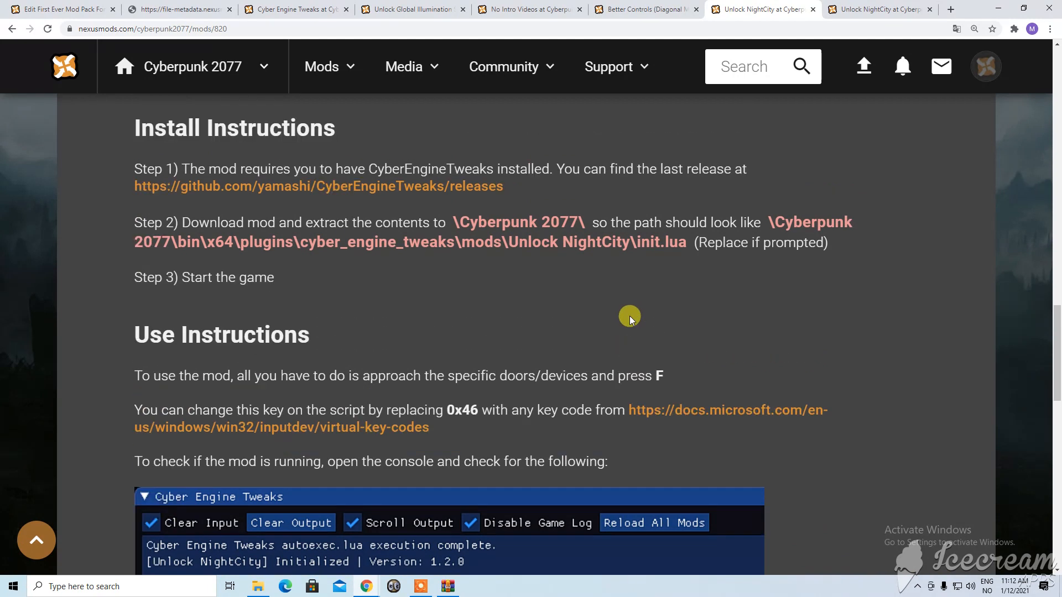
scroll(down, 3)
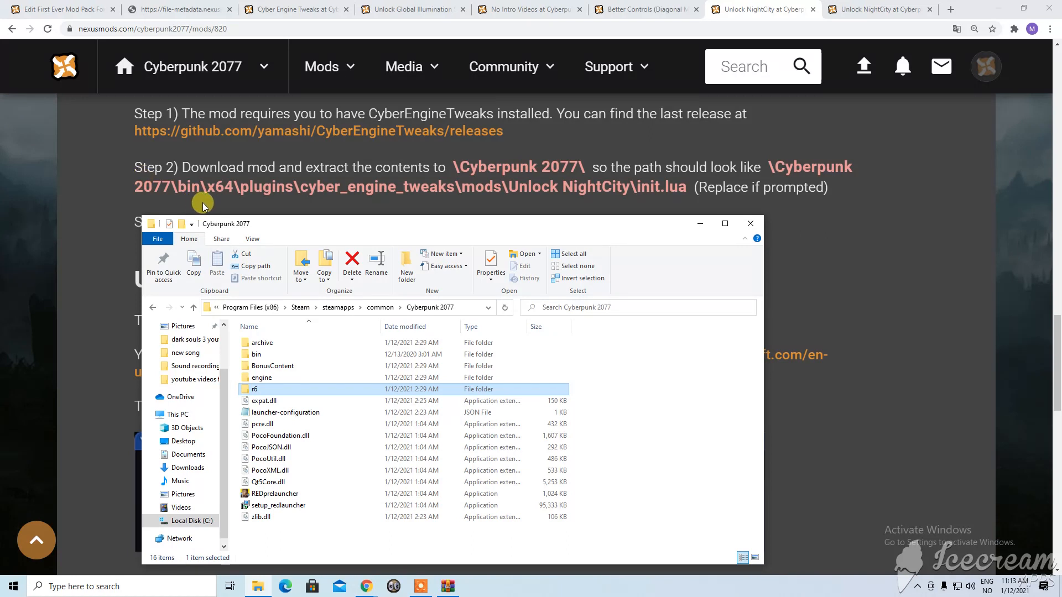
Navigate from the game directory into bin\x64\plugins\cyber_engine_tweaks
click(256, 354)
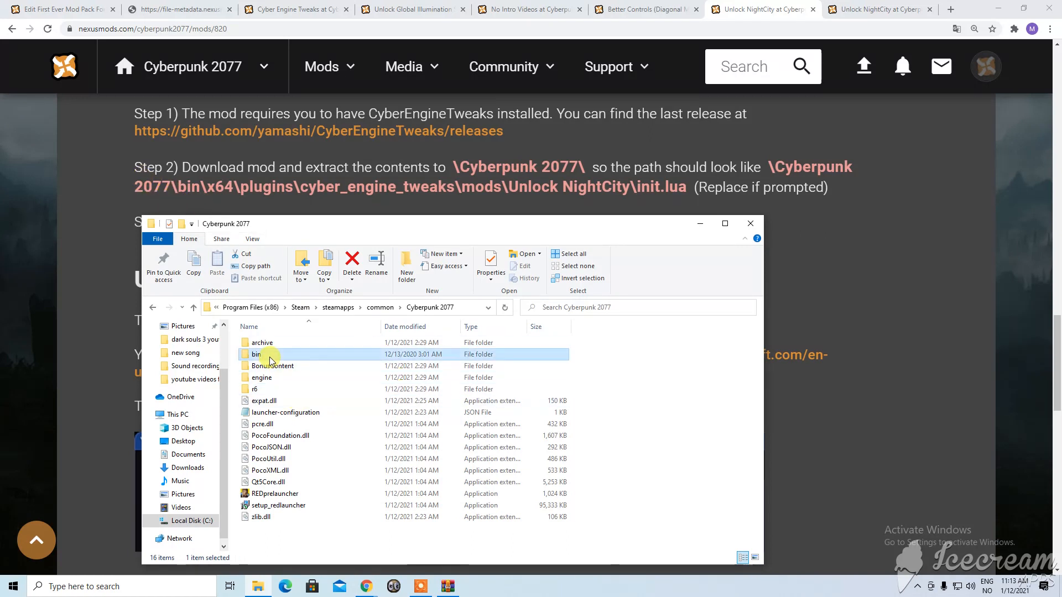
double_click(256, 354)
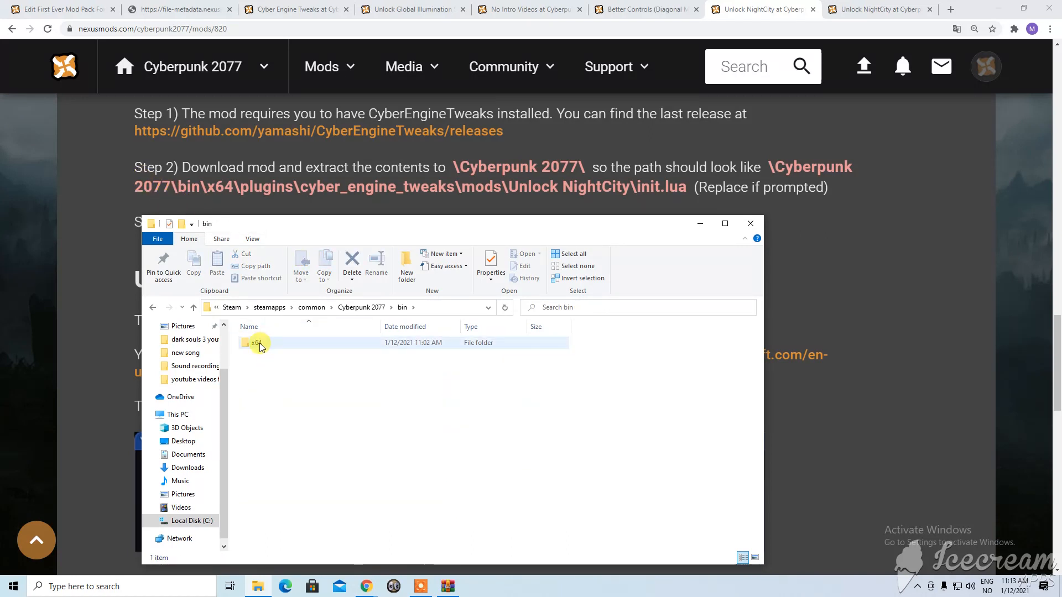
double_click(255, 343)
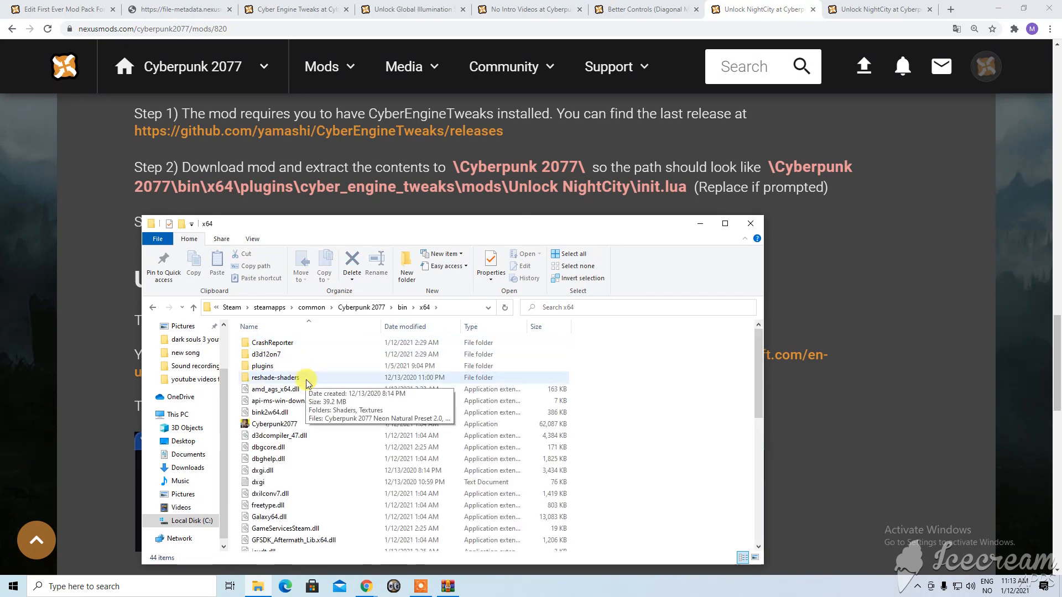
double_click(262, 366)
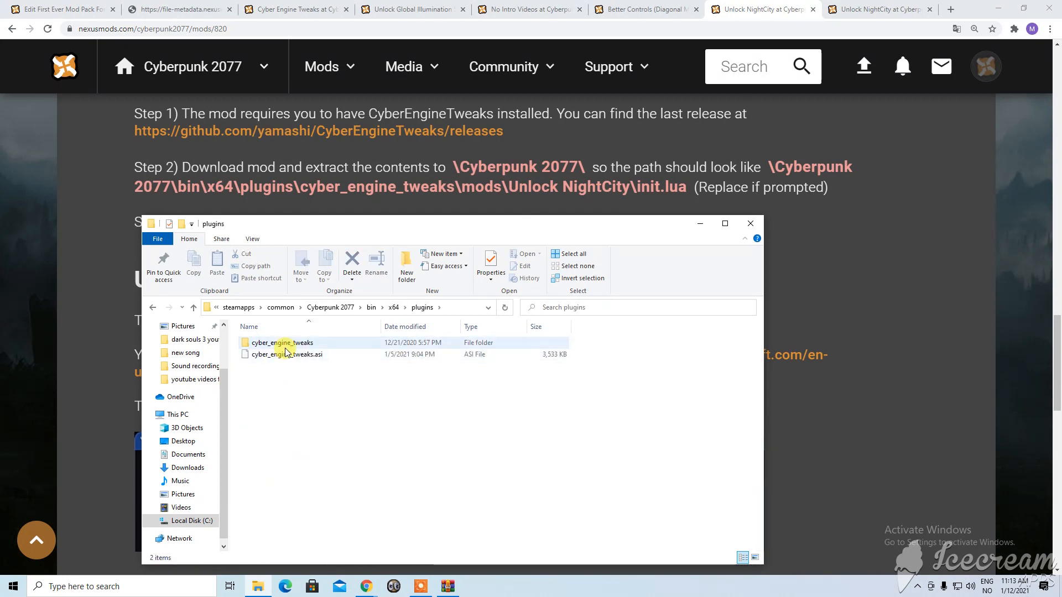
double_click(277, 343)
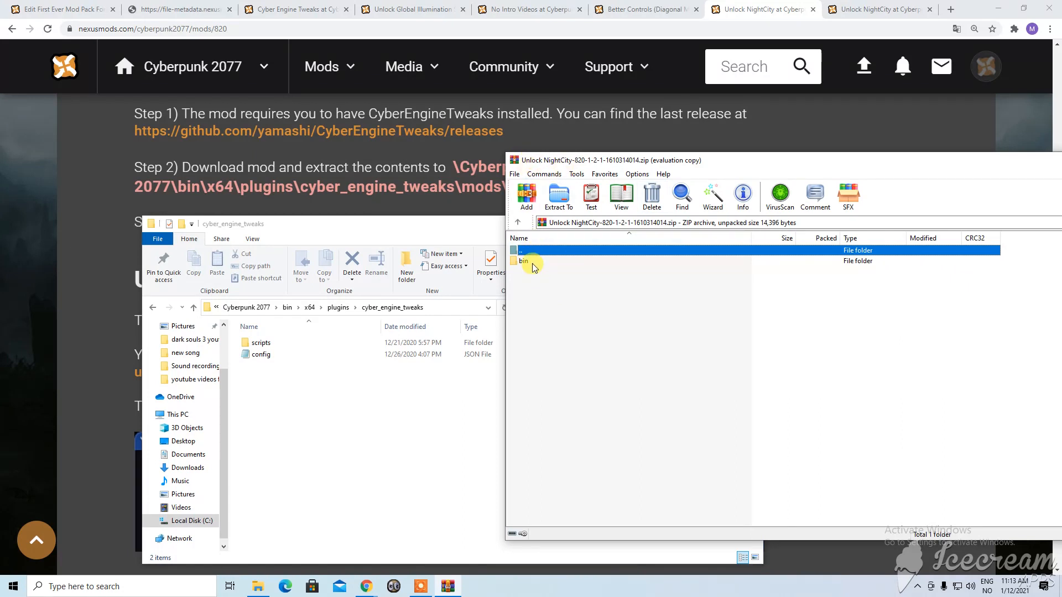
Move the archive's mods folder from bin\plugins\cyber_engine_tweaks into the game folder, then close WinRAR
double_click(522, 261)
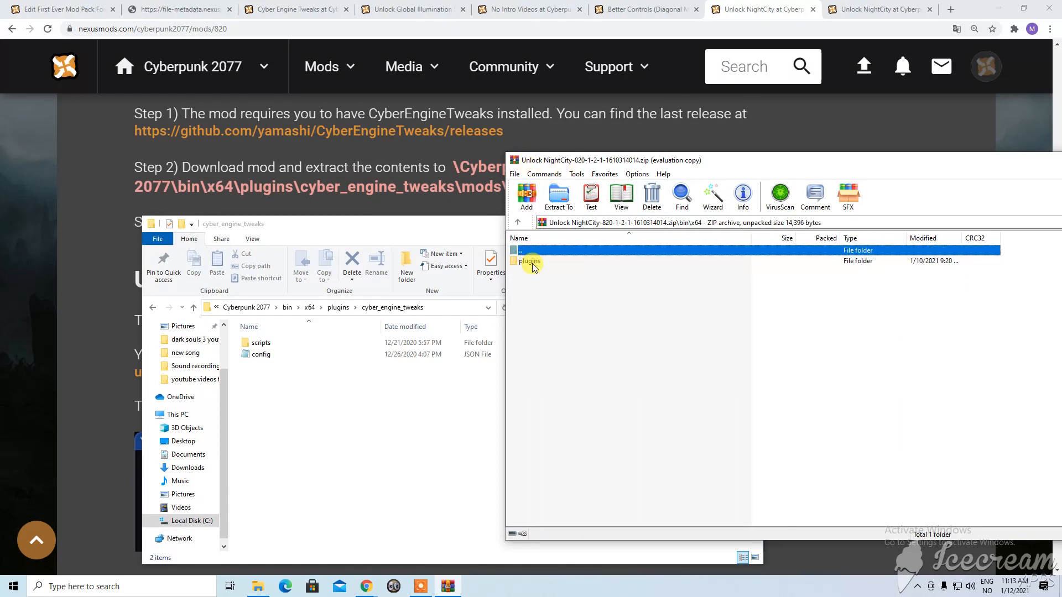
double_click(528, 261)
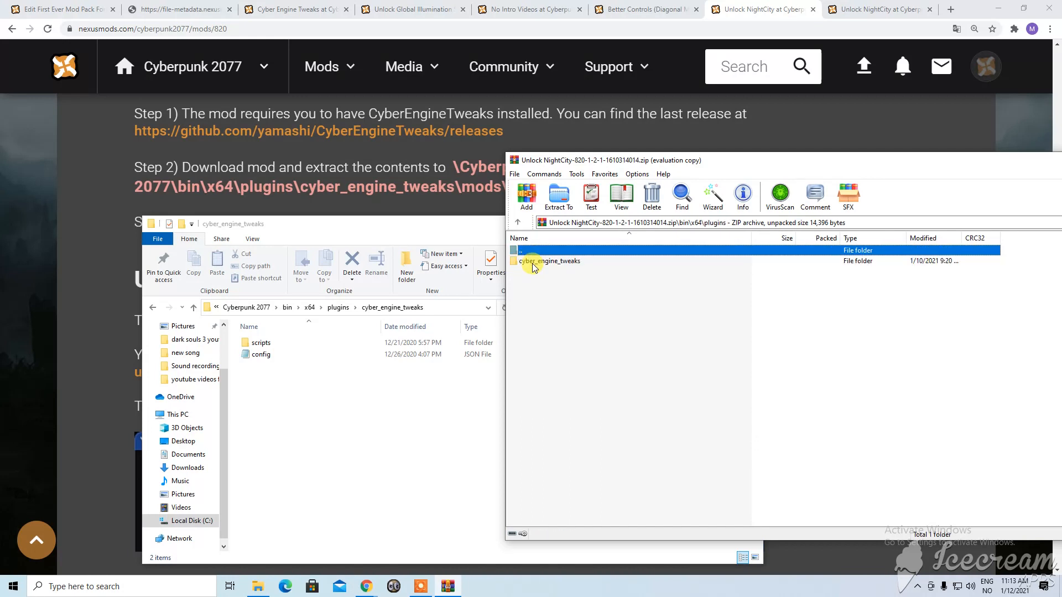
double_click(549, 261)
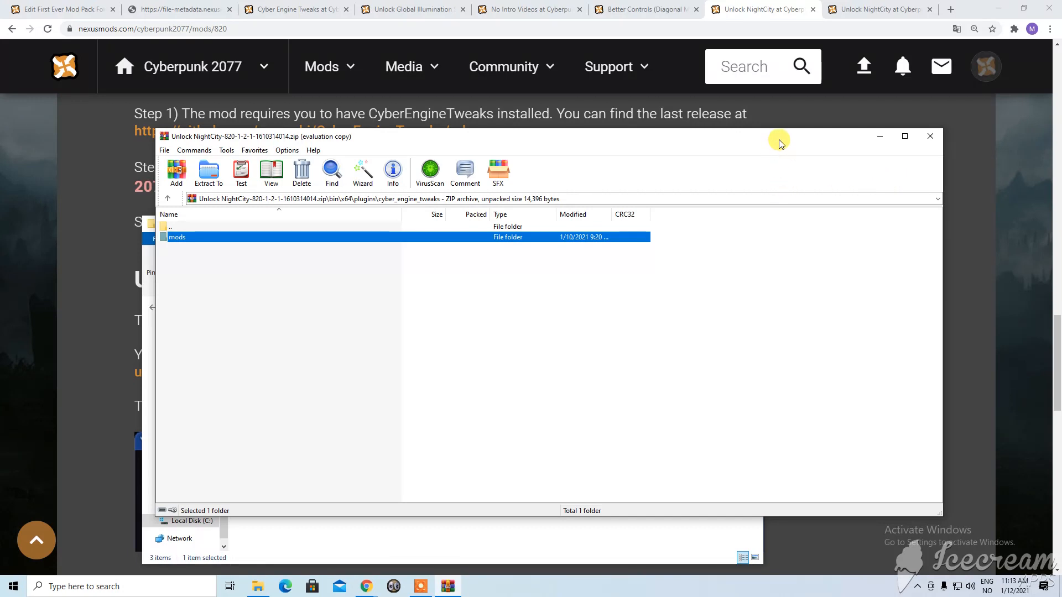
mouse_move(798, 140)
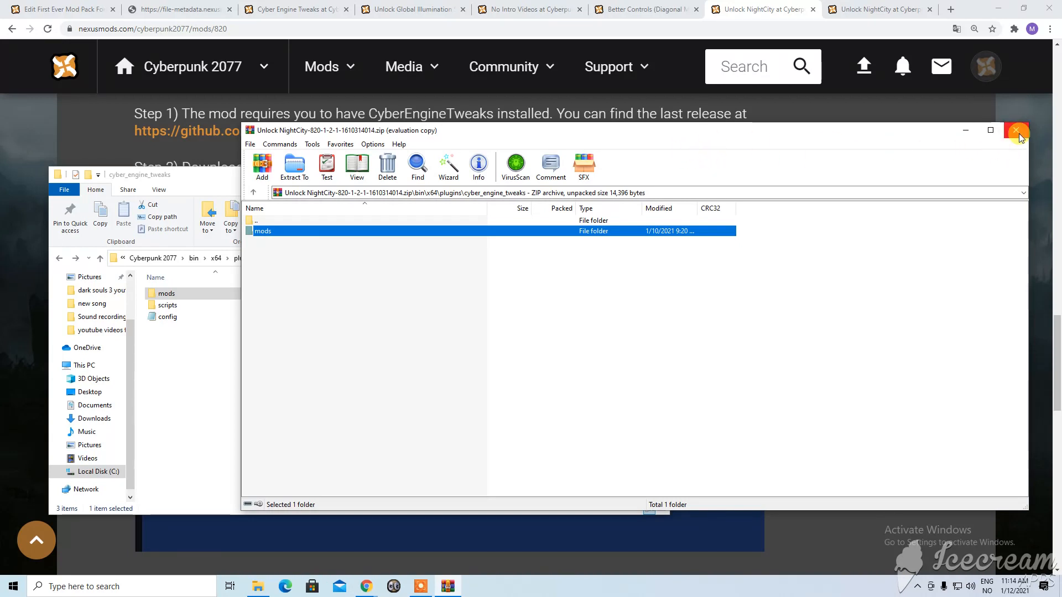
click(1017, 130)
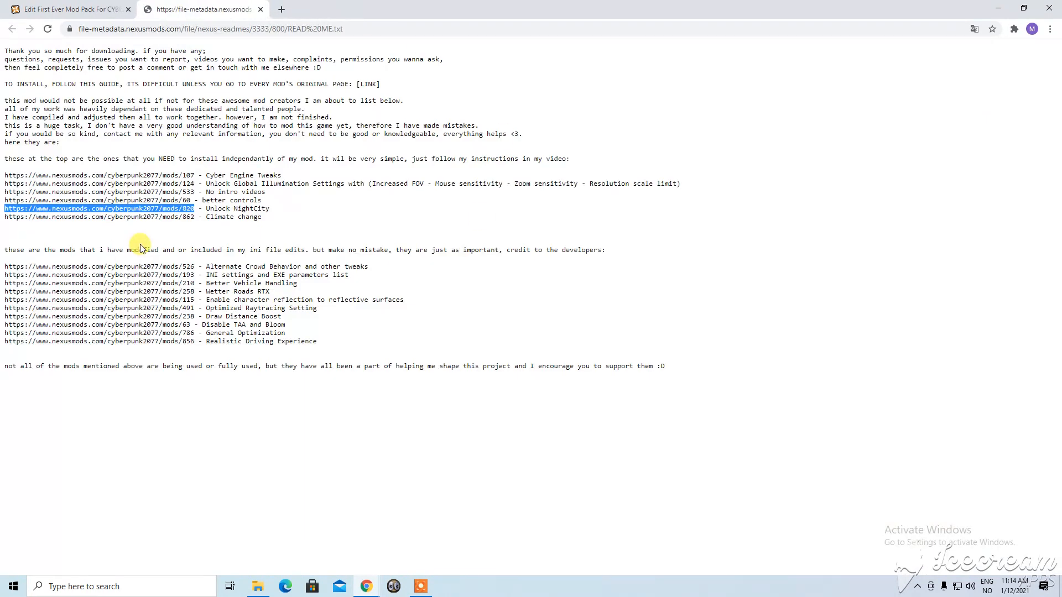
mouse_move(218, 236)
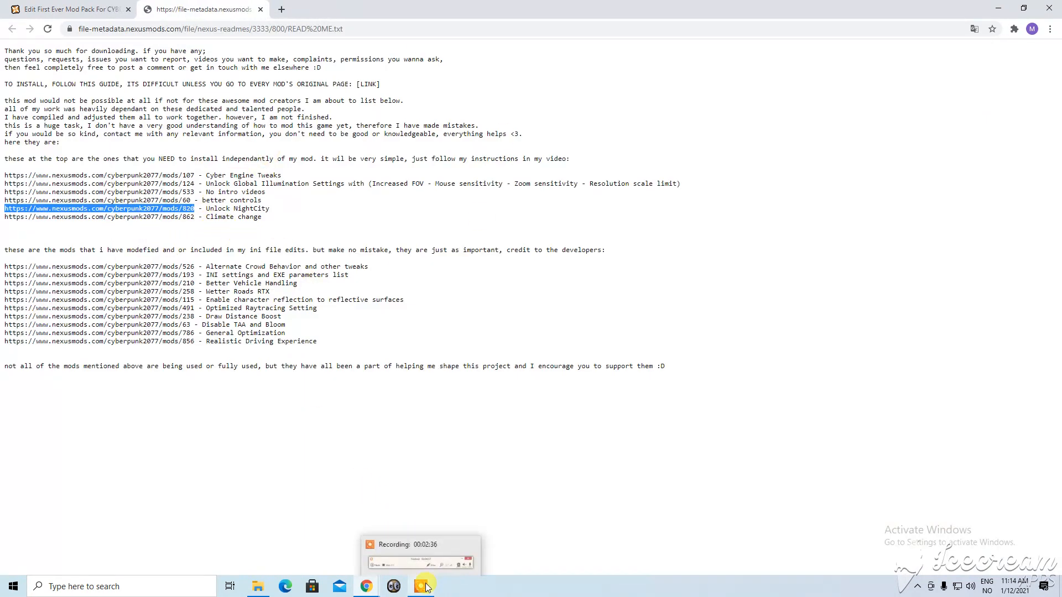
Highlight the Climate change link nexusmods.com/cyberpunk2077/mods/862 in the readme
click(420, 586)
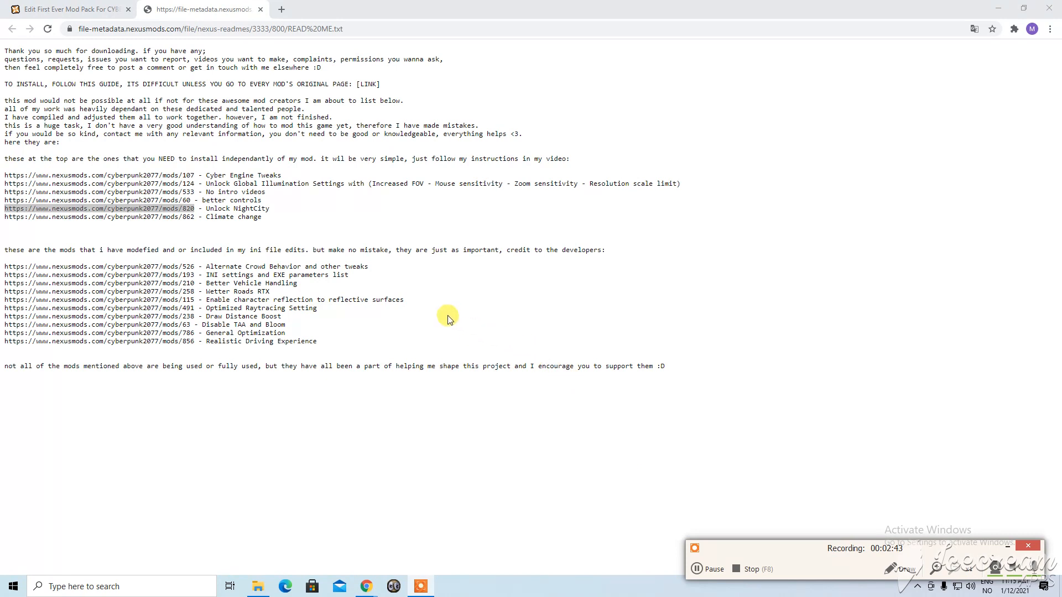
mouse_move(264, 223)
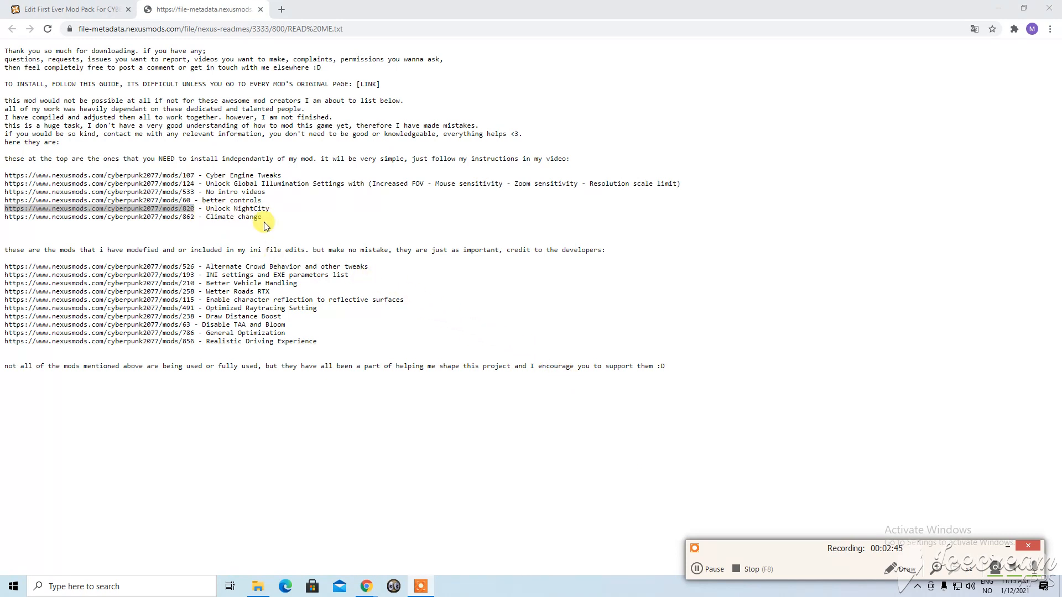
mouse_move(176, 225)
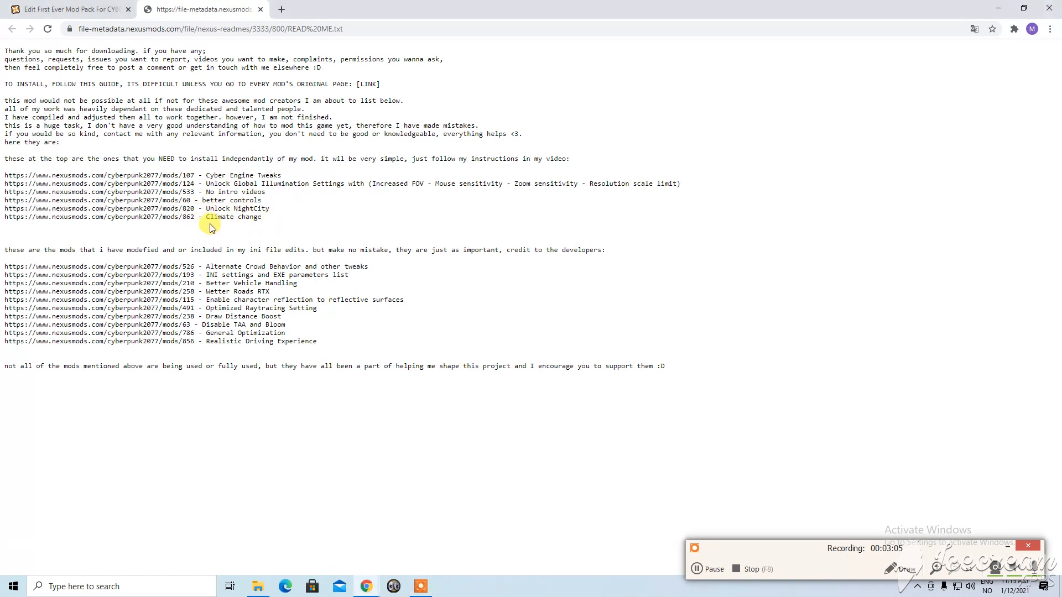
mouse_move(278, 223)
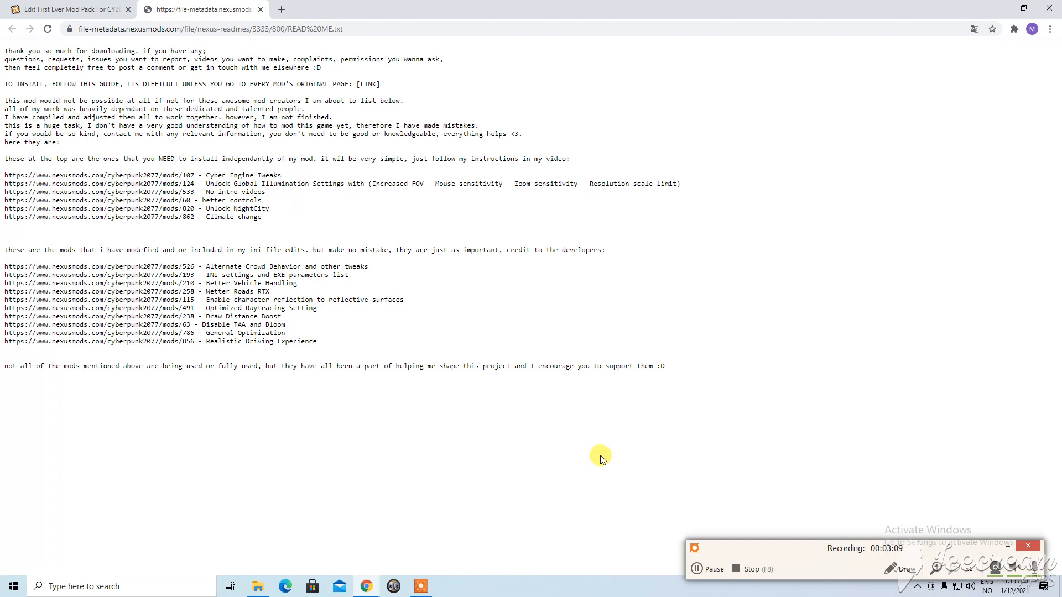
mouse_move(240, 239)
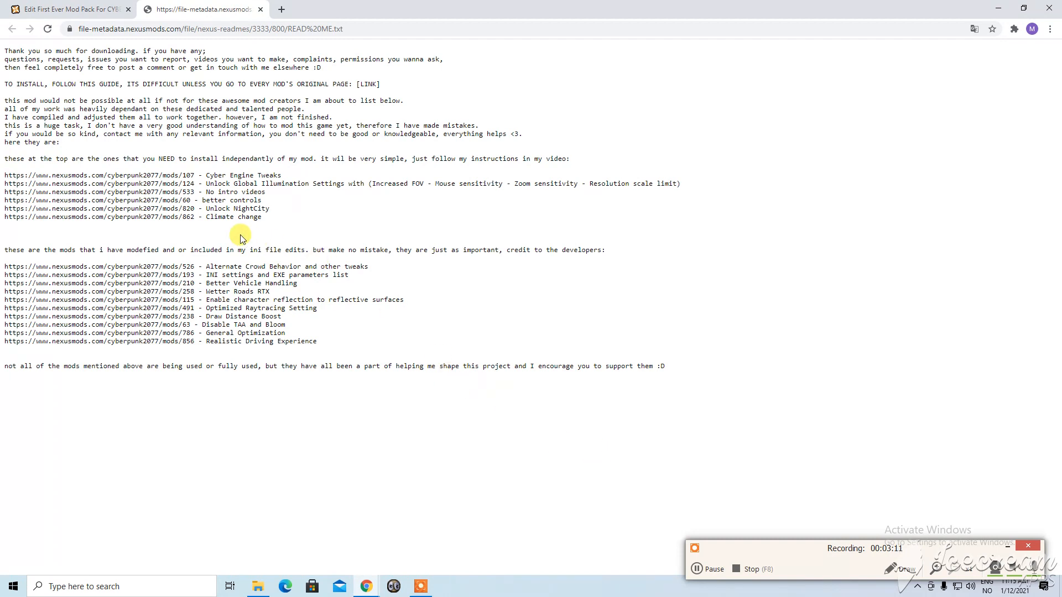
double_click(235, 216)
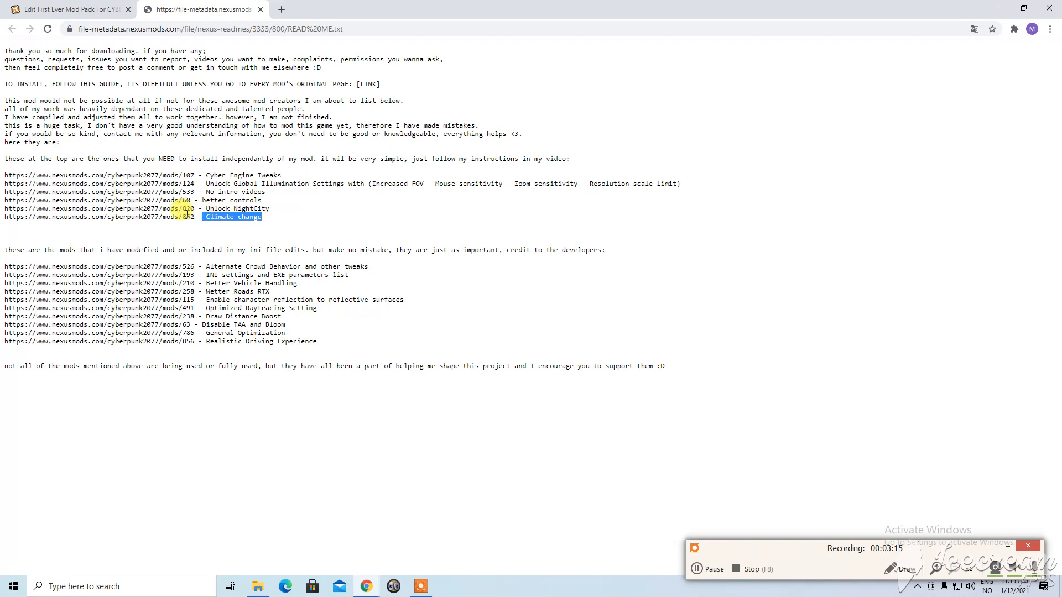
click(193, 217)
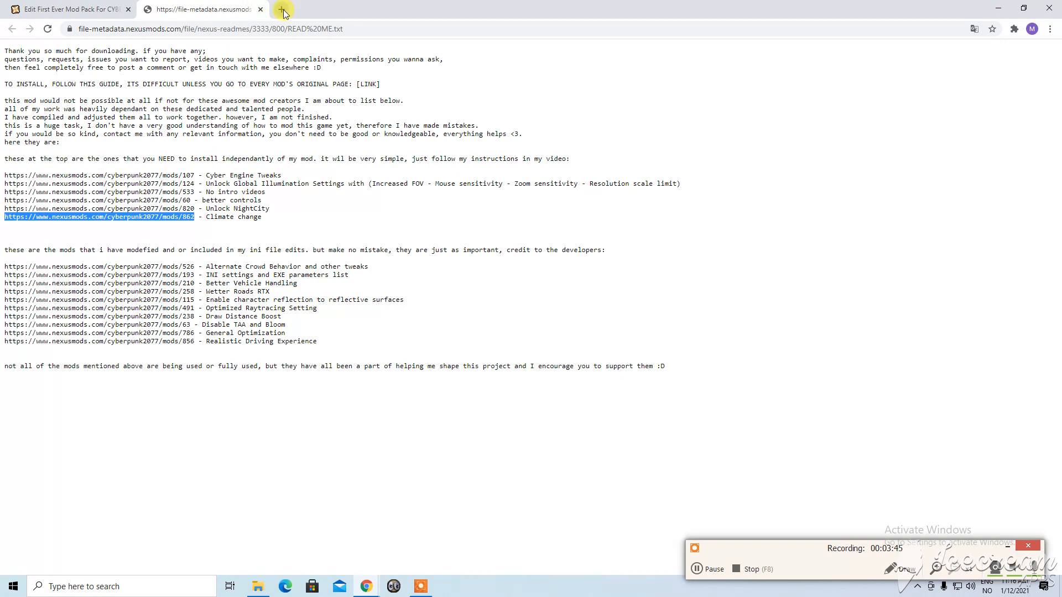
Manually download cp77_climate_change from the Climate change mod's Files tab and open the archive
click(98, 217)
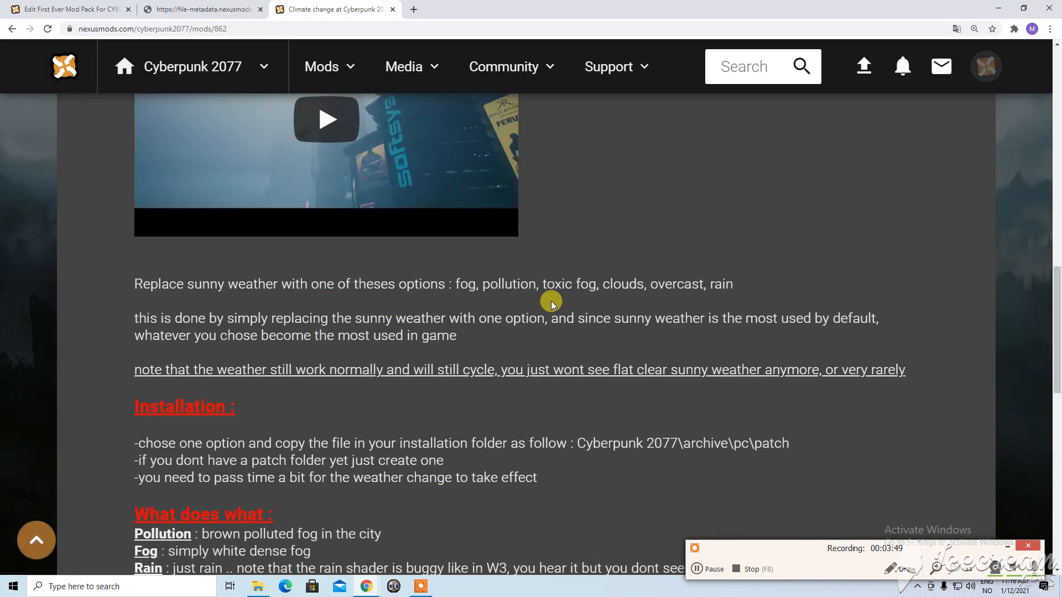
scroll(down, 3)
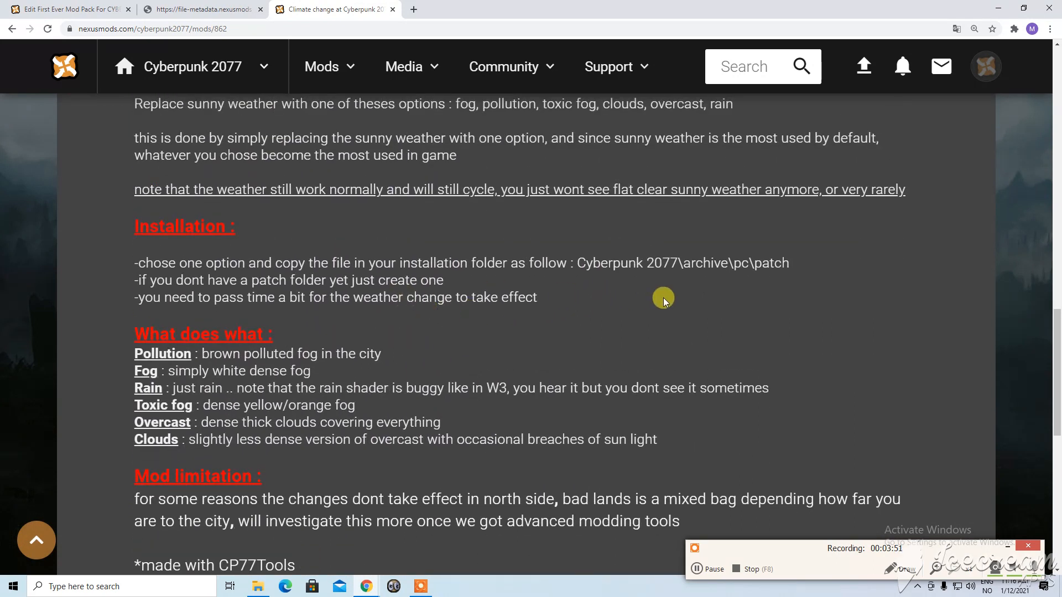
mouse_move(762, 300)
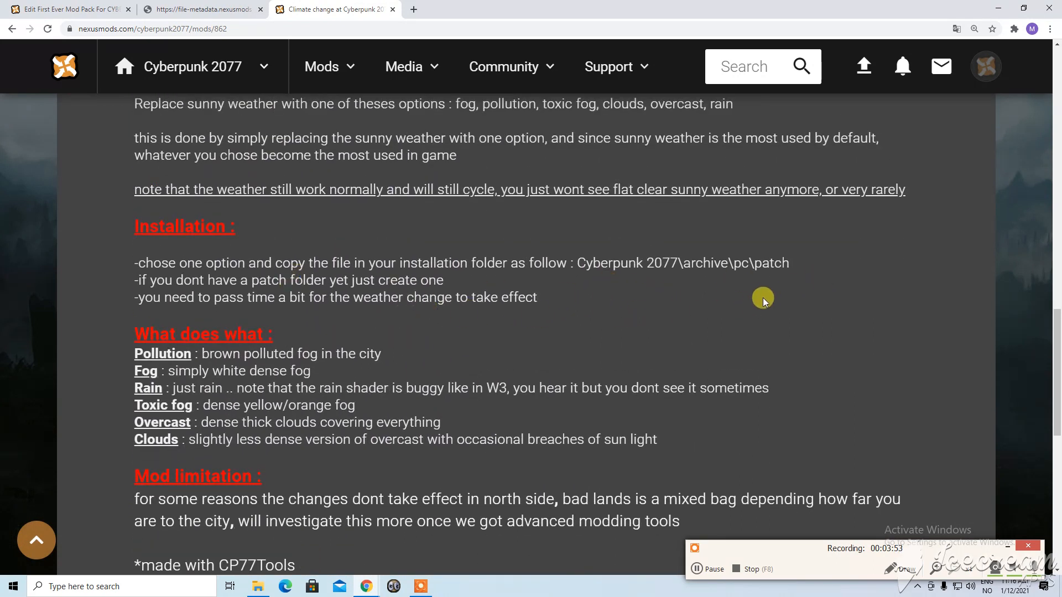
mouse_move(412, 310)
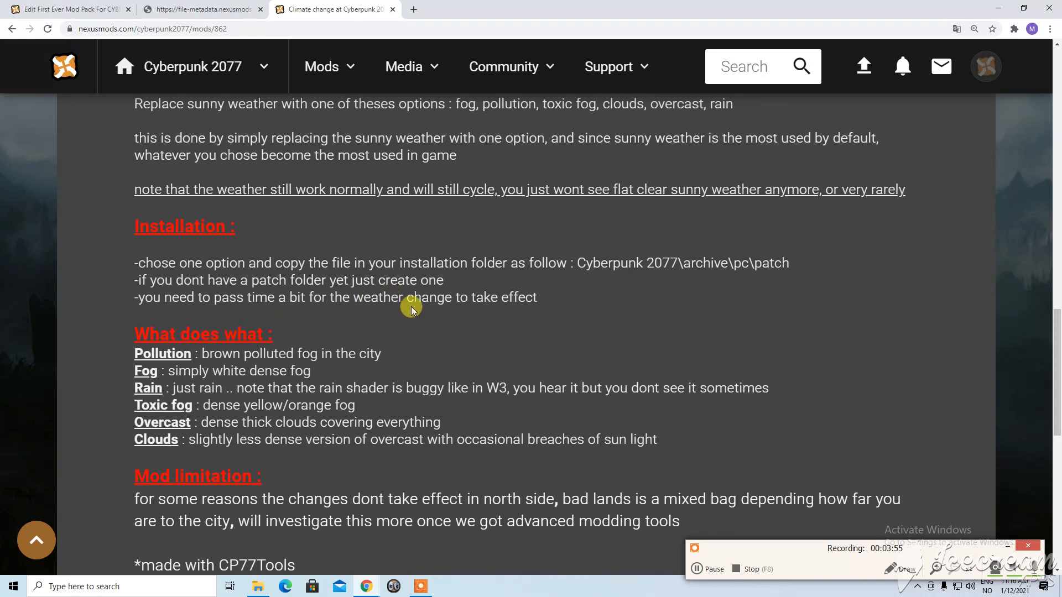
mouse_move(581, 332)
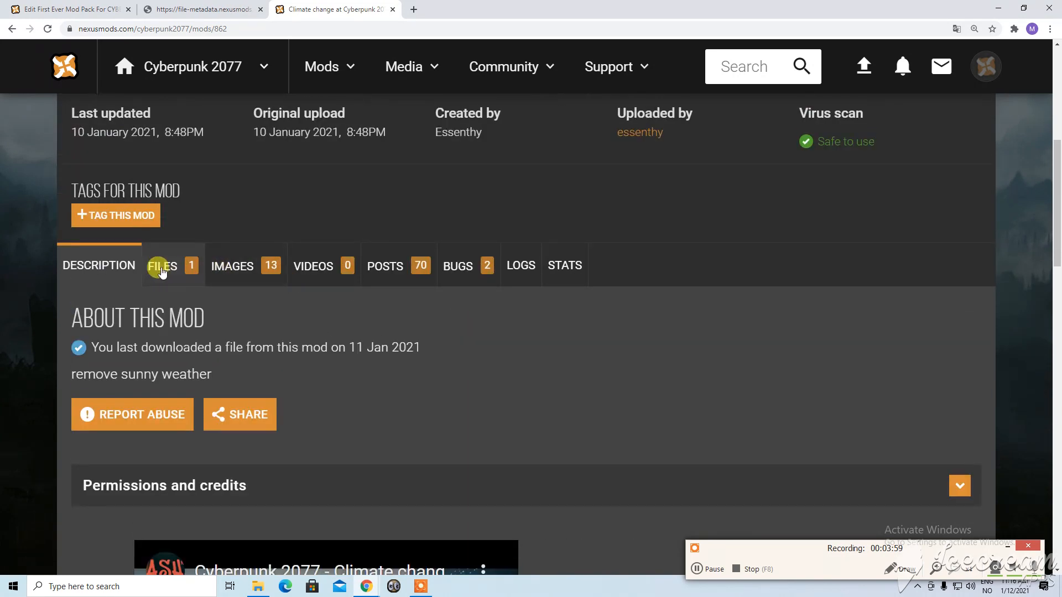
click(162, 266)
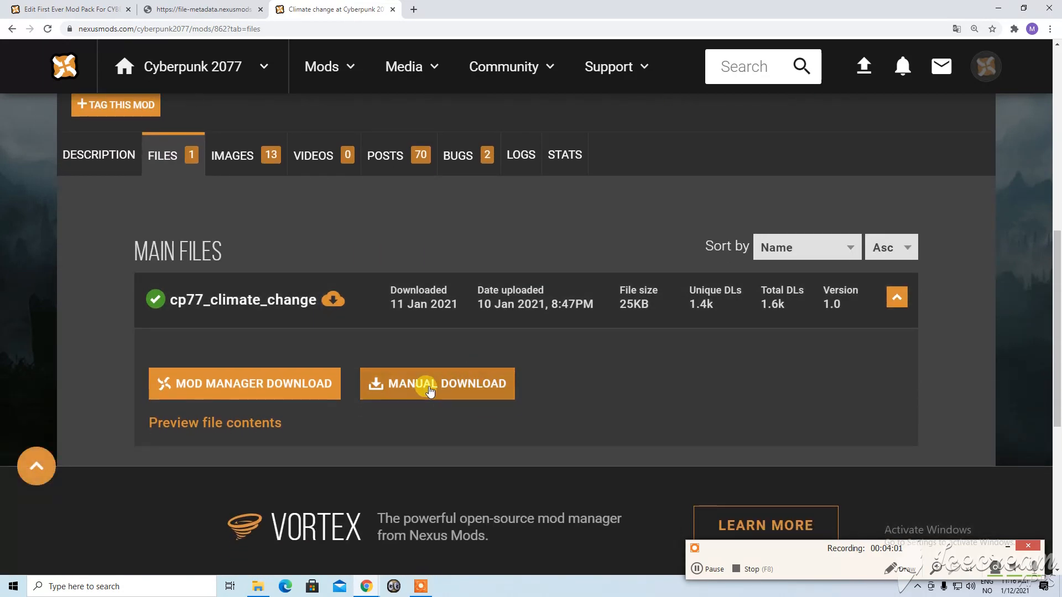
click(437, 384)
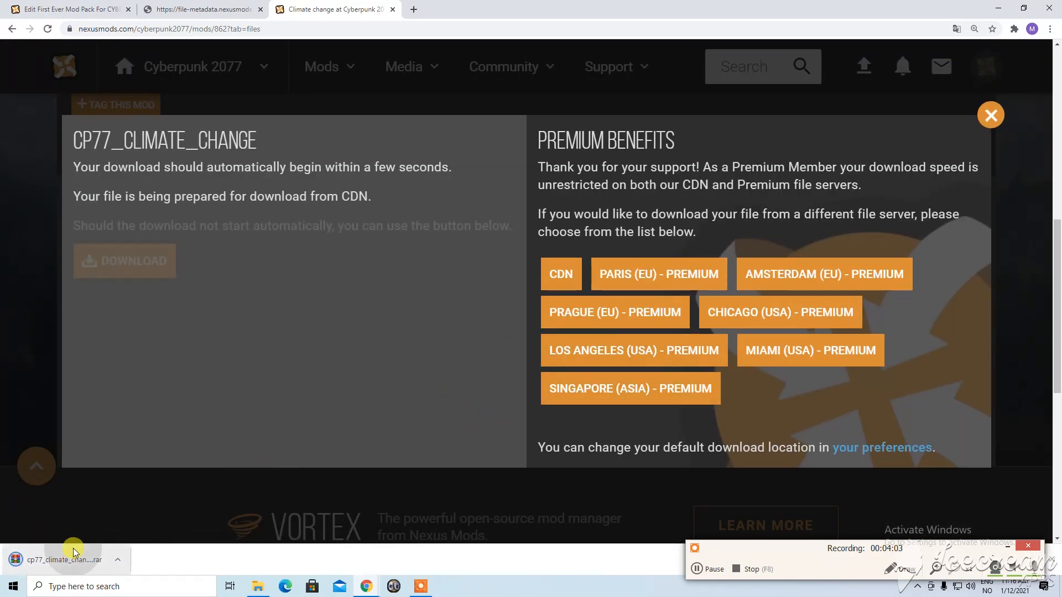
click(64, 560)
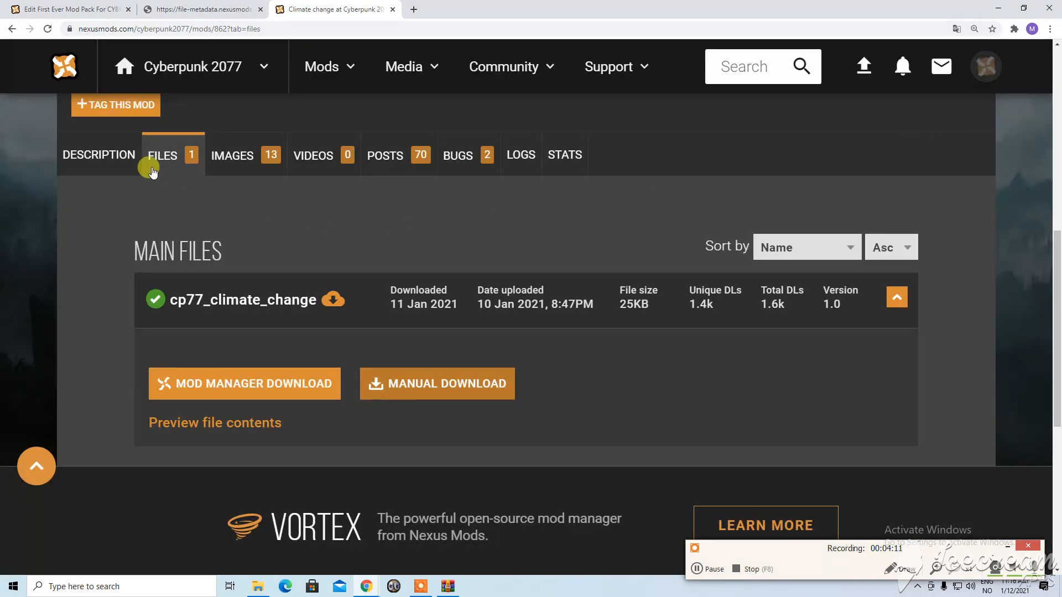
Show the mod's installation notes again and navigate File Explorer into archive\pc\patch
click(98, 155)
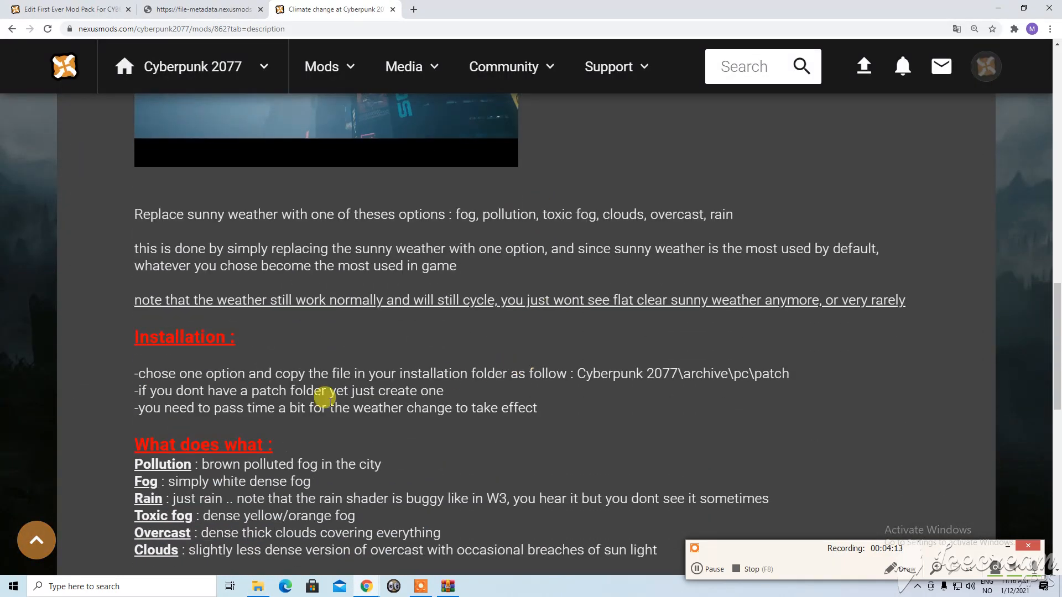
mouse_move(721, 391)
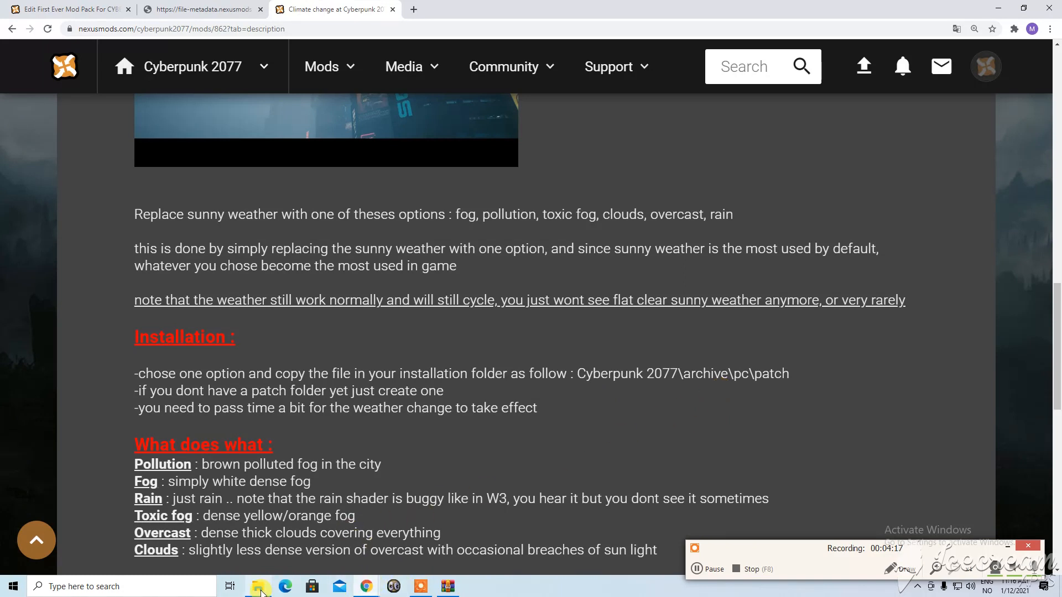
click(257, 586)
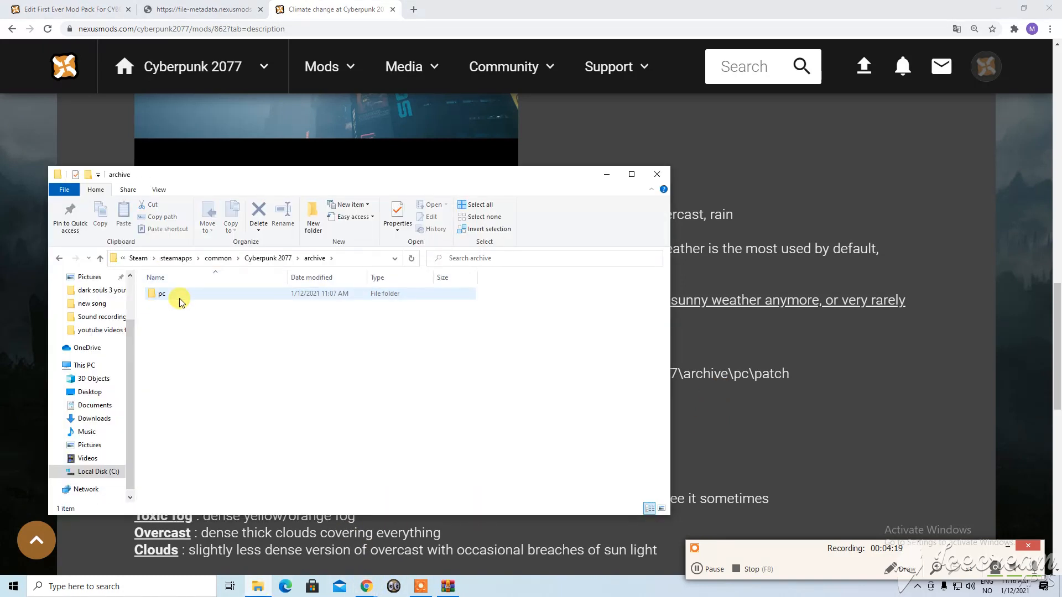
double_click(163, 293)
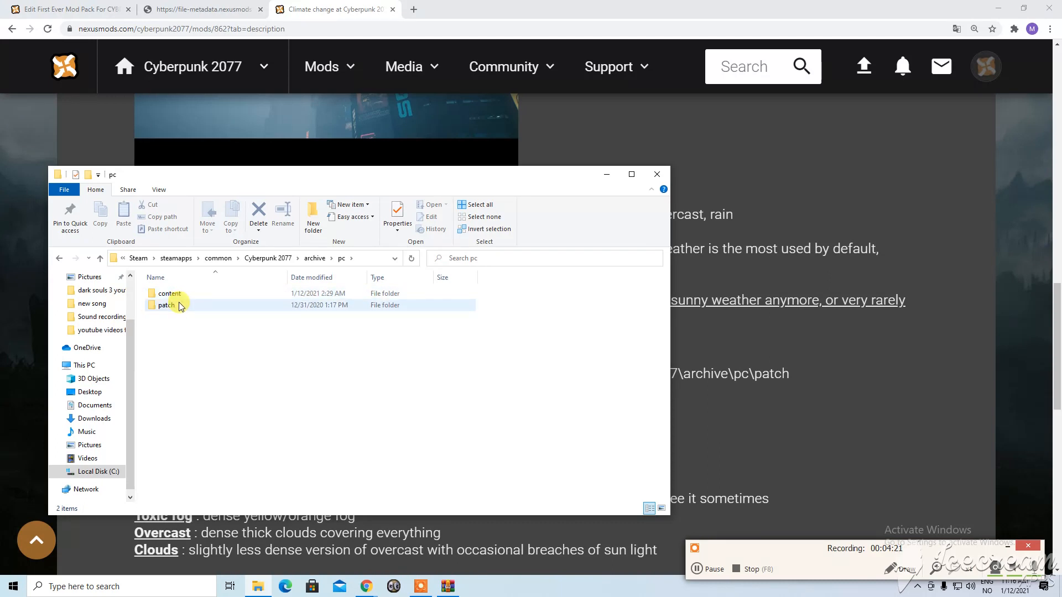
mouse_move(166, 305)
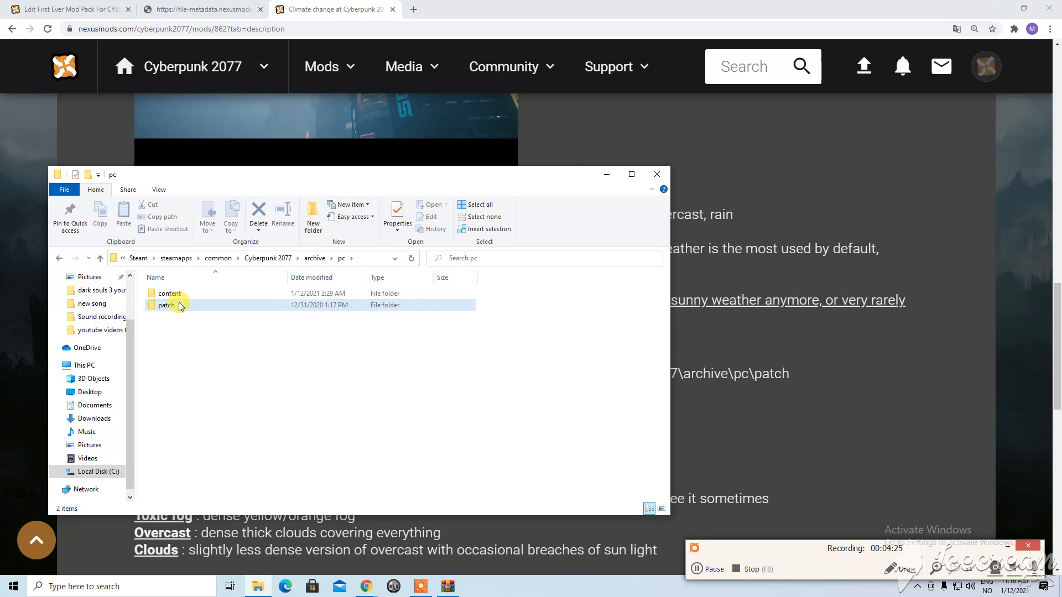
double_click(166, 305)
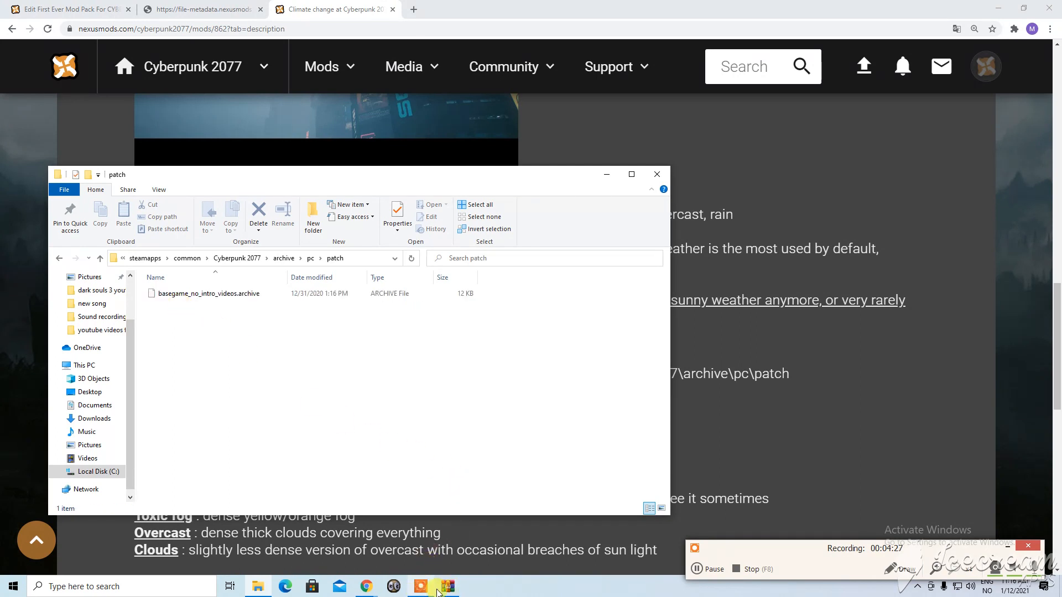
click(445, 586)
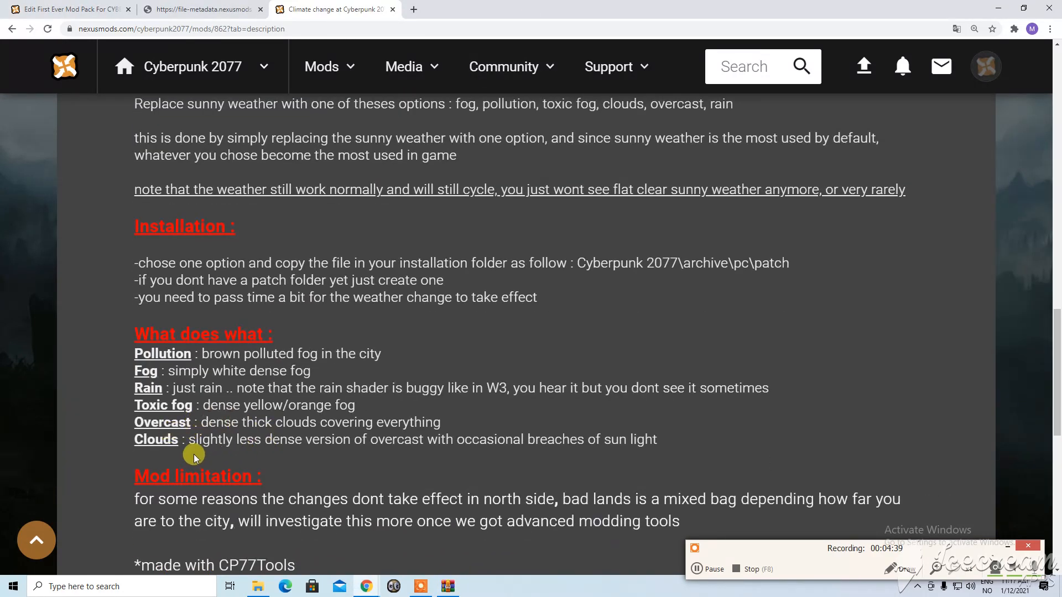
Copy basegame_clouds.archive from cp77_climate_change.rar into the game's patch folder
click(446, 586)
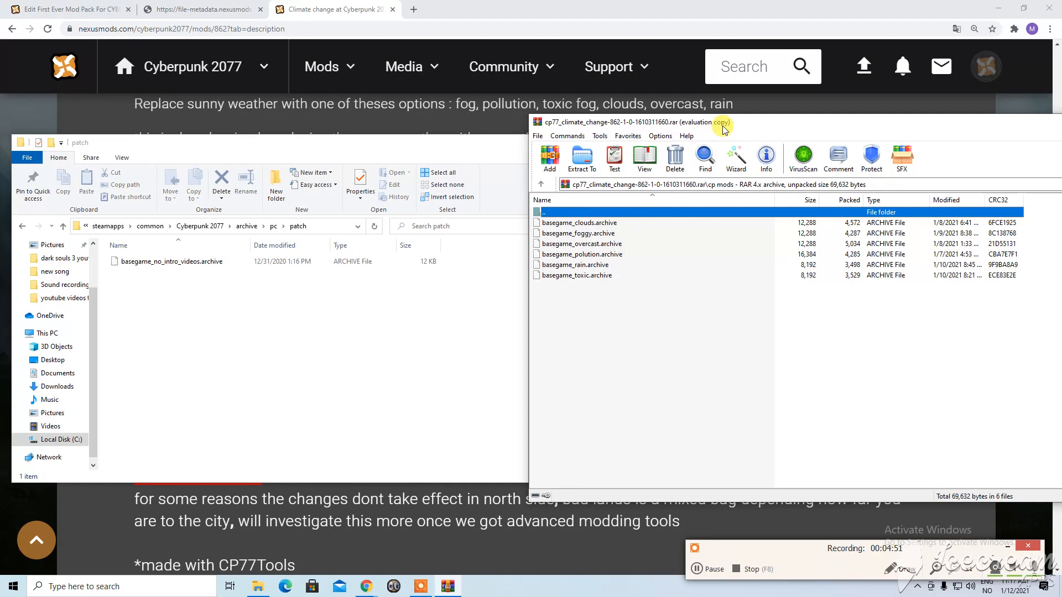
mouse_move(599, 289)
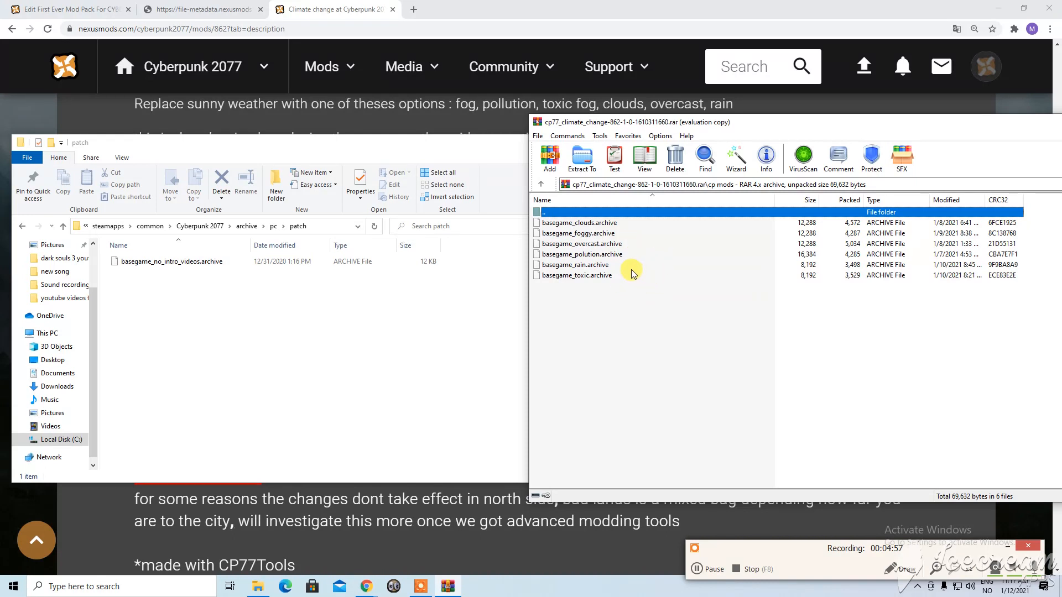
mouse_move(608, 313)
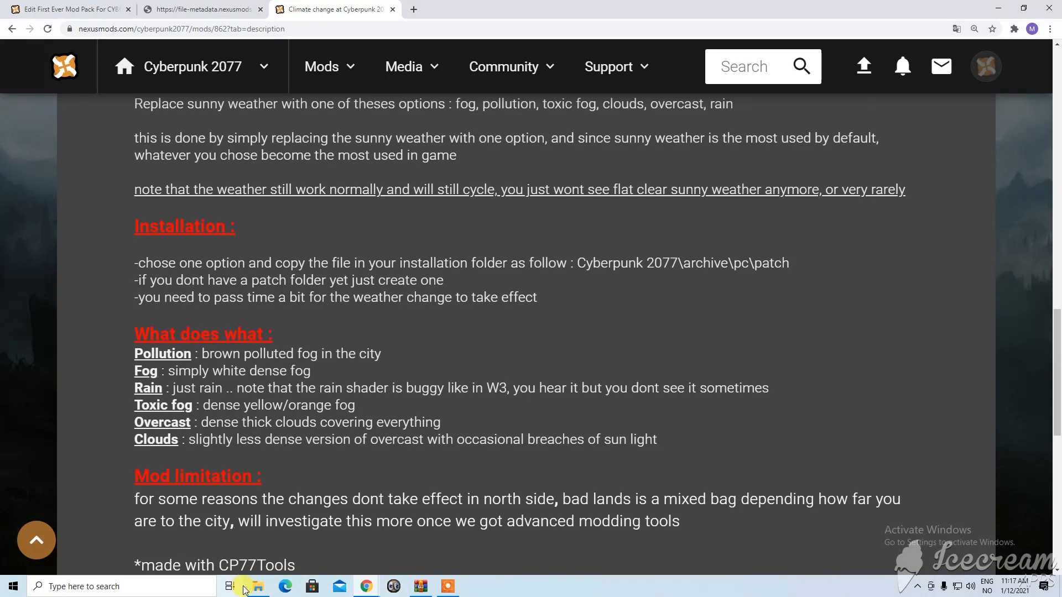
click(258, 586)
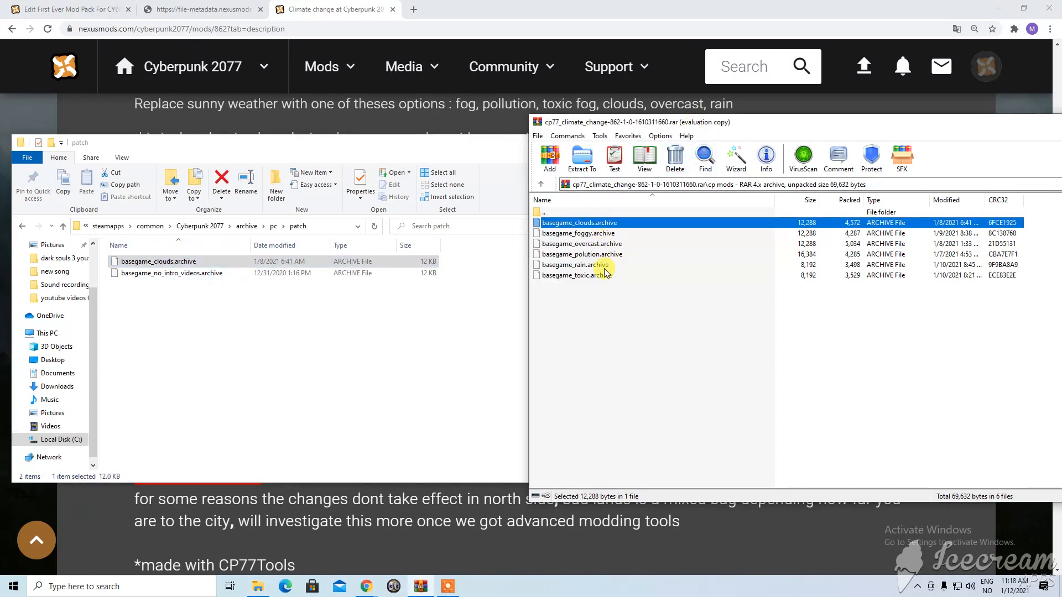
mouse_move(590, 268)
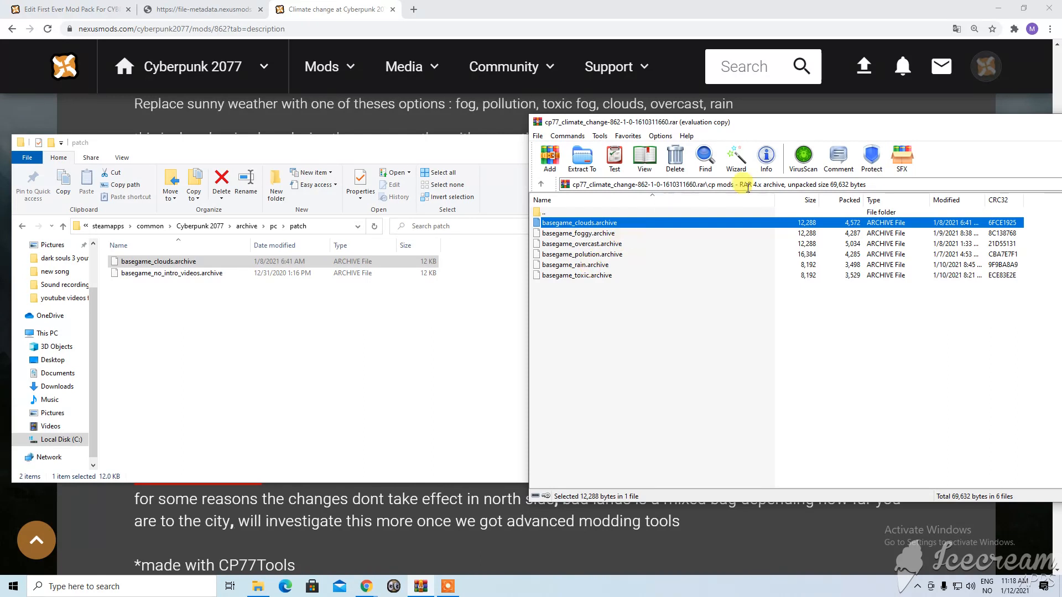
mouse_move(622, 14)
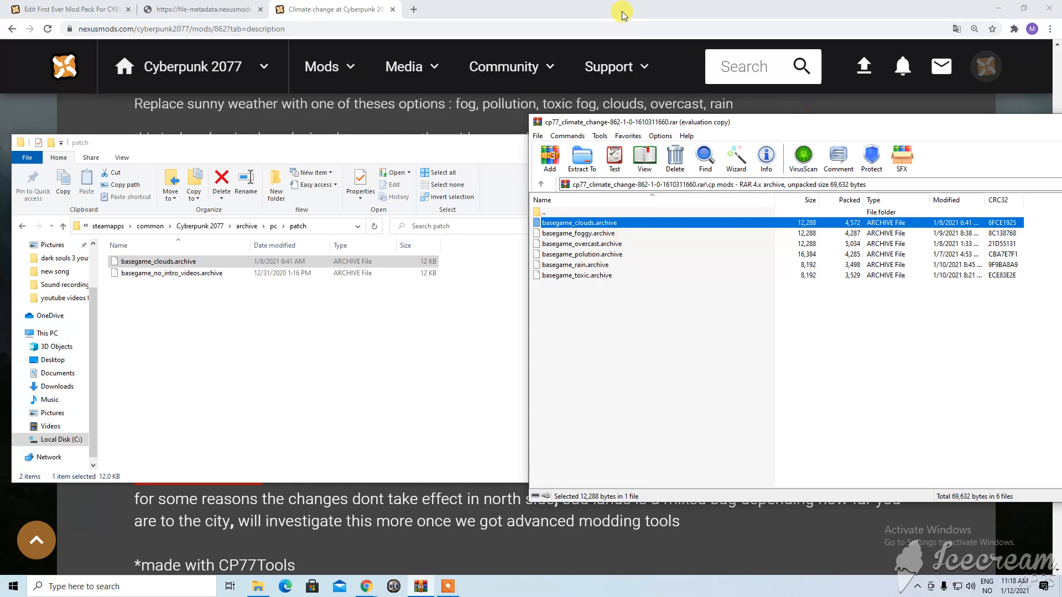
mouse_move(560, 14)
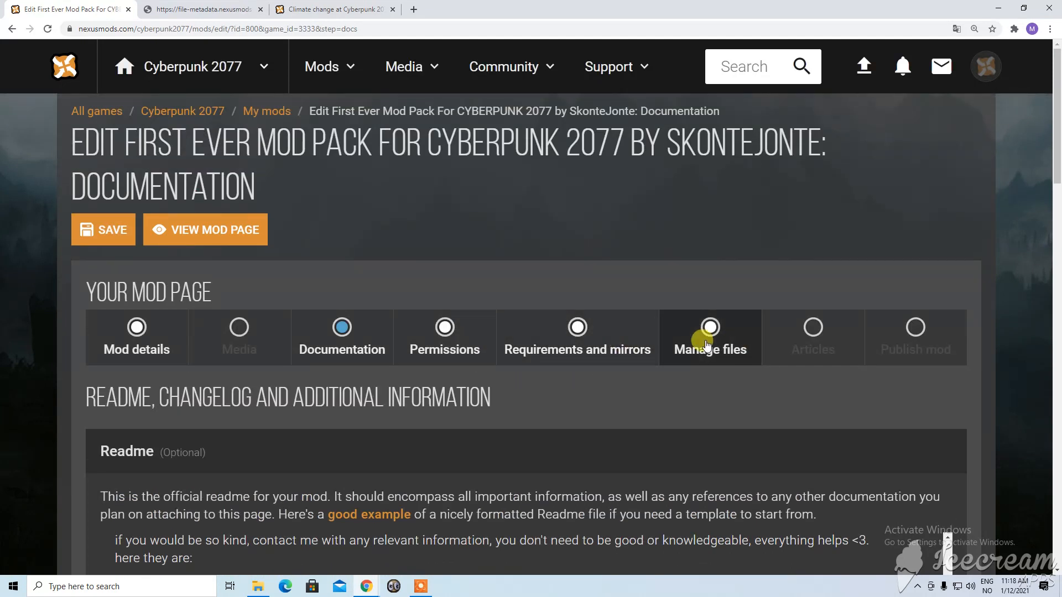
In Manage files, review the version 0.2 file's options and start a new-version upload
click(709, 338)
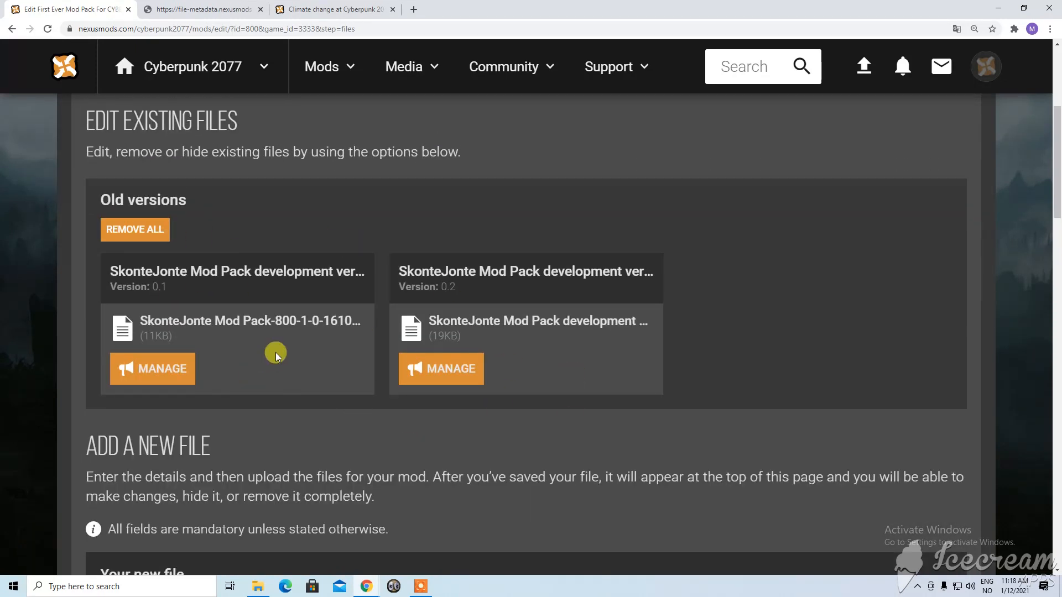
click(441, 423)
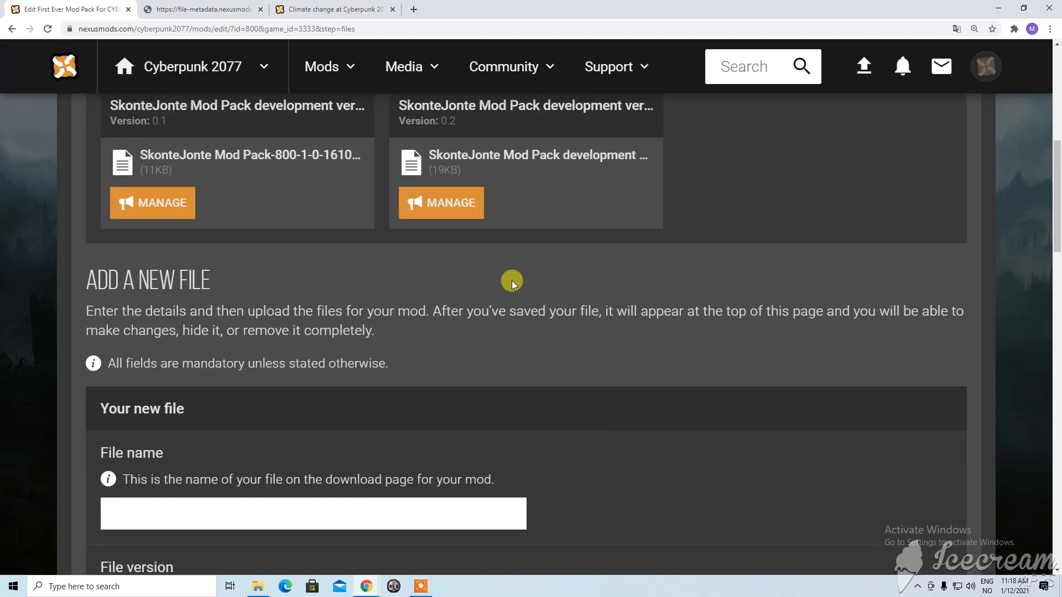
click(441, 479)
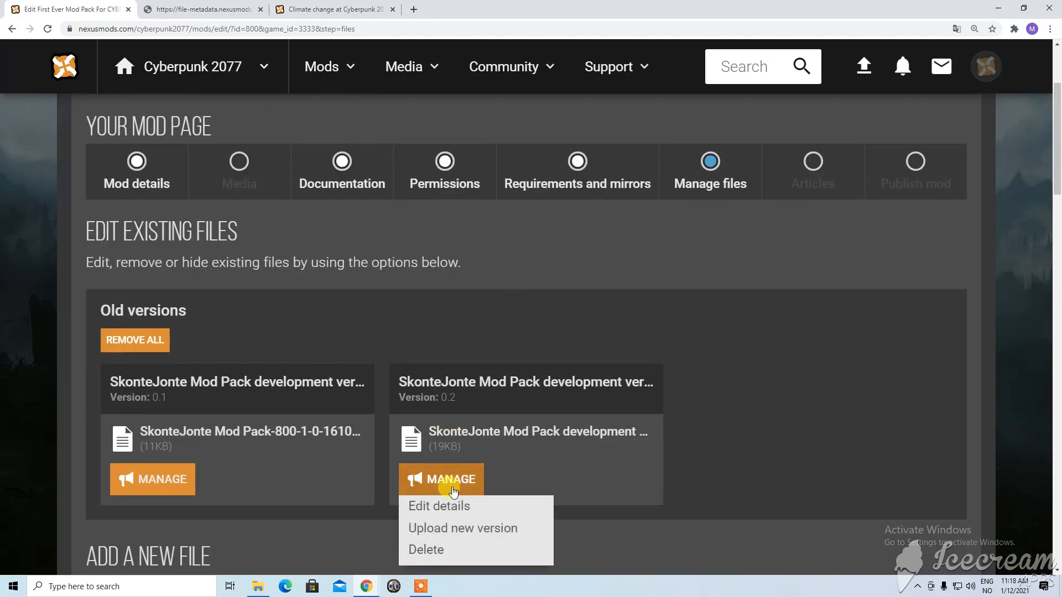
click(463, 528)
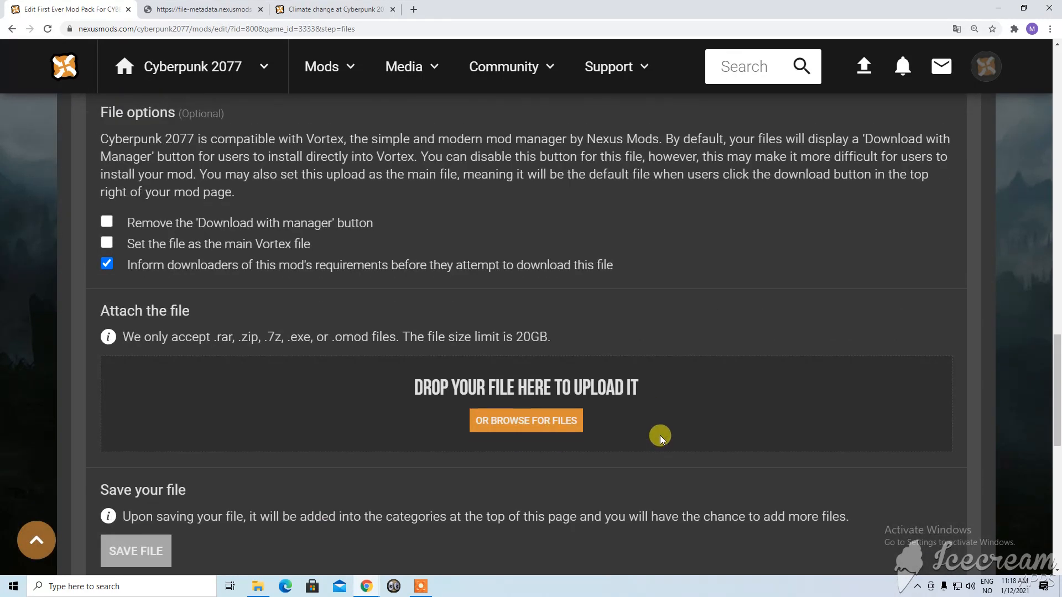
Go to First Ever Mod Pack's public page via View Mod Page
click(135, 290)
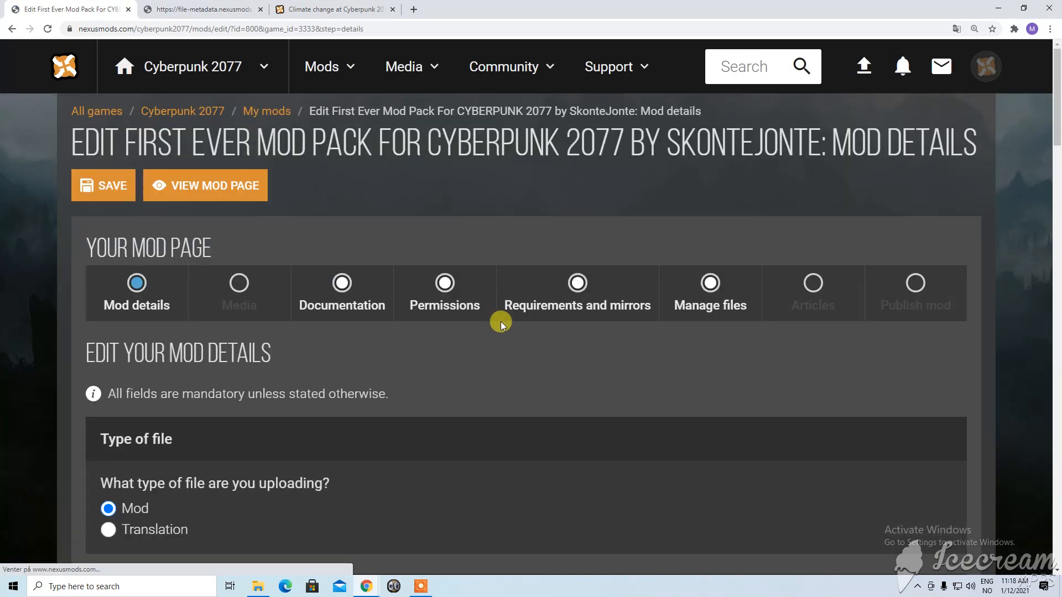
scroll(down, 3)
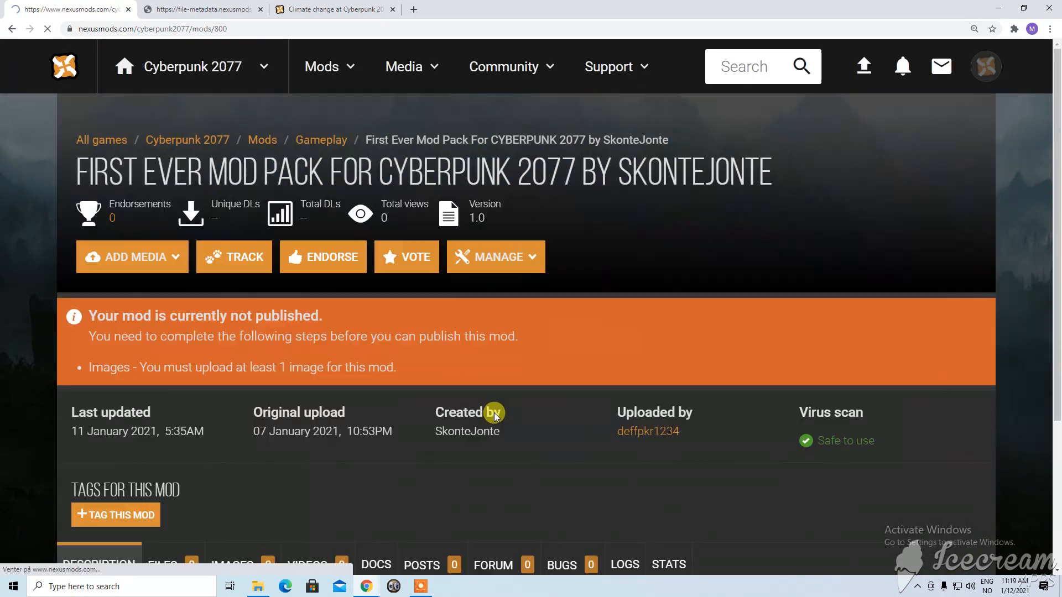
Manually download the mod pack's development version v2 file from its Files tab
click(161, 226)
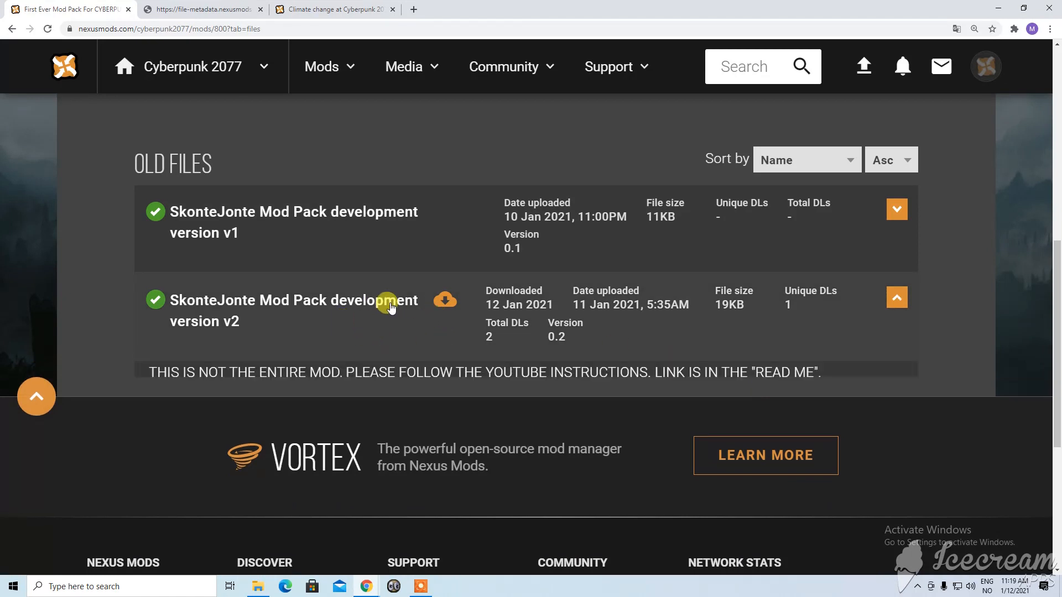
click(386, 310)
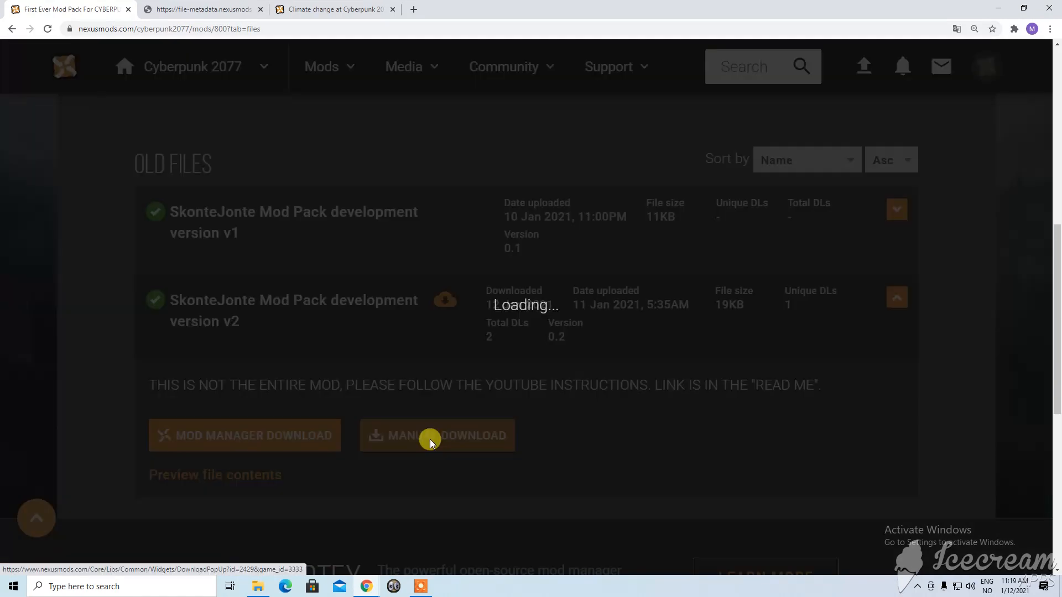
click(437, 435)
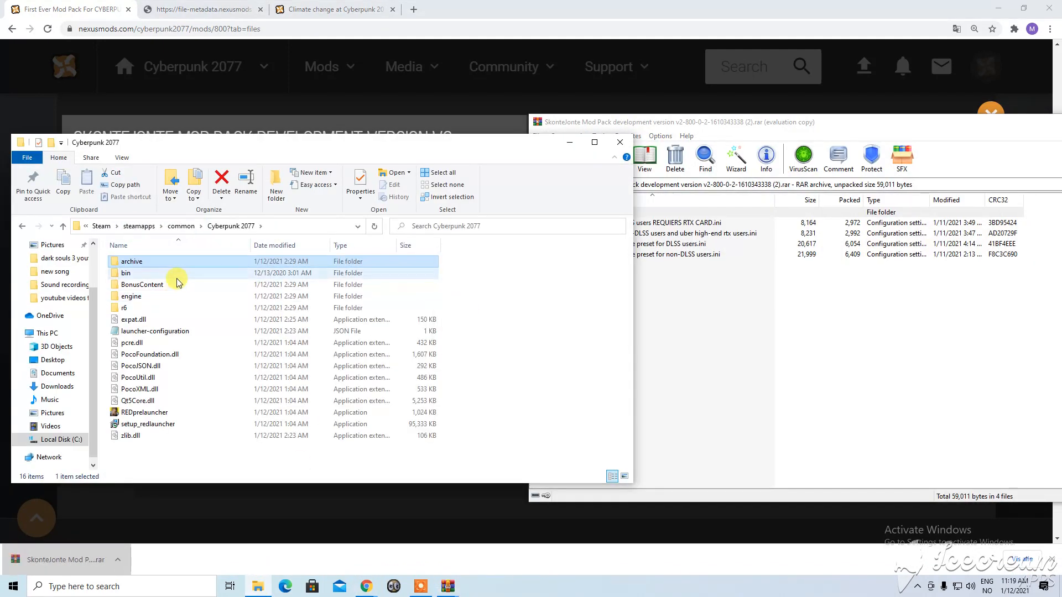
double_click(131, 296)
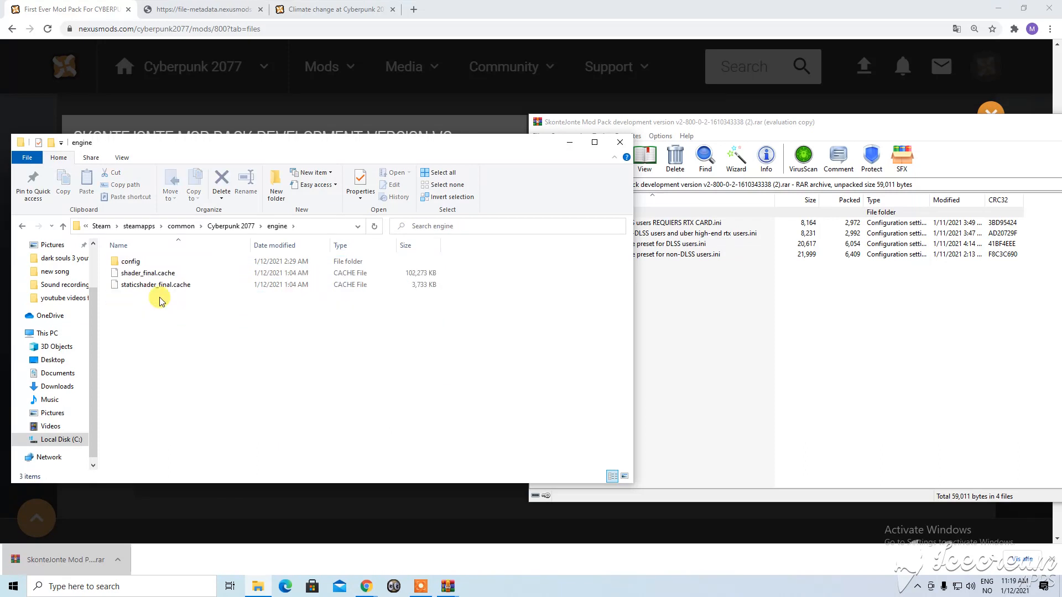
double_click(130, 261)
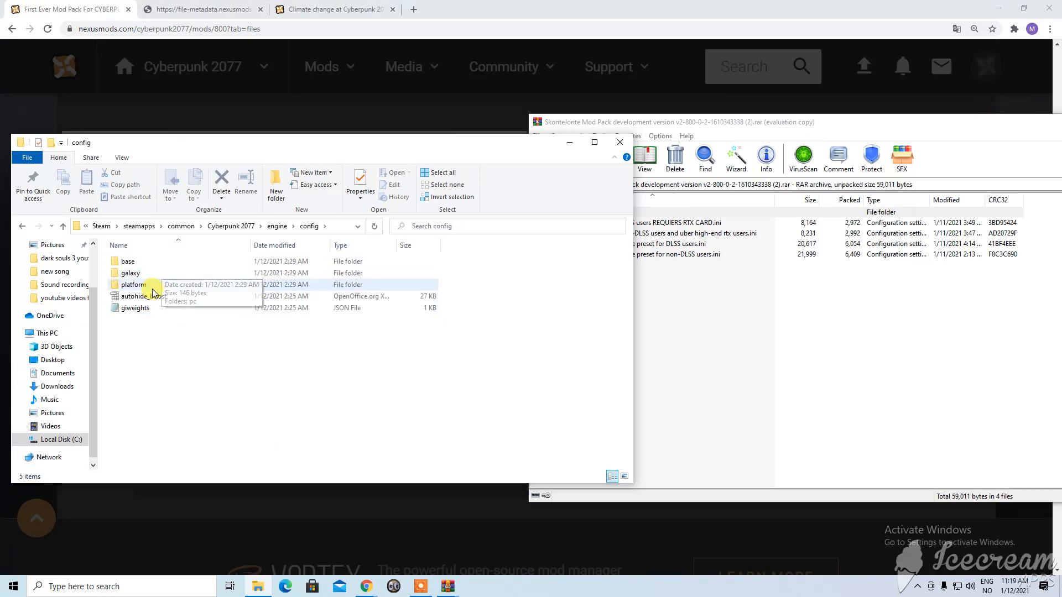
double_click(134, 284)
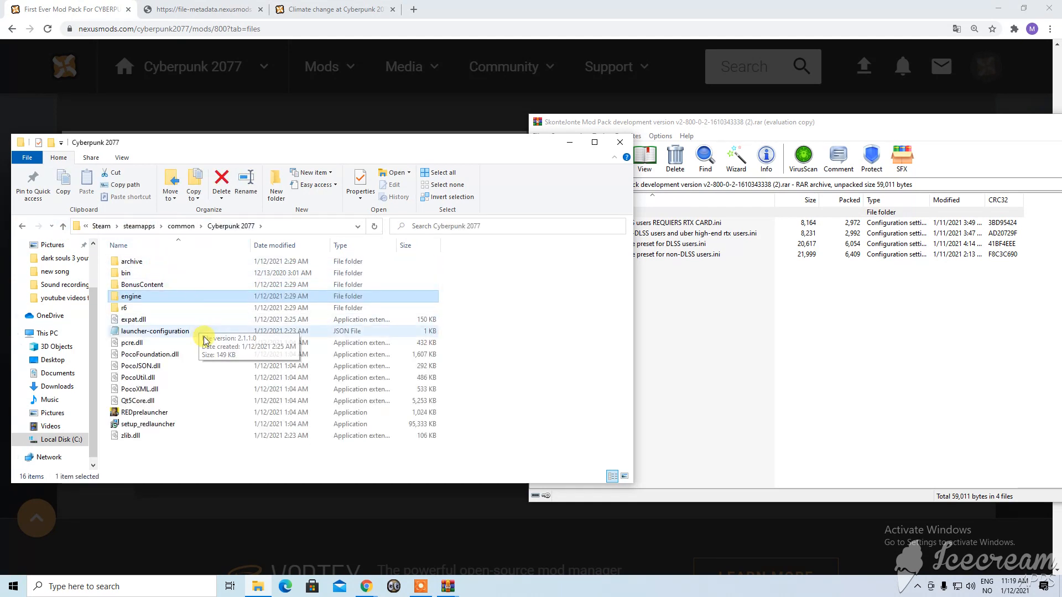
double_click(125, 273)
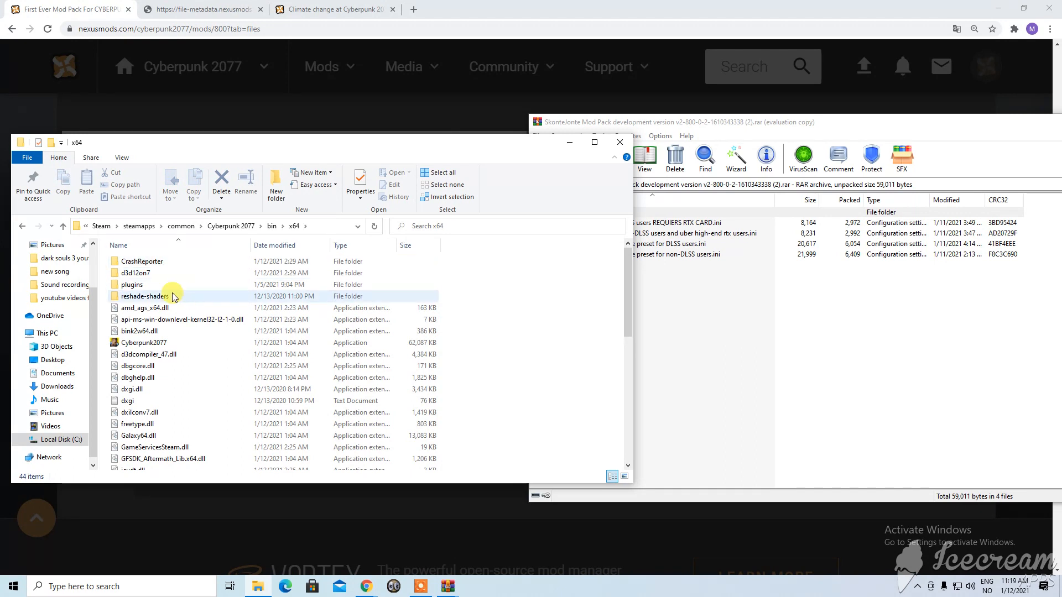
double_click(144, 297)
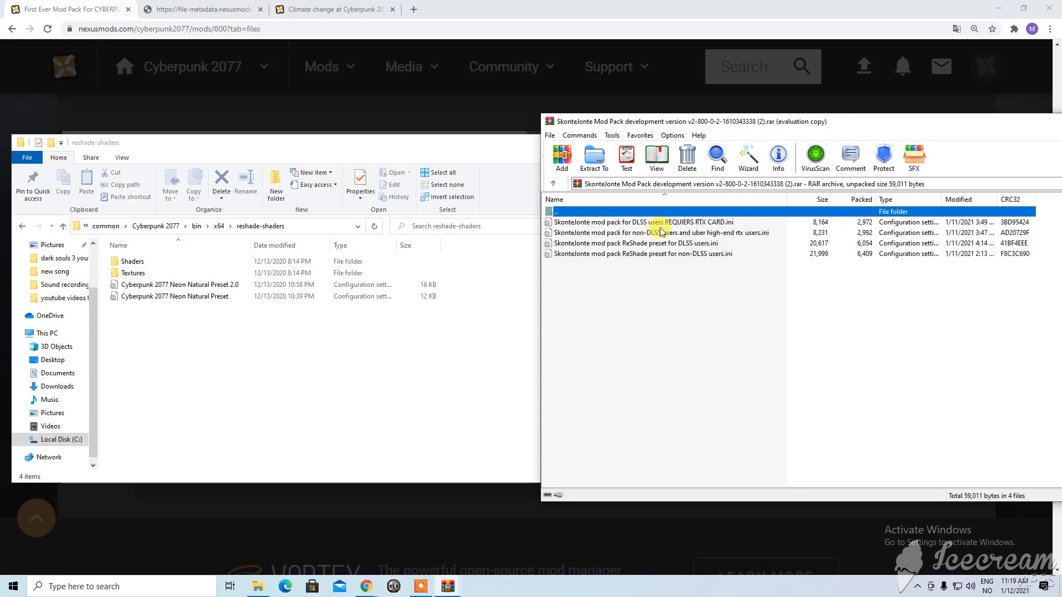
mouse_move(228, 350)
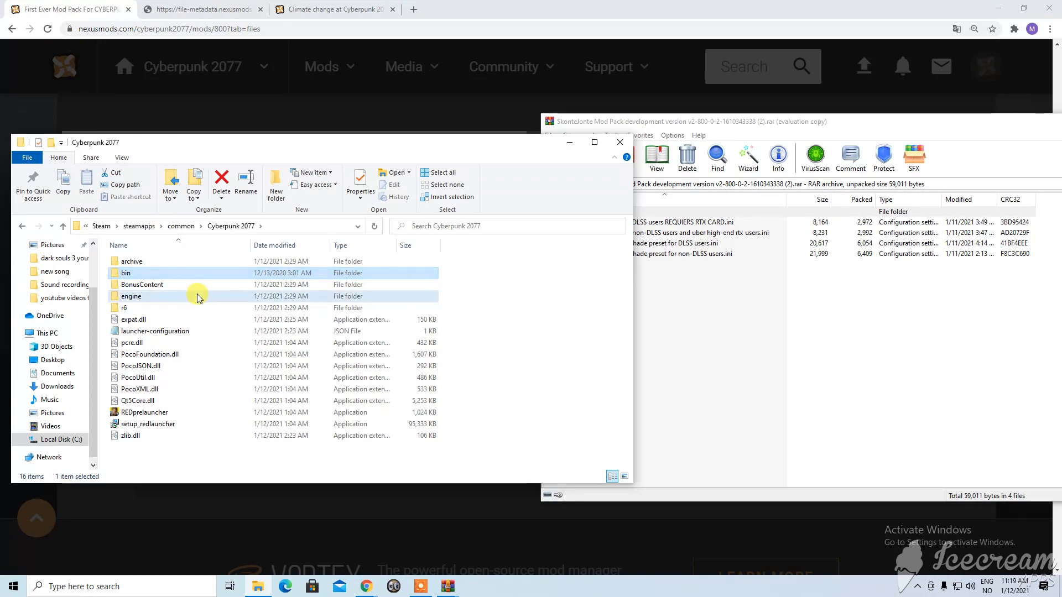
Check the DLSS mod pack ini in config\platform\pc, then head back to the Cyberpunk 2077 folder
double_click(131, 297)
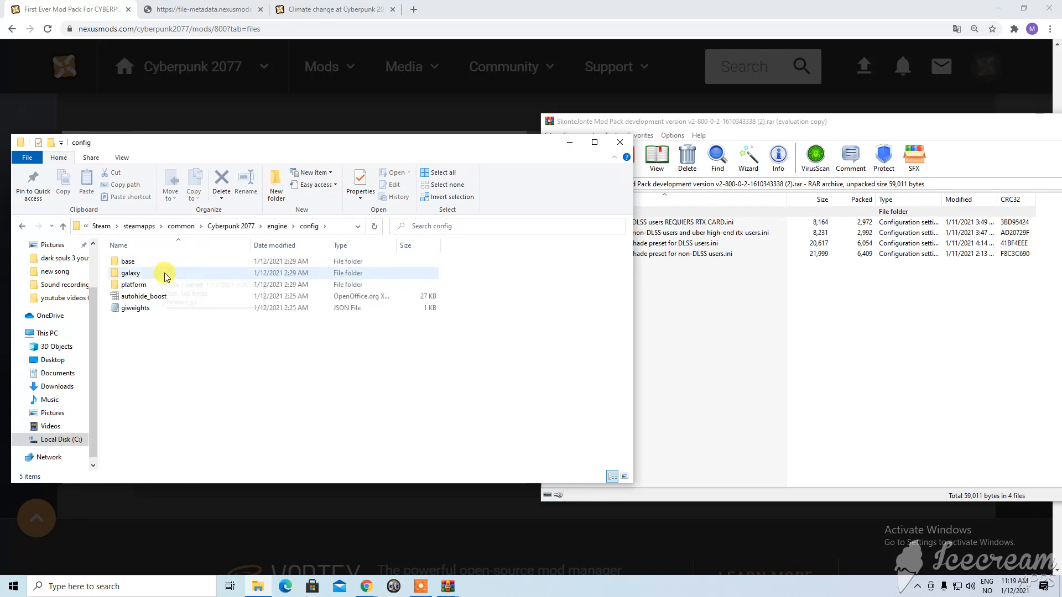
double_click(133, 284)
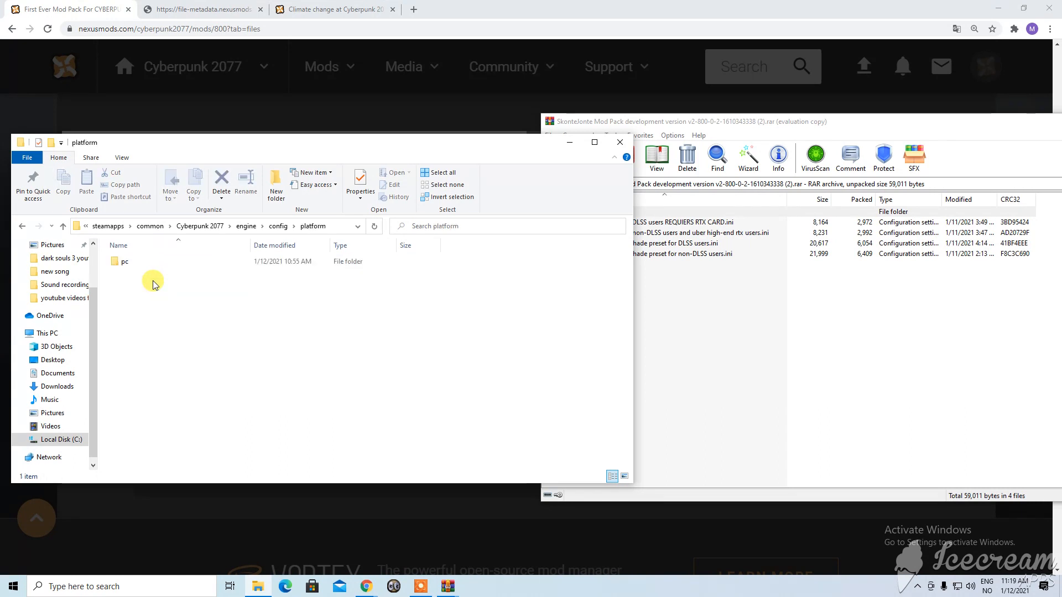
double_click(123, 261)
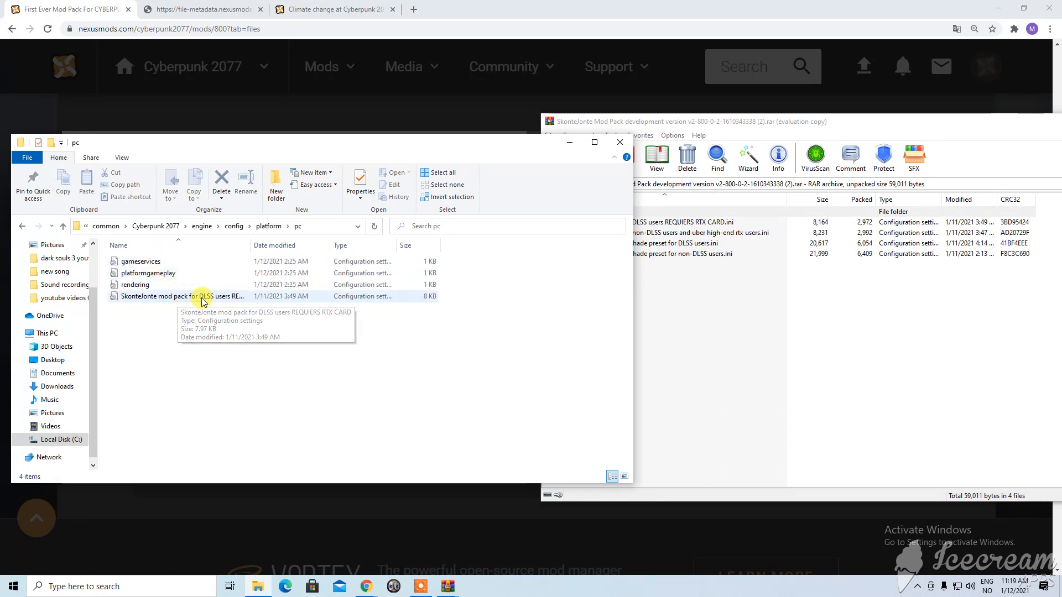
click(183, 296)
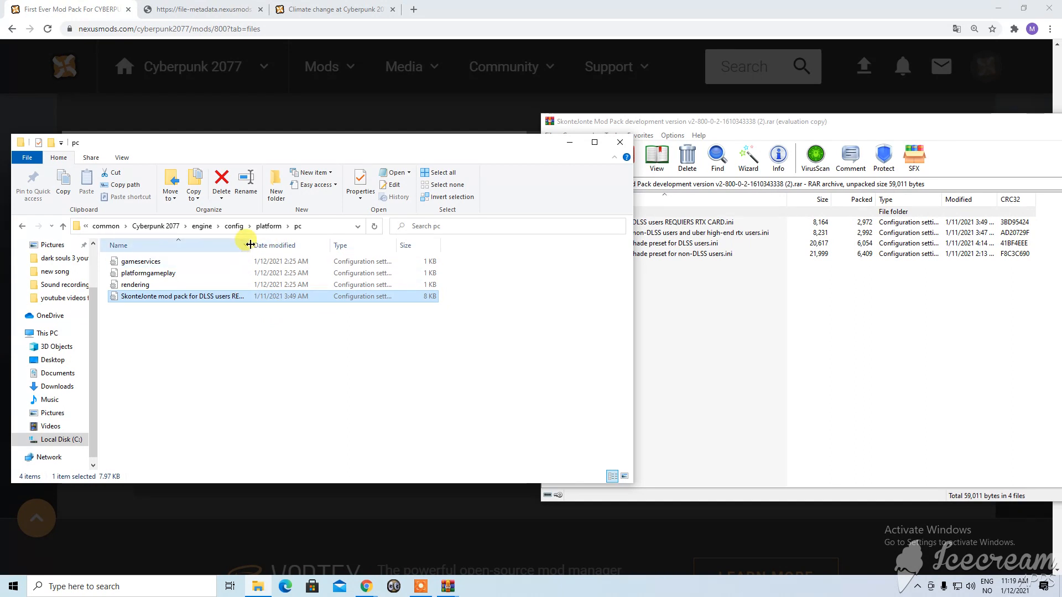
drag(249, 245, 300, 262)
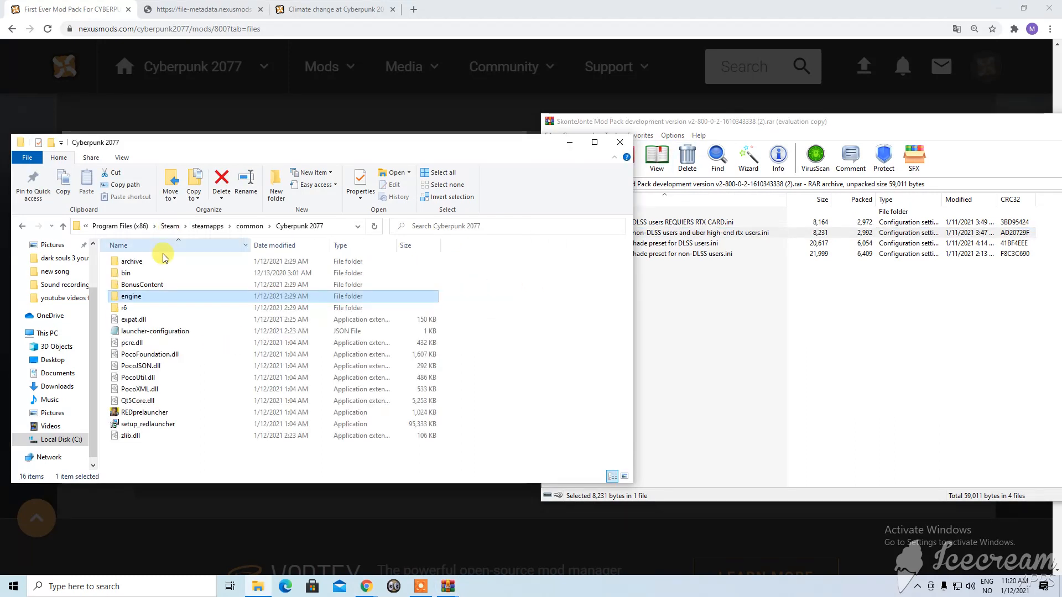
Navigate into Cyberpunk 2077's bin\x64\reshade-shaders folder for the non-DLSS ReShade preset
double_click(125, 273)
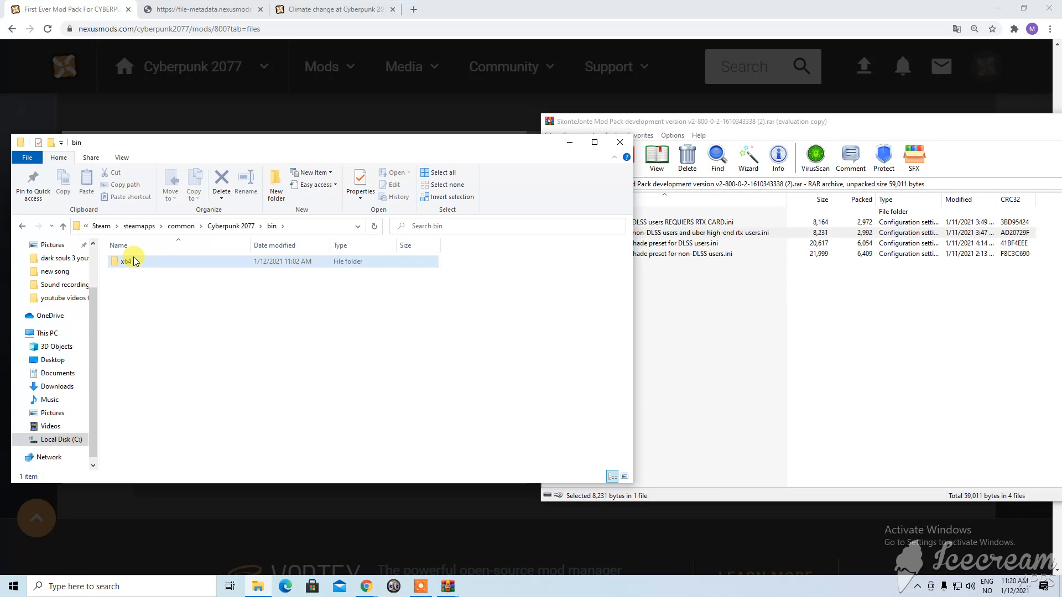
double_click(126, 261)
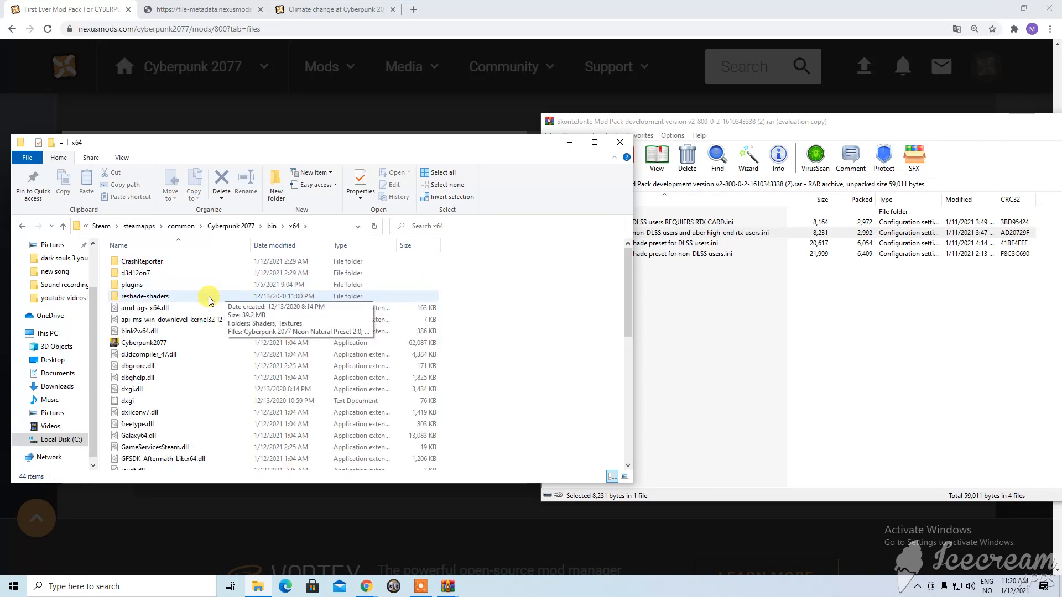
double_click(144, 297)
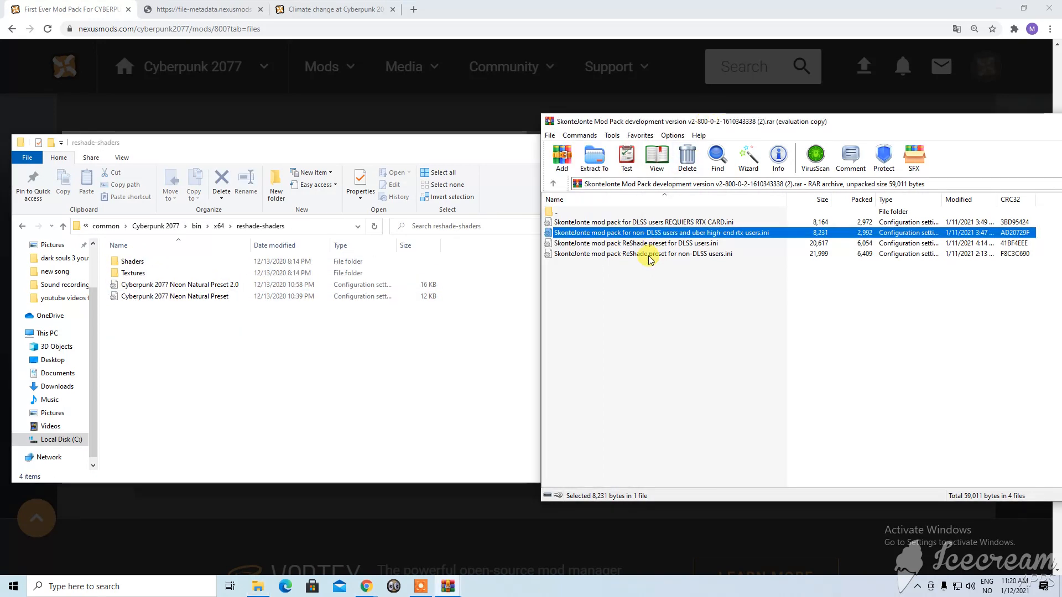
mouse_move(596, 272)
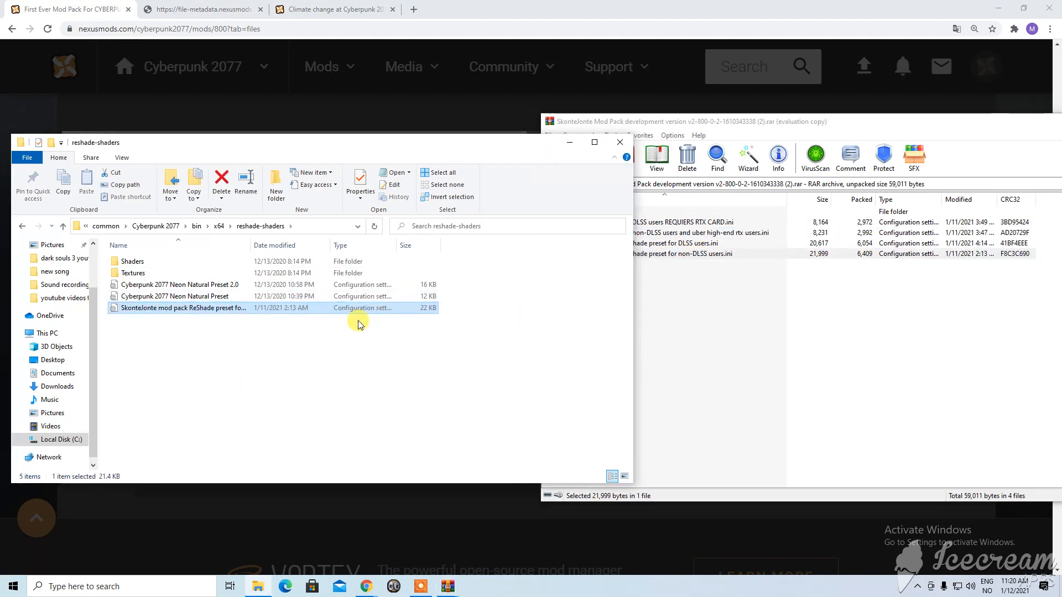
mouse_move(294, 448)
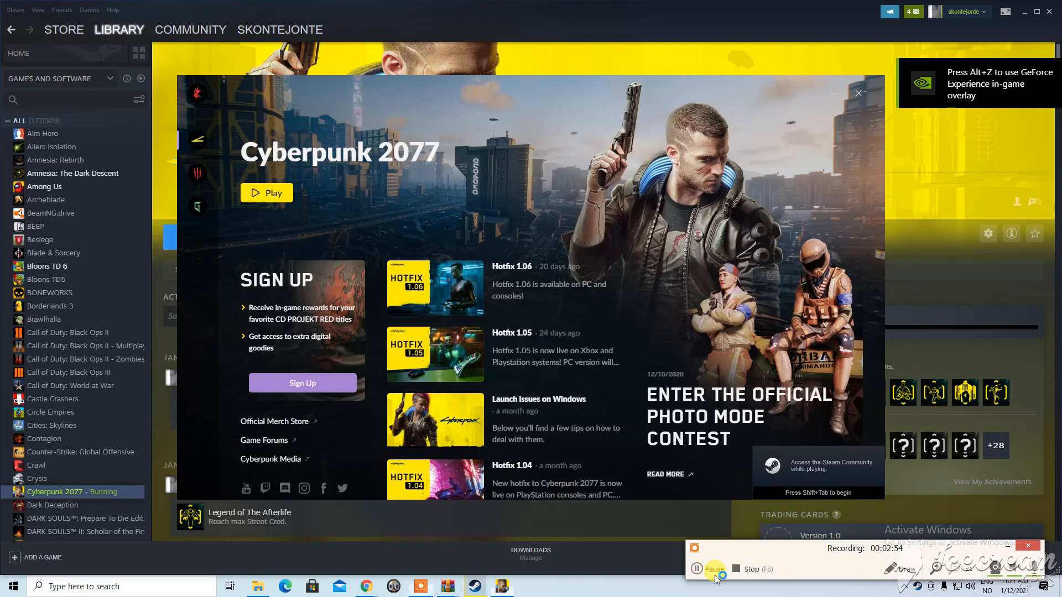
Launch Cyberpunk 2077 from the Steam Library, then switch away to another window
click(858, 93)
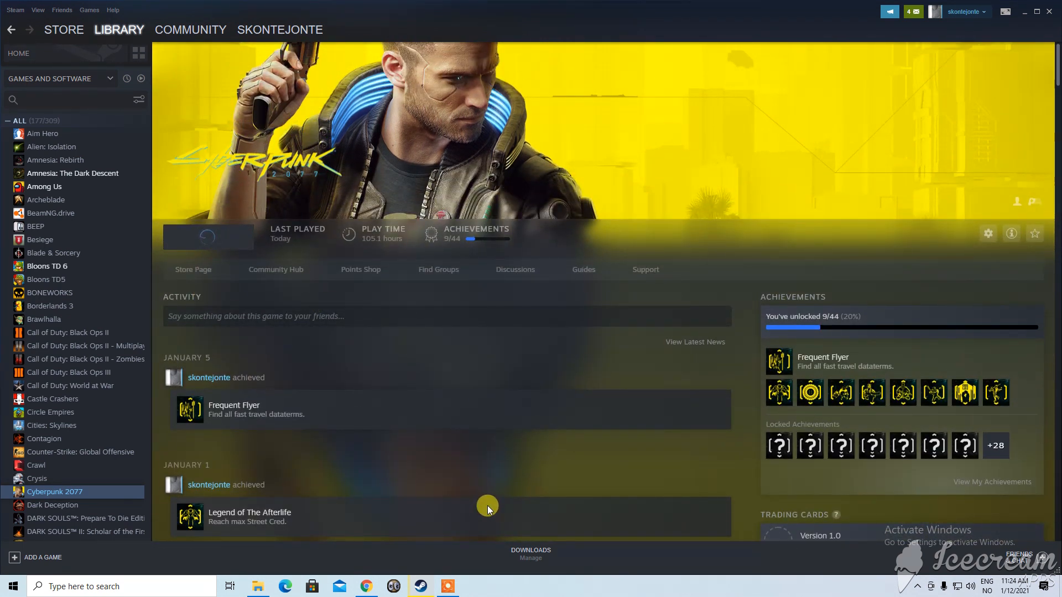
mouse_move(405, 395)
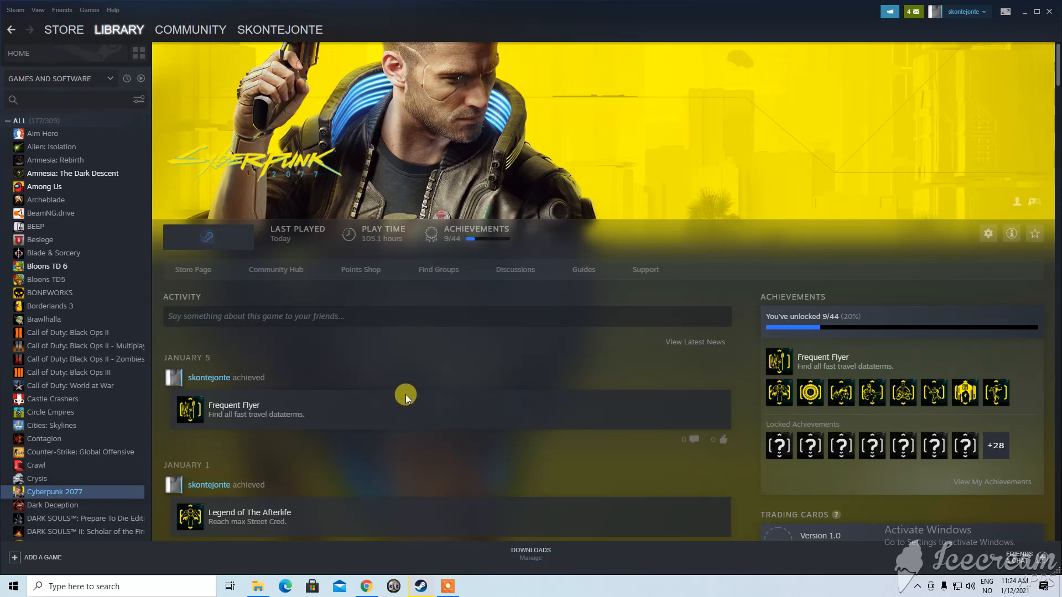
click(208, 236)
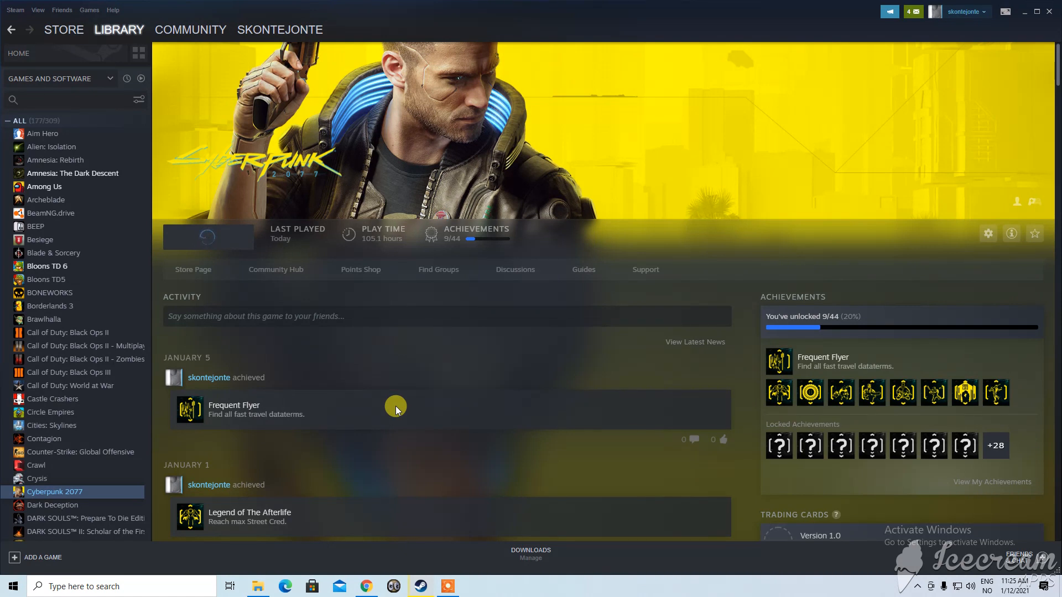
scroll(down, 3)
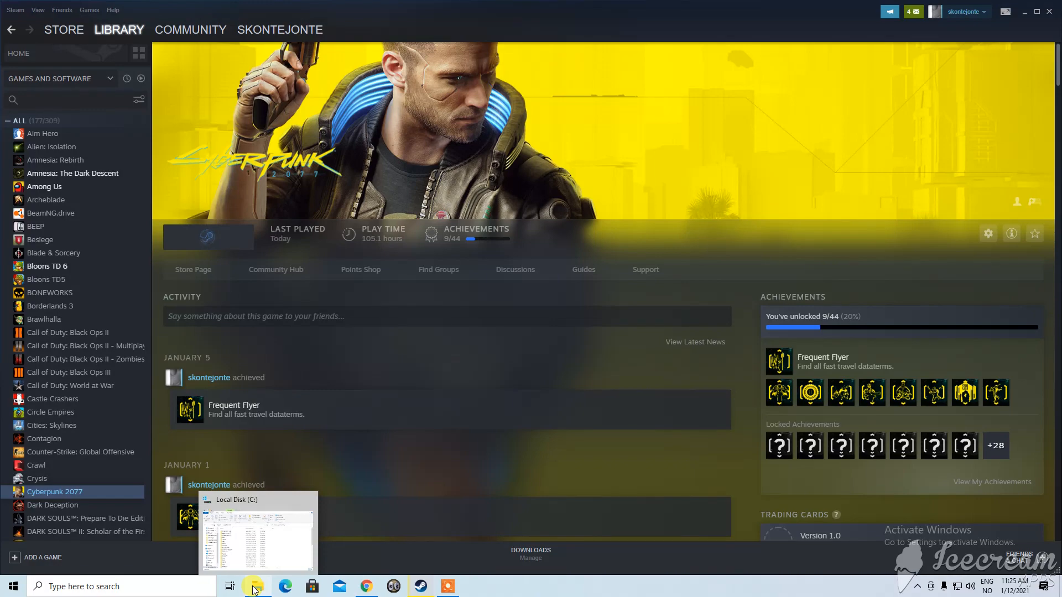
click(364, 586)
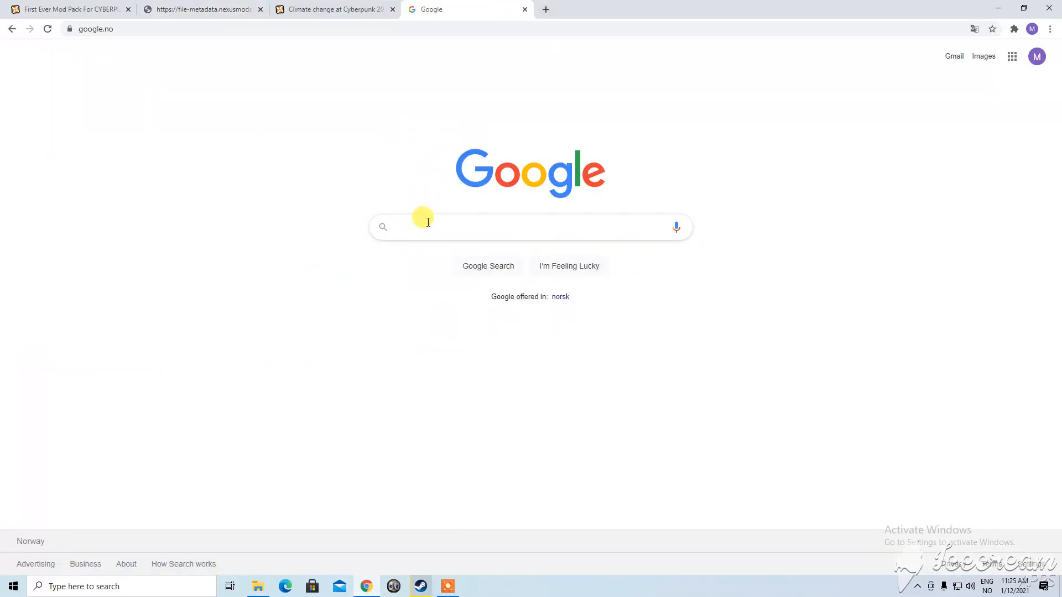
Search Google Images for 'cyberpunk 2077 key binding menu' and preview the Frondtech Controls and Key Bindings screenshot
text(cyberpunk 2077)
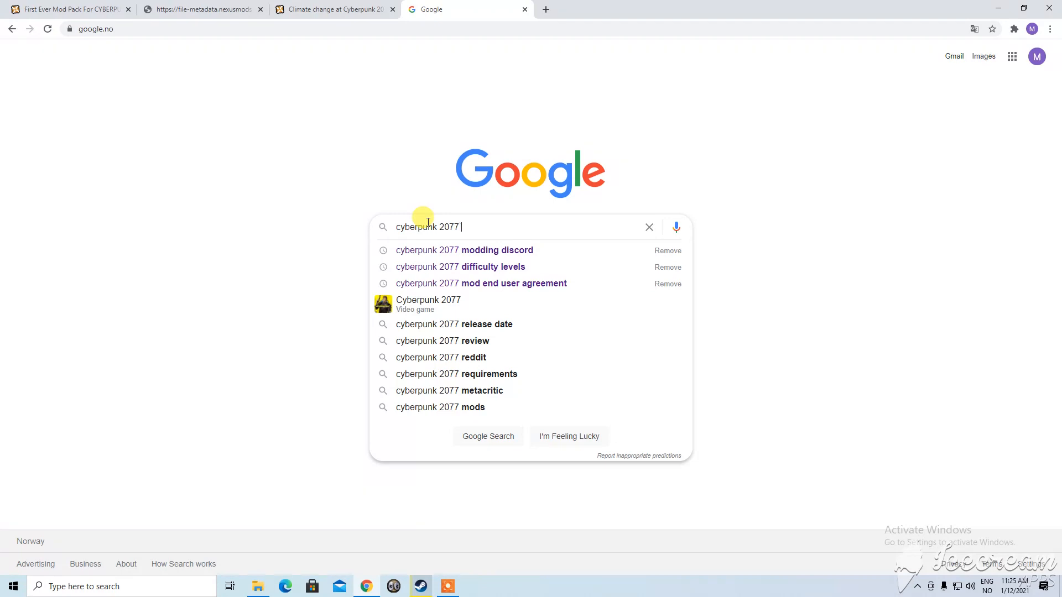
text(key binding)
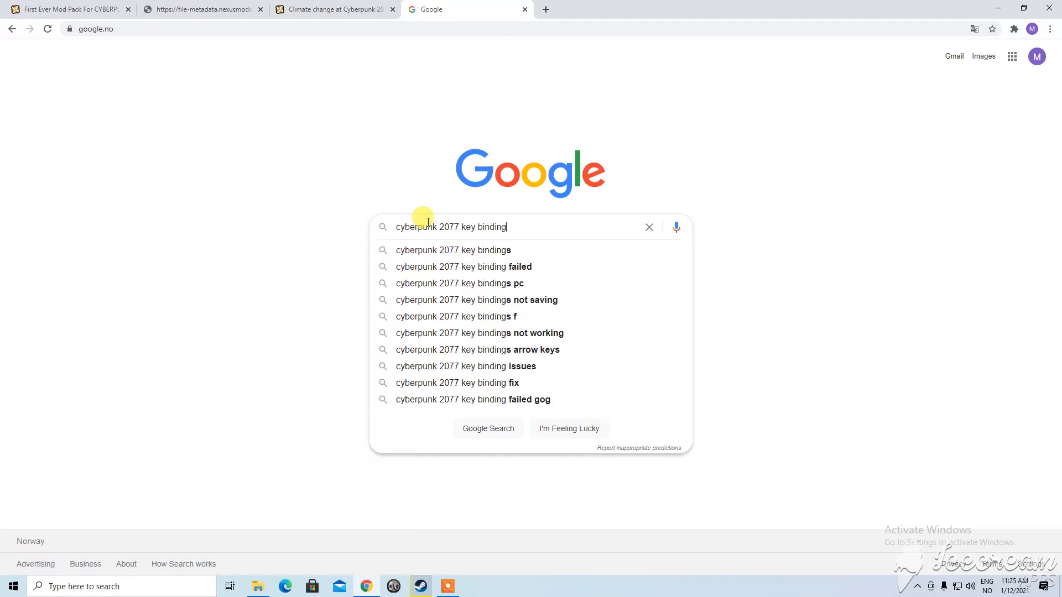
text(menue)
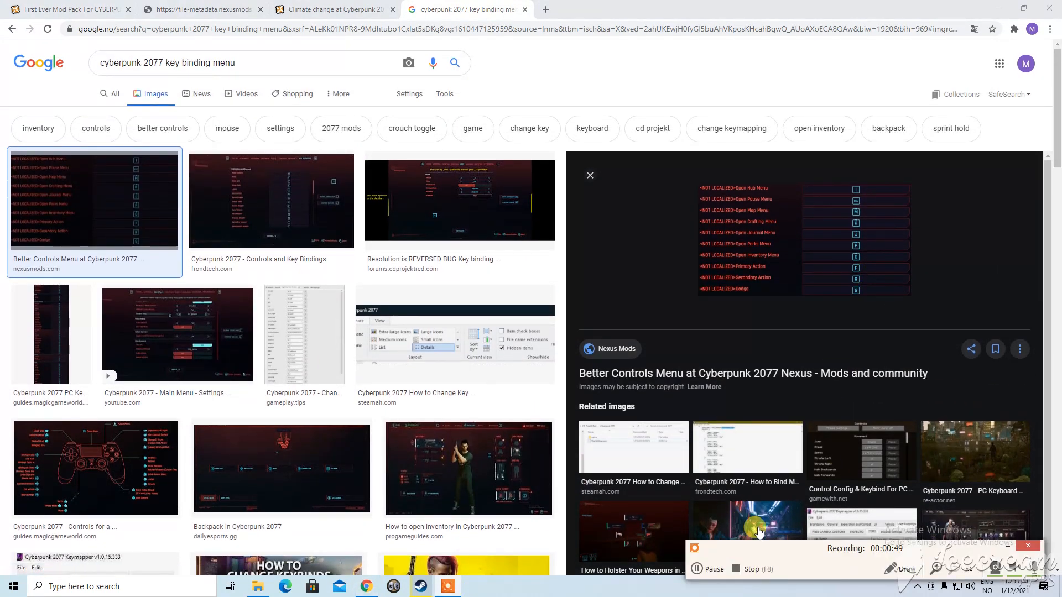
click(270, 201)
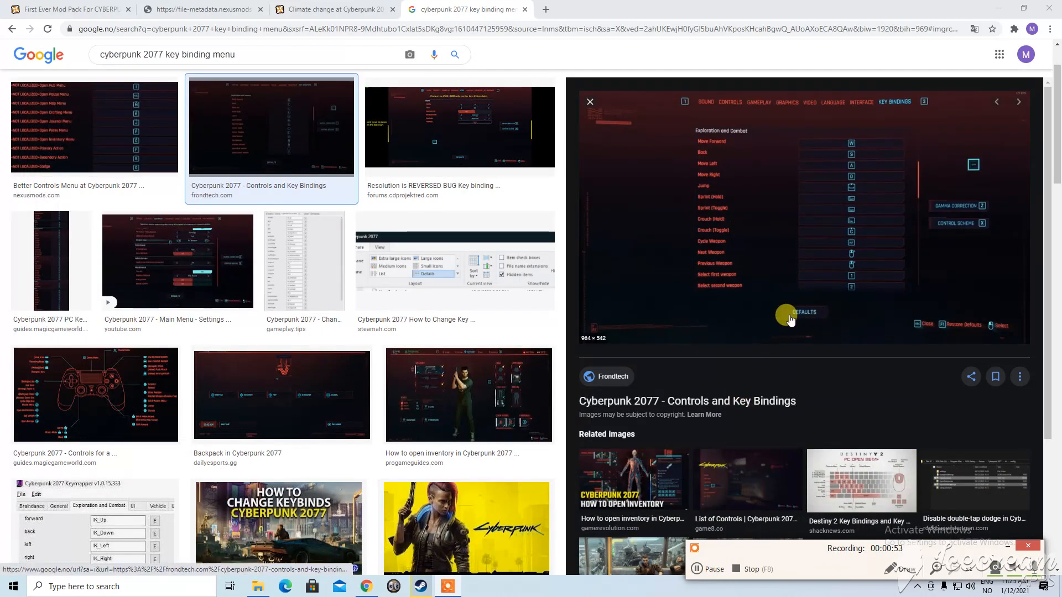
mouse_move(825, 291)
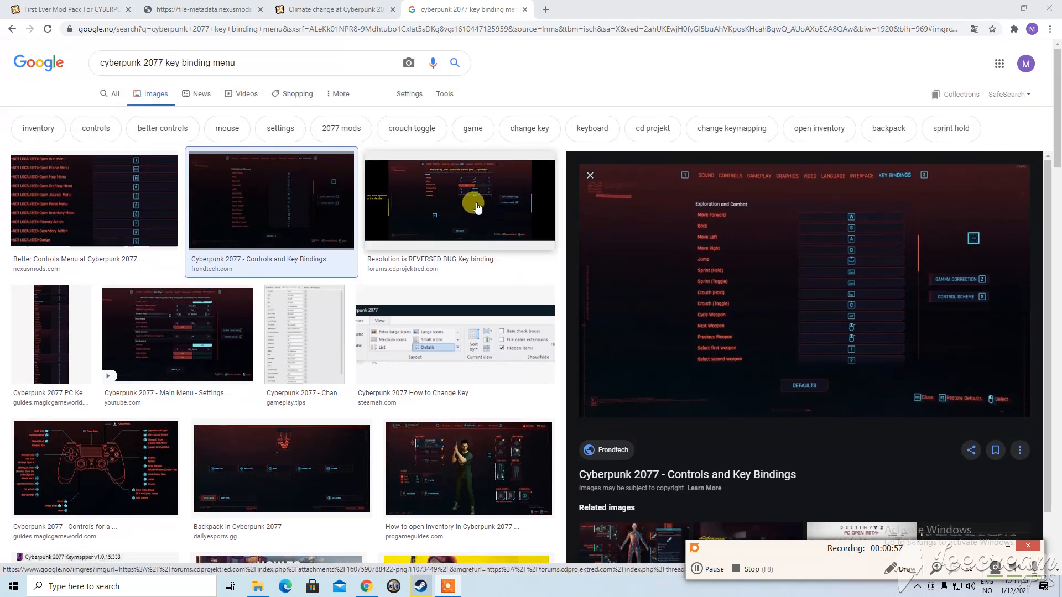
click(459, 200)
text(graphics)
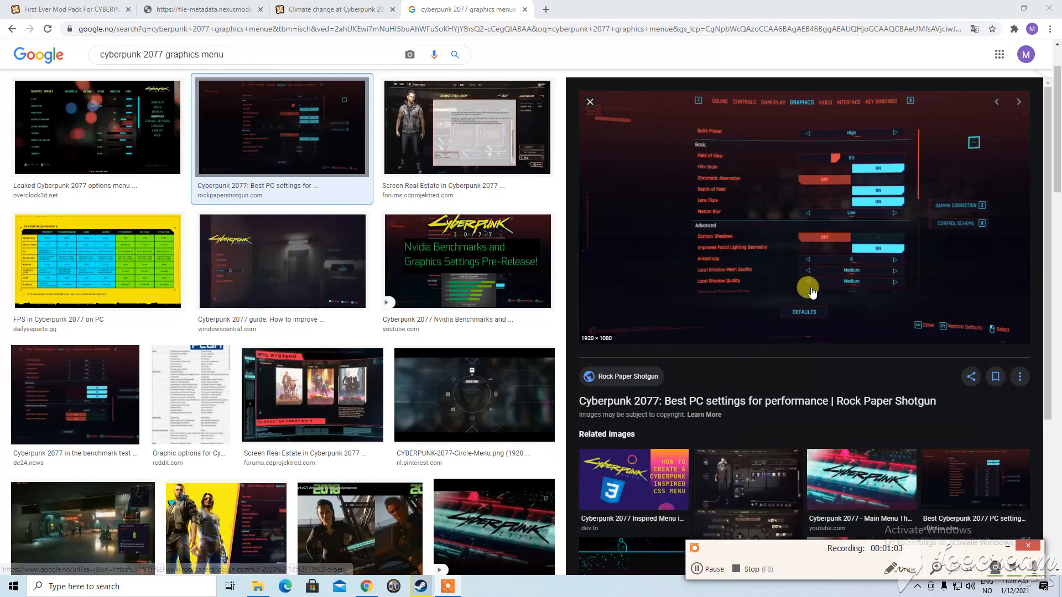
mouse_move(813, 289)
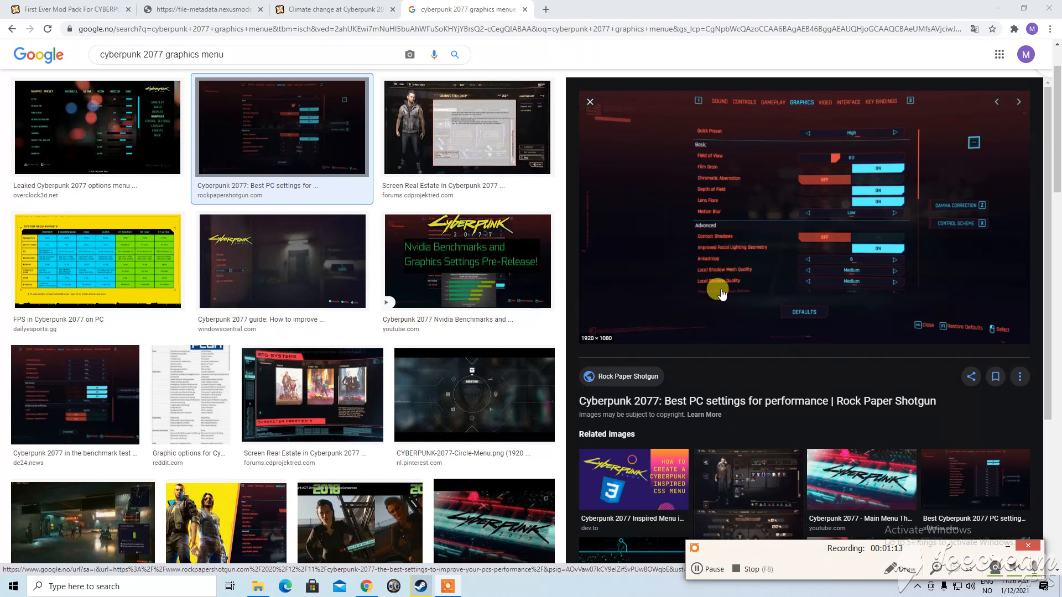
mouse_move(657, 297)
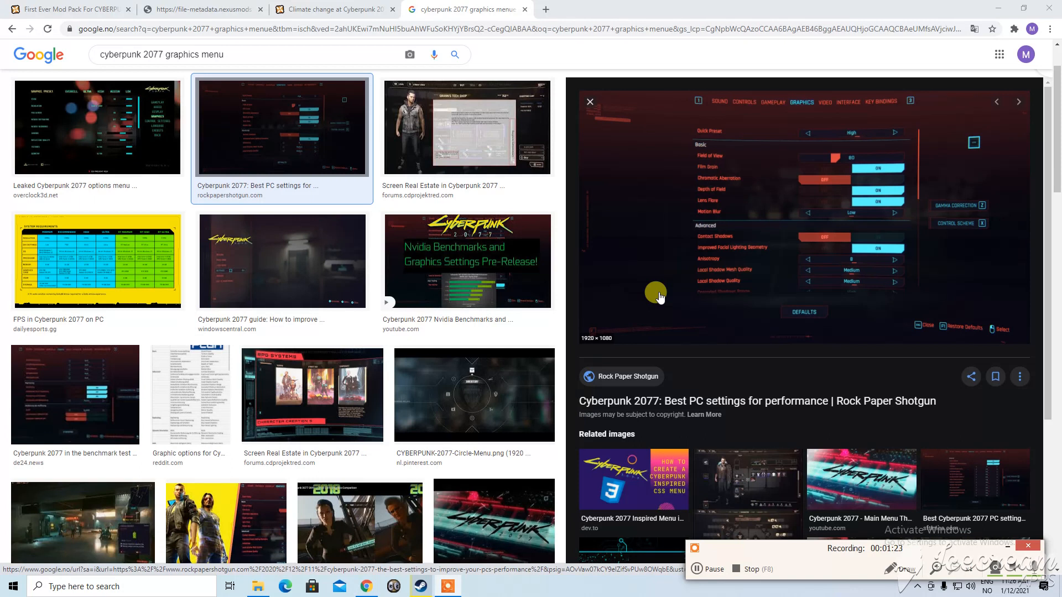
mouse_move(667, 282)
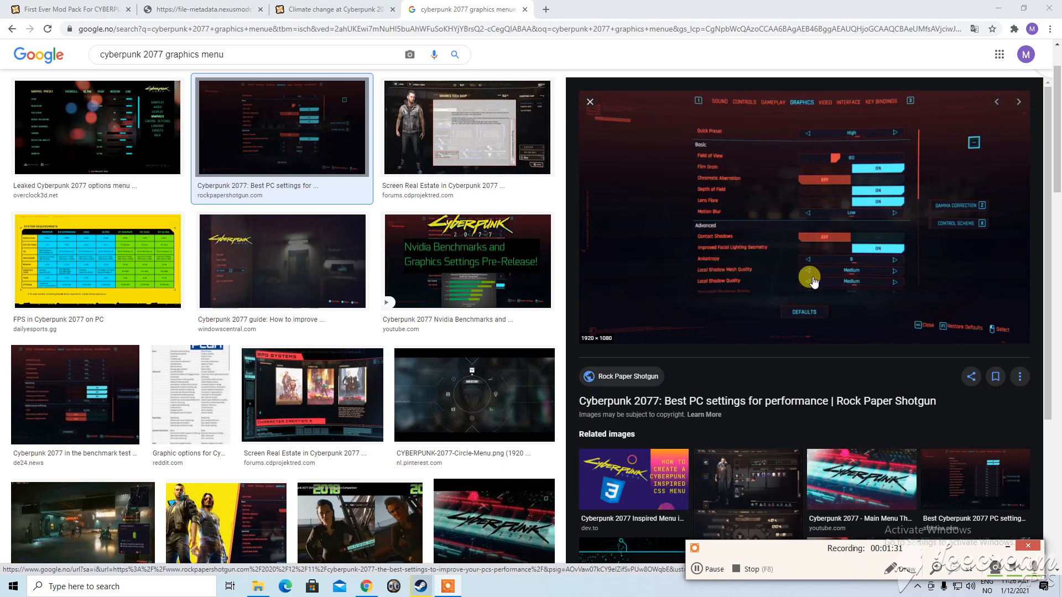
mouse_move(808, 277)
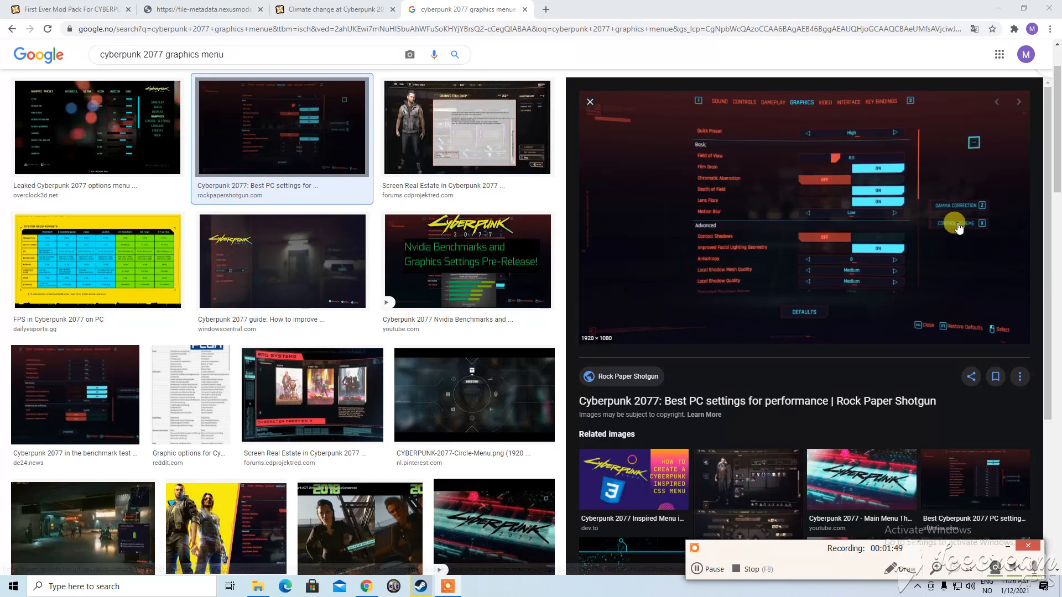
mouse_move(883, 165)
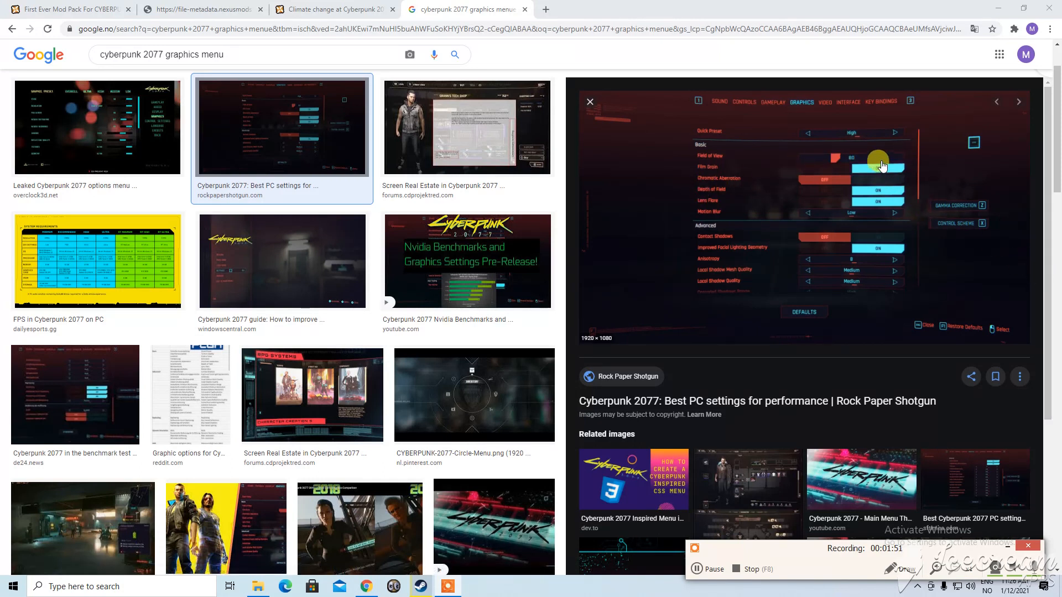